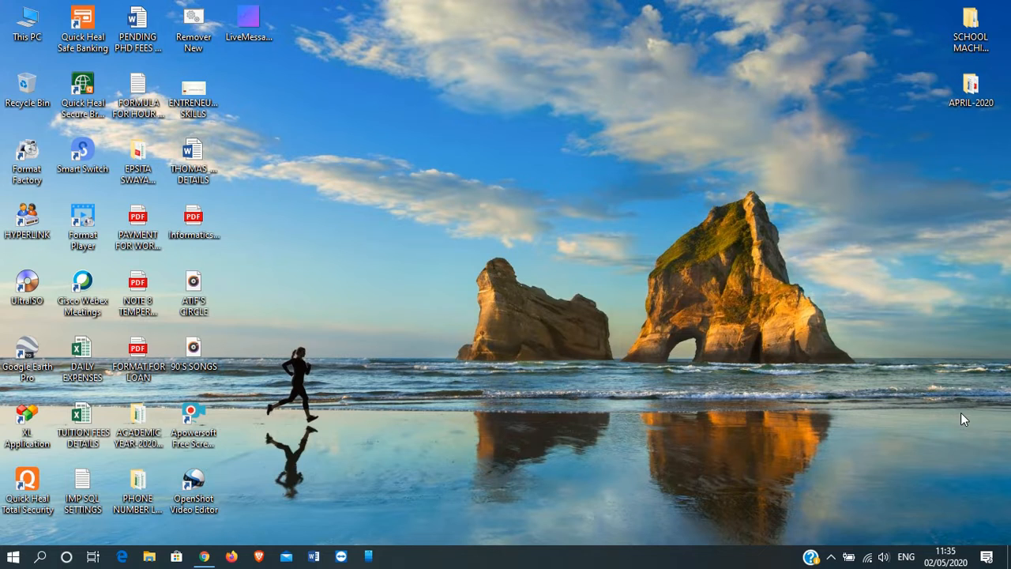
mouse_move(794, 374)
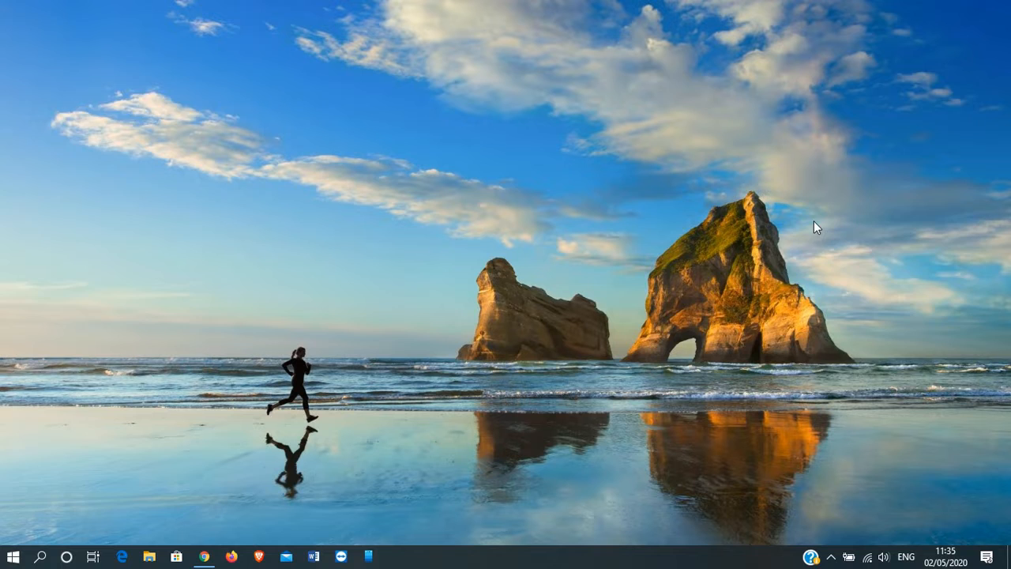
Refresh the desktop, then expand the Anaconda3 (64-bit) group in the Start menu
right_click(813, 229)
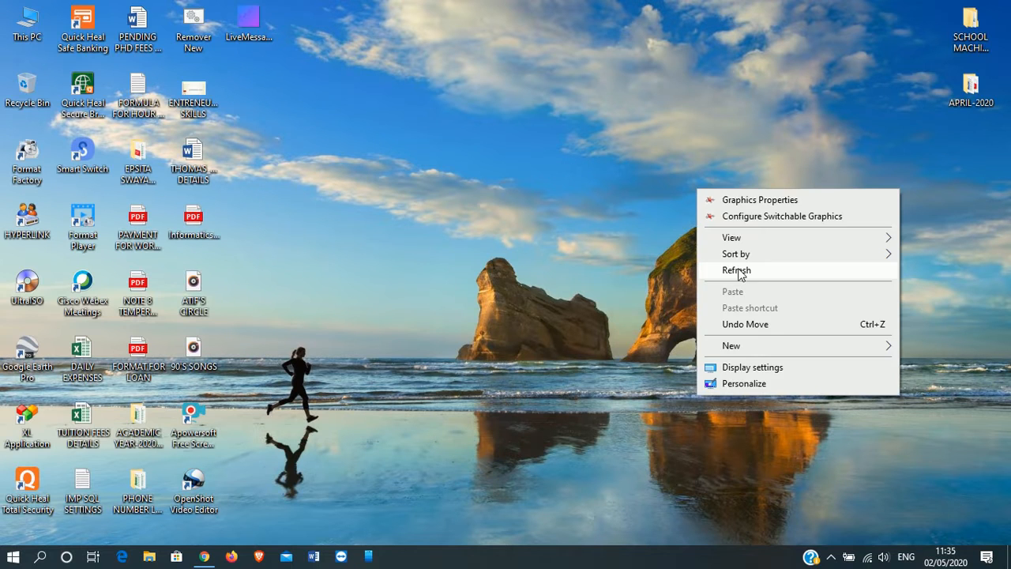
click(736, 270)
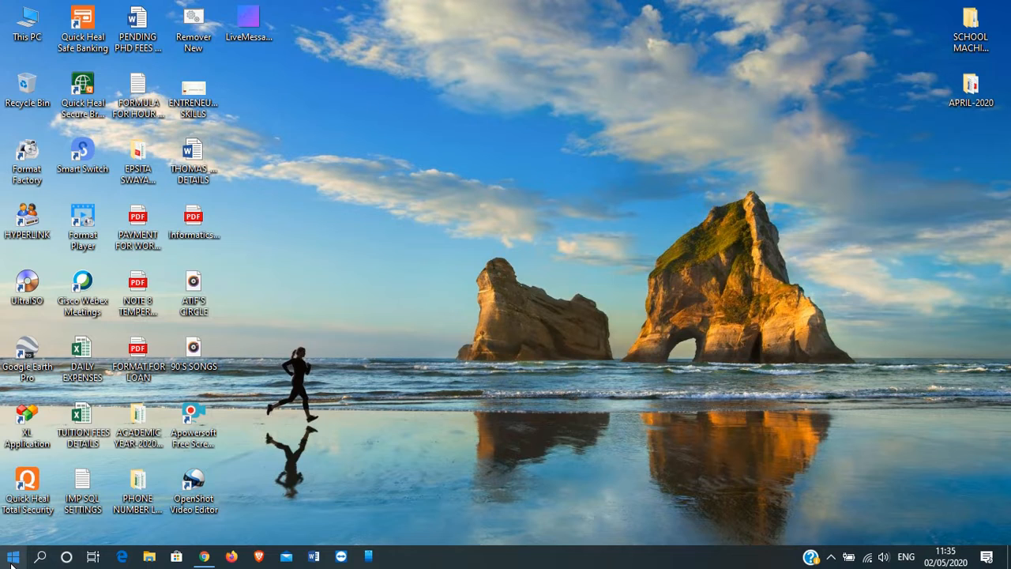
click(13, 556)
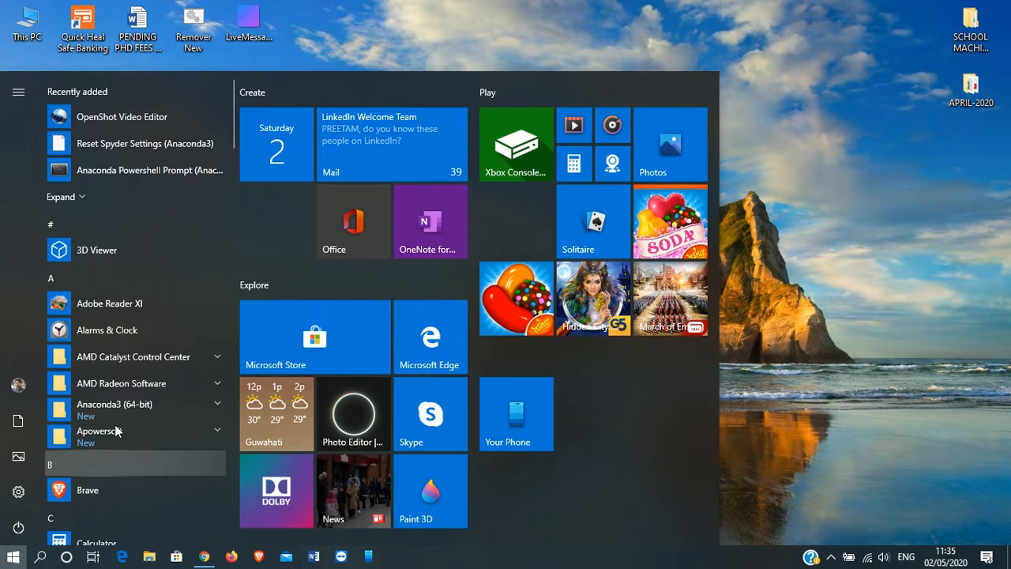
click(114, 404)
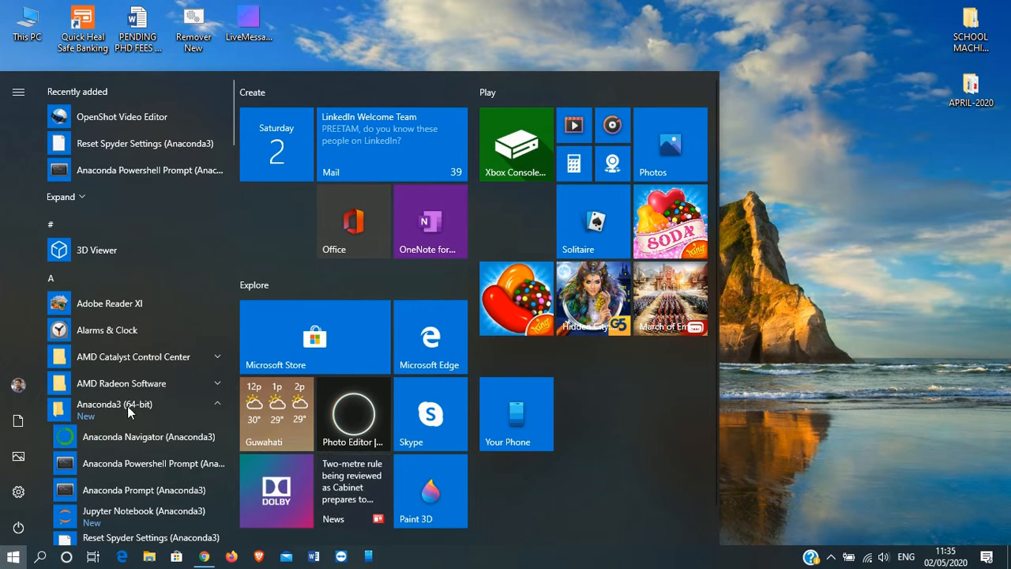
mouse_move(100, 490)
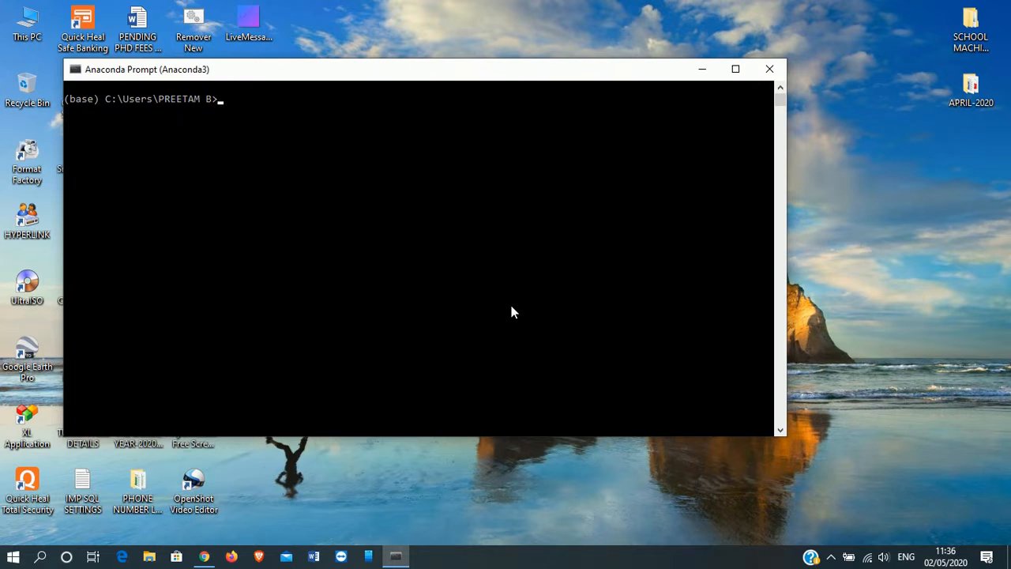
Run 'python' in Anaconda Prompt to start the Python 3.7.6 interpreter
text(pyt)
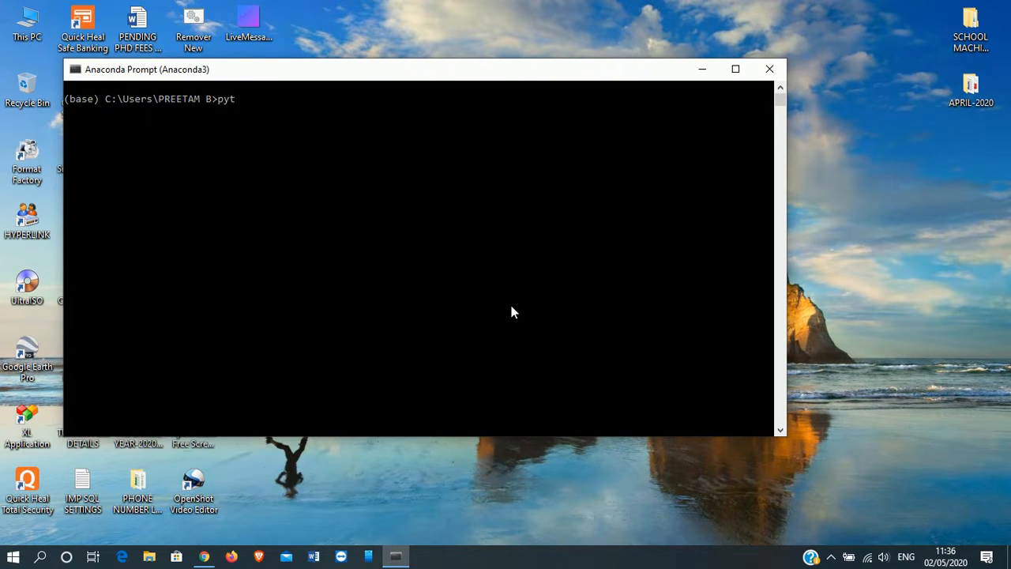
text(hon)
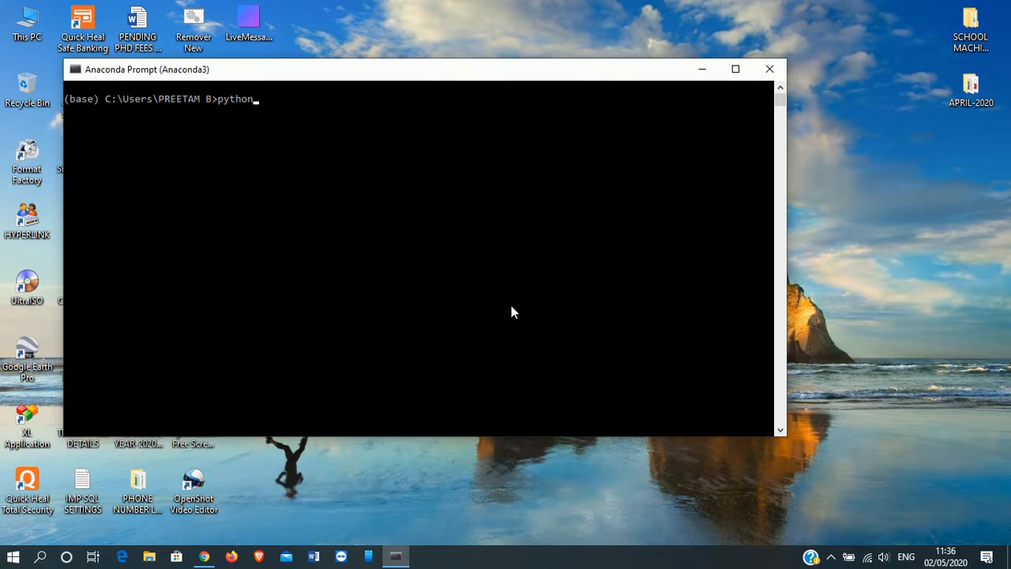
key(enter)
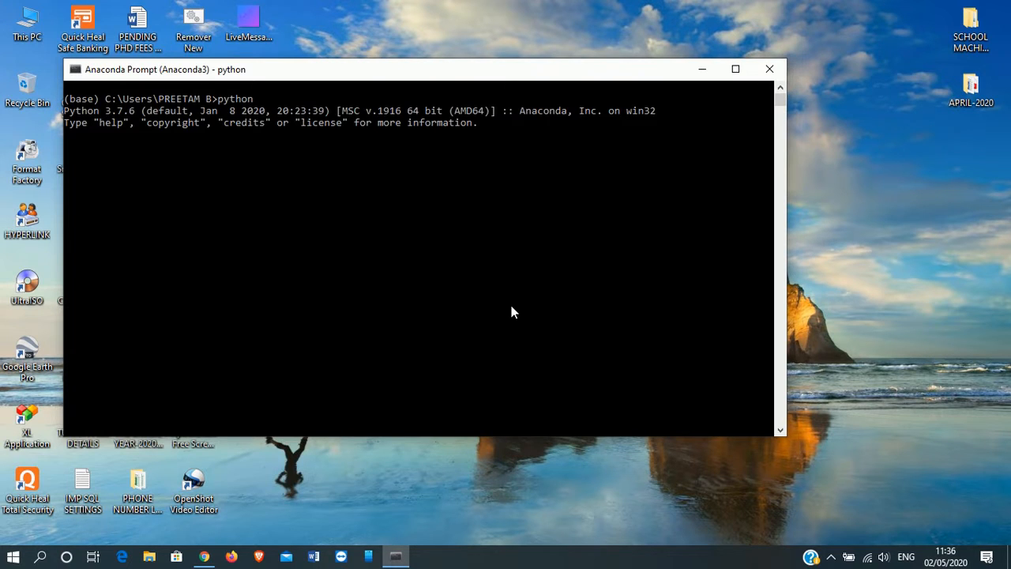
key(enter)
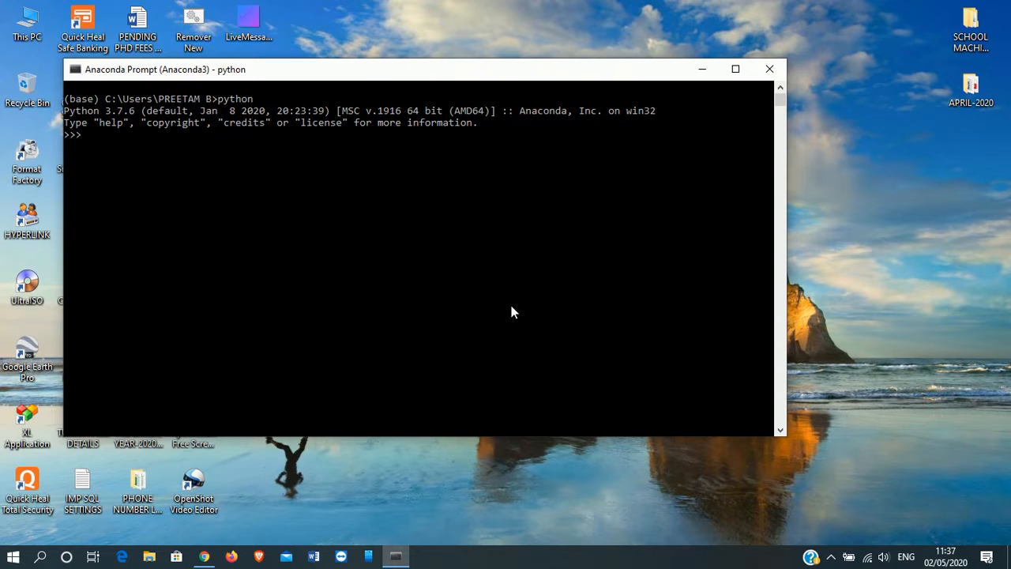
Enter the import of matplotlib.pyplot as plt
text(import)
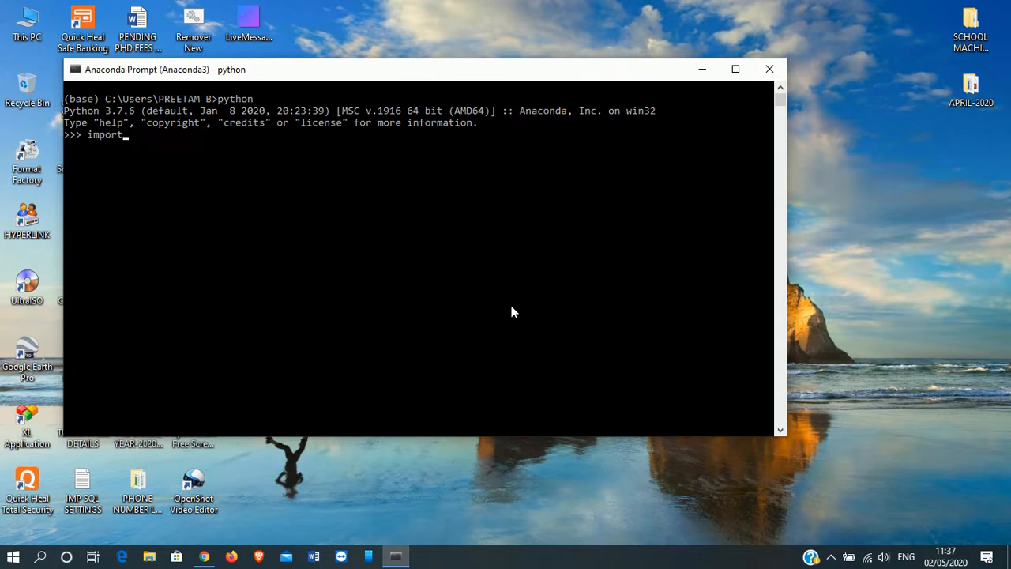
text(mat)
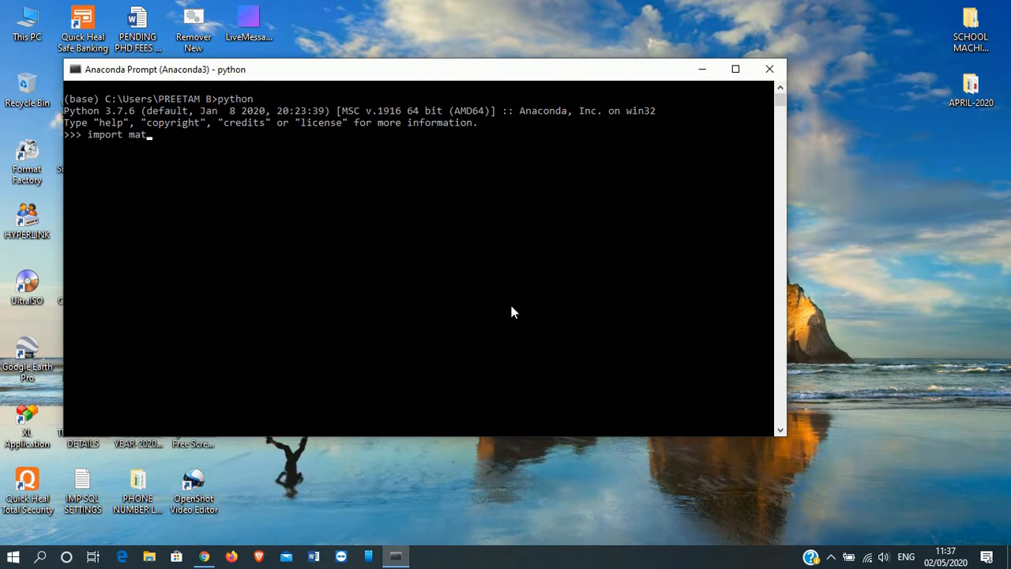
text(plotli)
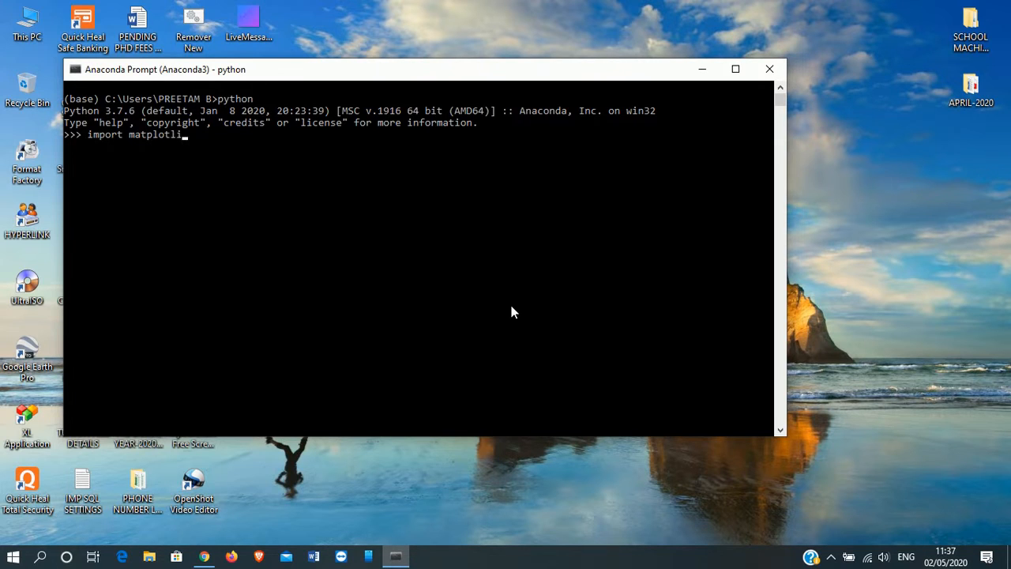
text(.py)
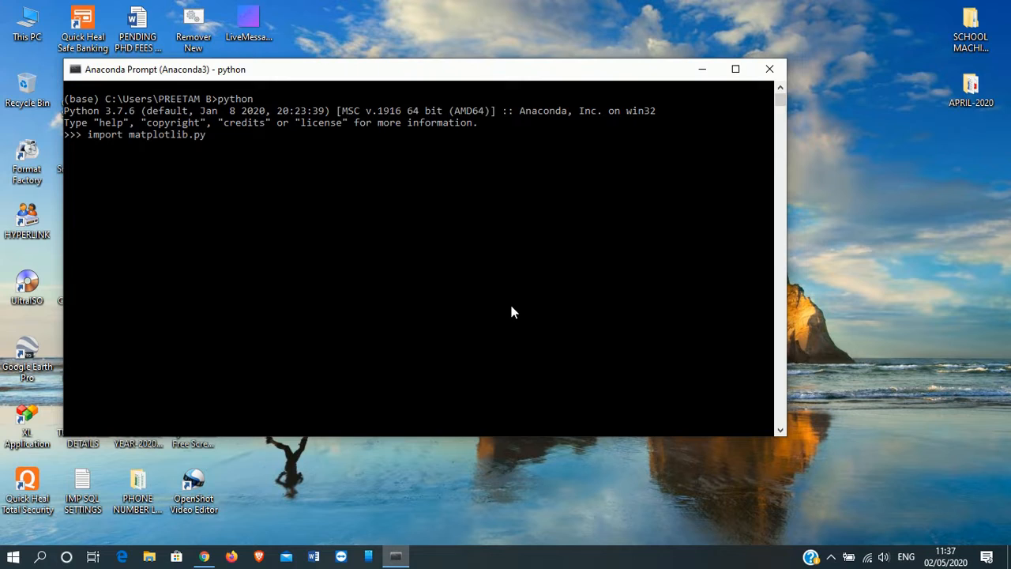
text(plot)
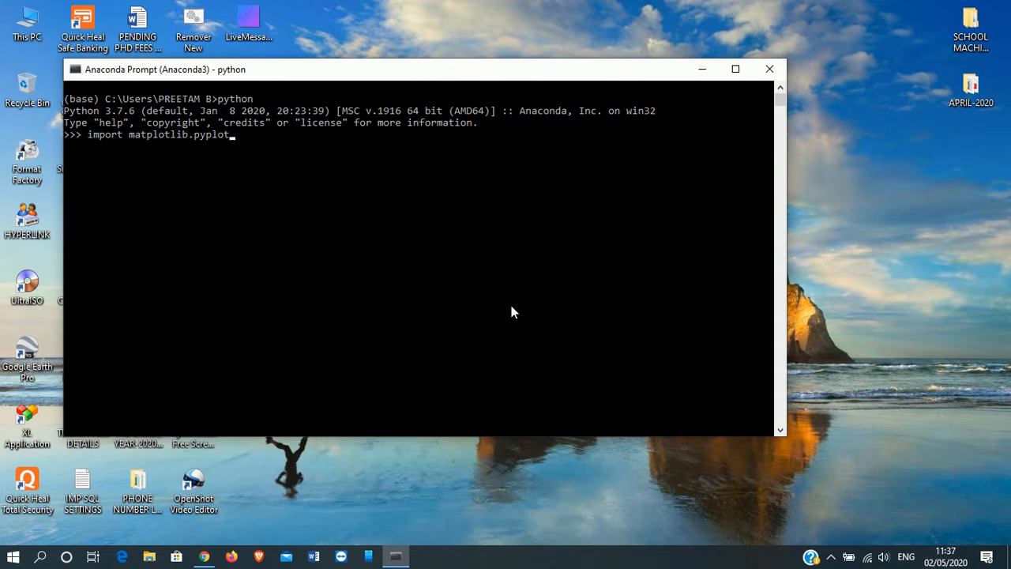
text(as plt)
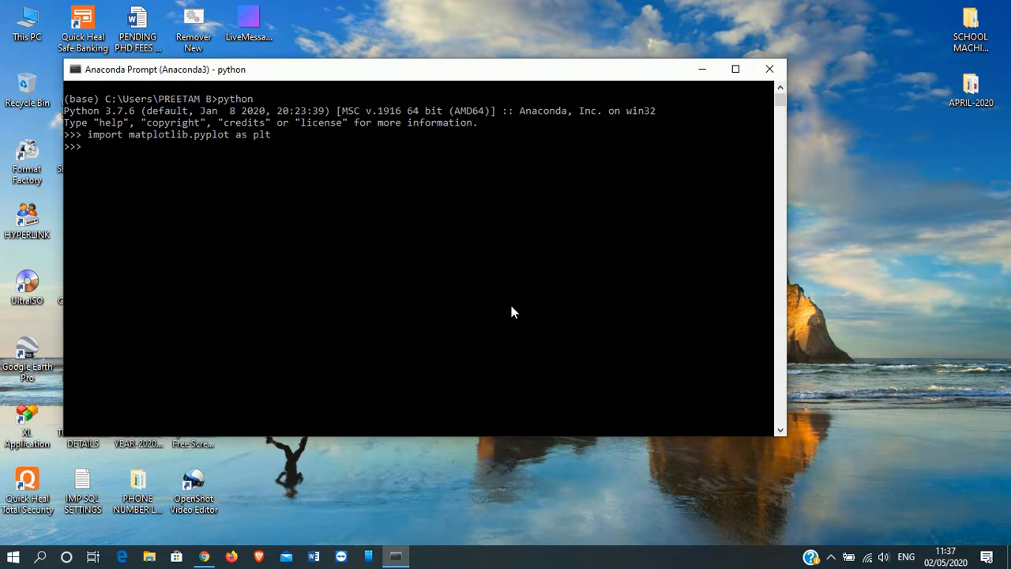
Define years=['2012', '2013', '2014', '2015'] at the Python prompt
text(years=)
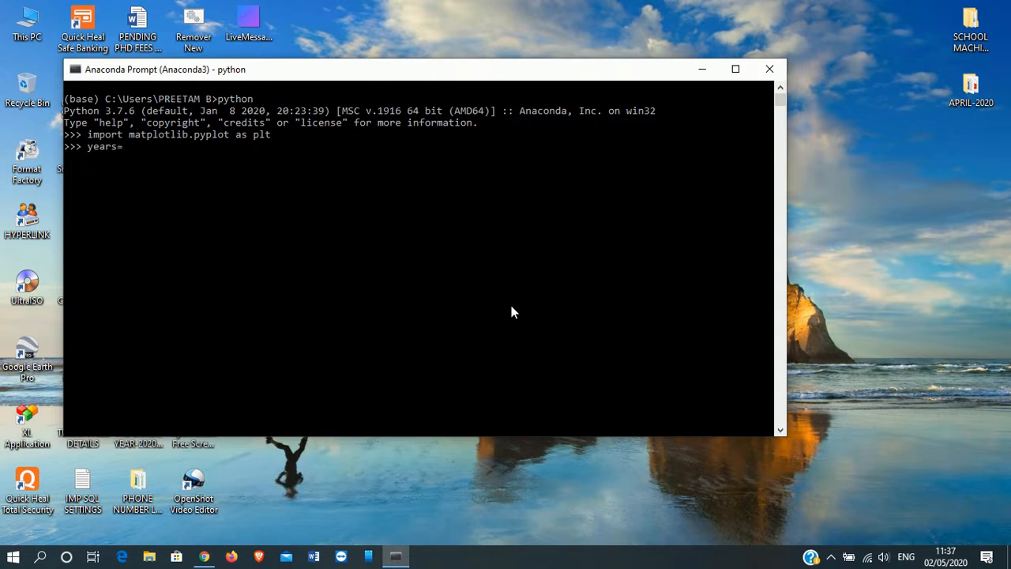
text([)
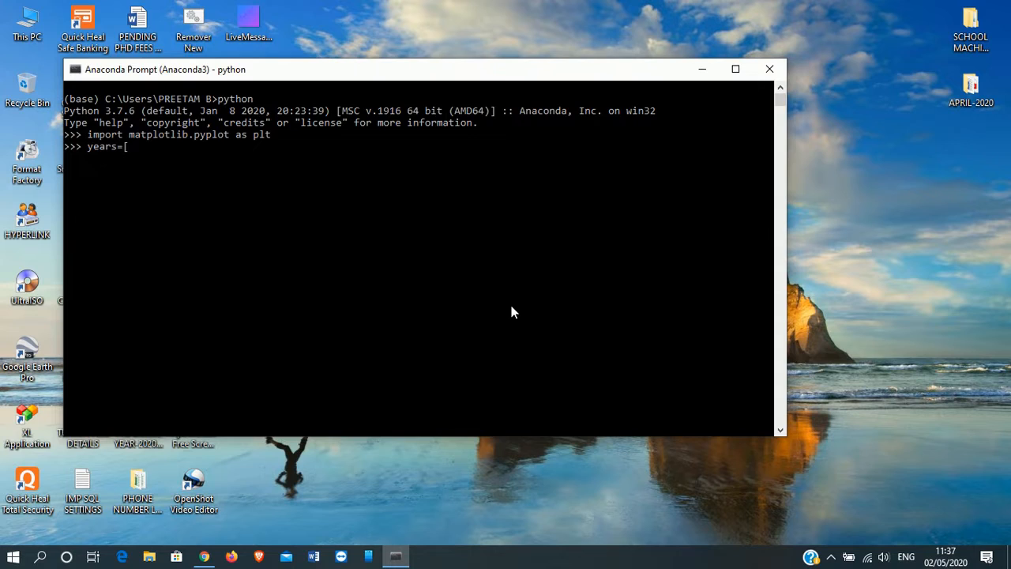
text(])
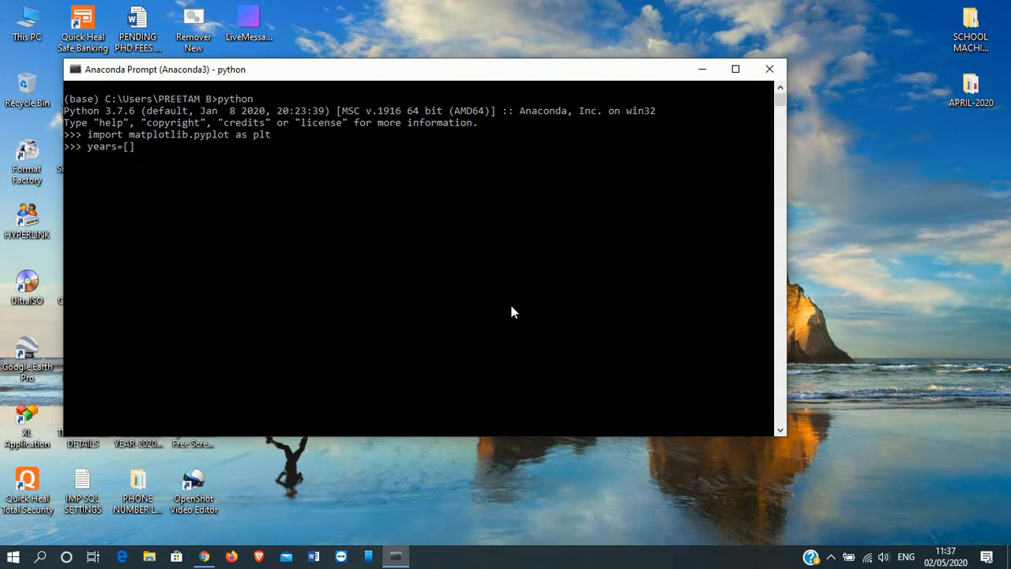
text(')
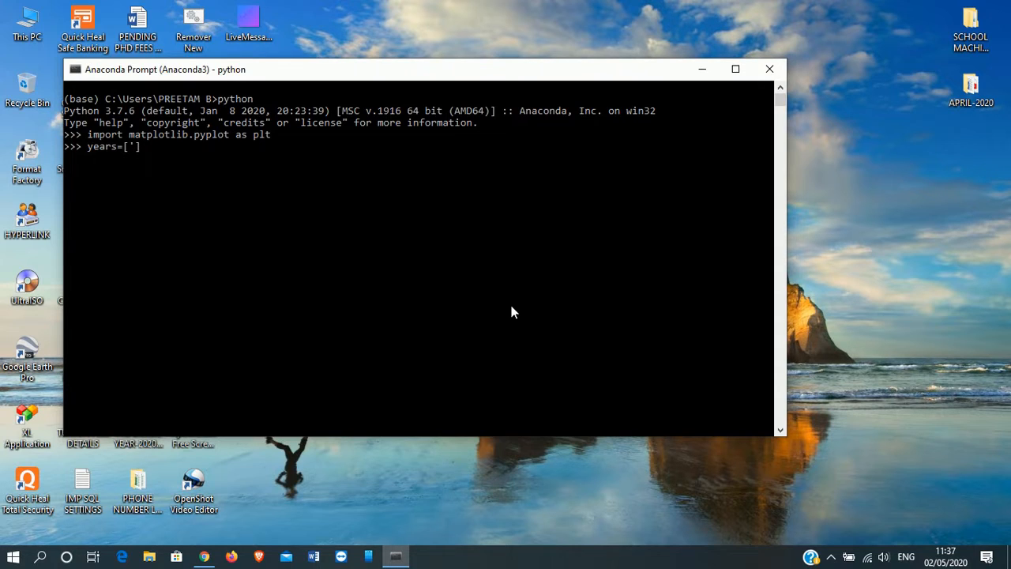
text(2012)
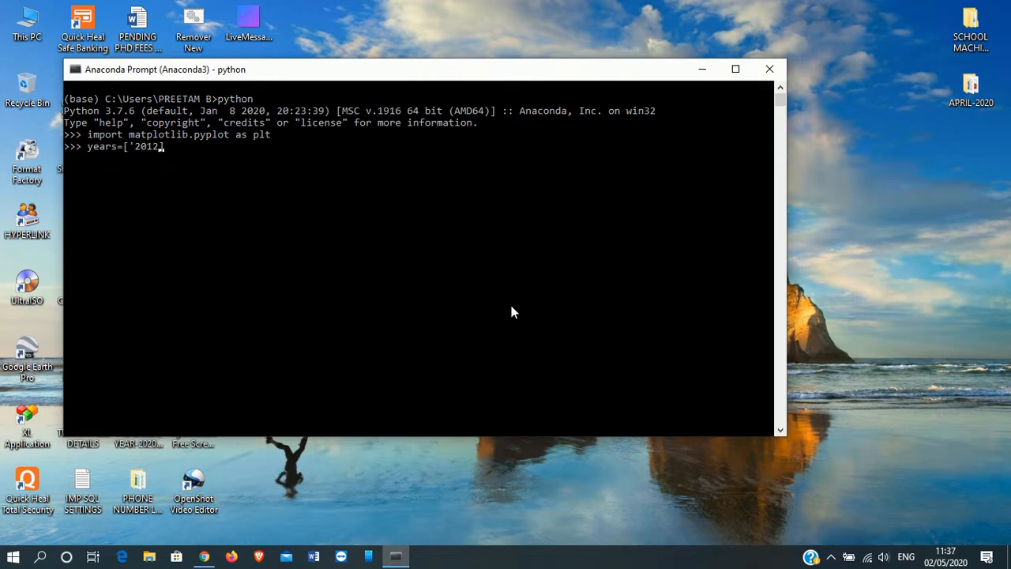
text('])
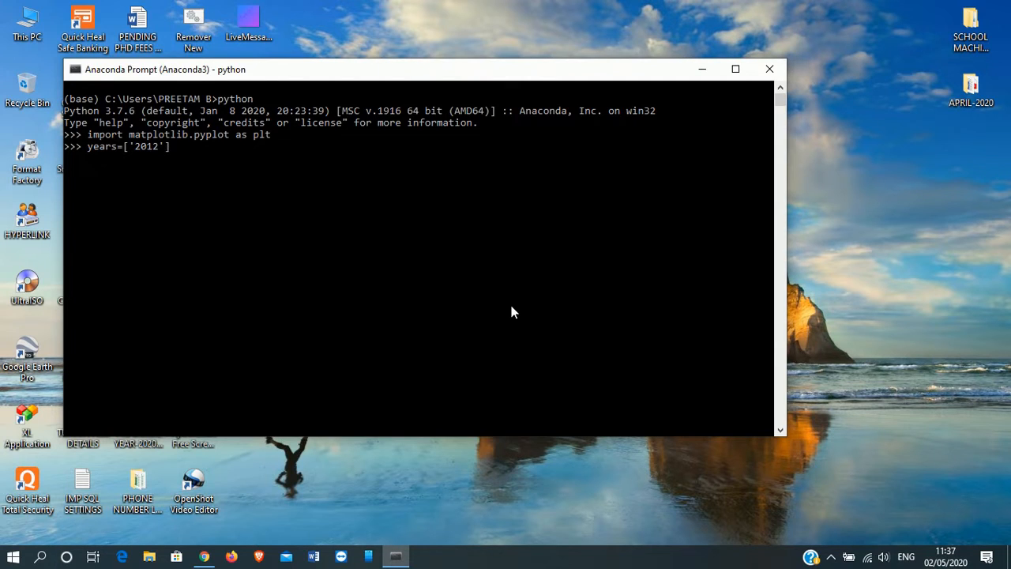
text(, '2013)
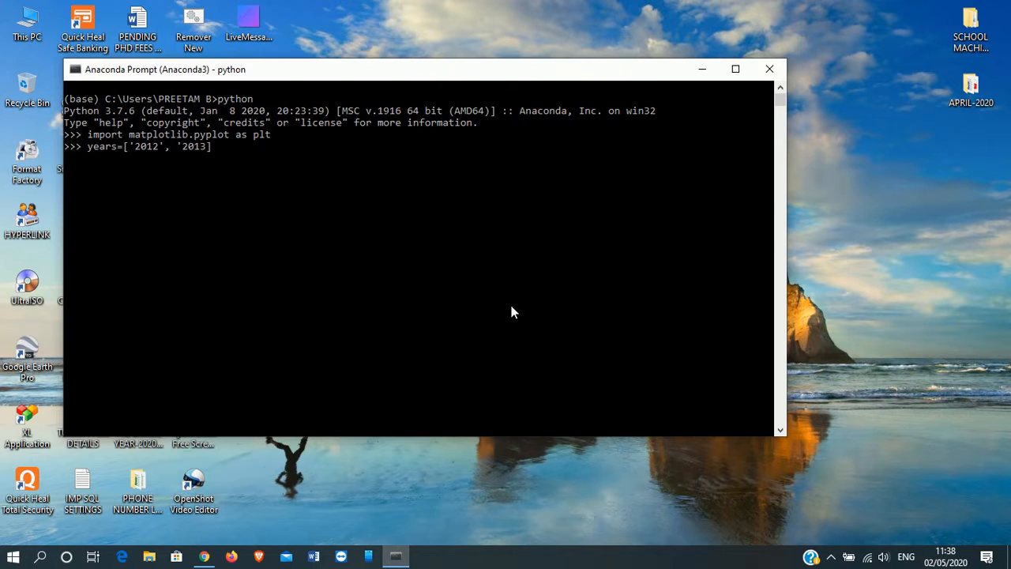
text(,)
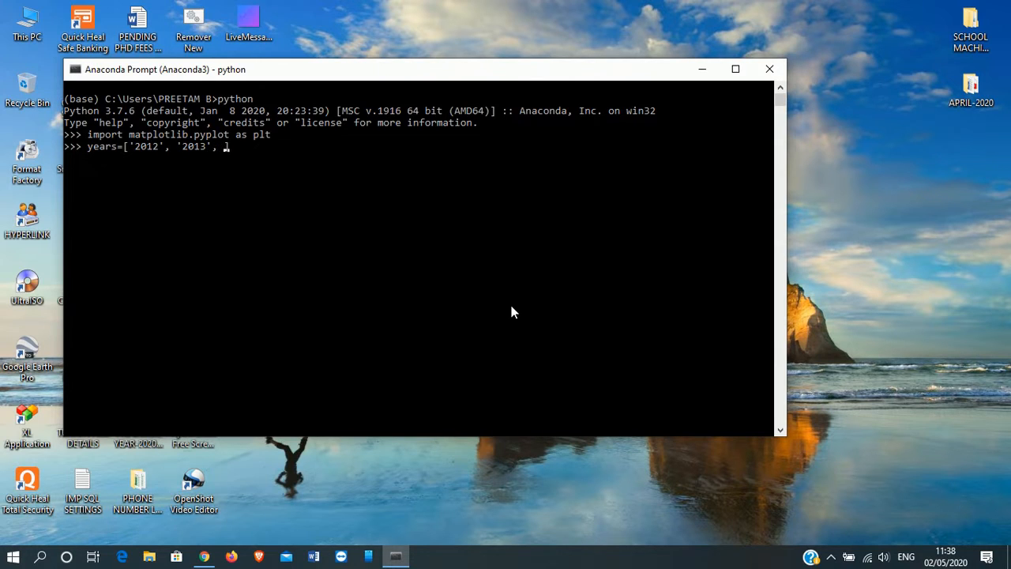
text(')
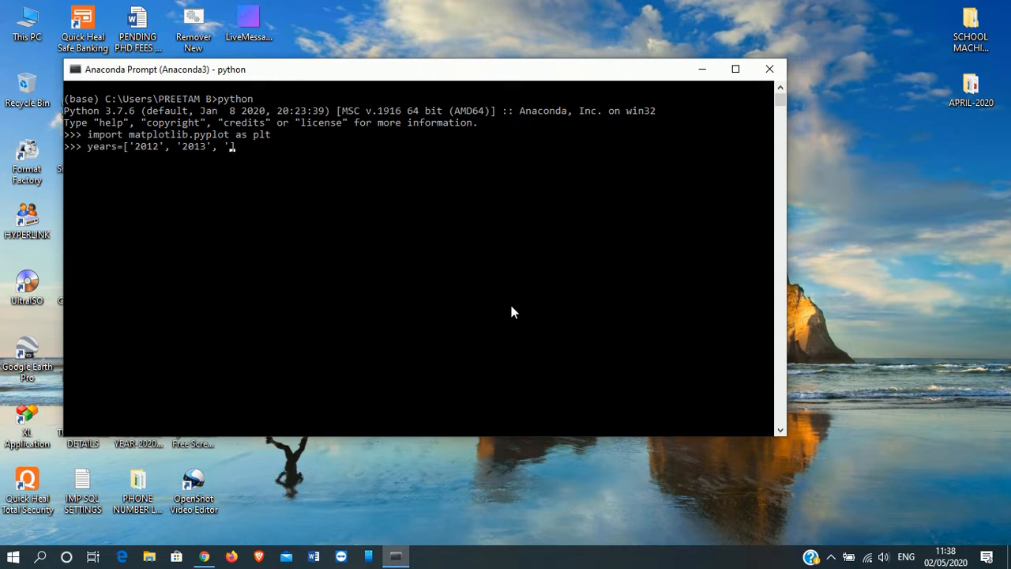
text(2014'])
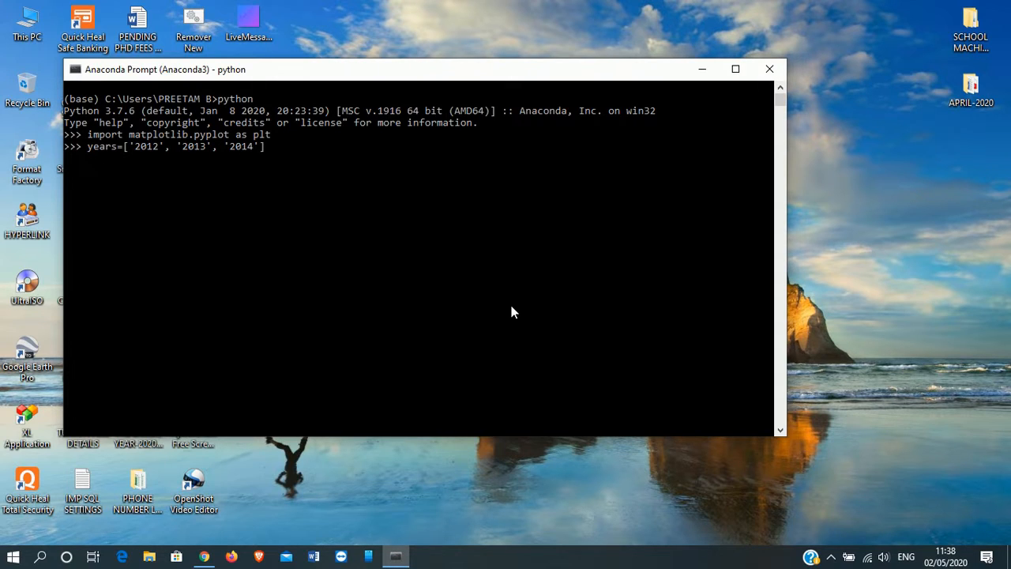
text(,)
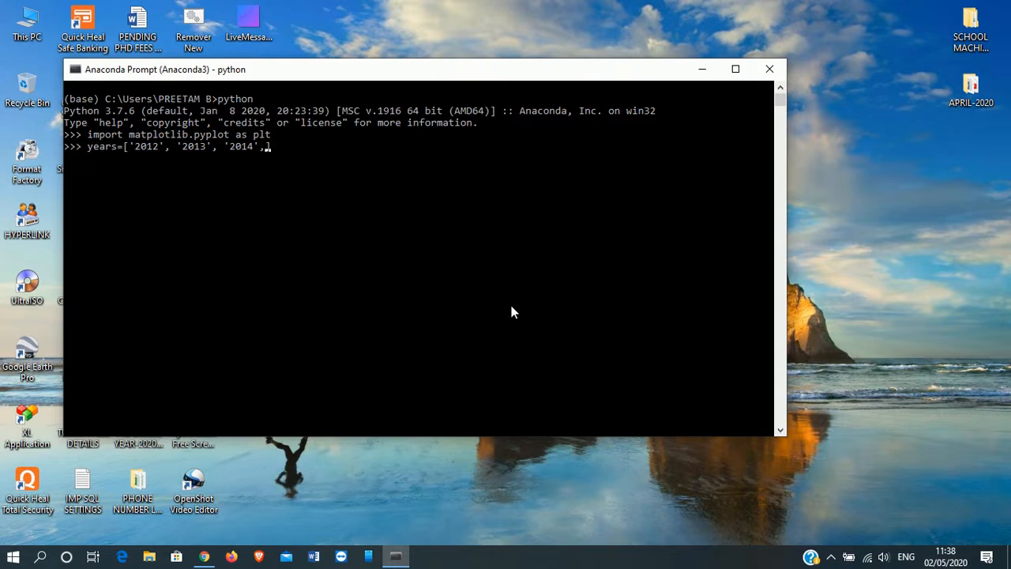
text('])
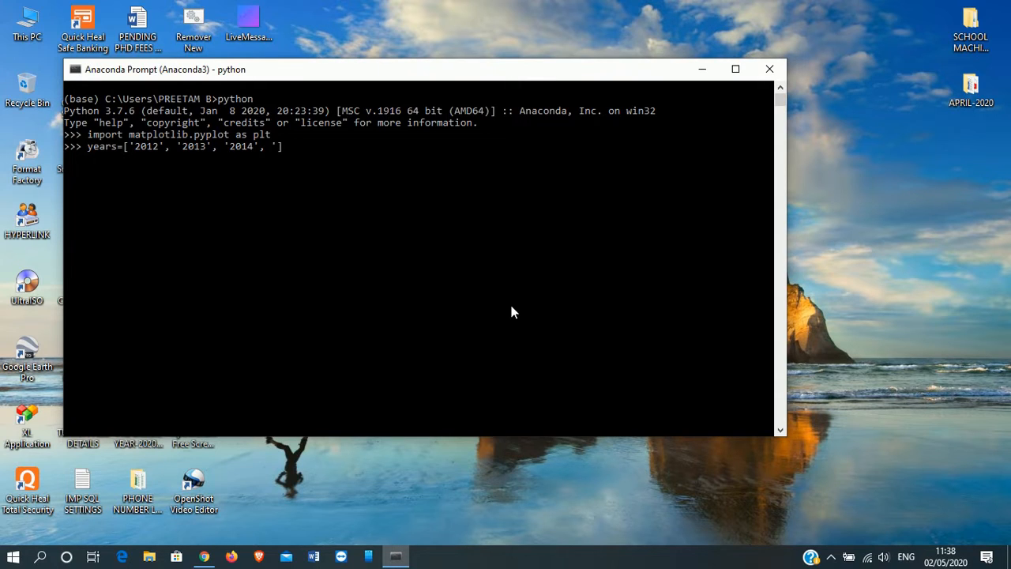
text(2015')
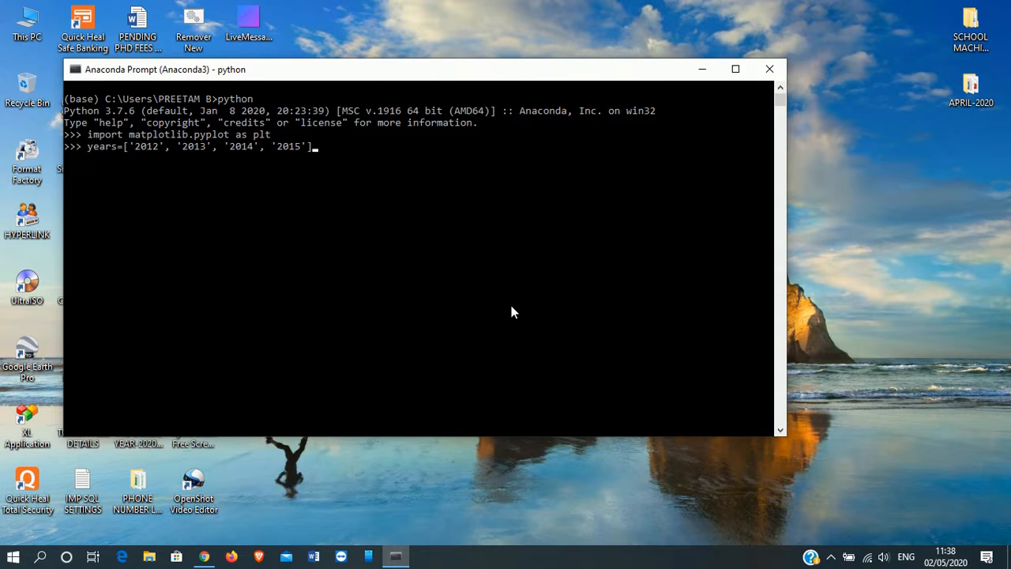
key(enter)
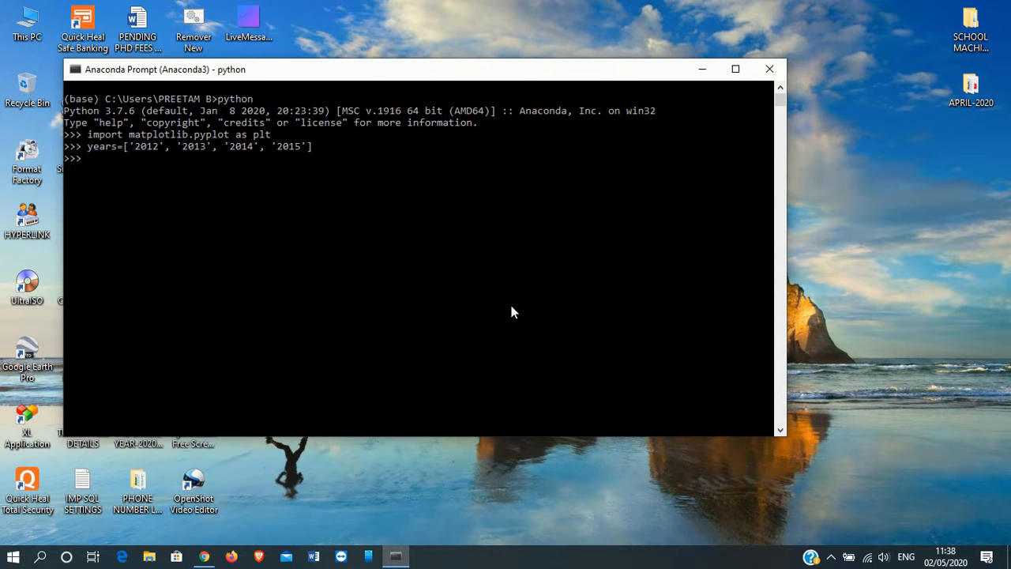
Define profits=[8, 10, 8.5, 9.3] at the Python prompt
text(profi)
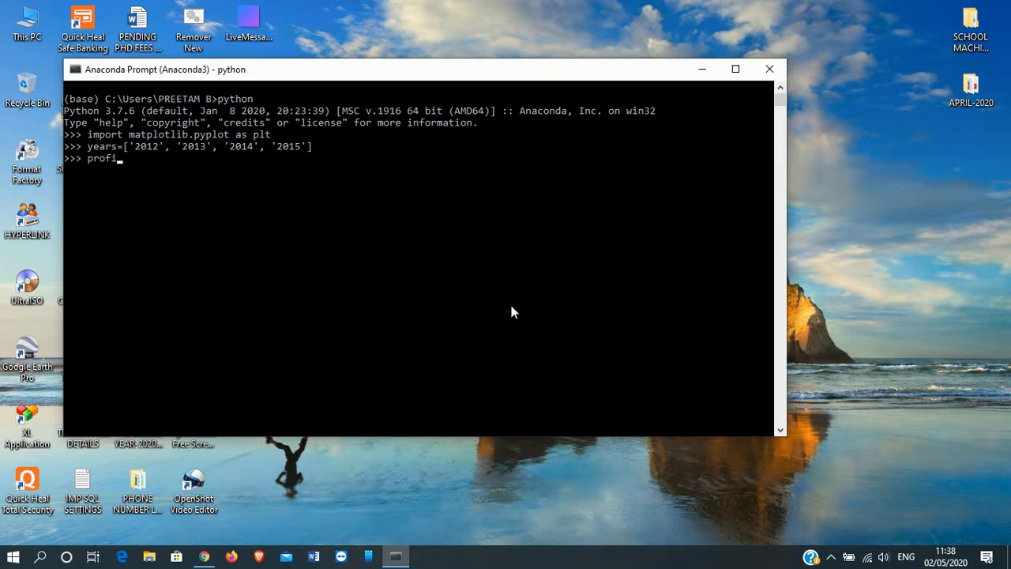
text(ts=)
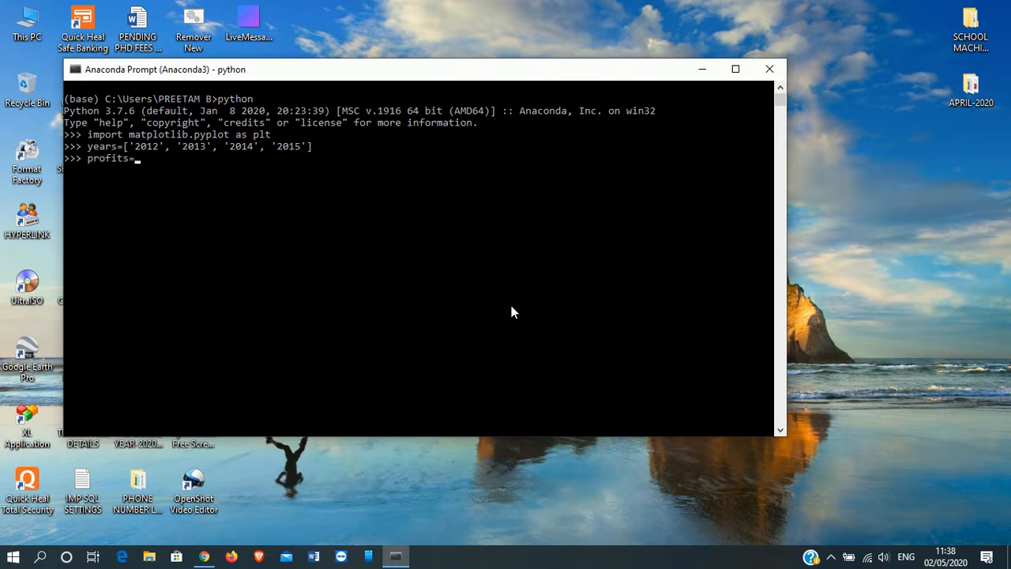
text([)
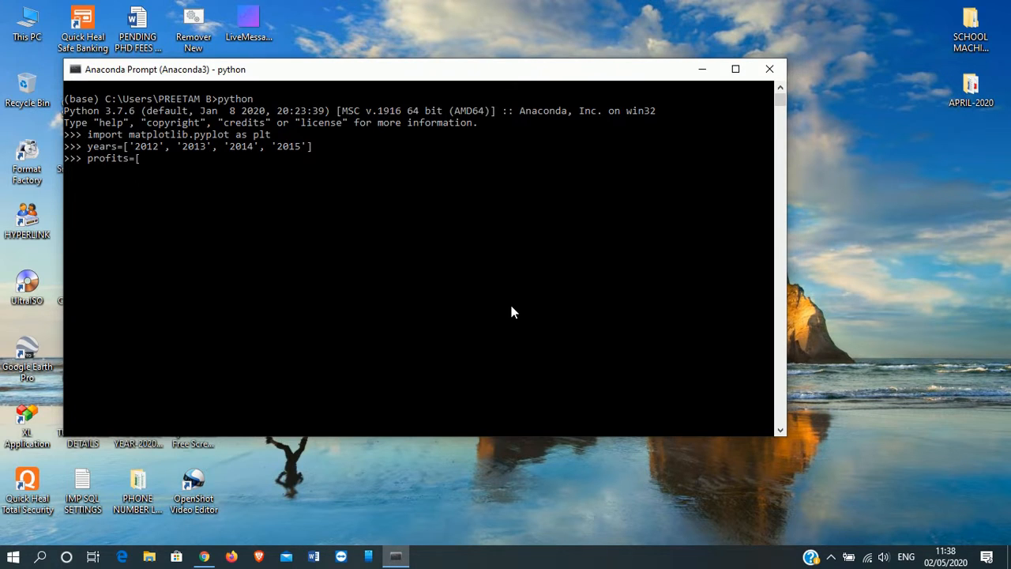
text(])
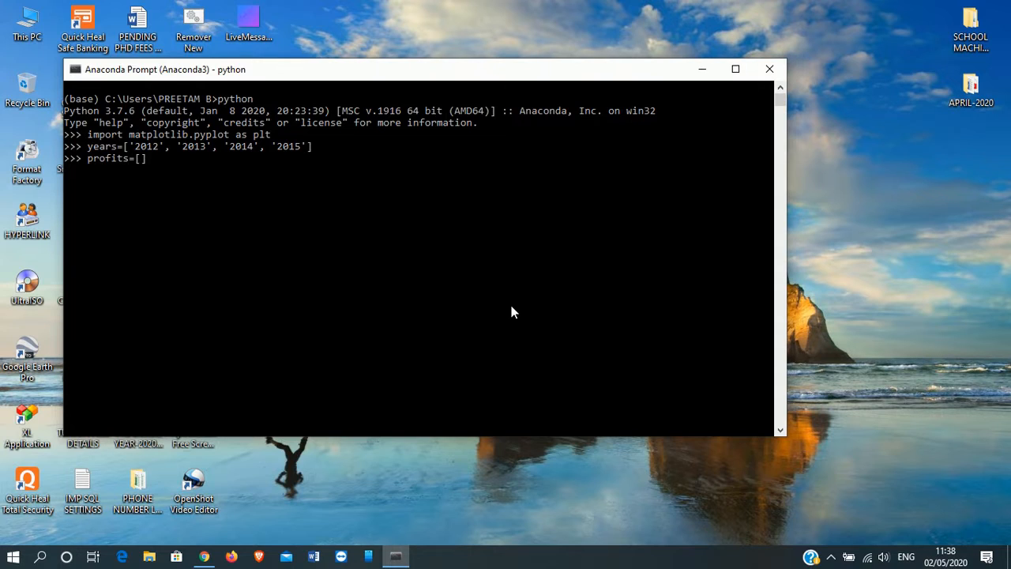
text(8)
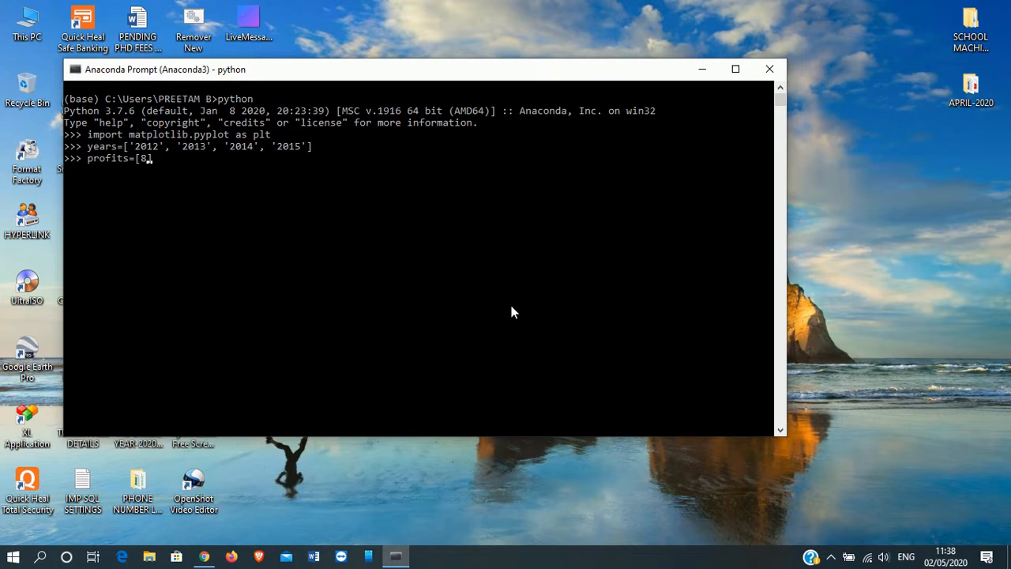
text(,)
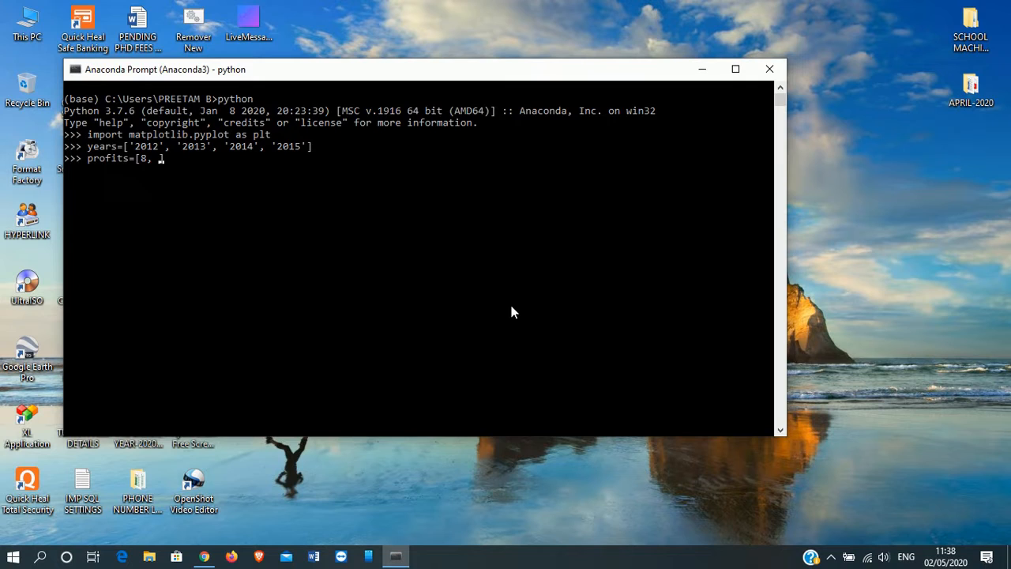
text(10,)
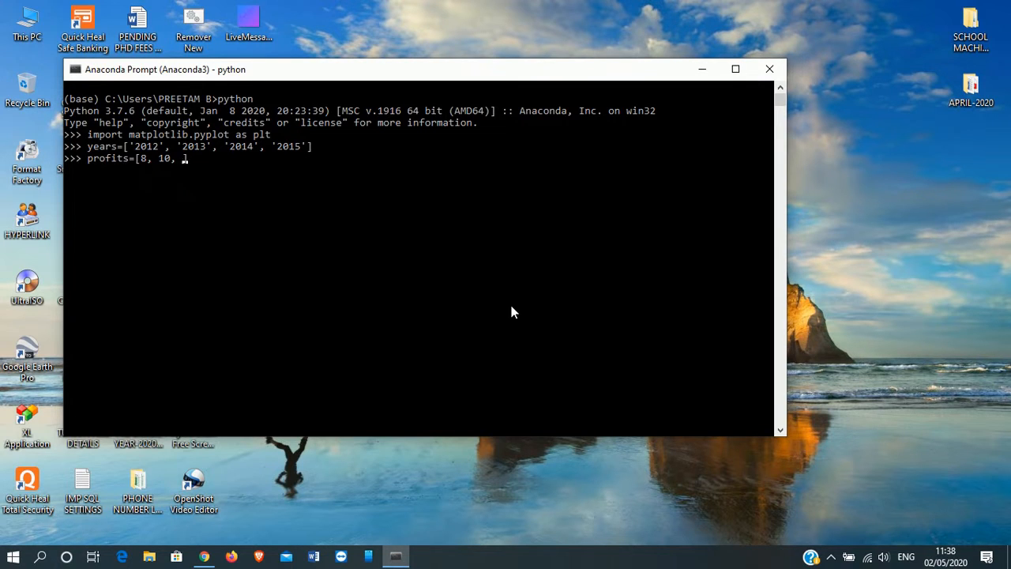
text(8)
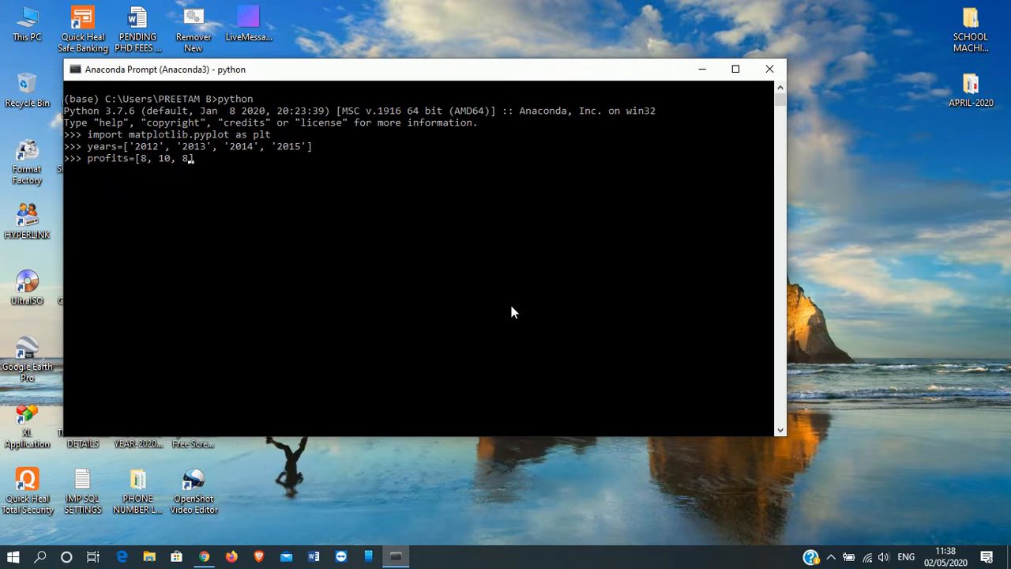
text(.5])
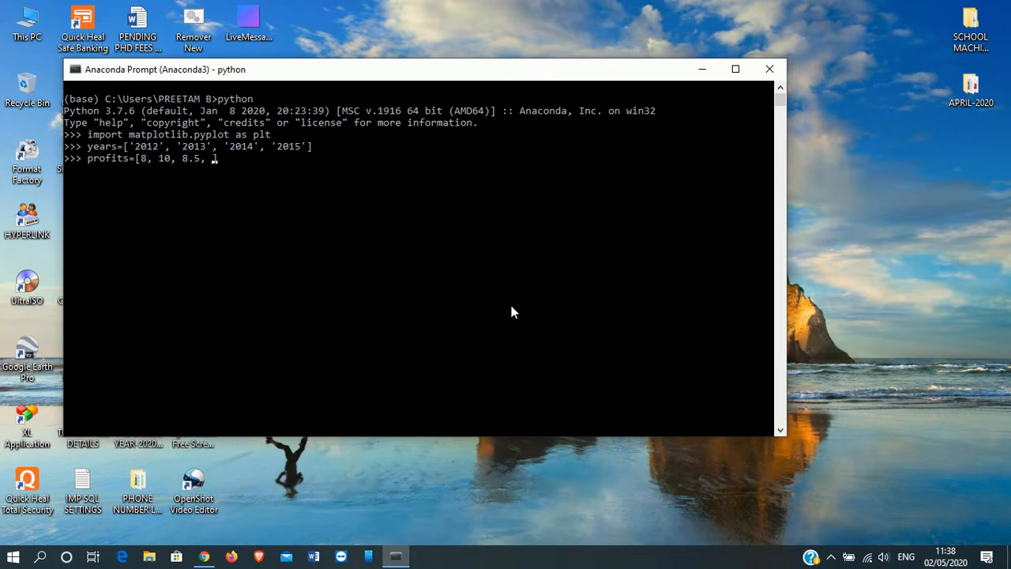
text(9.3)
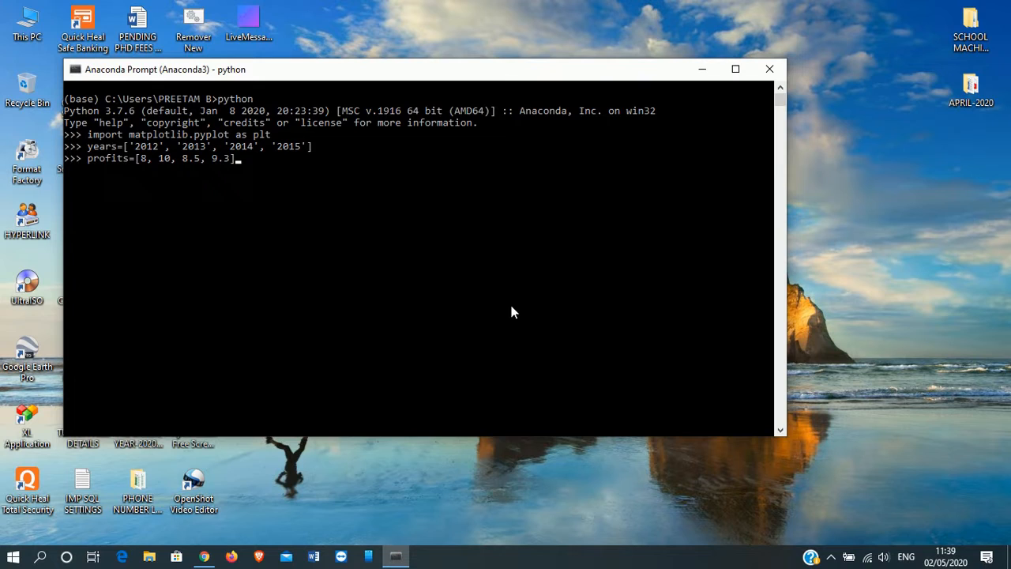
key(enter)
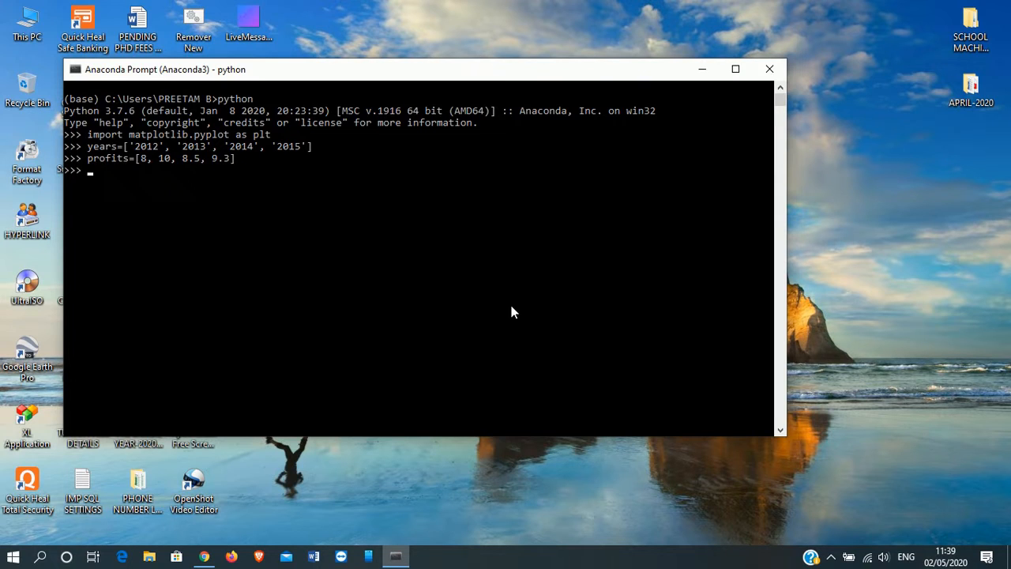
Run plt.plot(years, profits, 'blue') to draw the blue profits line
text(pl)
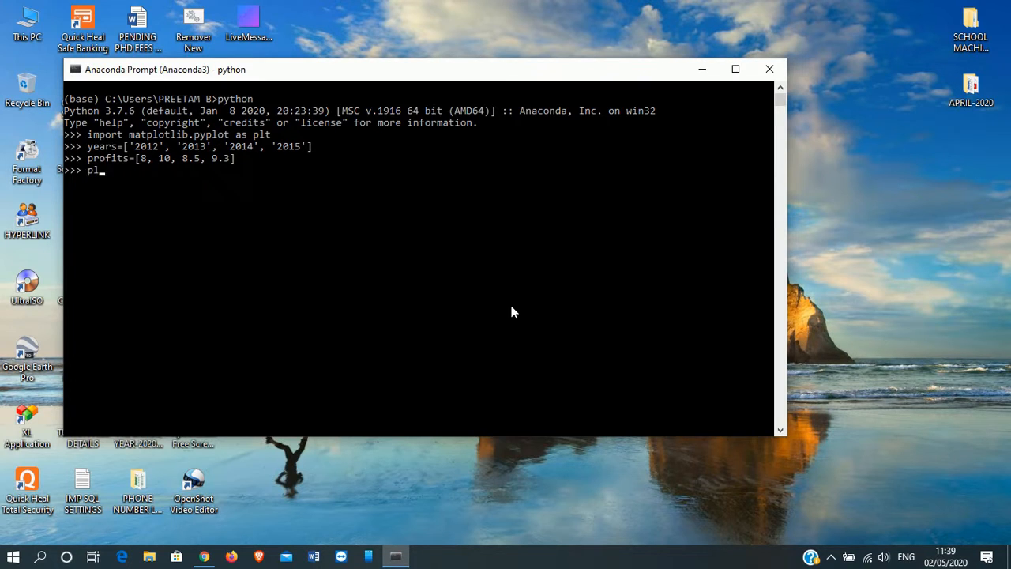
text(t.)
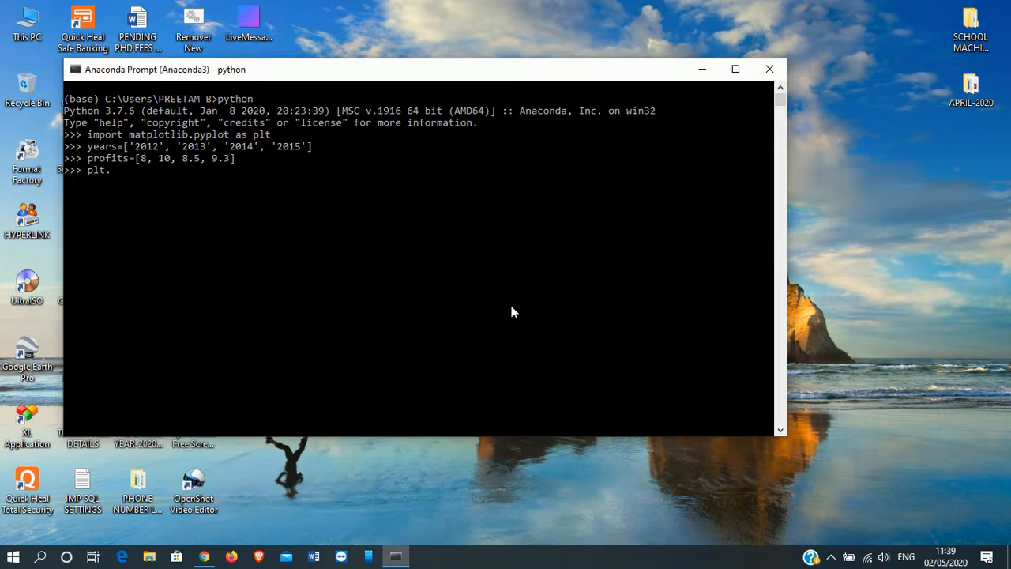
text(plot)
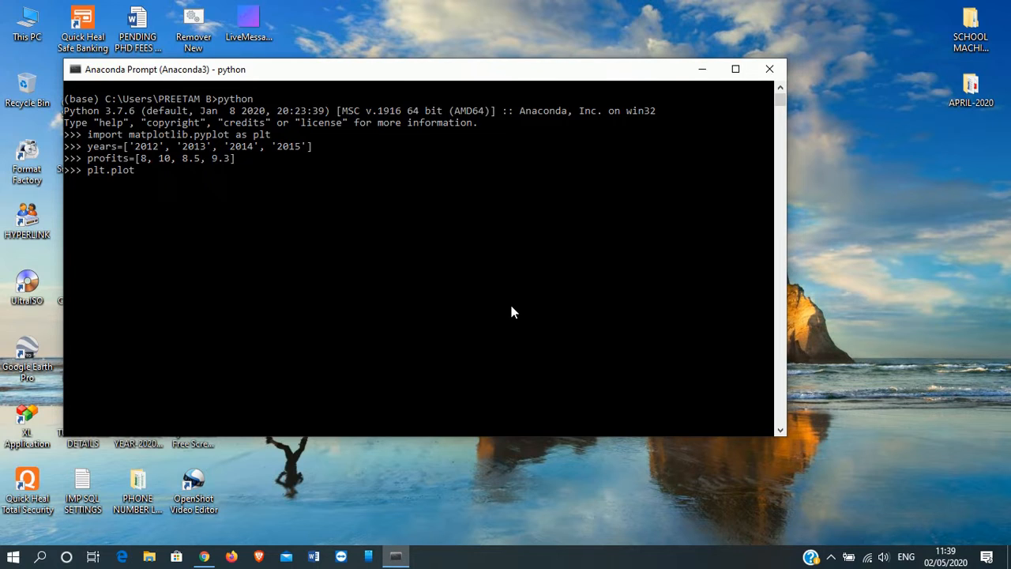
text(()
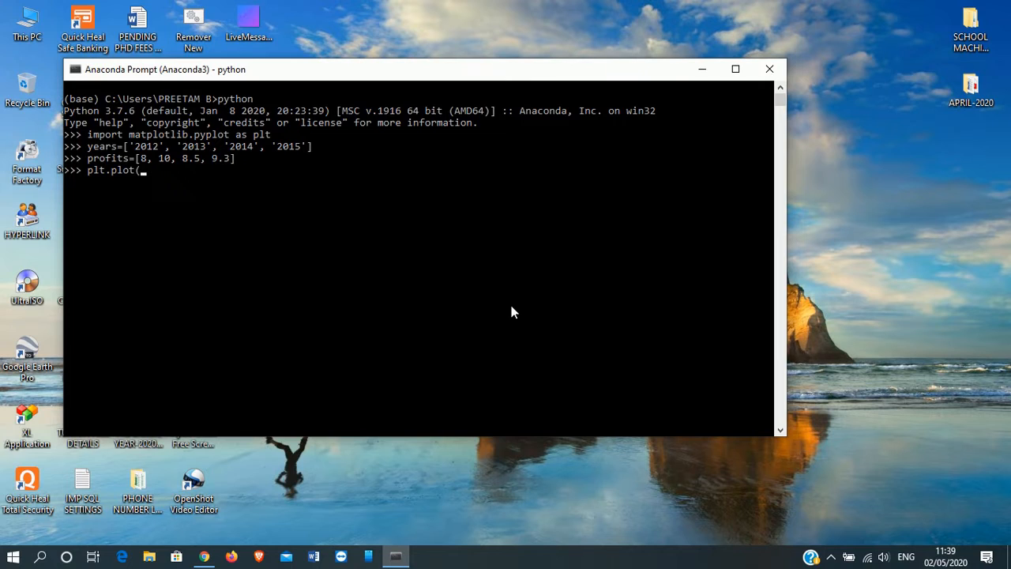
text(years)
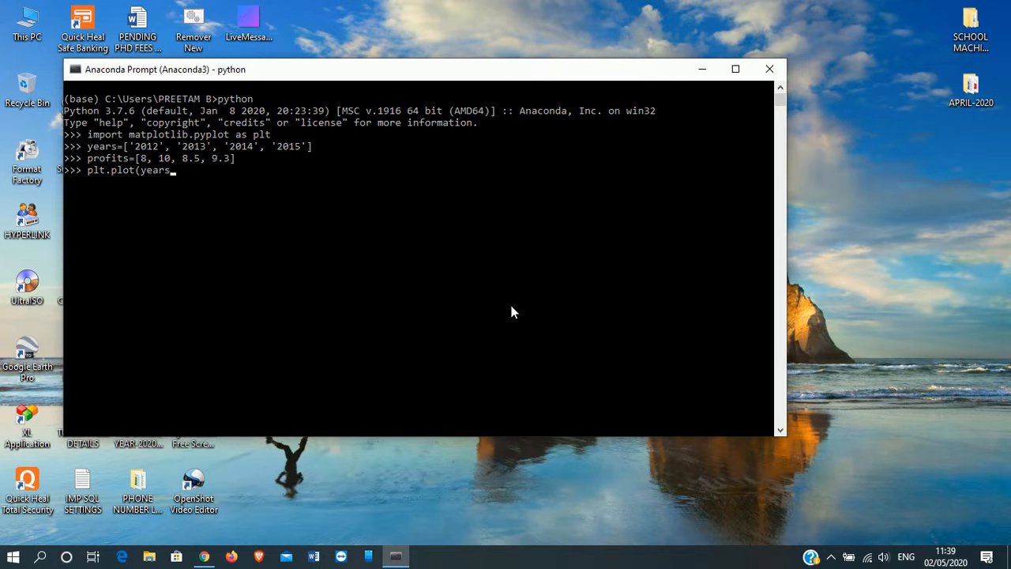
text(, pro)
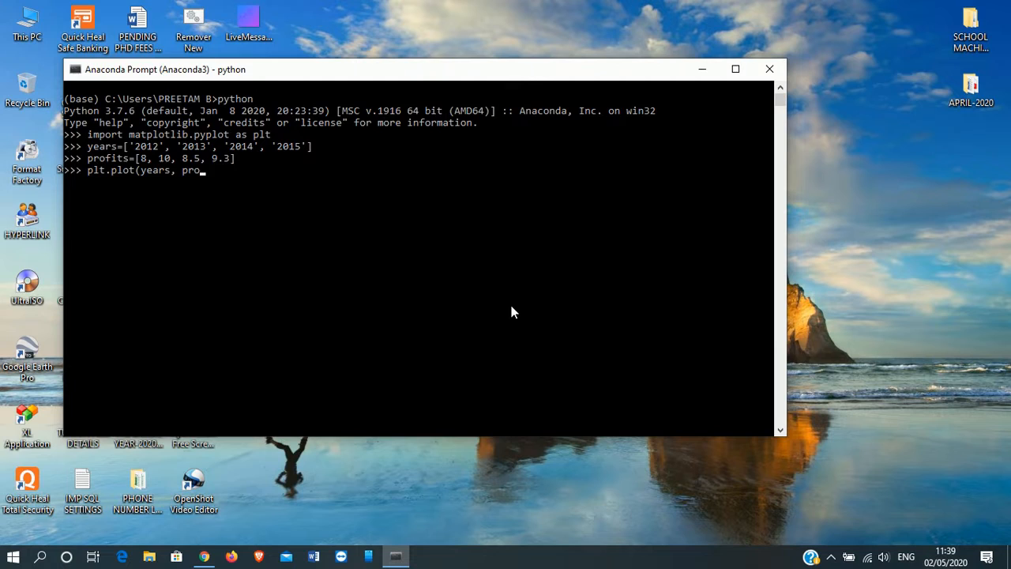
text(fits,)
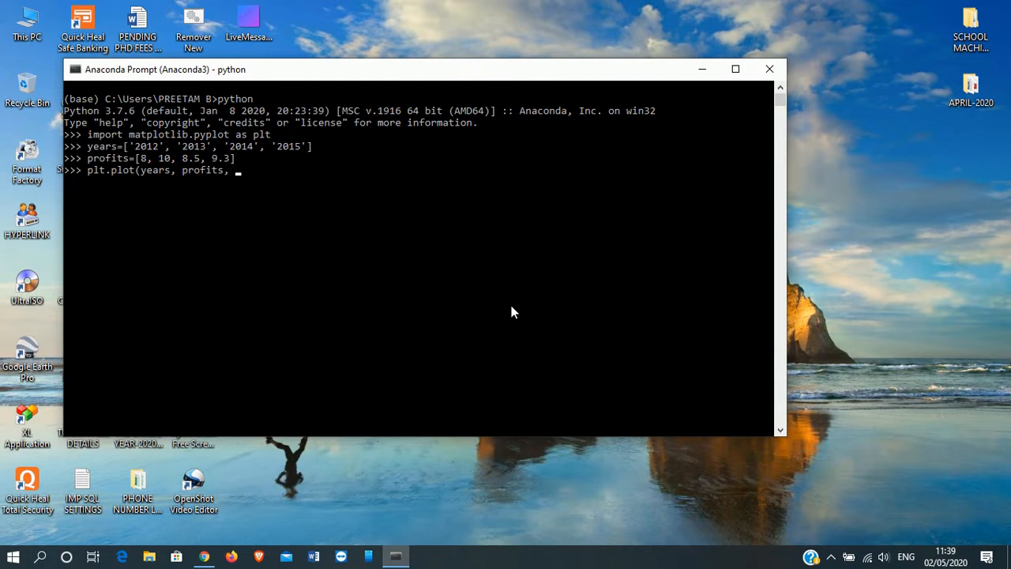
text(')
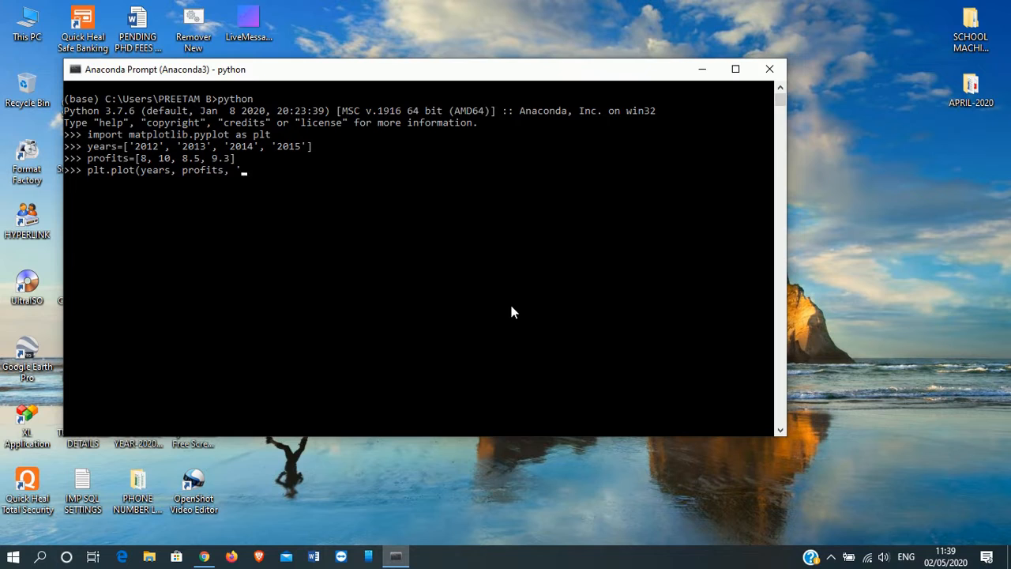
text(blue)
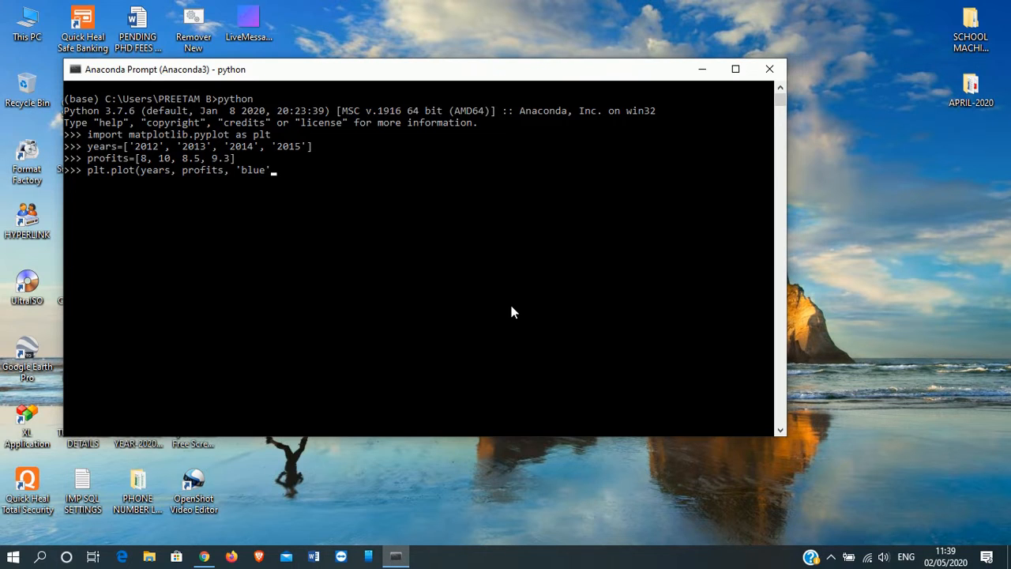
text())
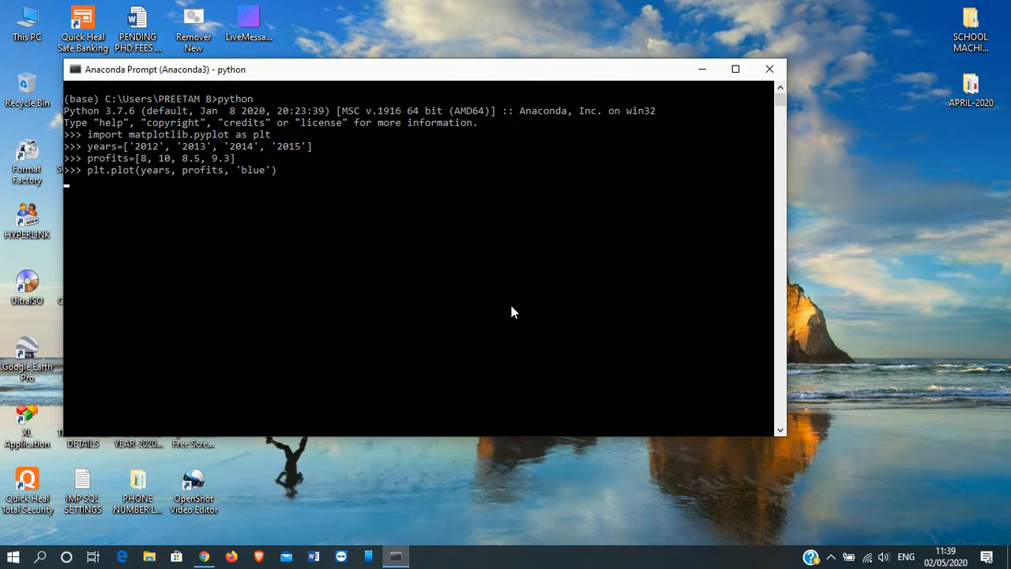
key(enter)
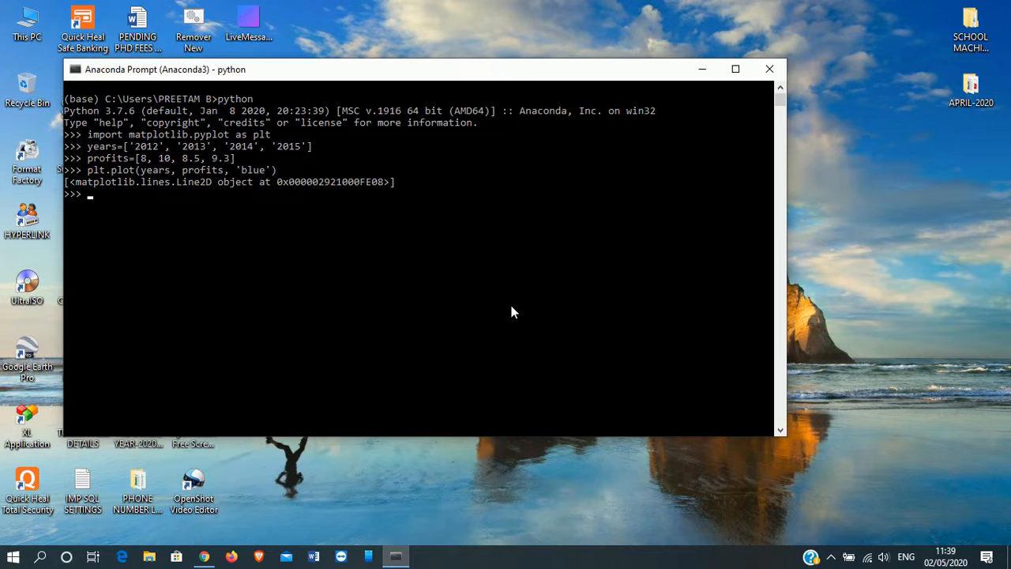
Enter plt.title('ASSAM GAS AGENCY'), correcting a typo along the way
text(P)
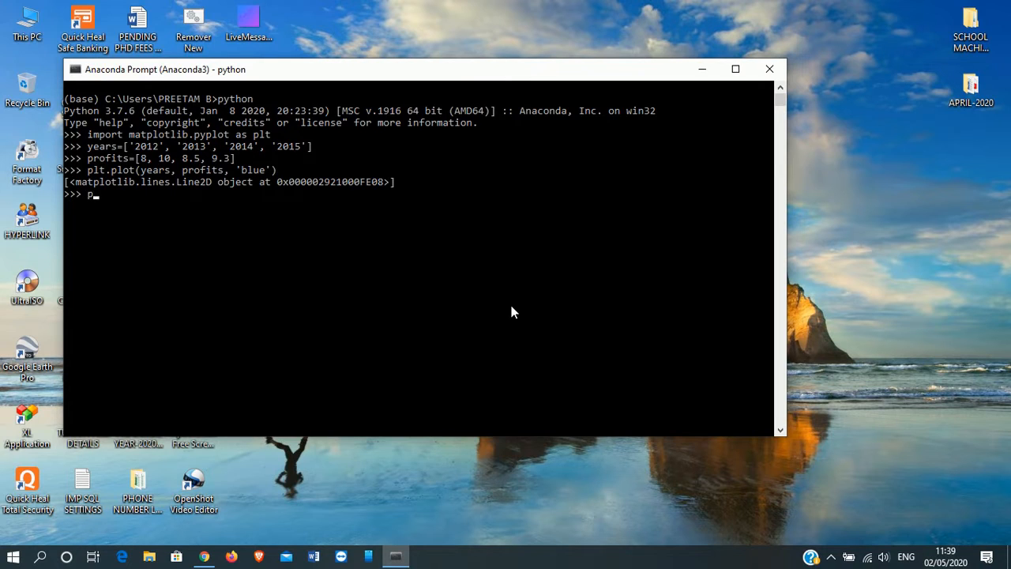
text(lt.tit)
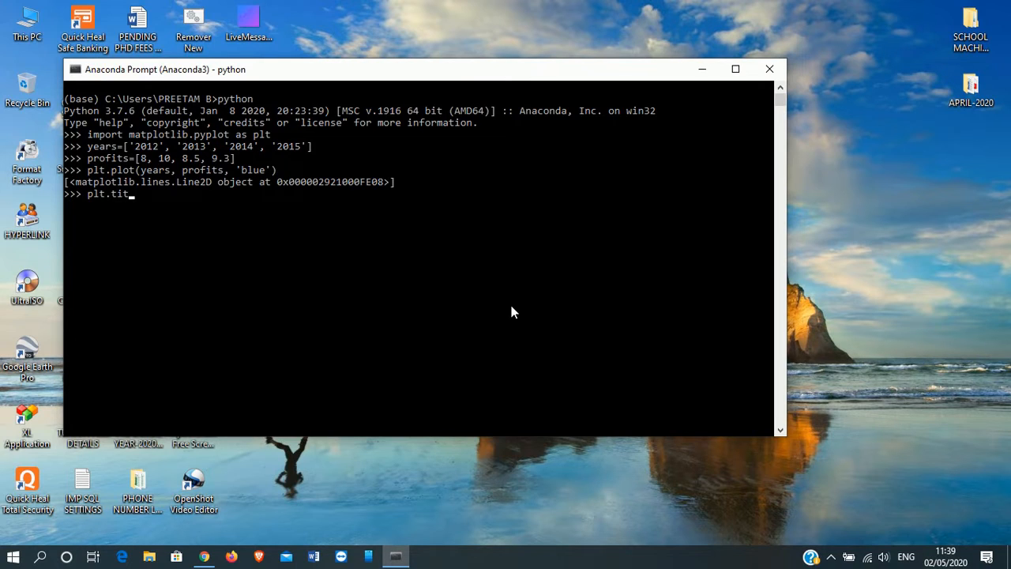
text(le)
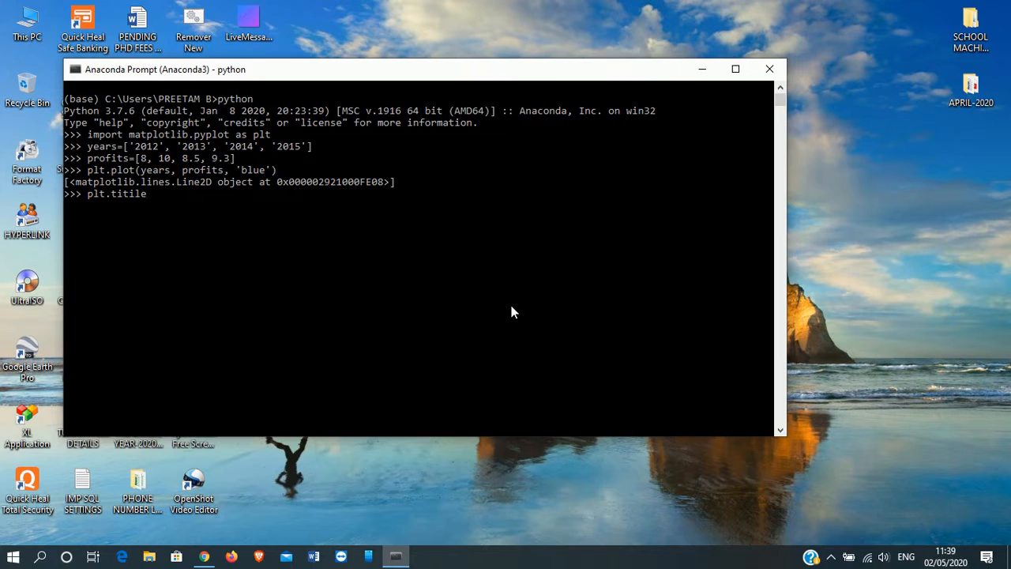
key(backspace)
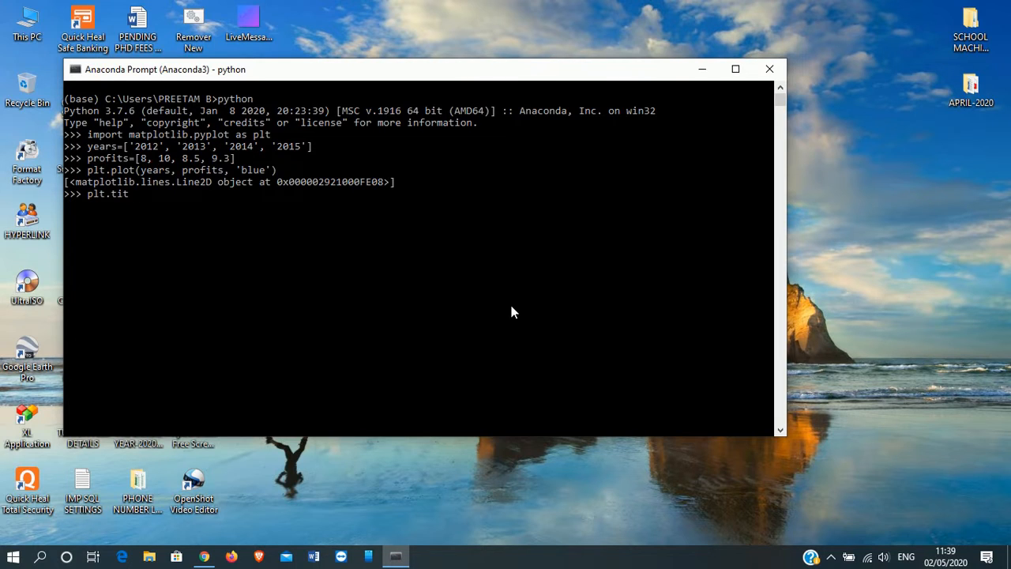
text(le)
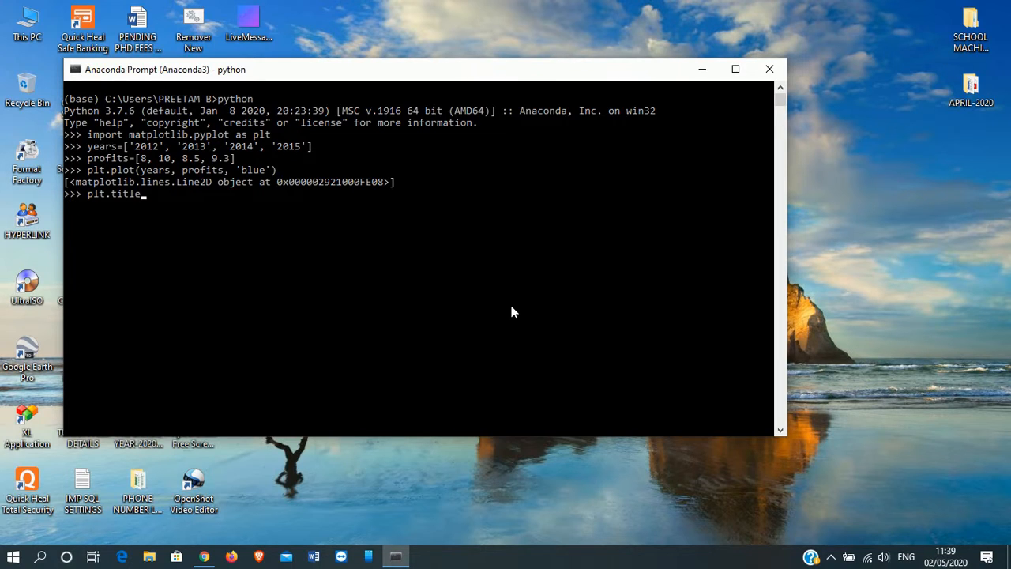
text((')
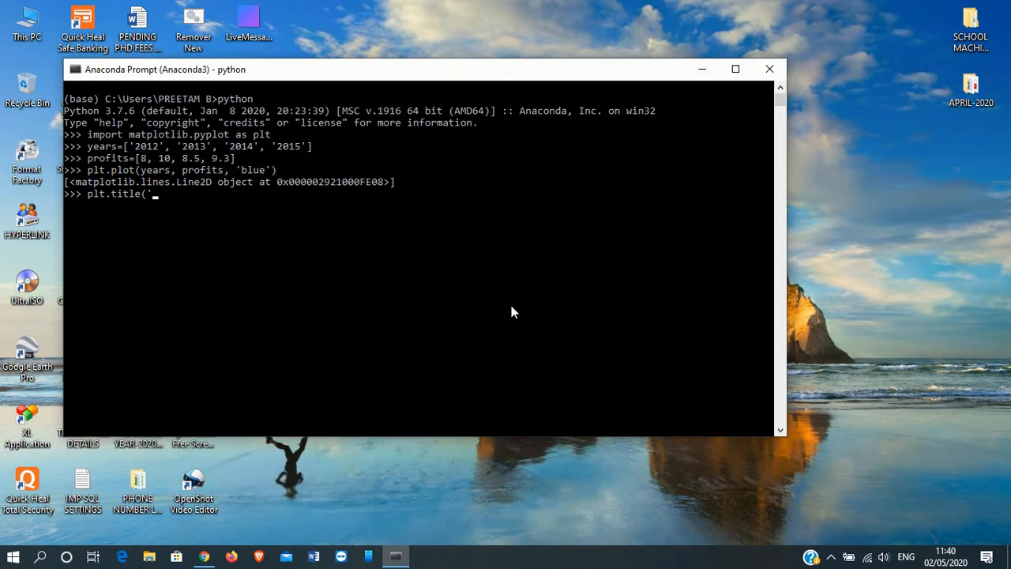
text(ASS)
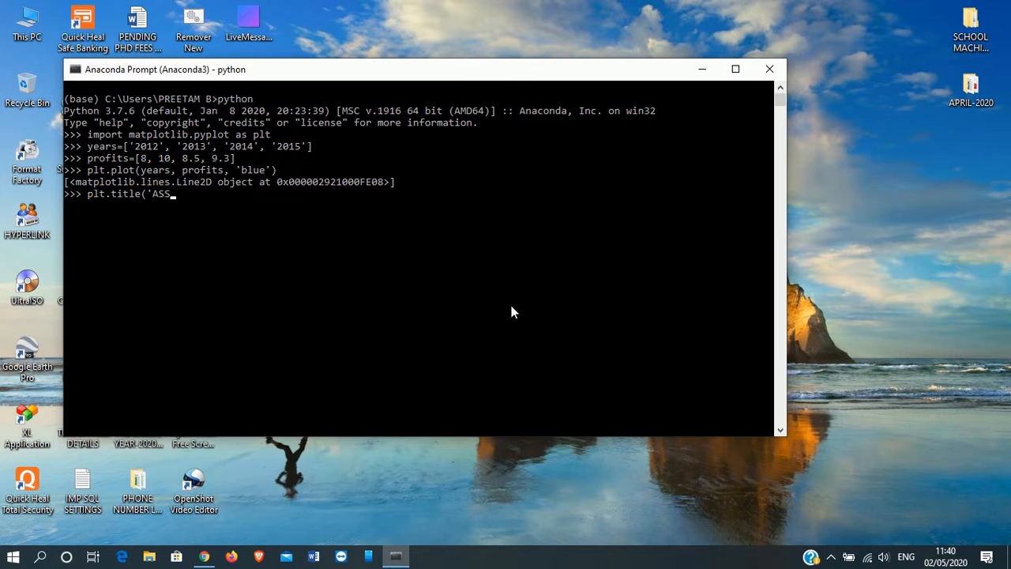
text(SAM GAS)
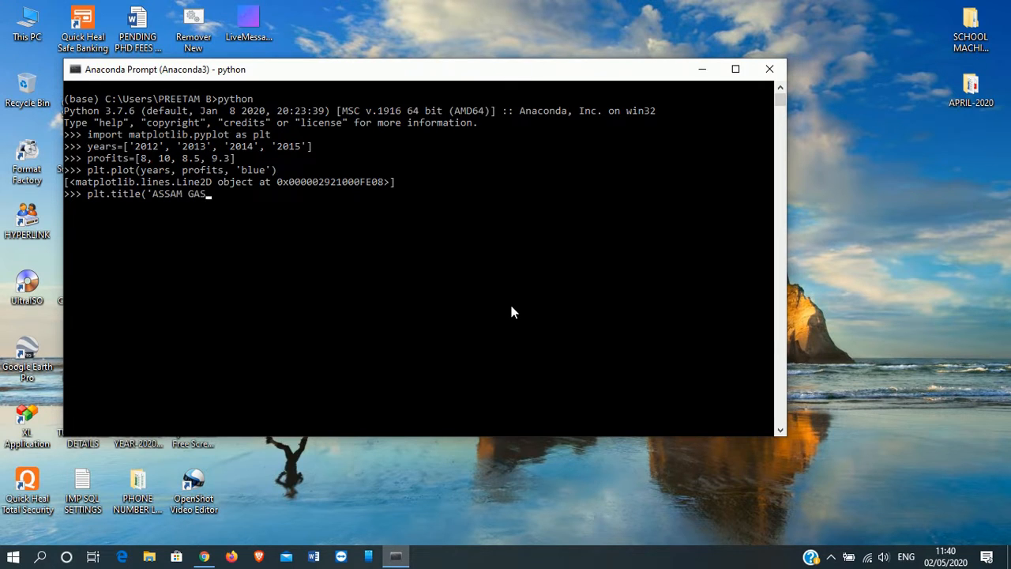
text(AGEN)
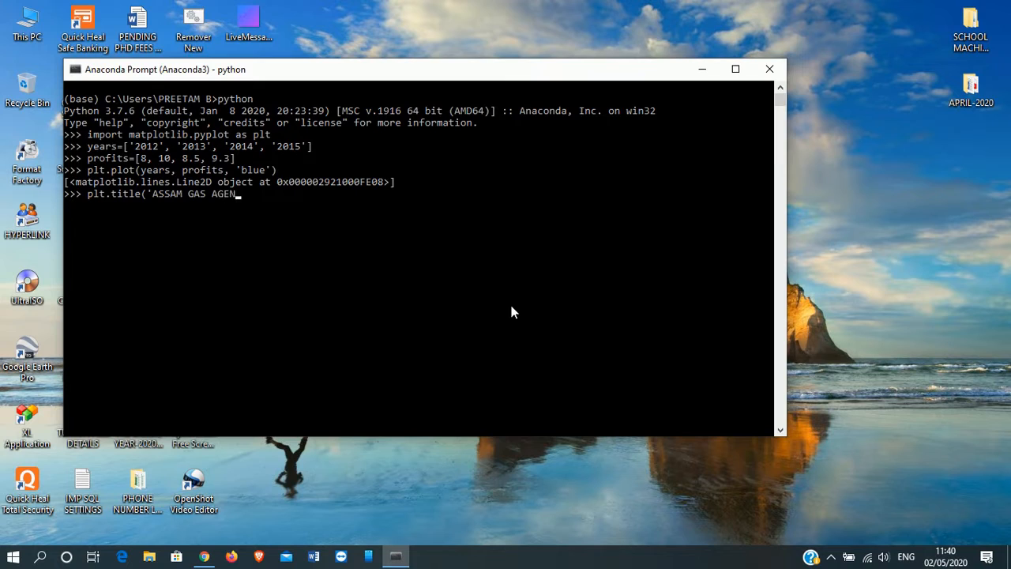
text(CY)
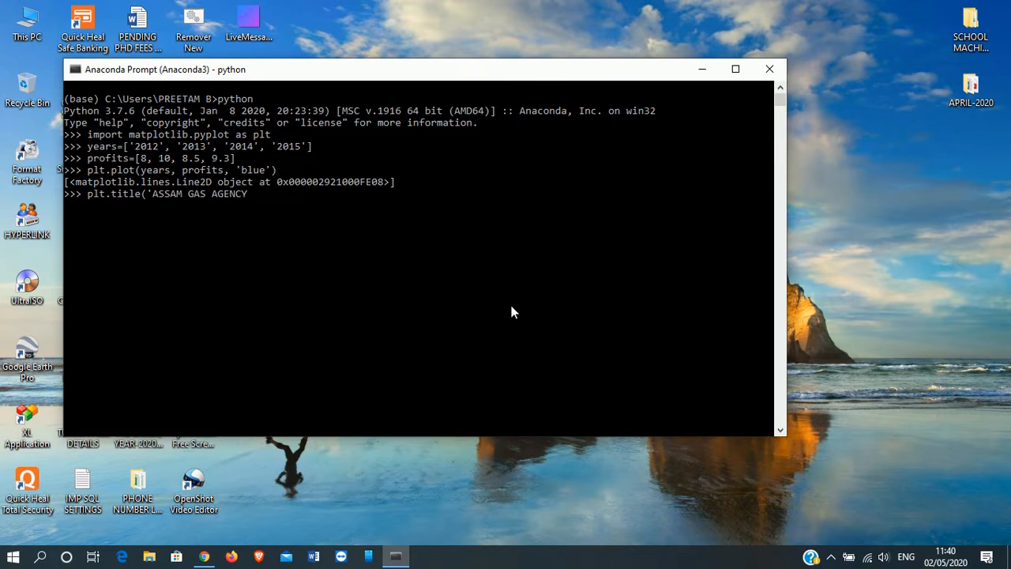
text('))
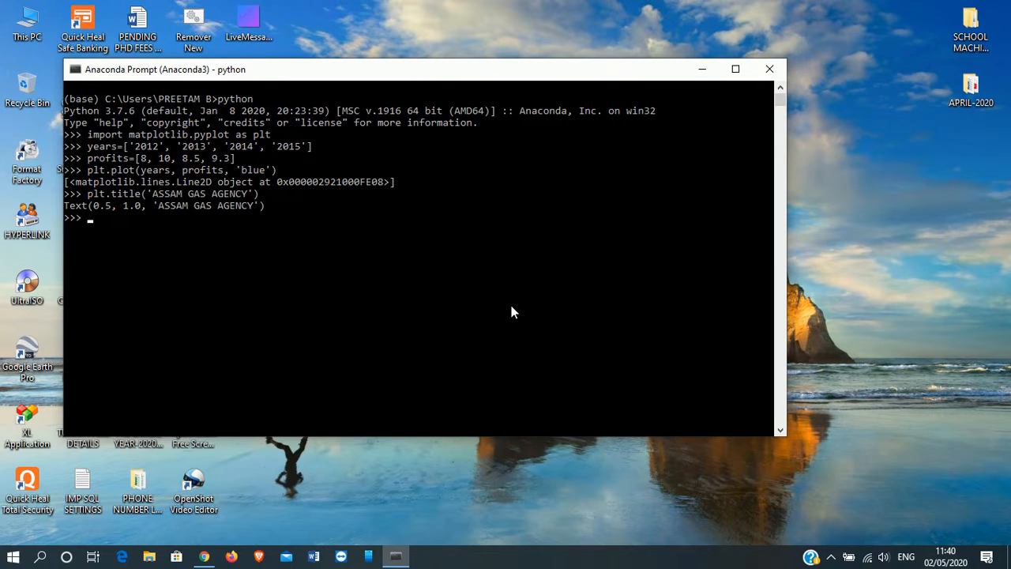
Label the x-axis 'years' with plt.xlabel
text(plt)
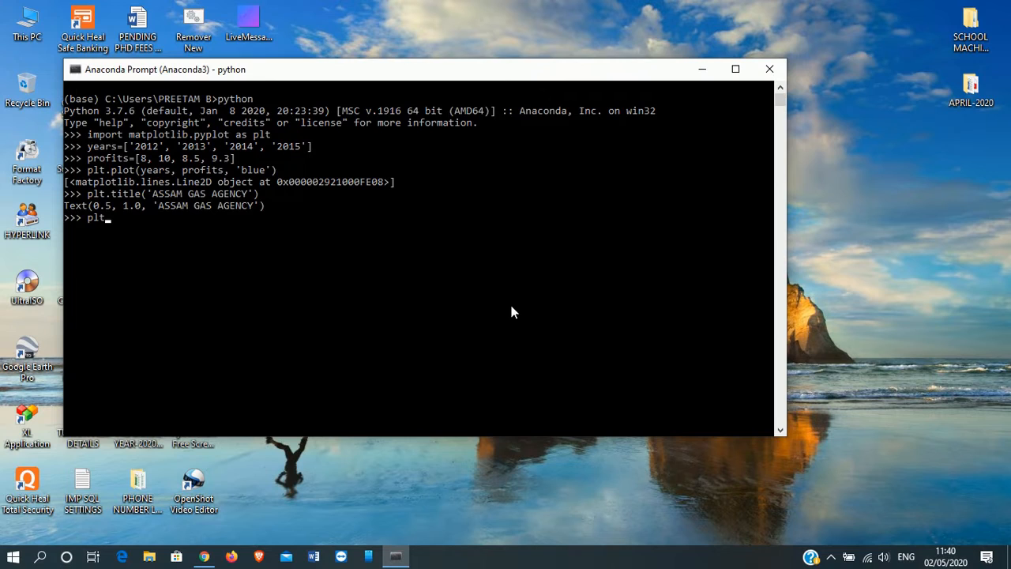
text(x)
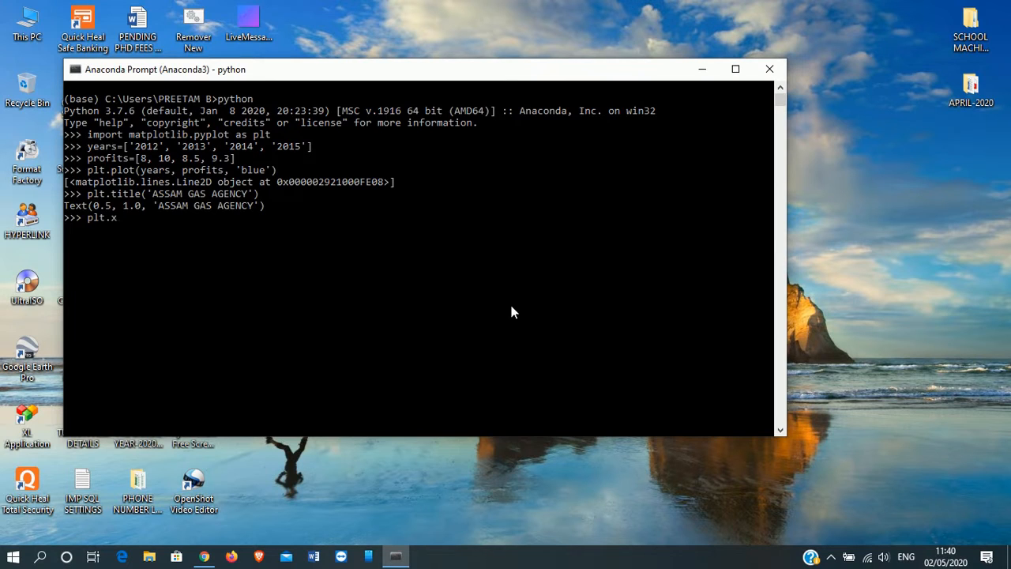
text(label)
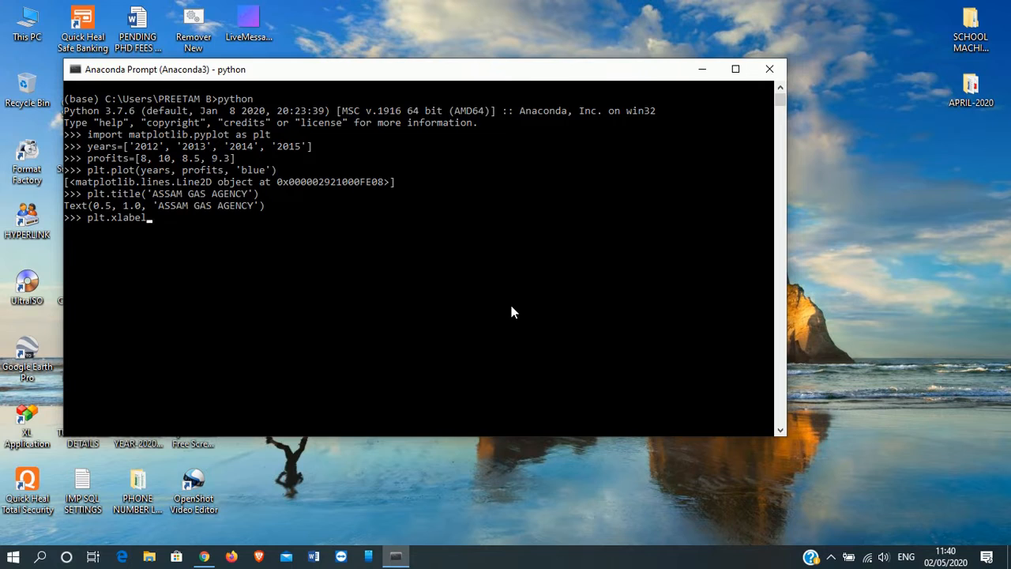
text(()
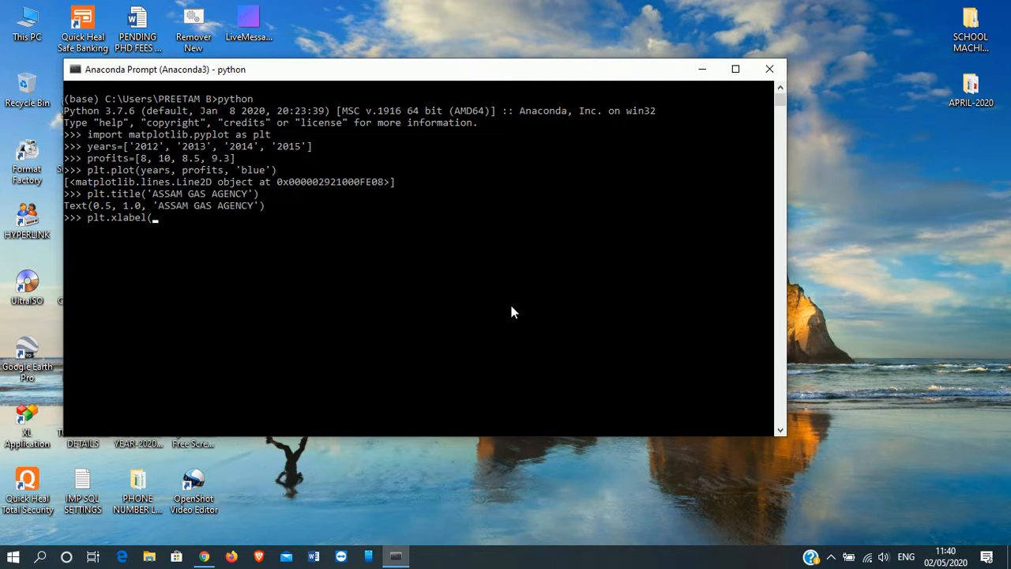
text('yea)
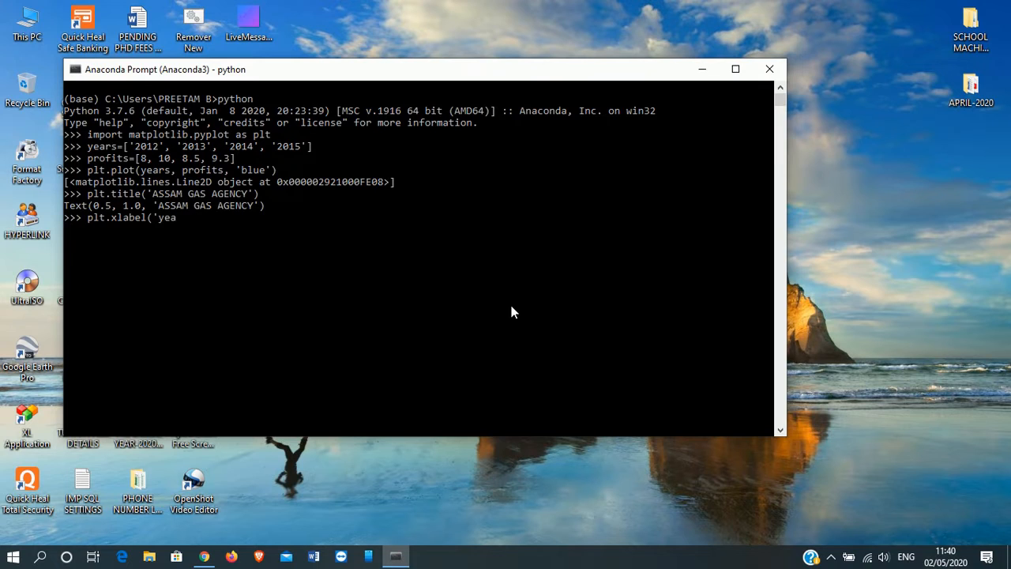
text(rs)
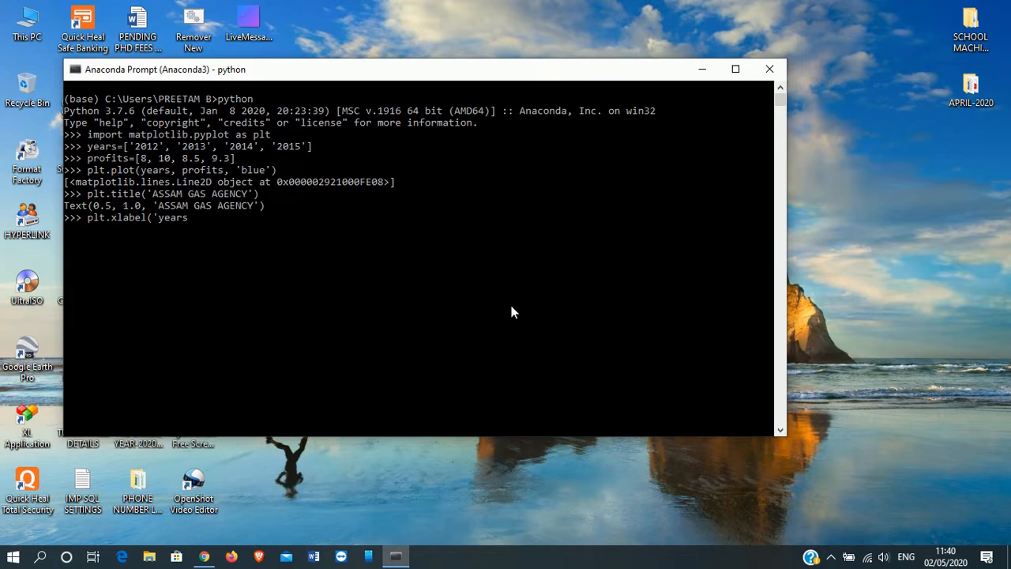
text('))
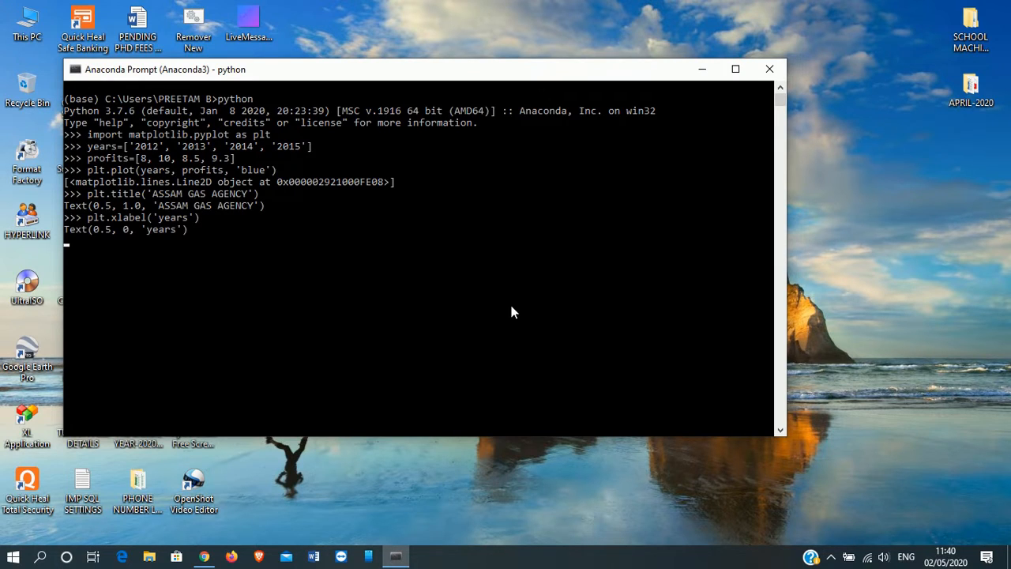
Type plt.ylabel('Profits in Million Rs') without running it yet
text(plt)
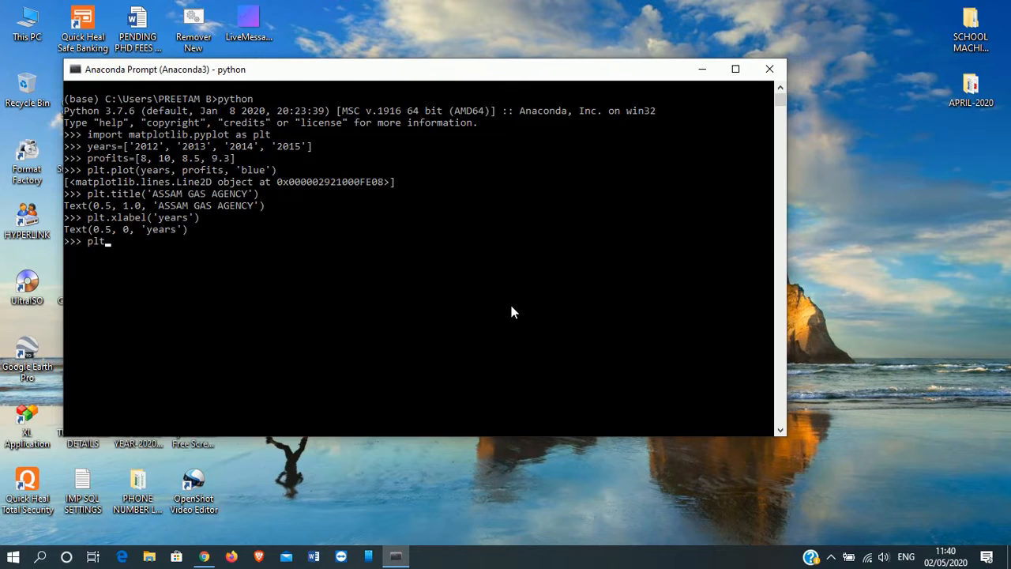
text(y)
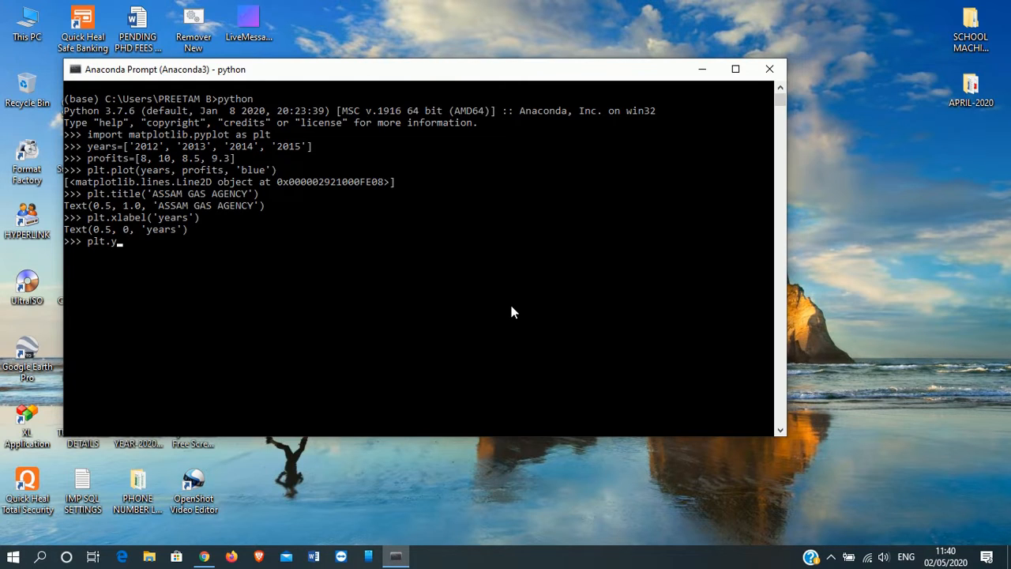
text(label)
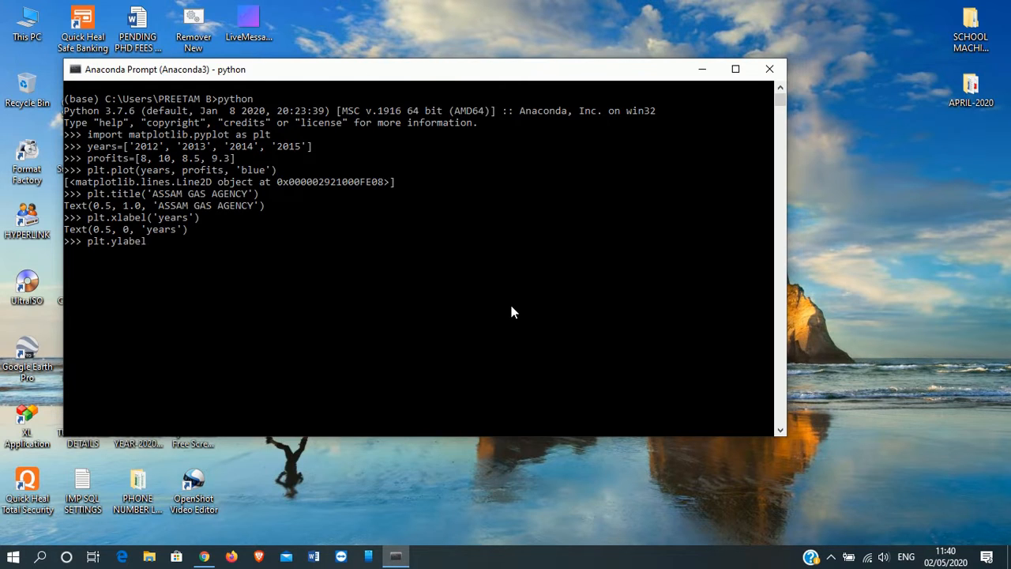
text(()
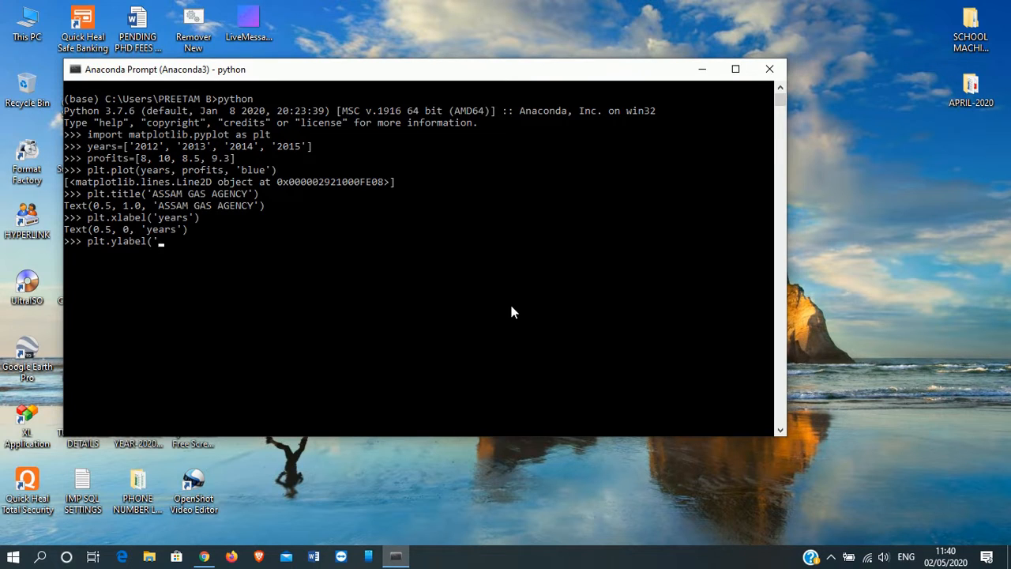
text(Profit)
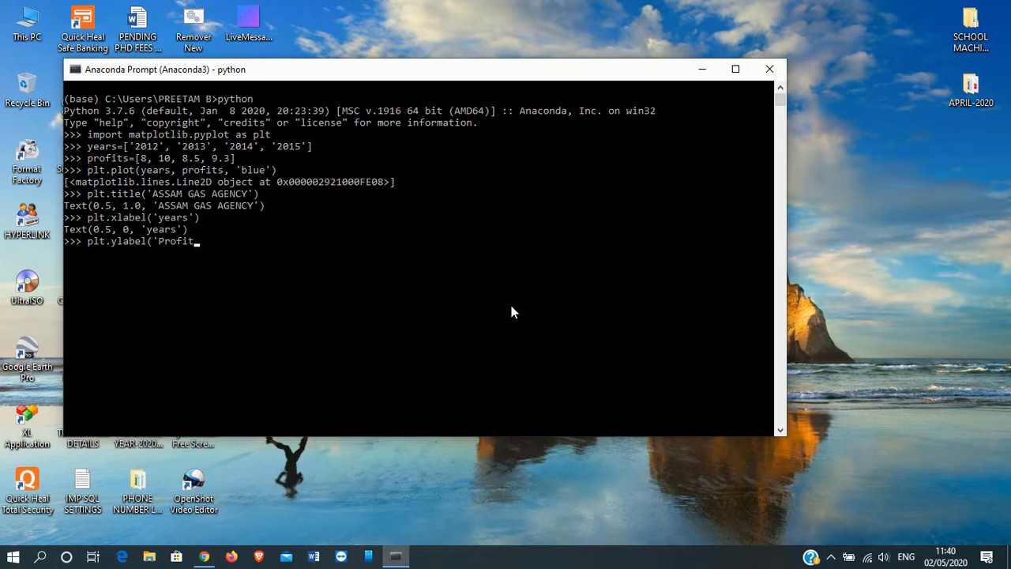
text(s in)
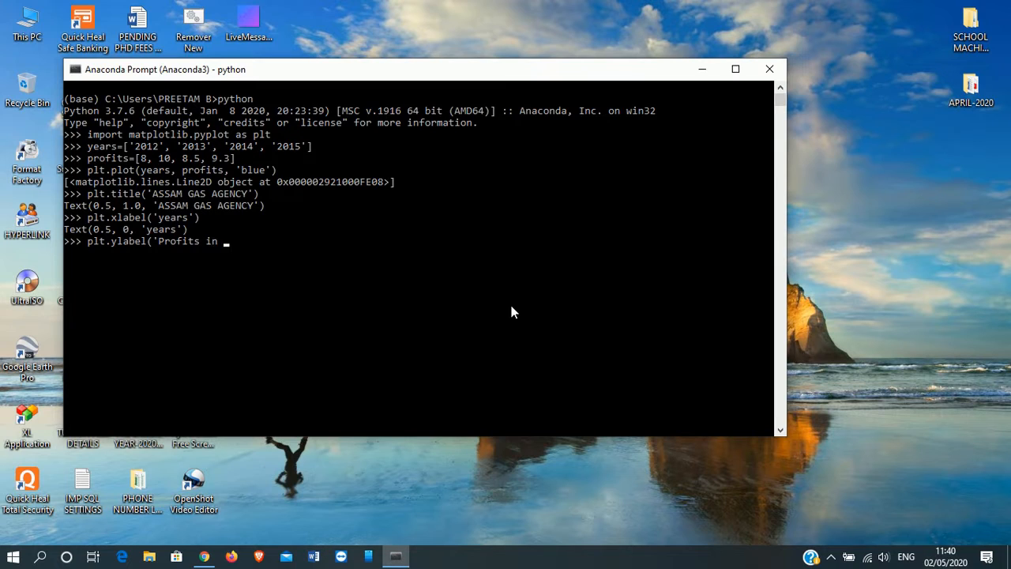
text(Million)
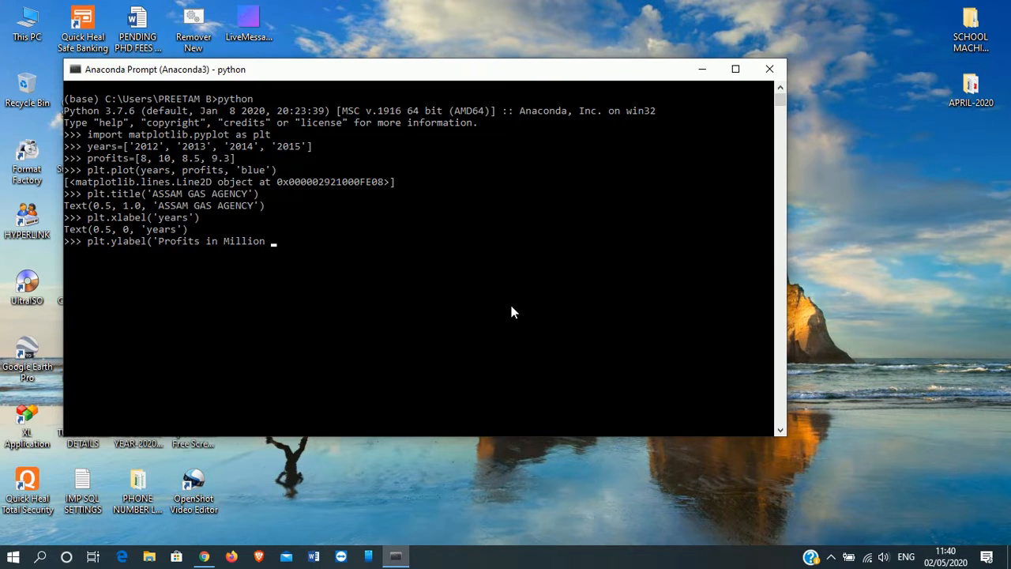
text(Rs)
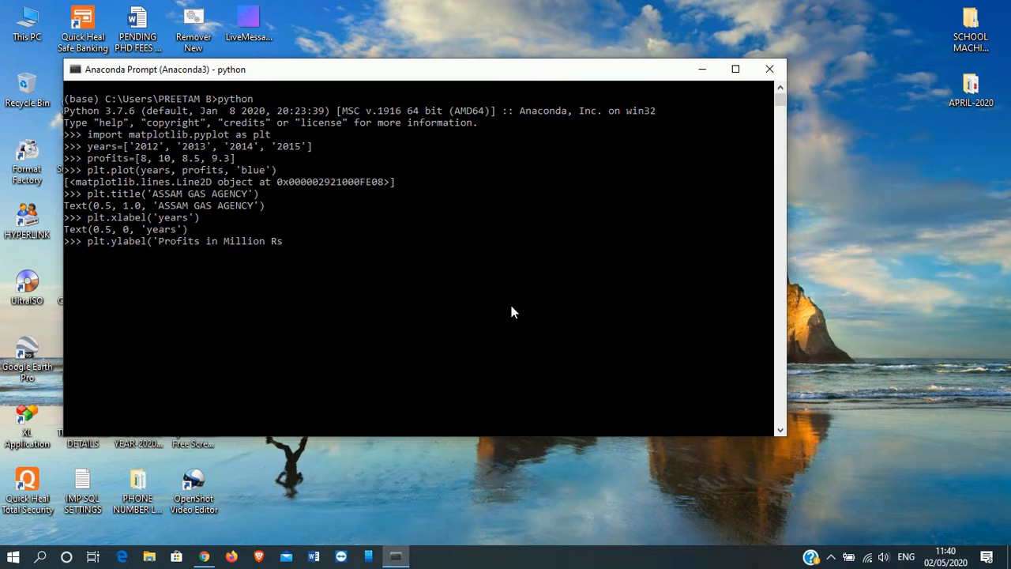
text(')
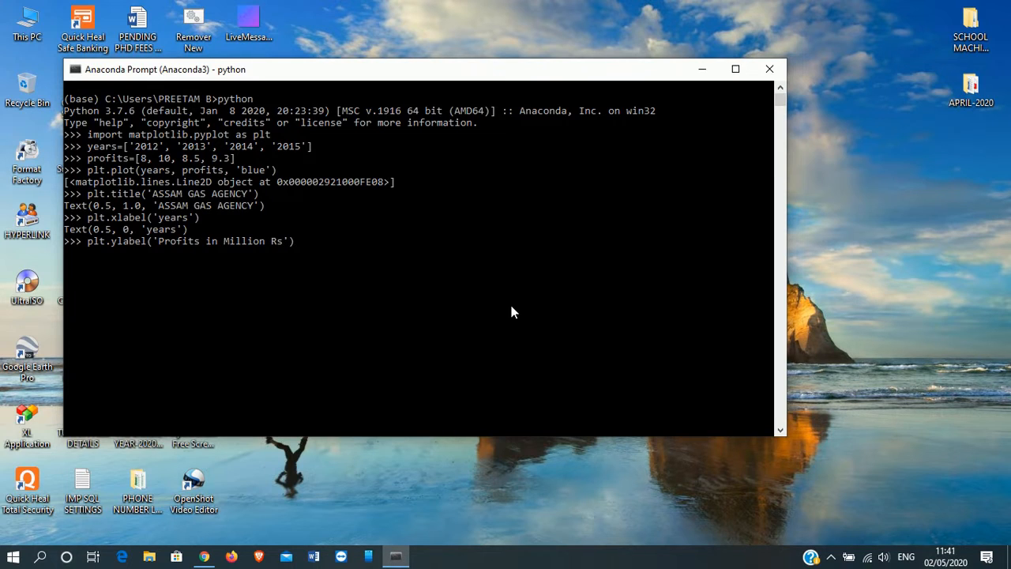
Apply the 'Profits in Million Rs' y-axis label and display the chart with plt.show()
key(enter)
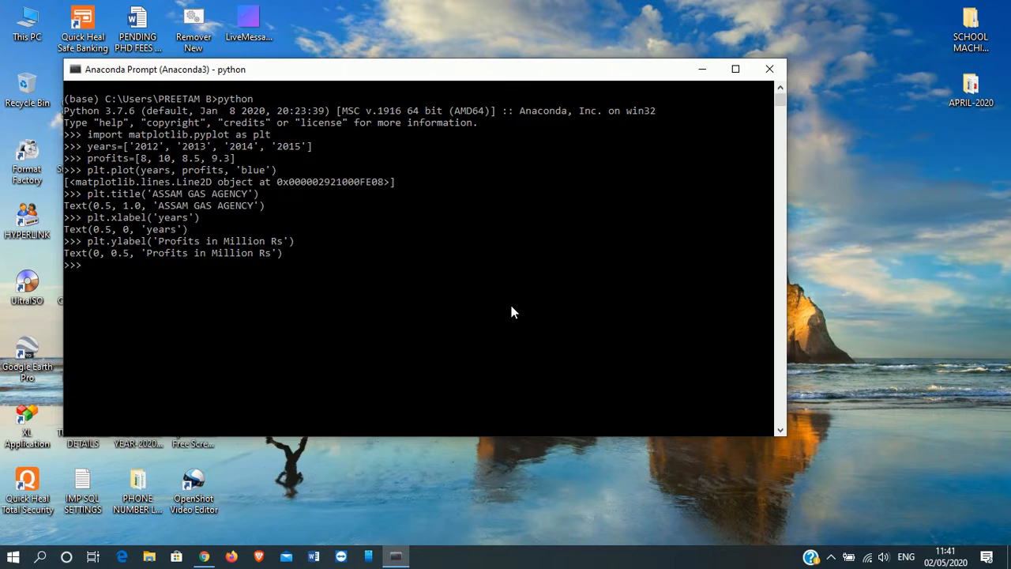
text(plt)
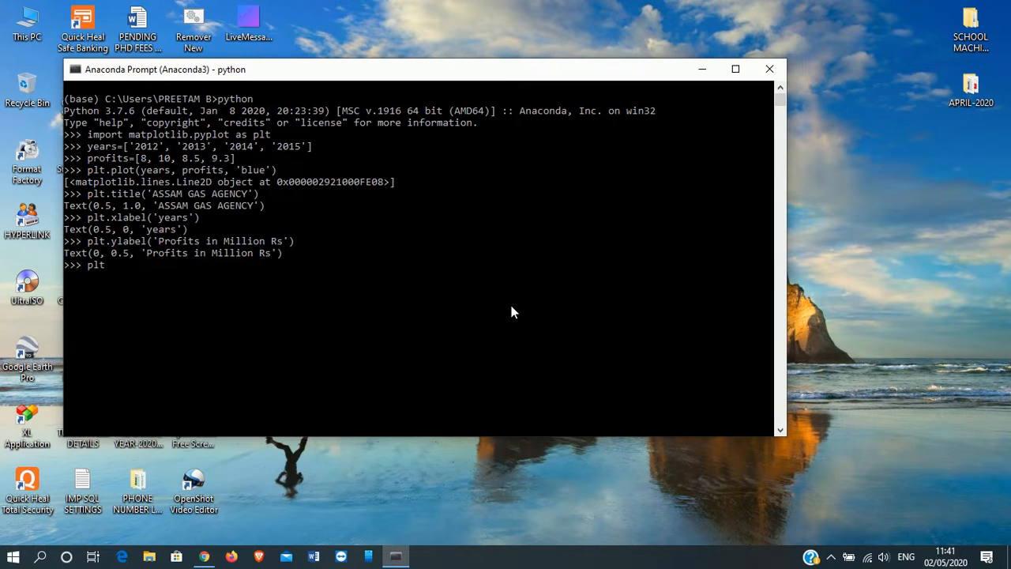
text(.)
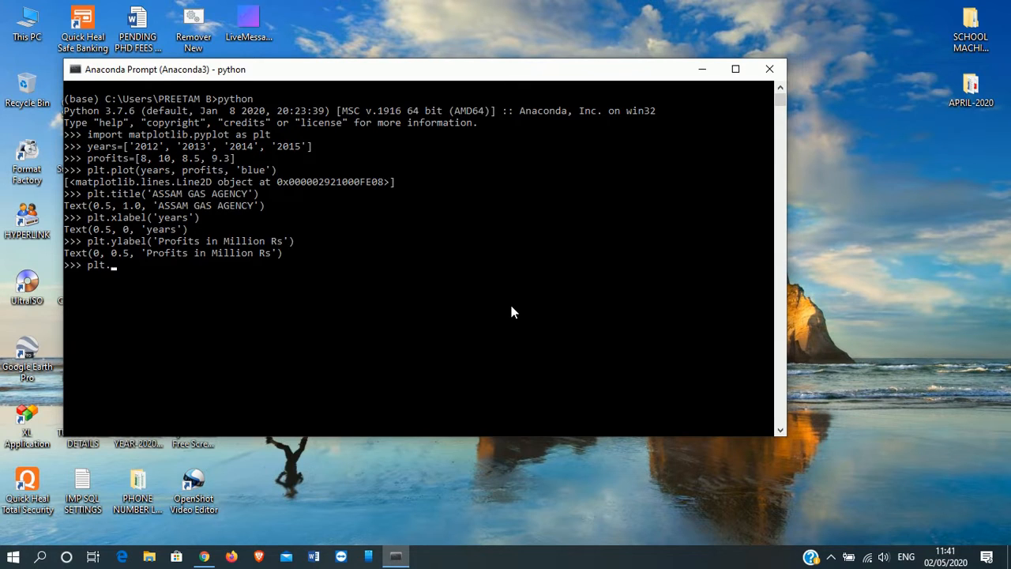
text(show)
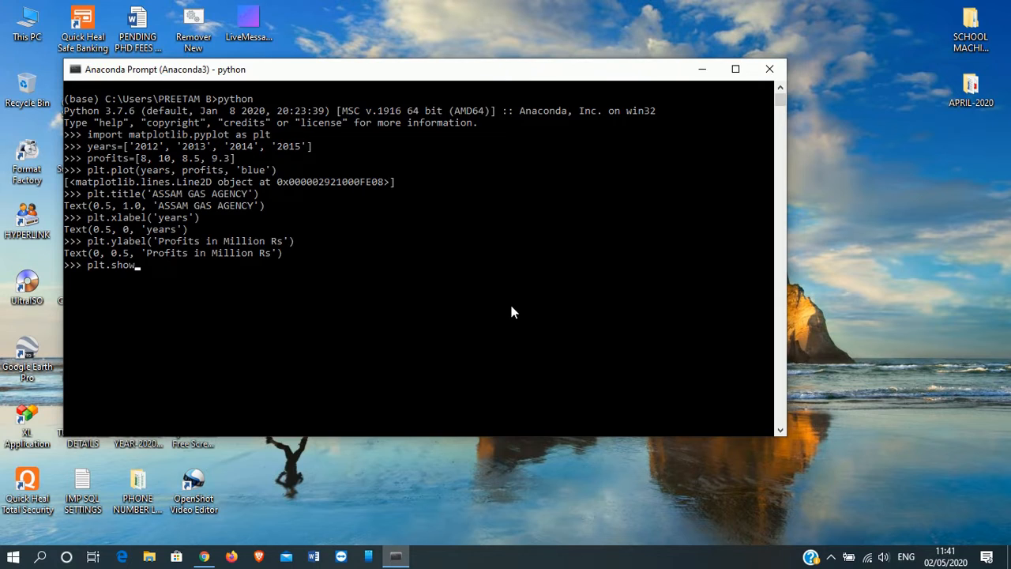
text(())
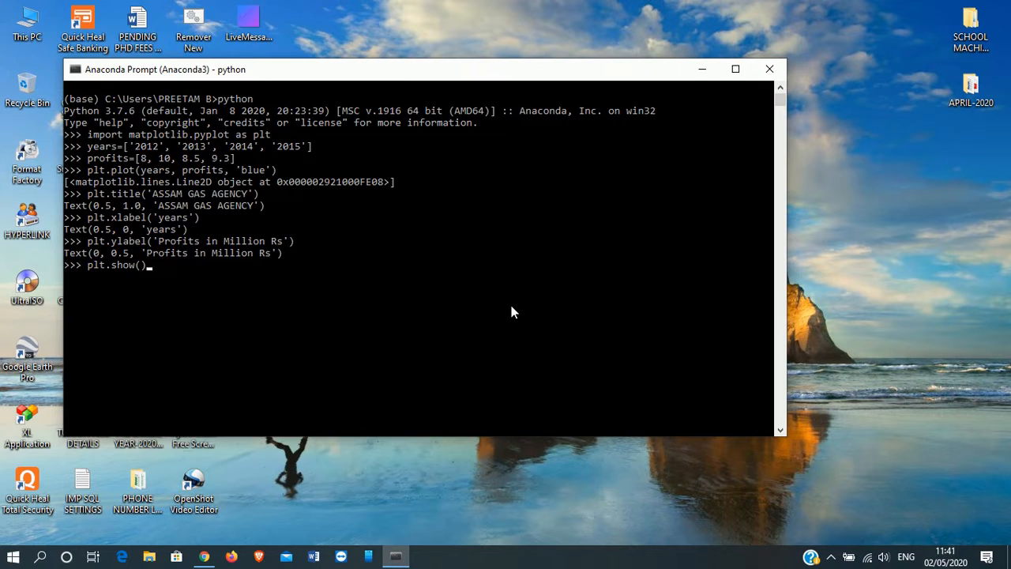
key(Return)
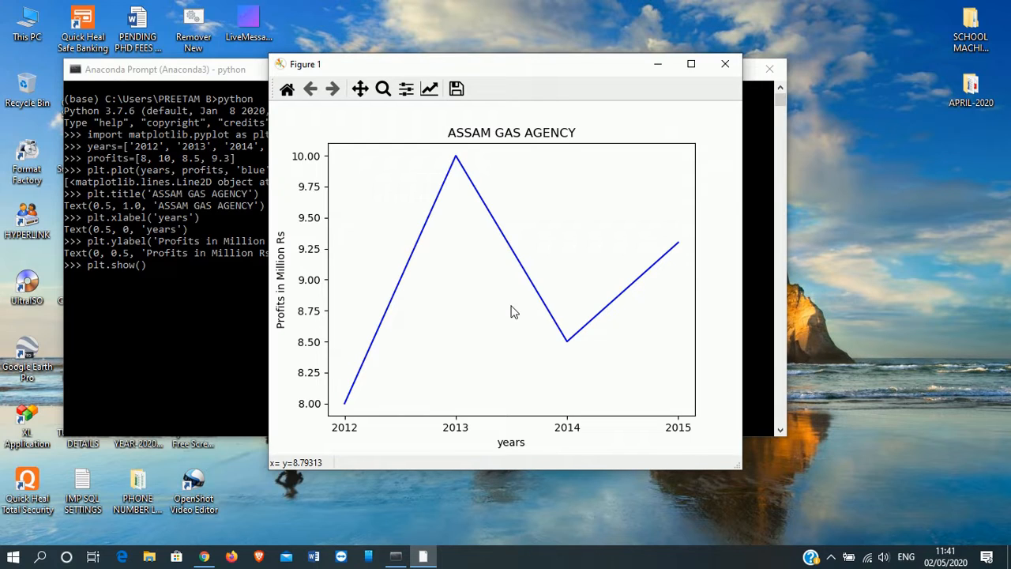
mouse_move(478, 321)
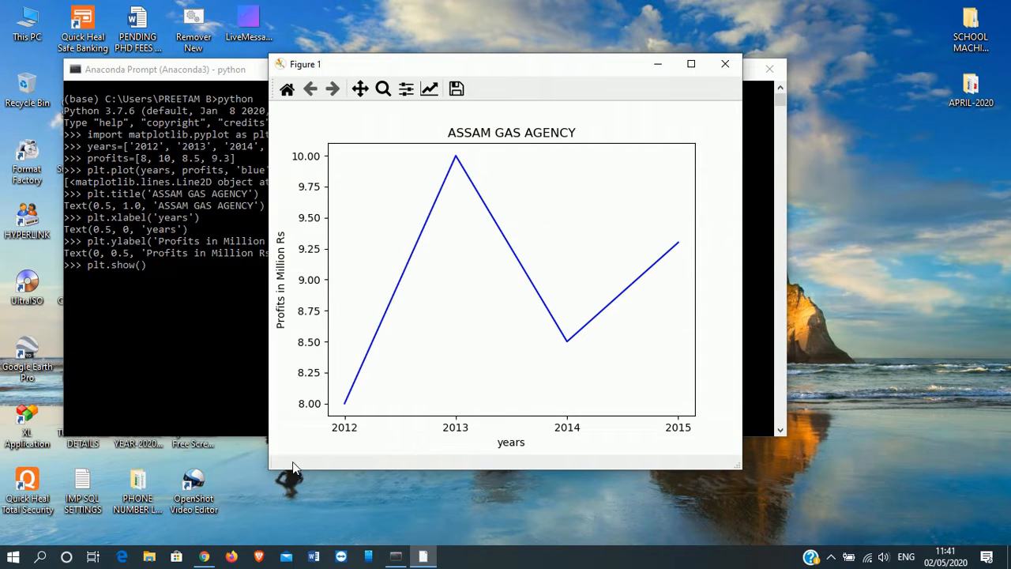
mouse_move(321, 471)
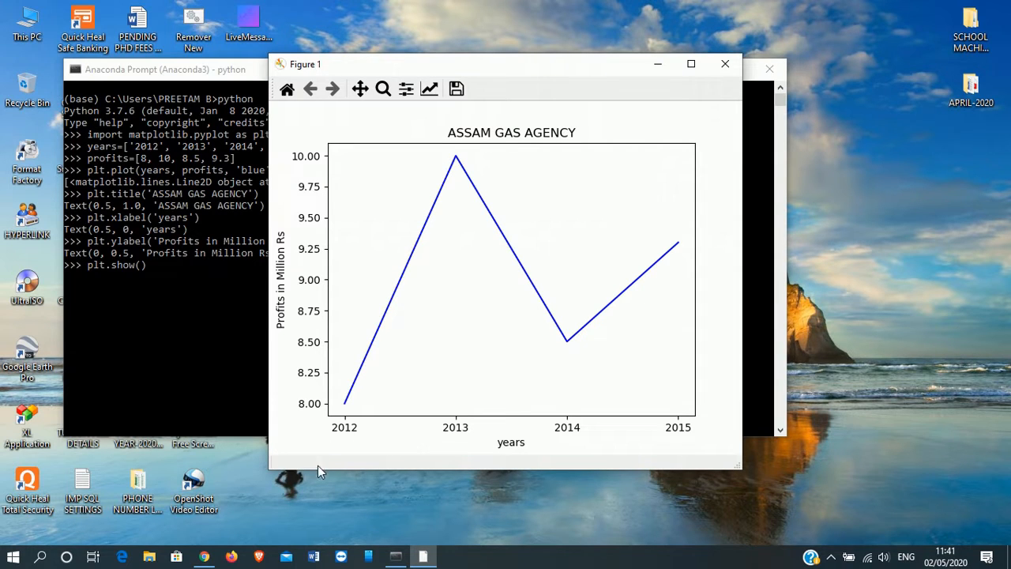
mouse_move(387, 314)
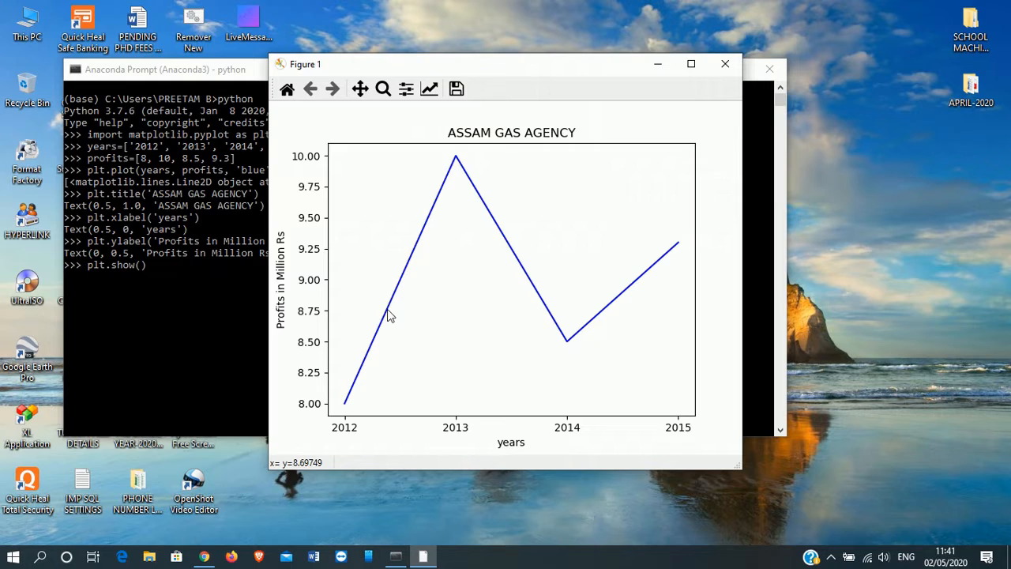
mouse_move(506, 274)
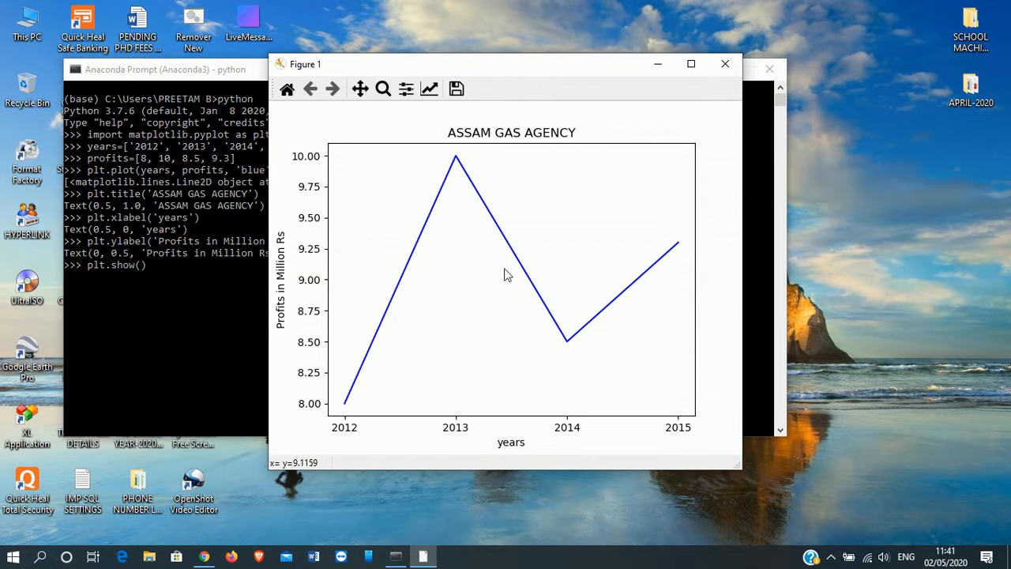
mouse_move(540, 361)
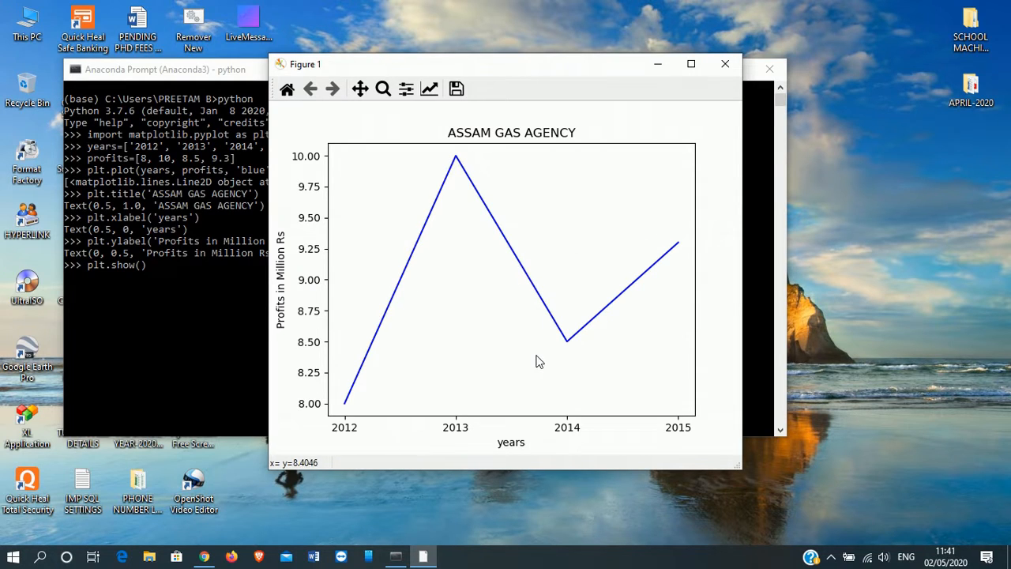
mouse_move(513, 258)
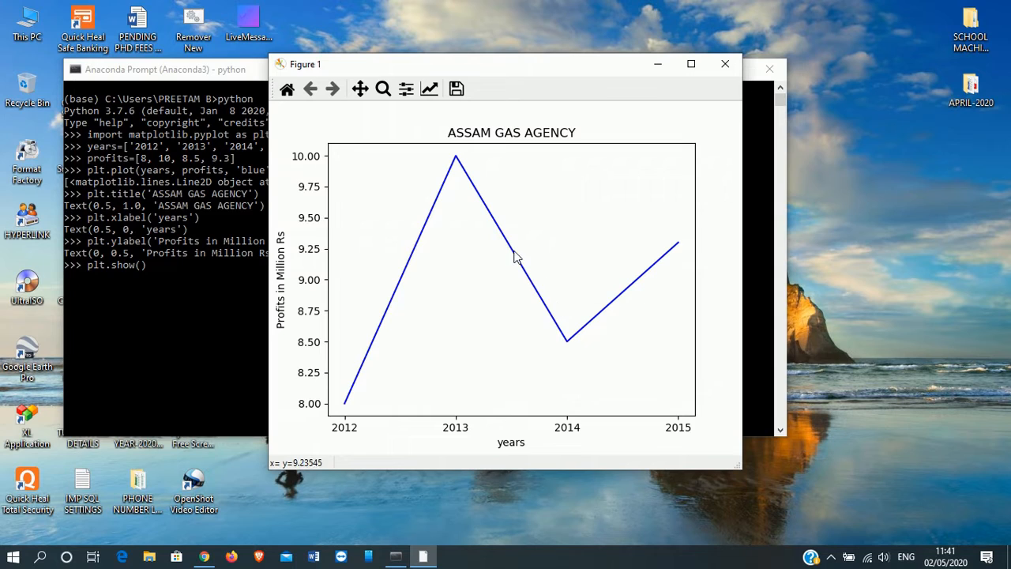
mouse_move(483, 316)
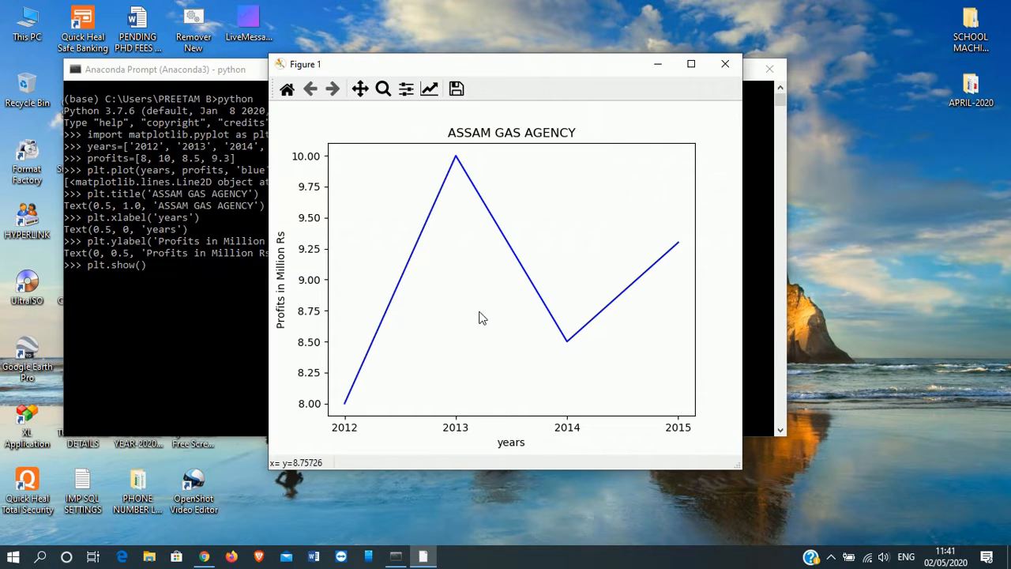
mouse_move(459, 166)
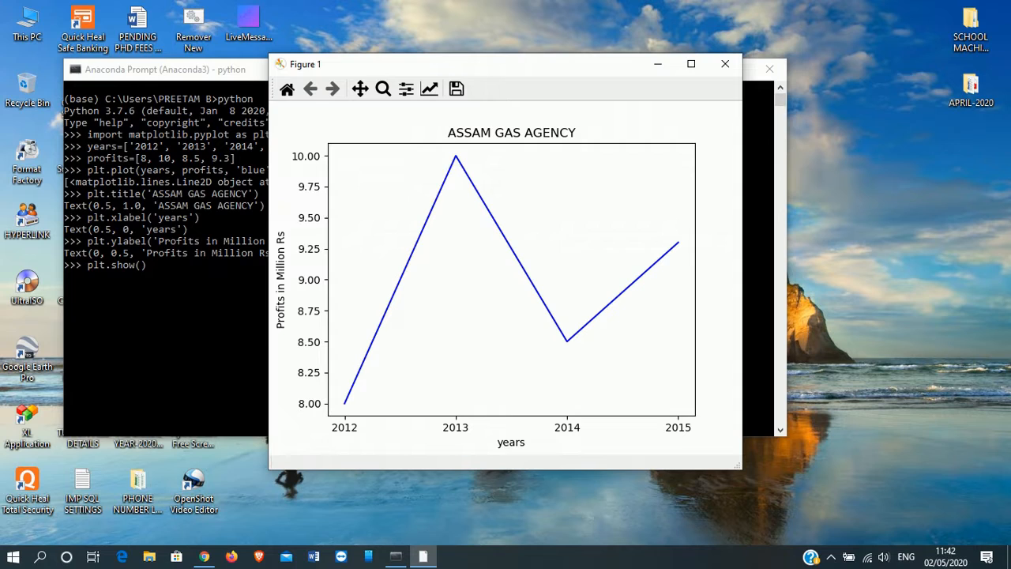
mouse_move(506, 456)
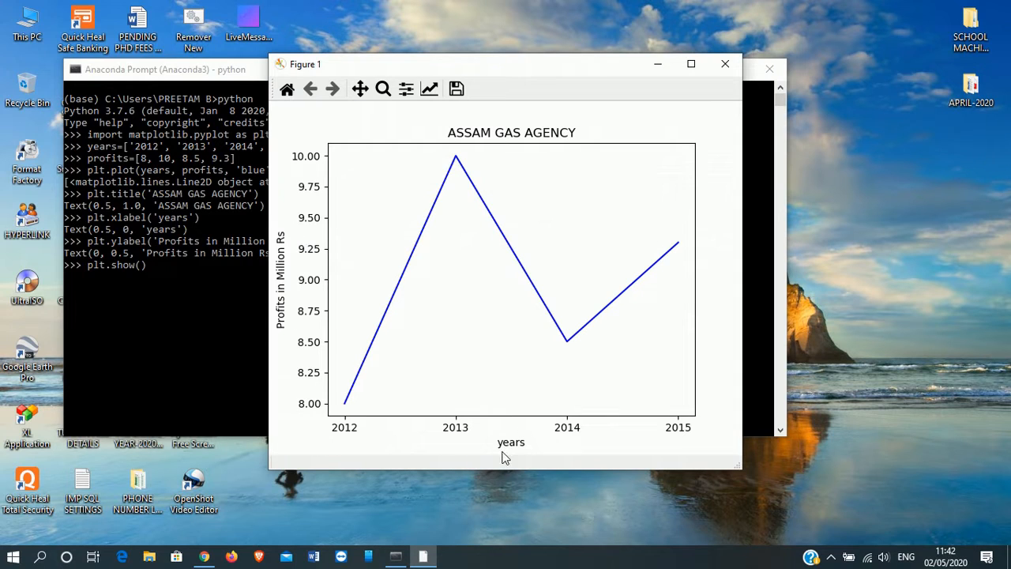
mouse_move(520, 444)
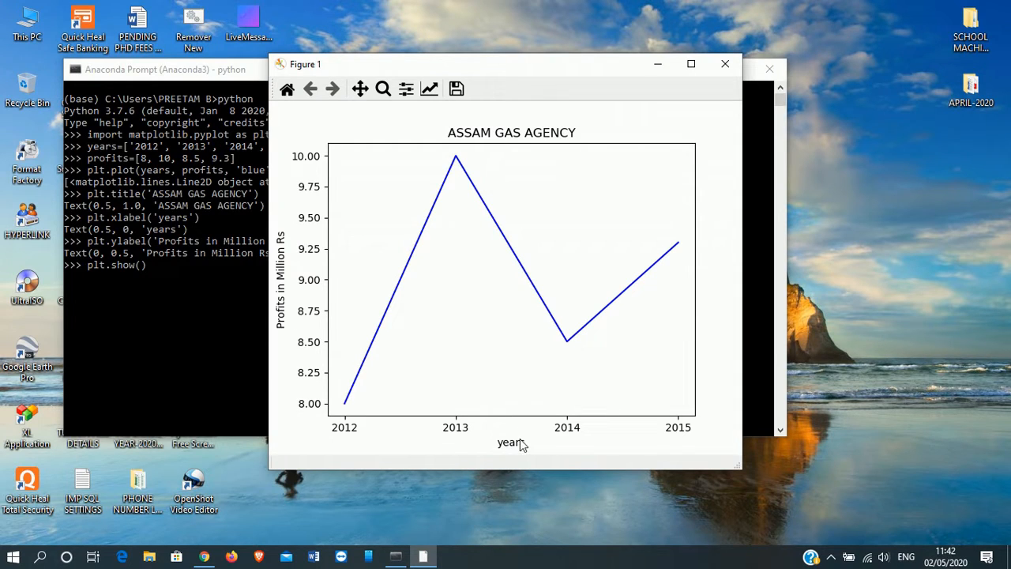
mouse_move(528, 464)
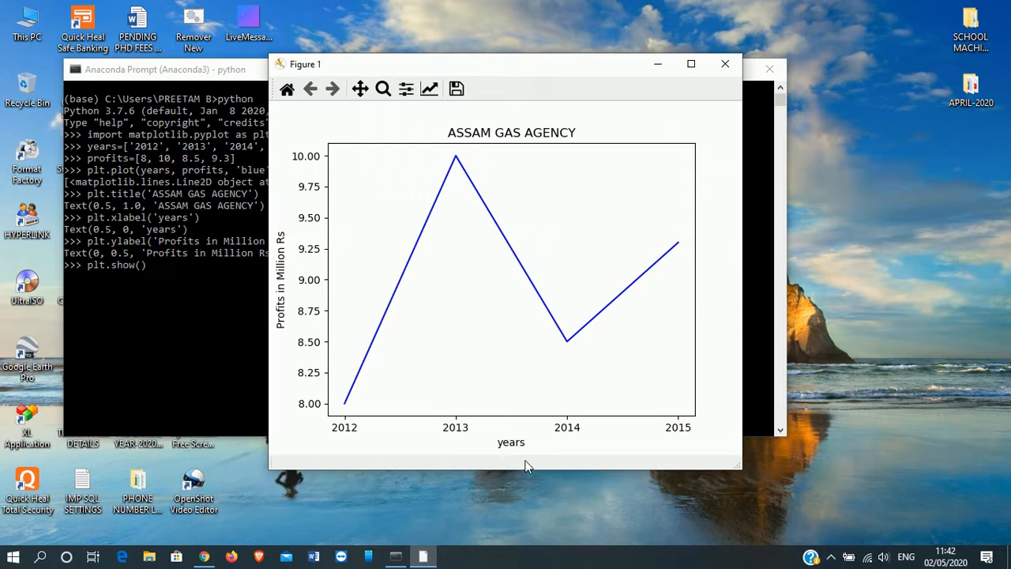
mouse_move(304, 387)
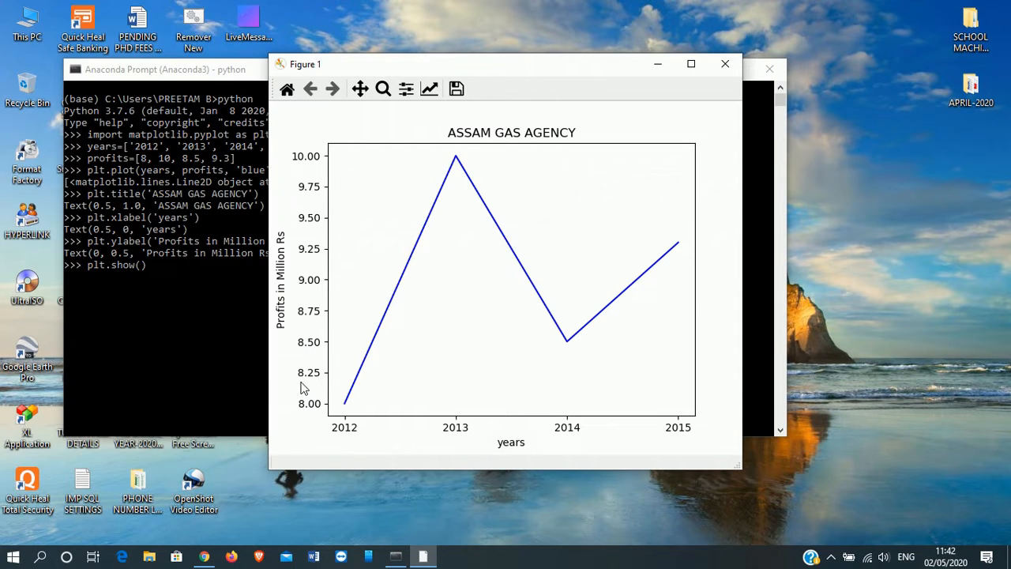
mouse_move(315, 342)
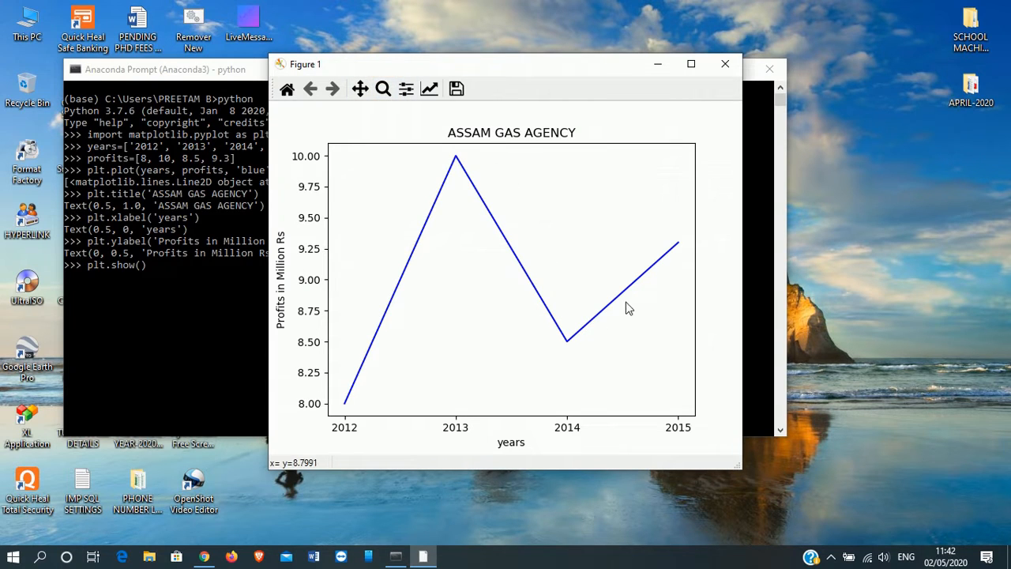
mouse_move(641, 313)
text(plt.show())
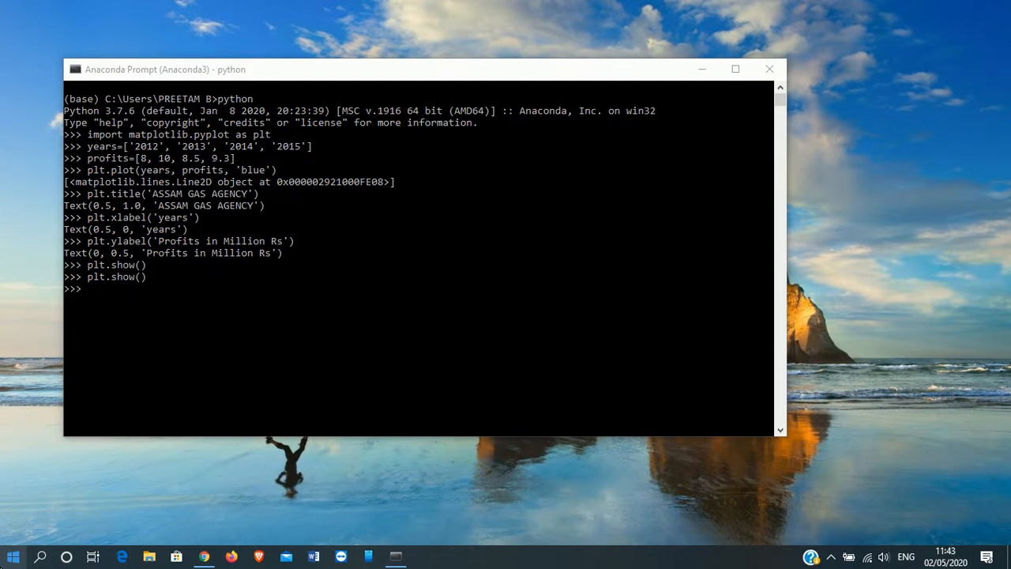
Scroll to the Spyder tile in Anaconda Navigator and launch Spyder
click(12, 557)
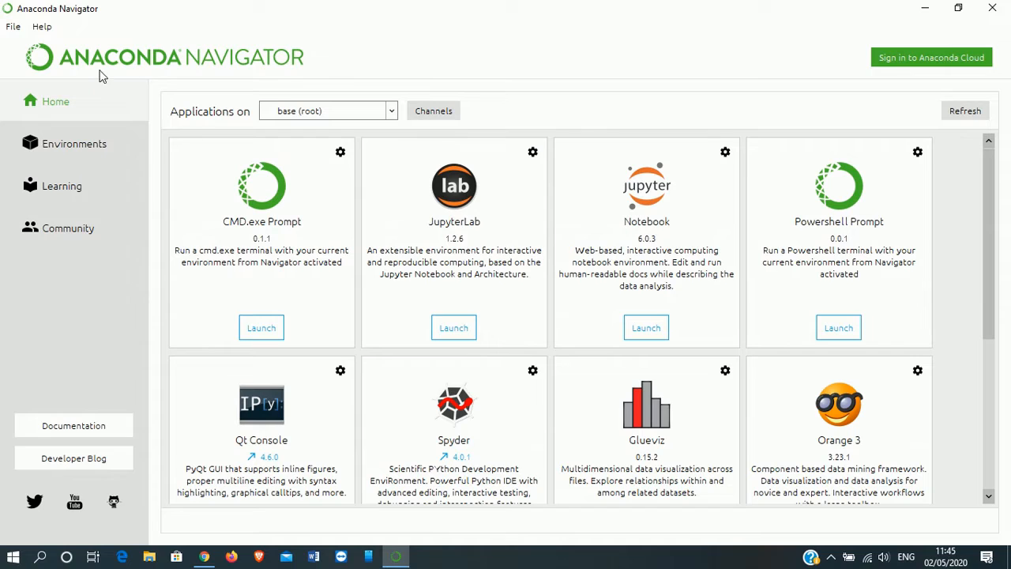
scroll(down, 3)
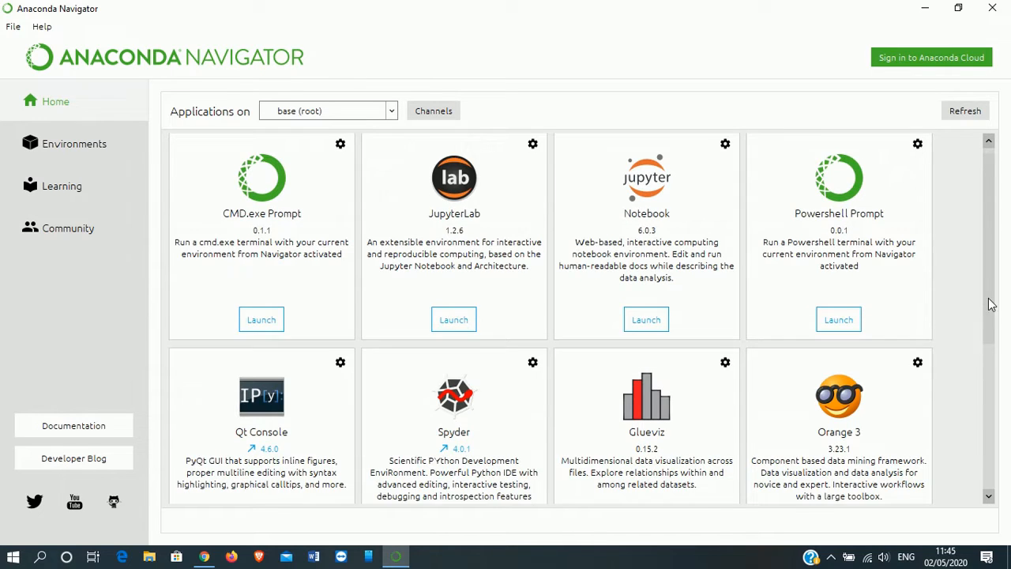
scroll(down, 3)
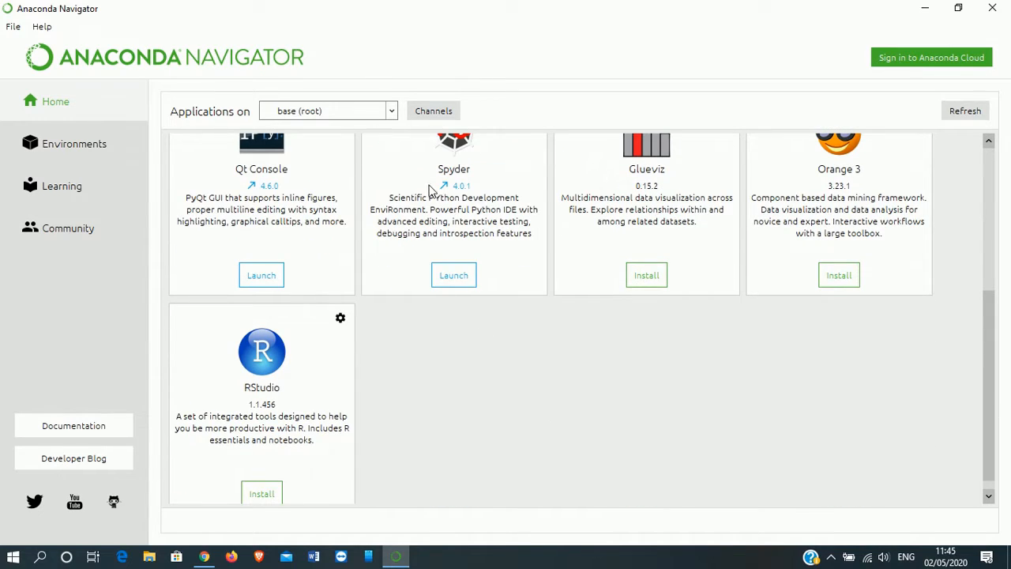
click(454, 275)
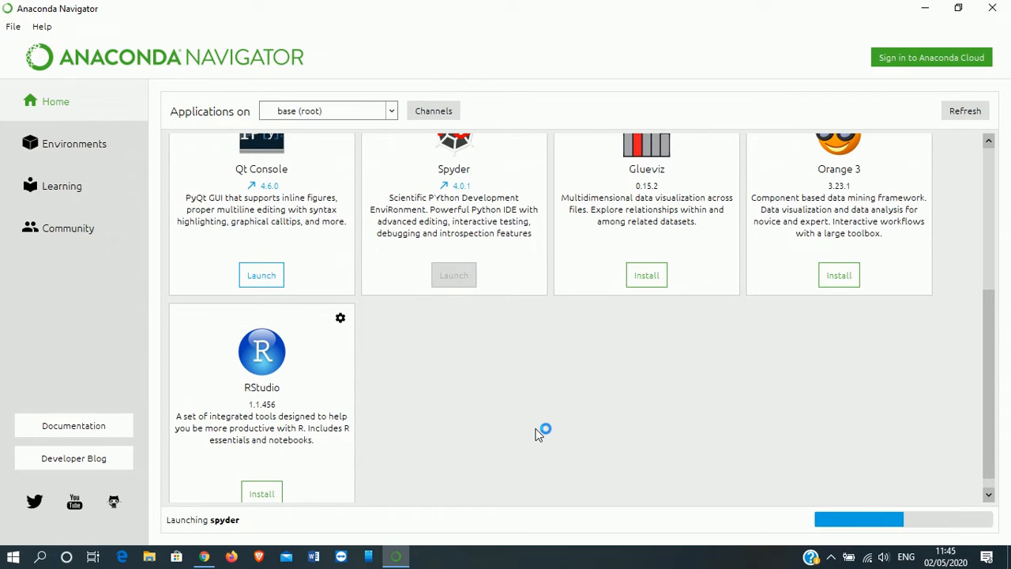
mouse_move(539, 429)
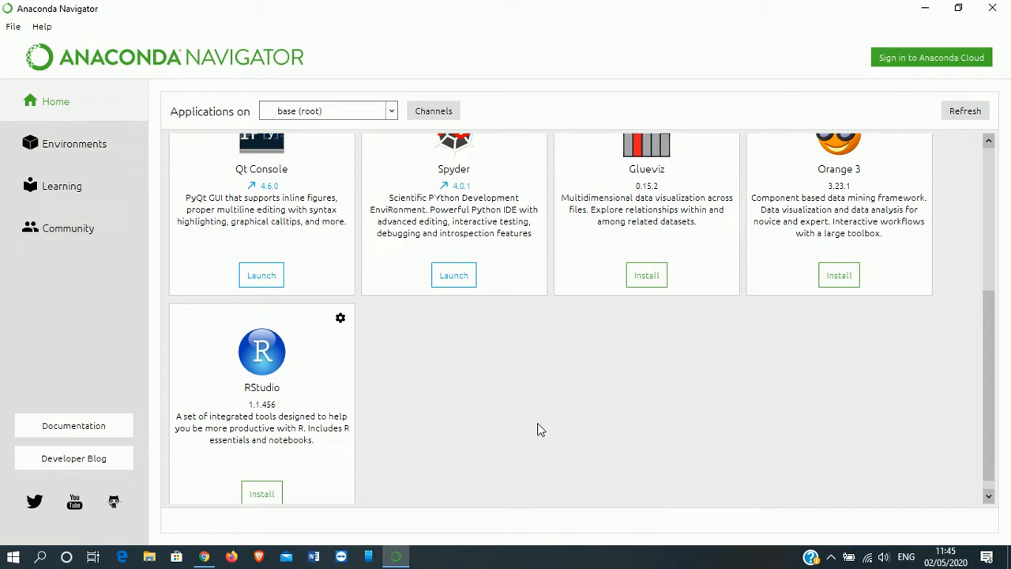
click(454, 275)
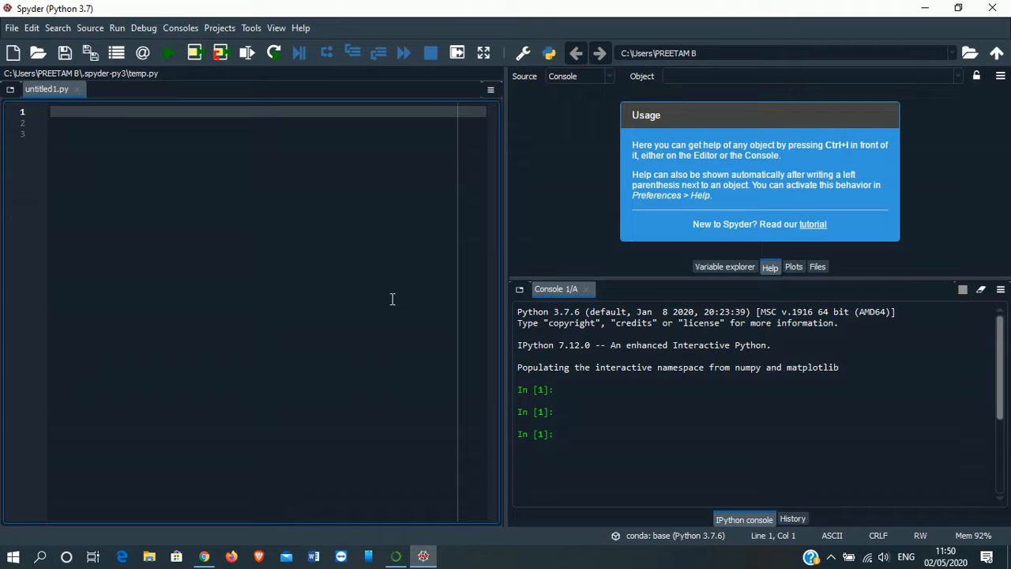
Write the matplotlib.pyplot import as plt on line 1 of untitled1.py
text(import)
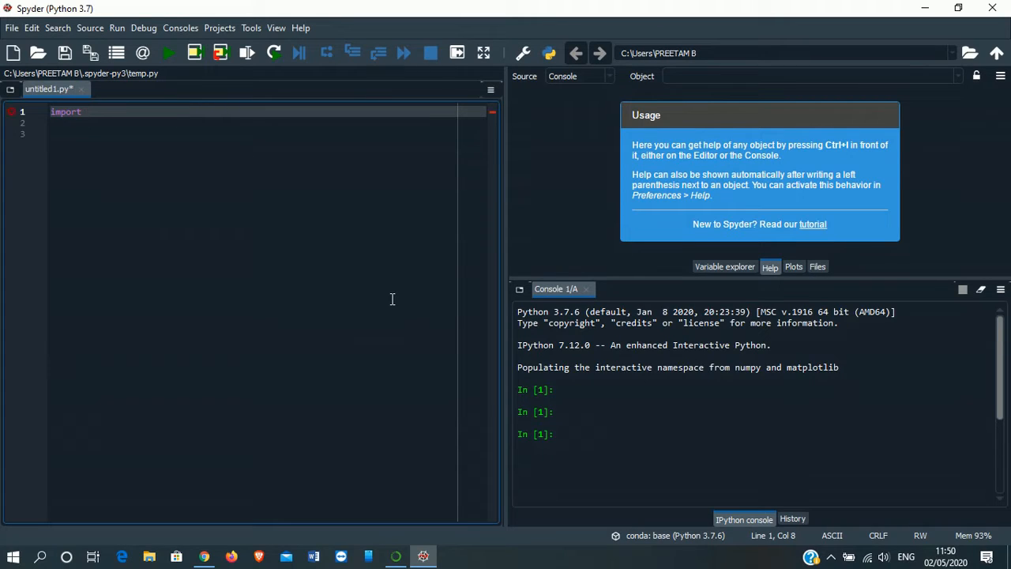
text(matp)
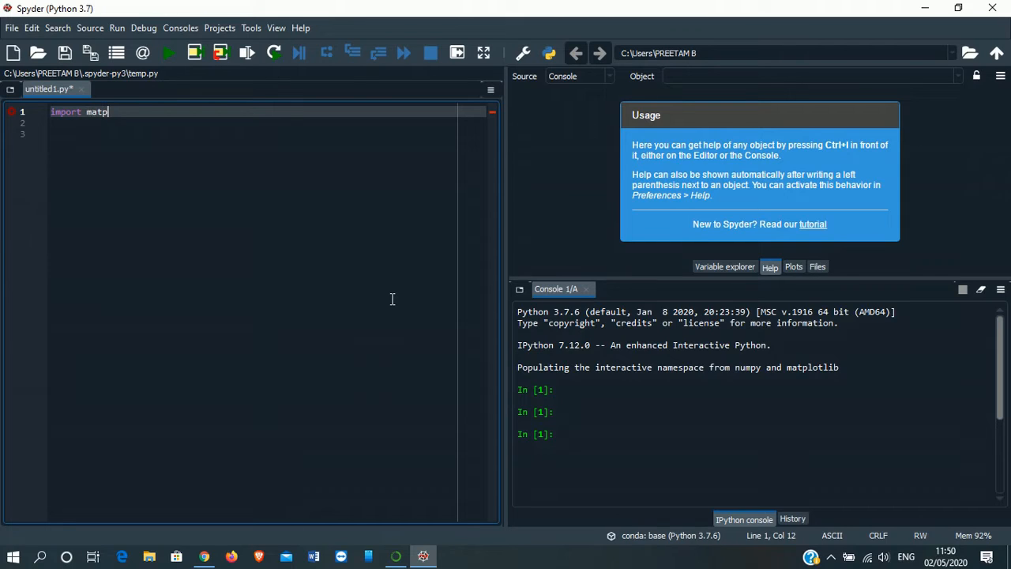
text(otlib)
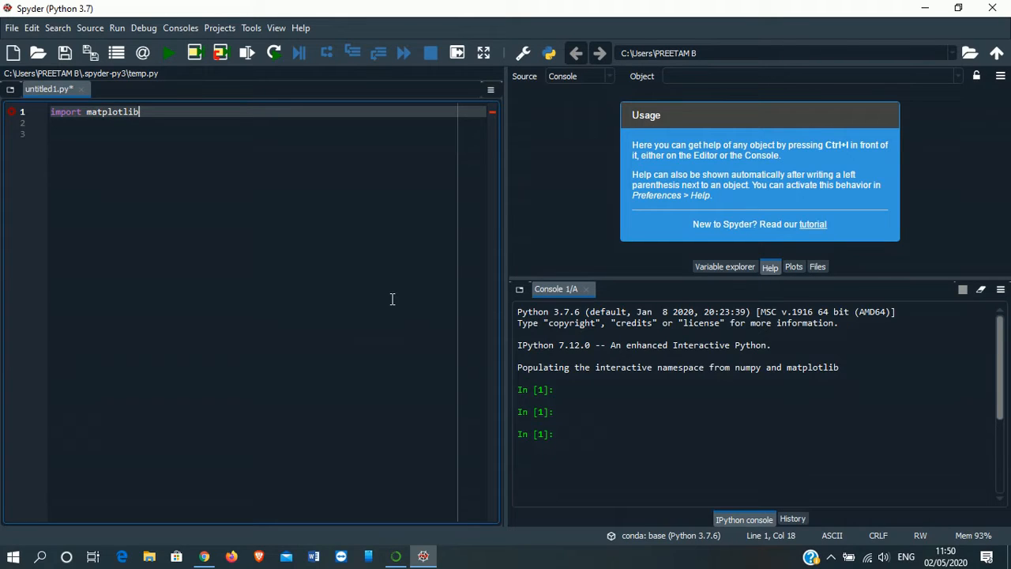
text(.p)
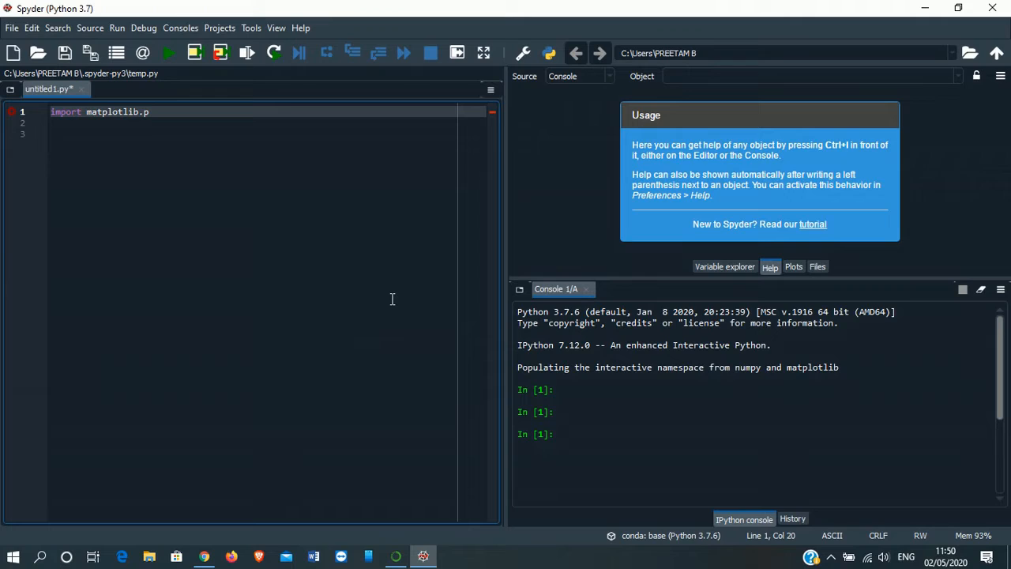
text(yplot)
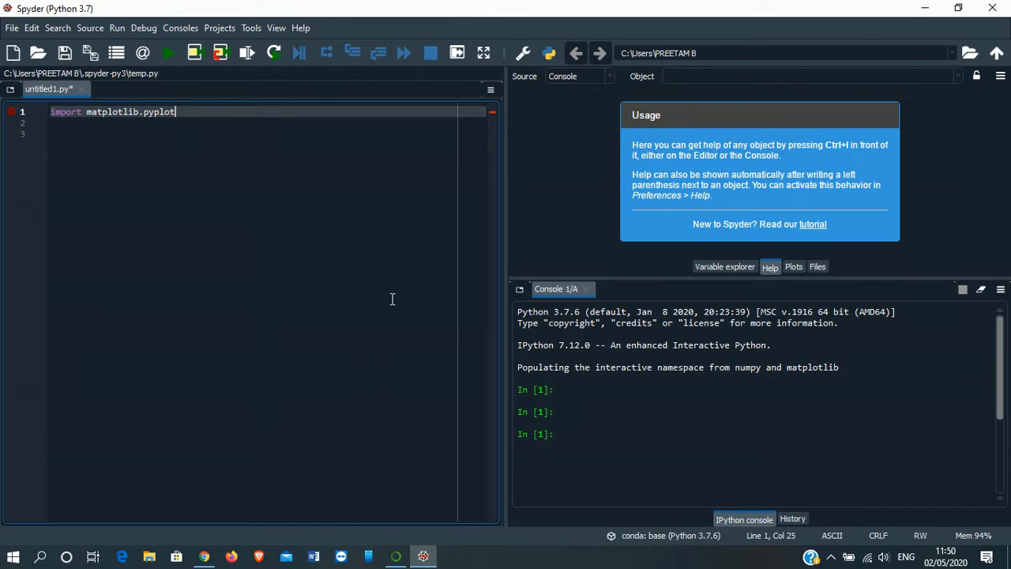
text(as plt)
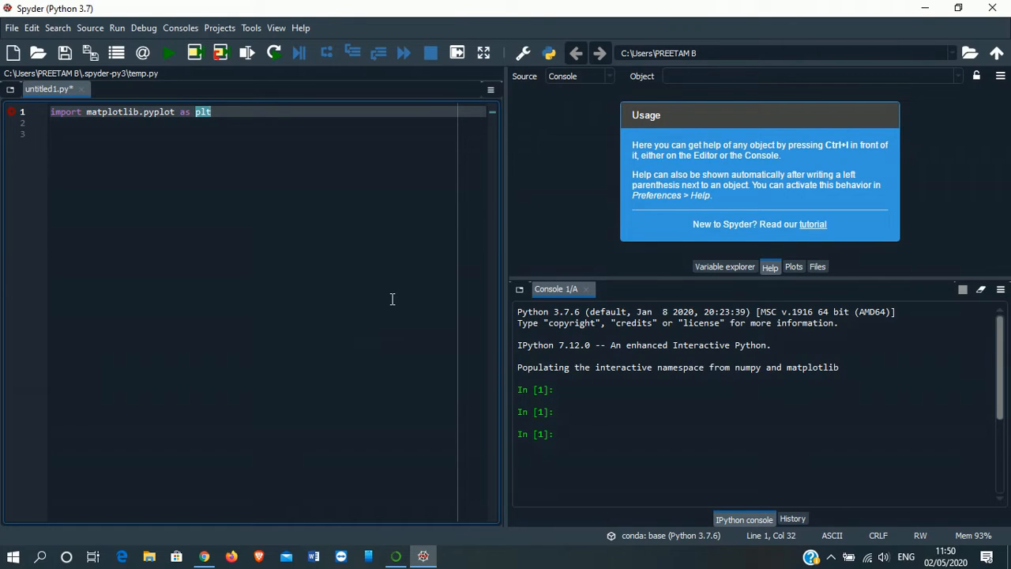
key(enter)
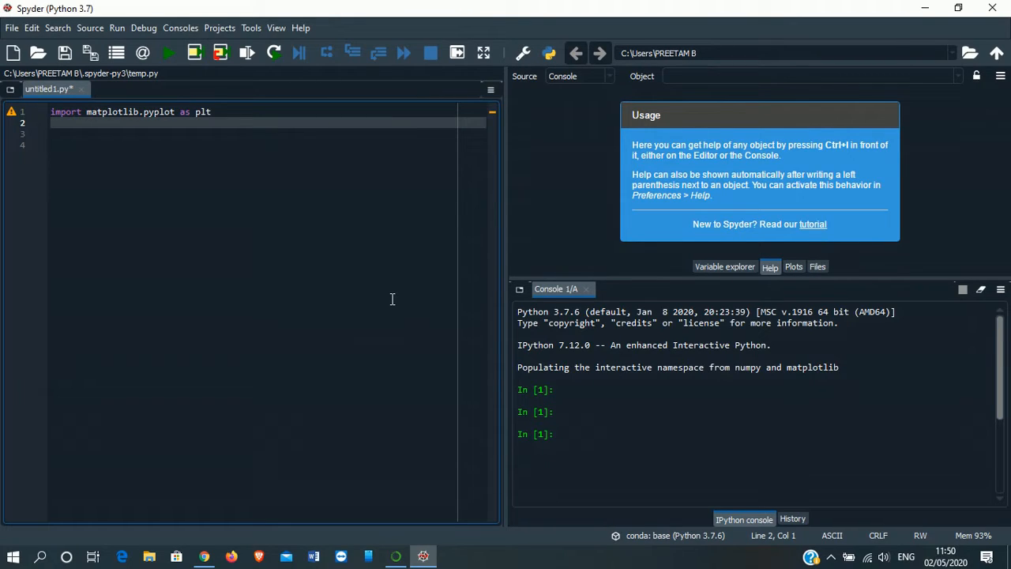
Add years=['2012', '2013', '2014', '2015'] on the next line
text(years)
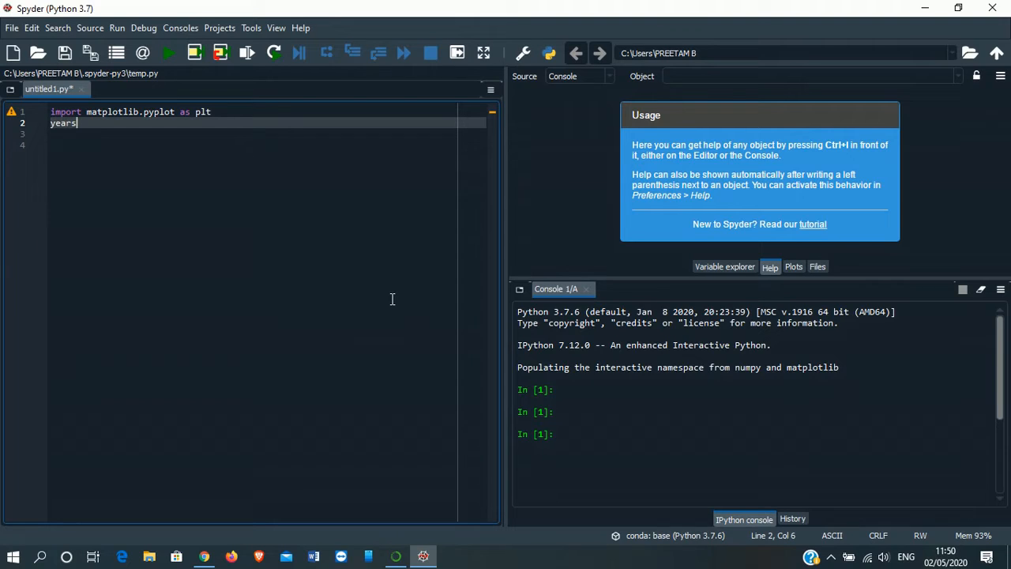
text(=[])
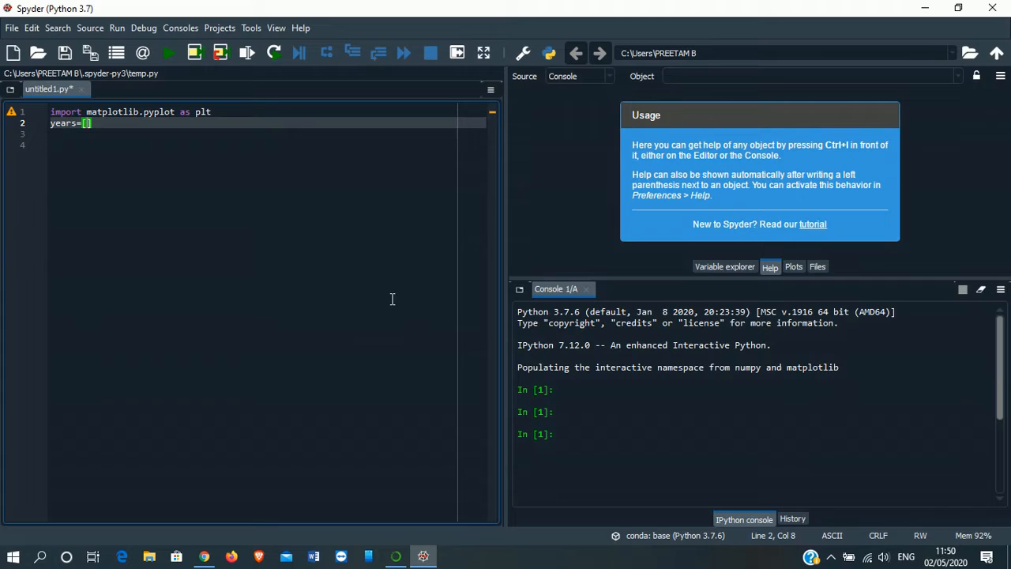
text('20)
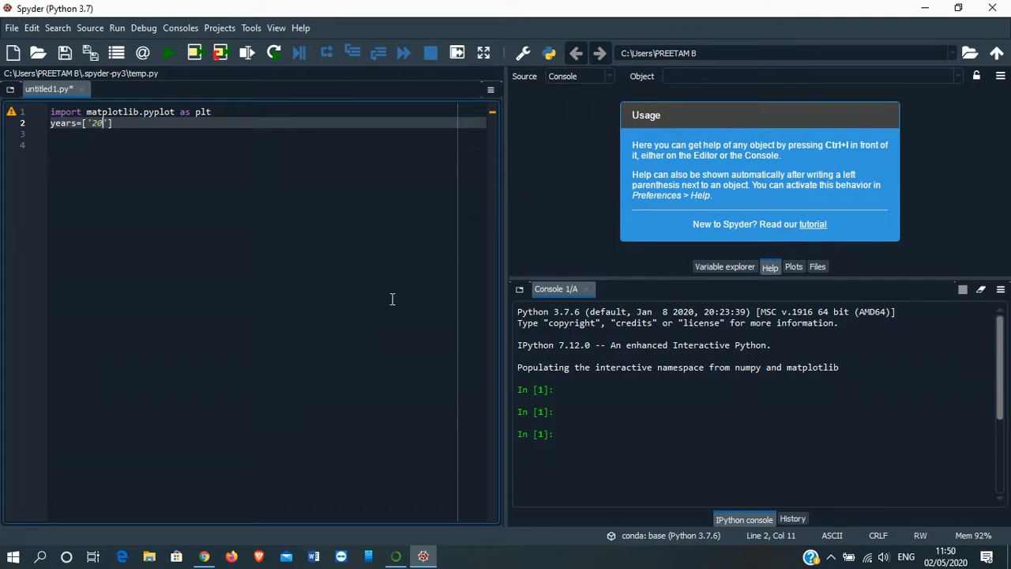
text(1)
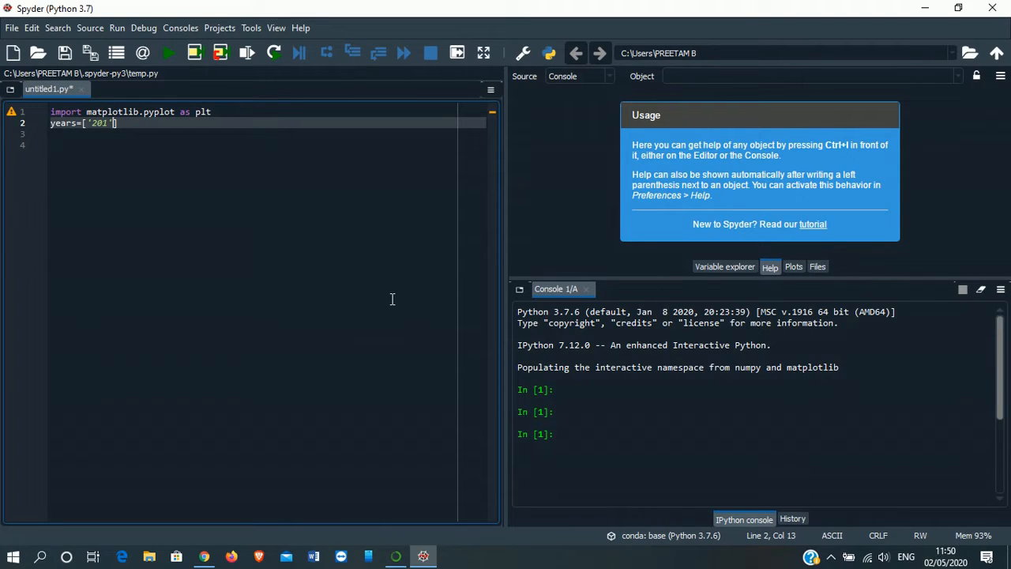
key(backspace)
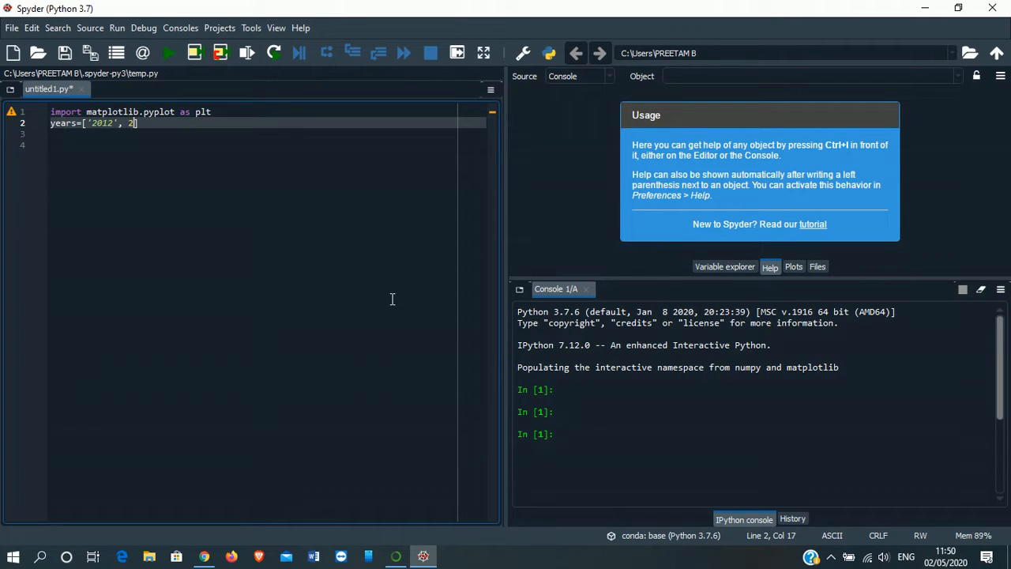
text(013)
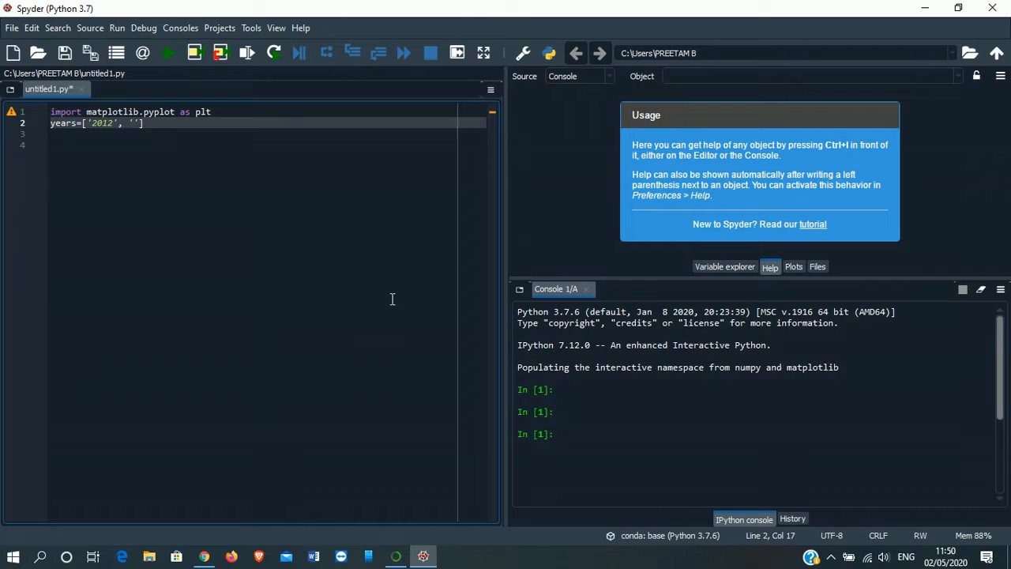
text(2013)
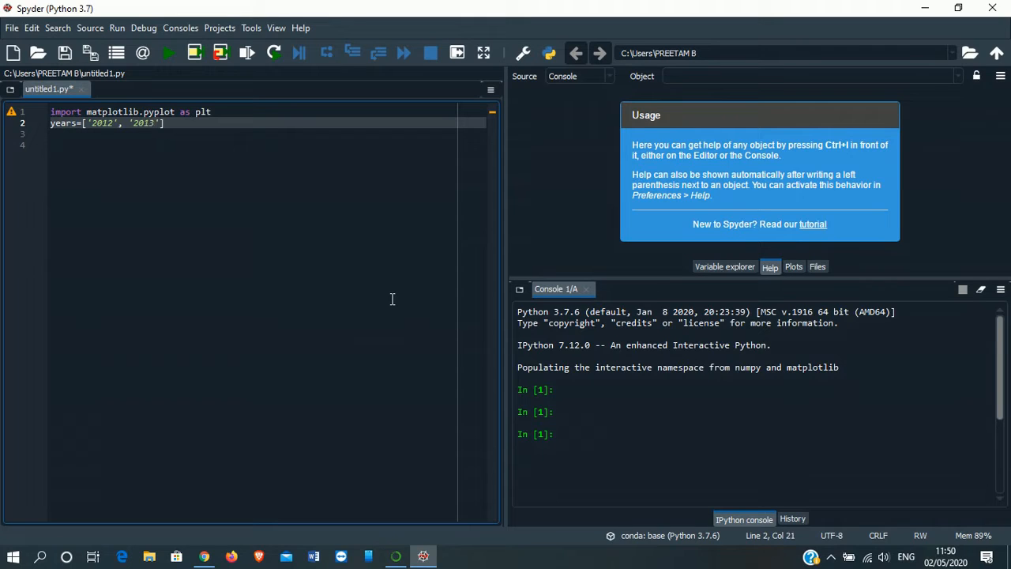
text(, ')
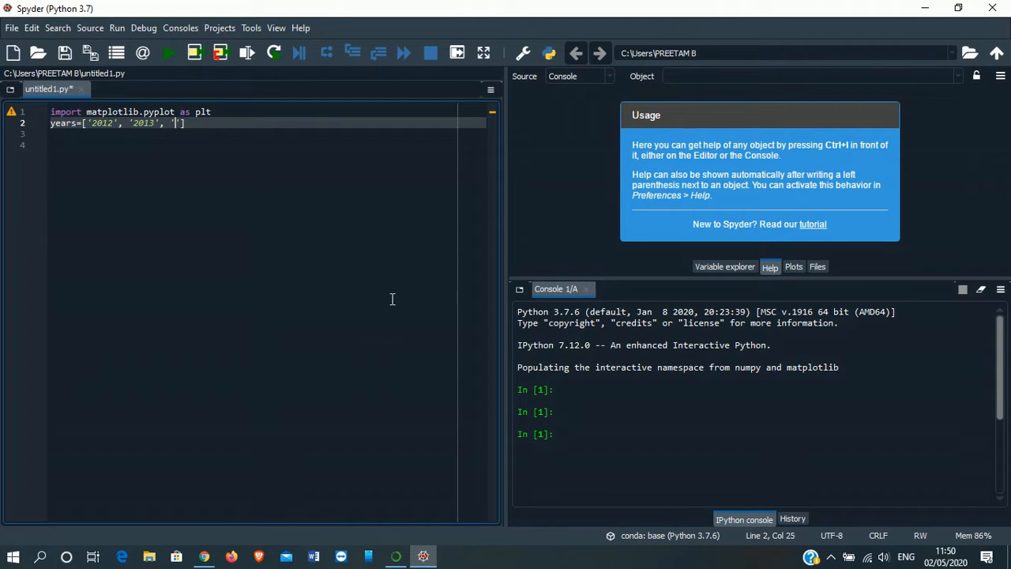
text(2014')
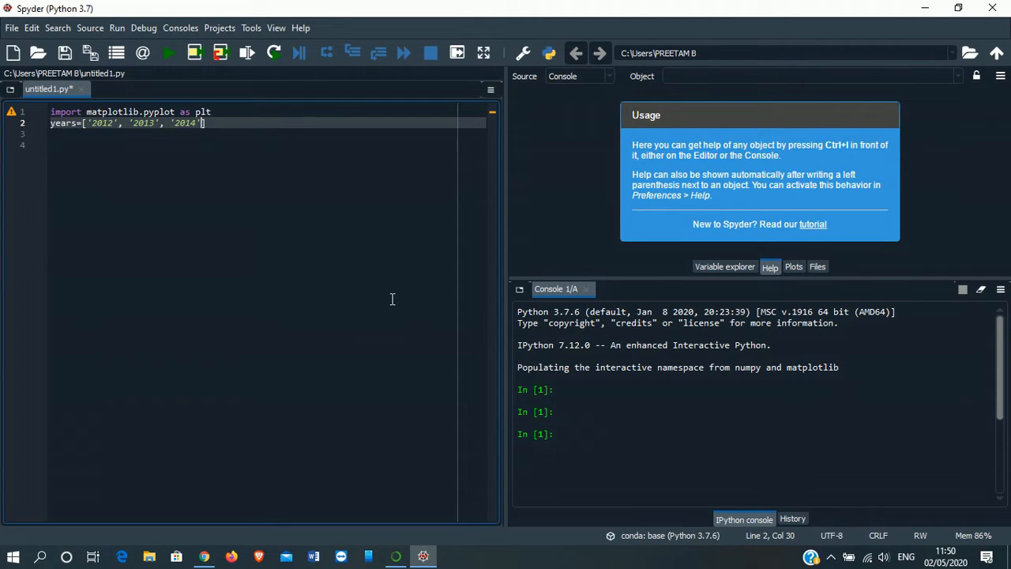
text(, '')
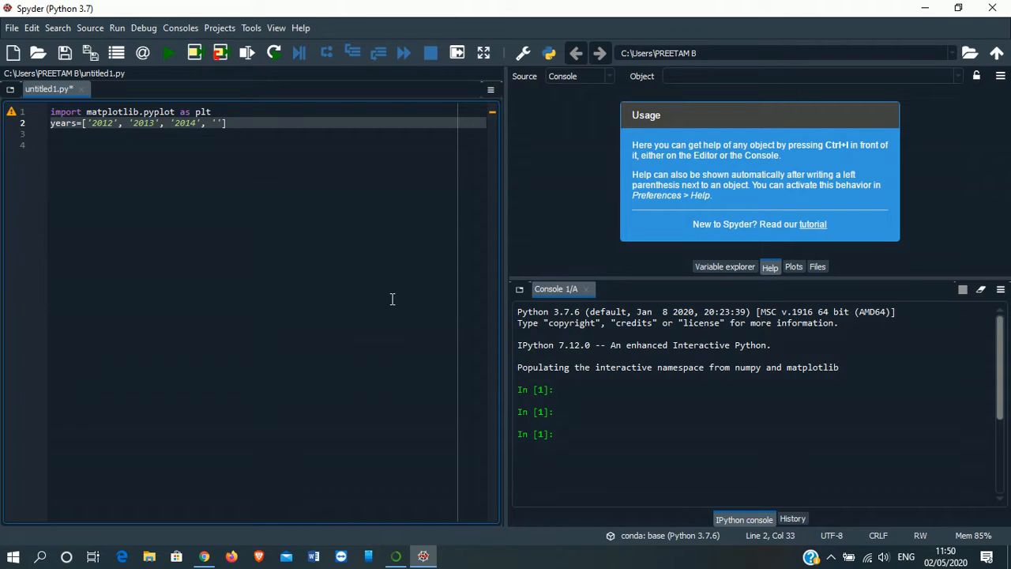
text(2015)
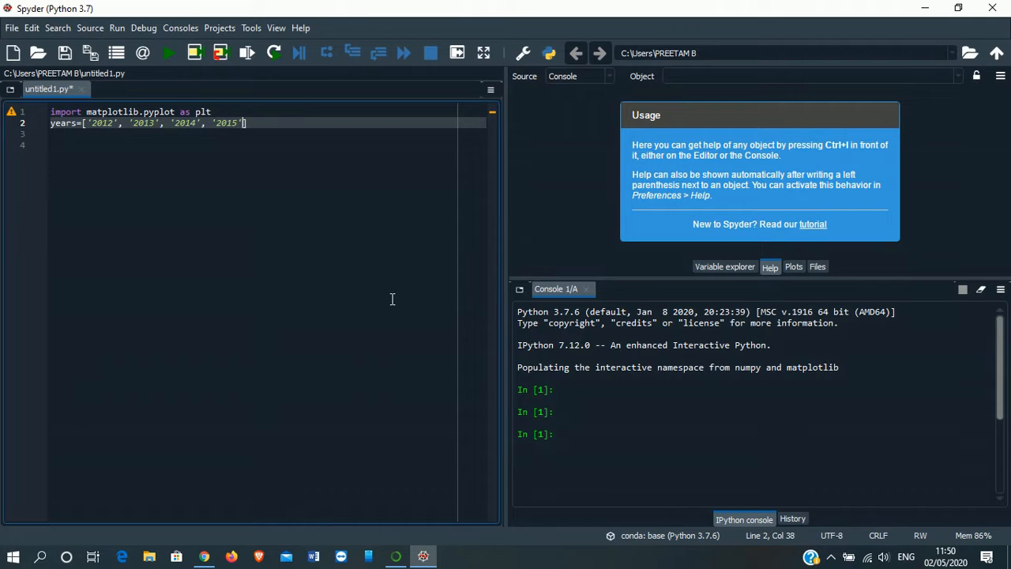
key(enter)
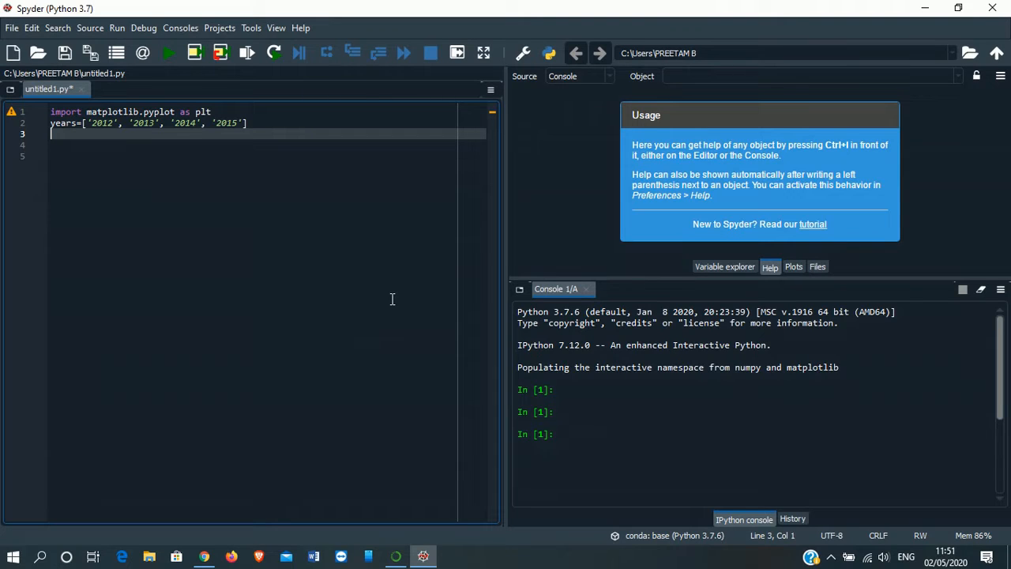
Define profits=[9, 10, 8.5, 9.3] and start a new line
text(profits)
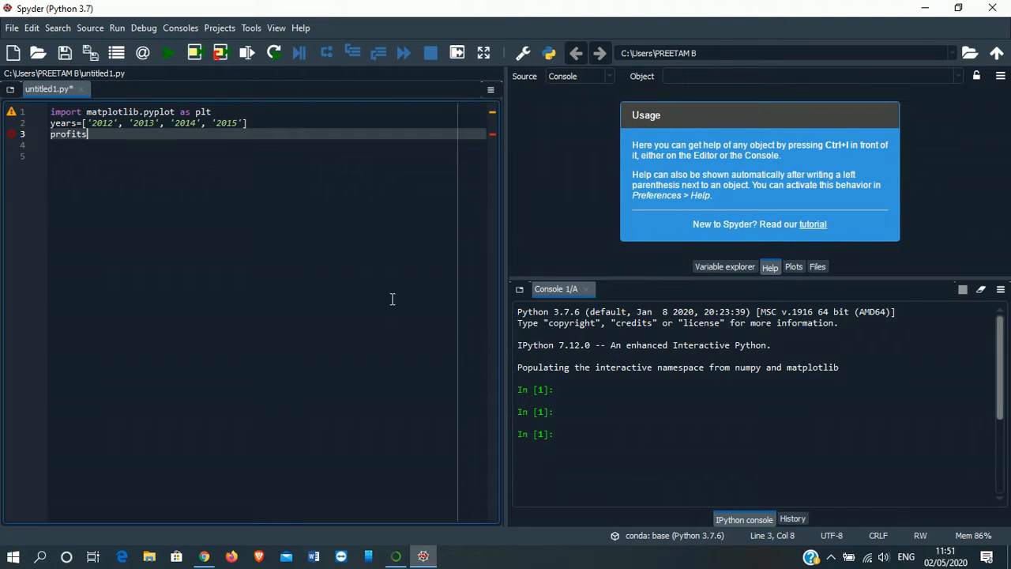
double_click(68, 134)
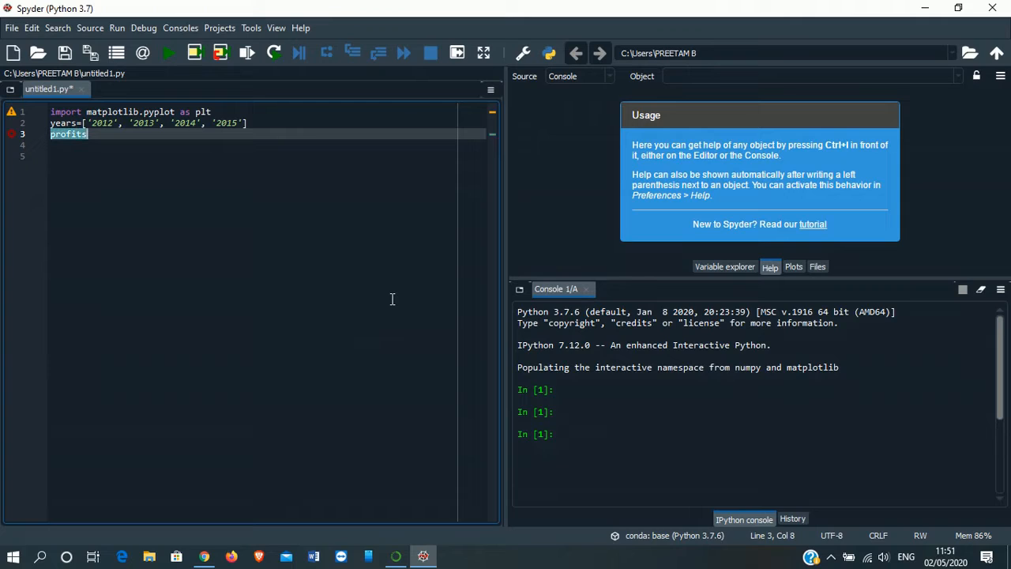
text(=[)
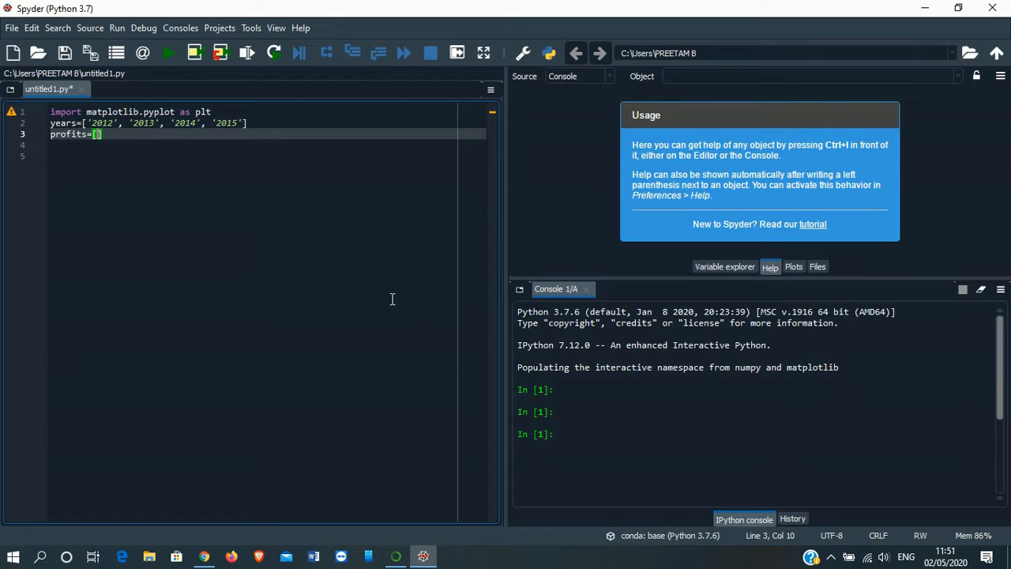
text(9)
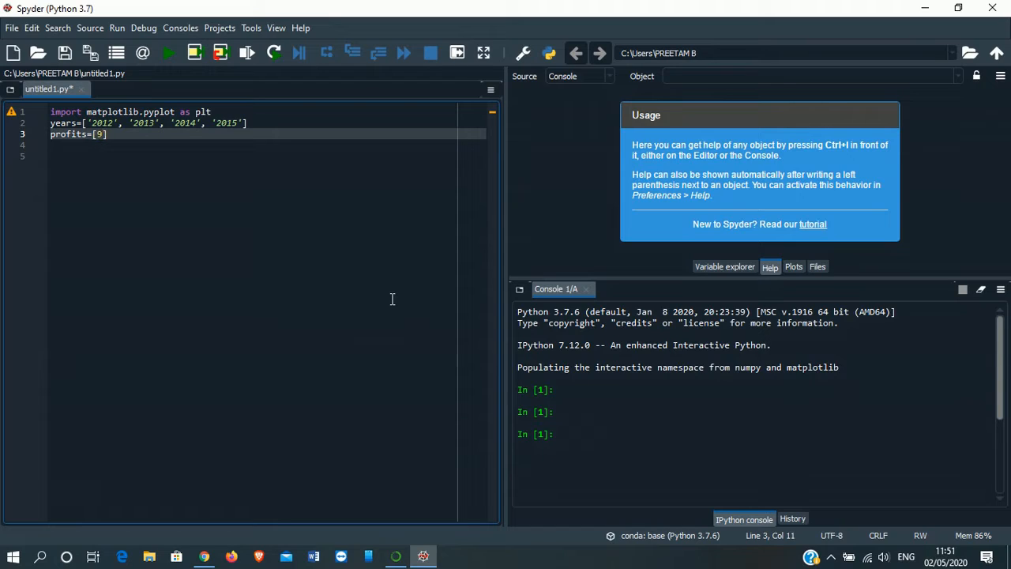
text(, 10,)
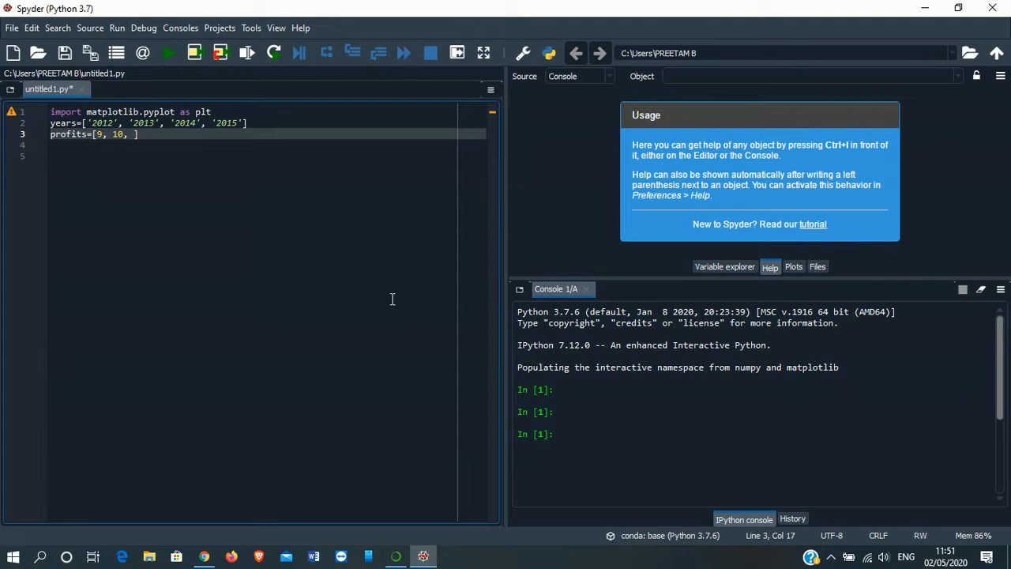
text(8.5])
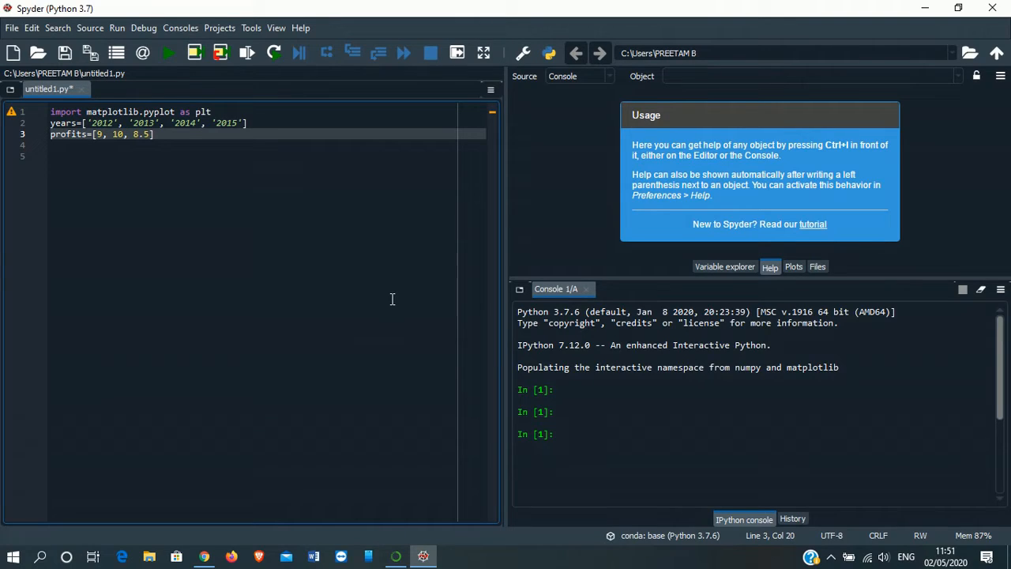
text(, 9.)
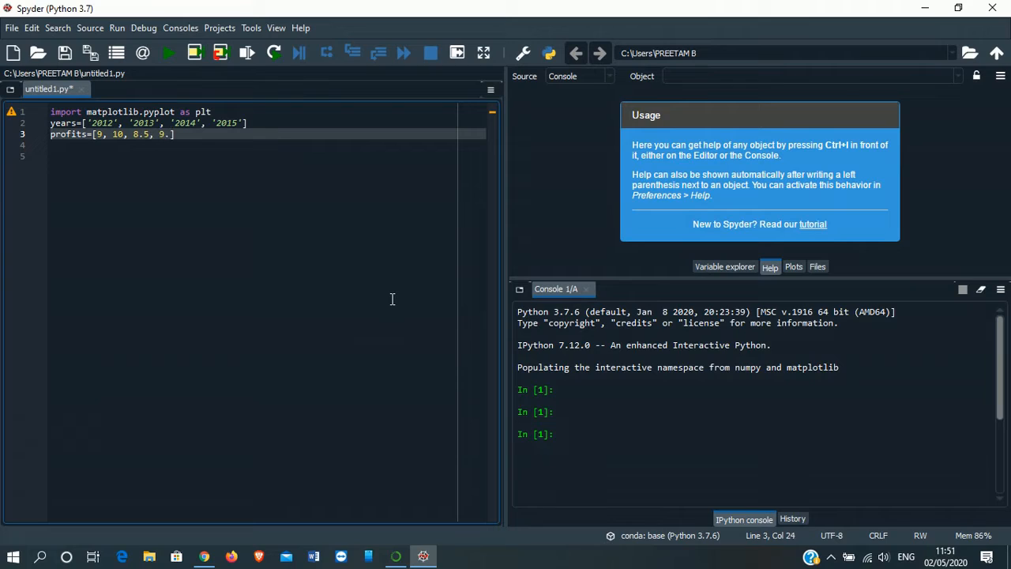
text(3)
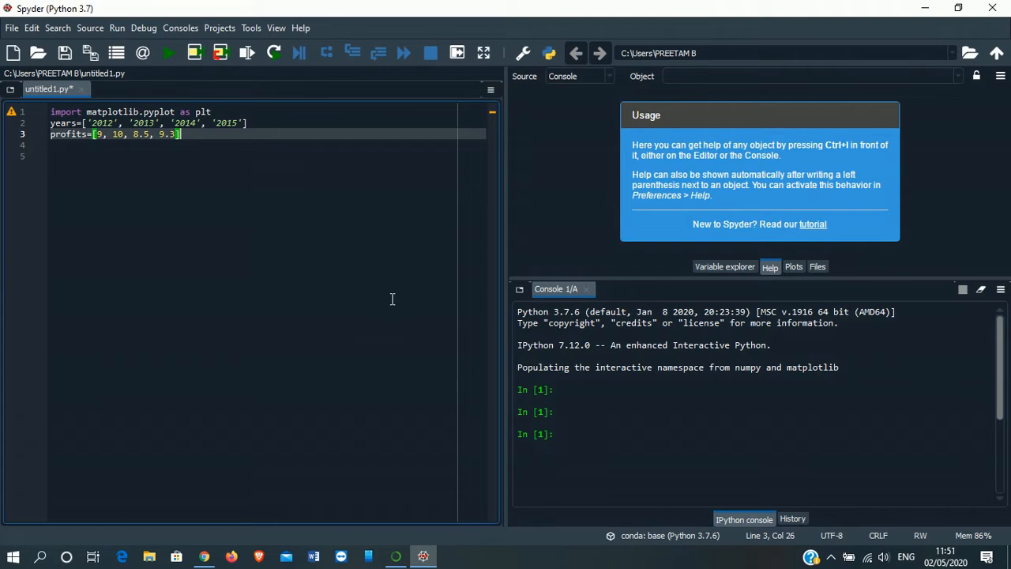
key(enter)
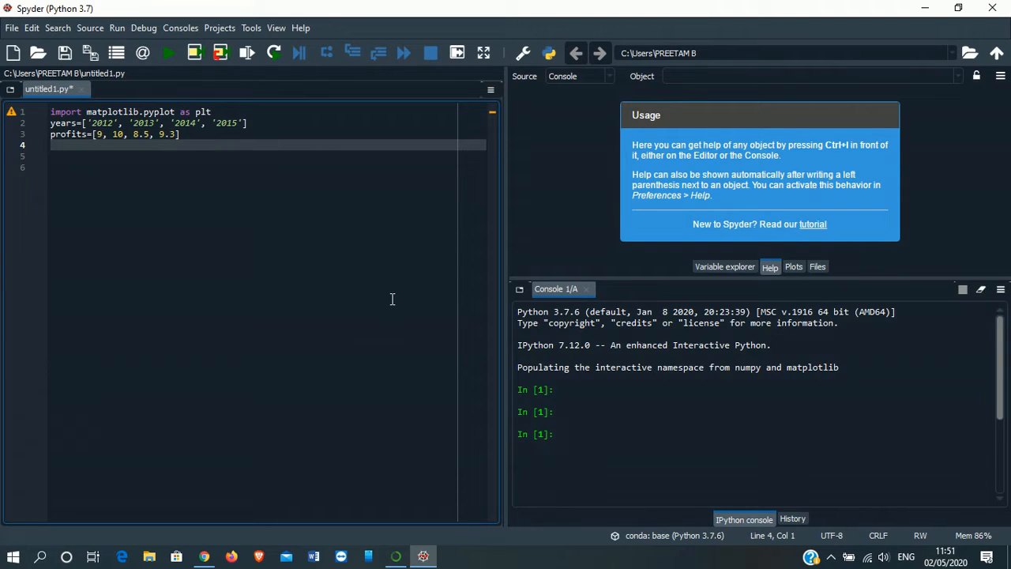
Add plt.plot(years, profits, 'blue') to draw profits against years in blue
text(plt)
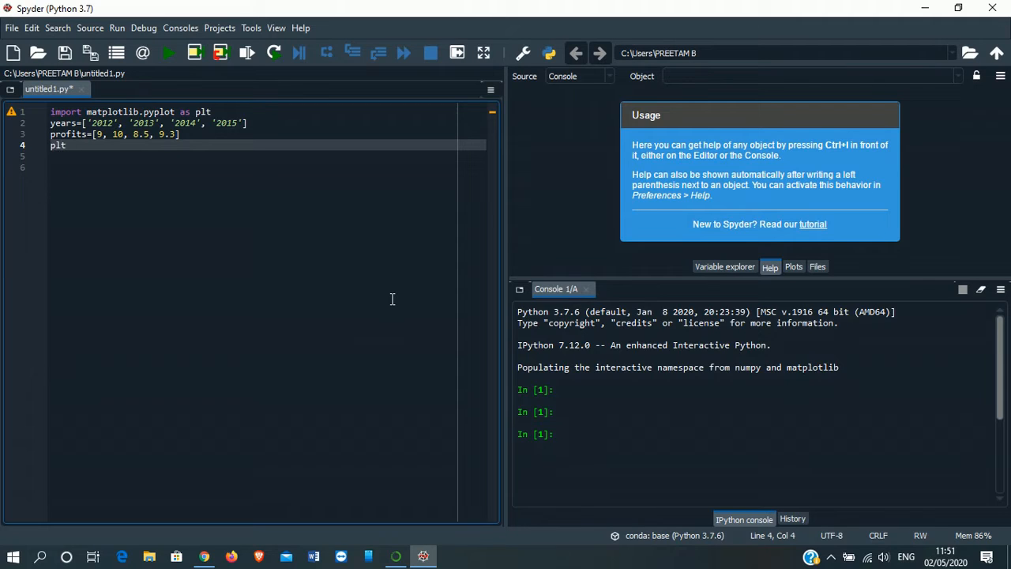
text(.plo)
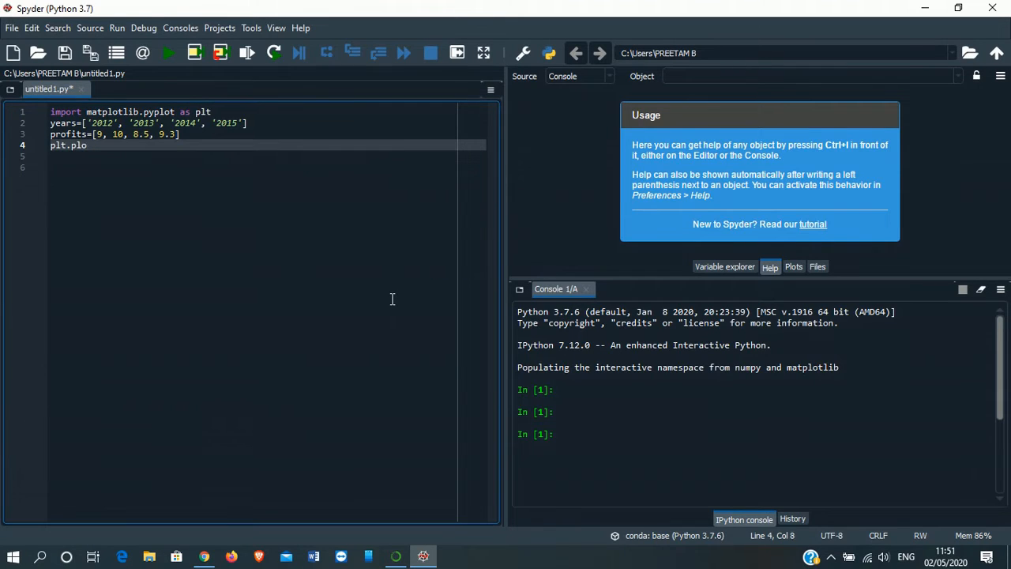
text(t)
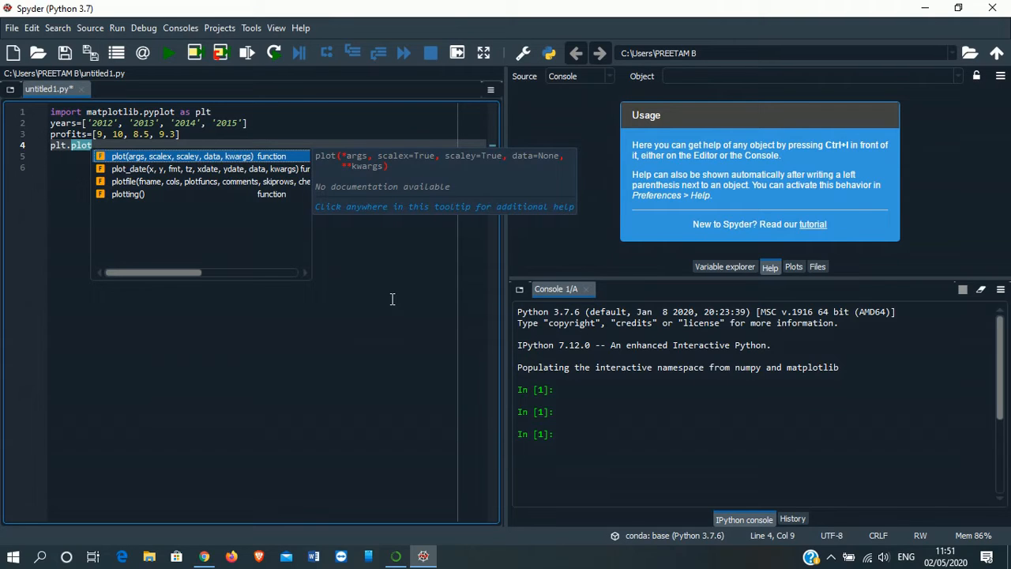
text(()
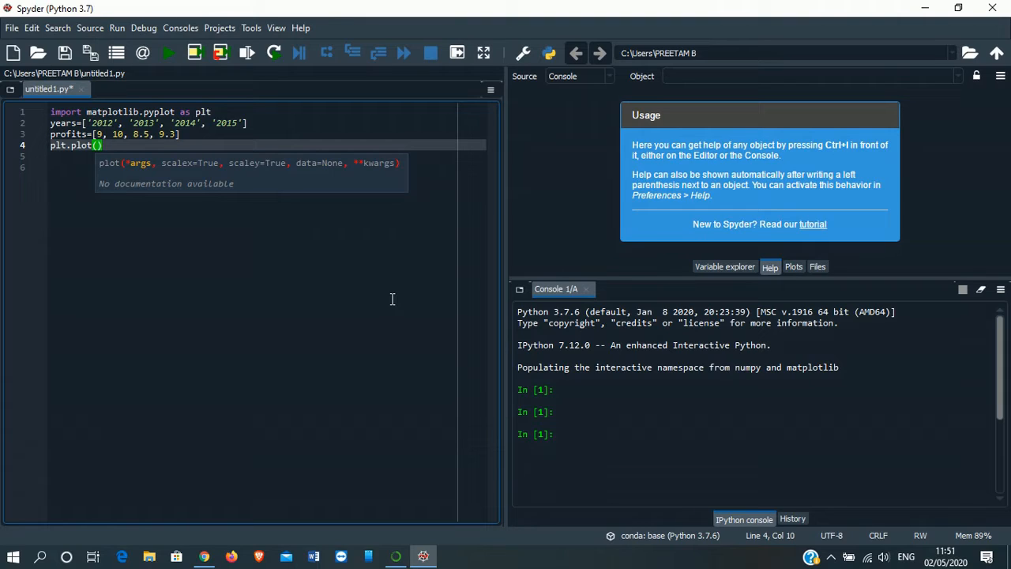
text(years, p)
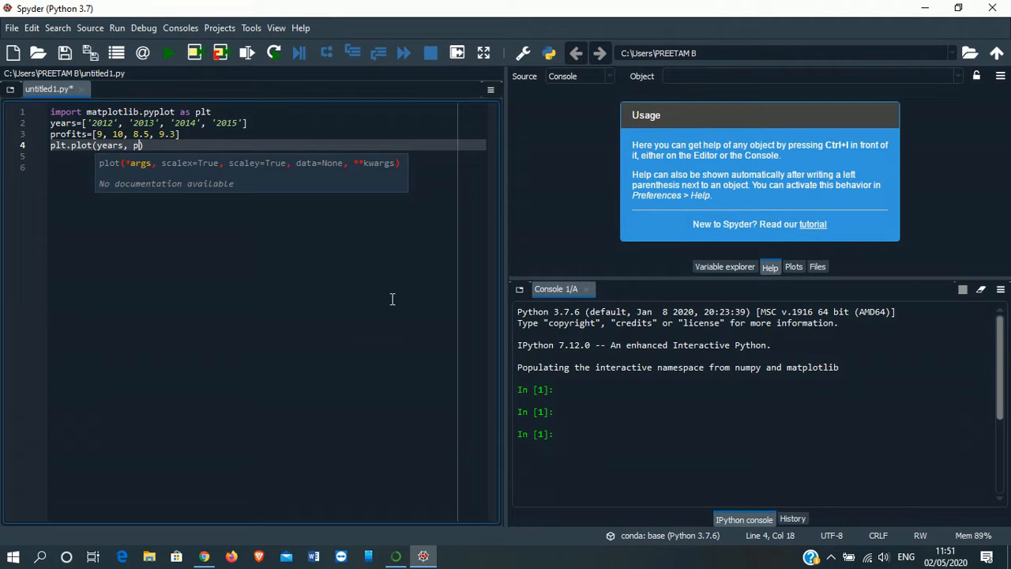
text(rofits))
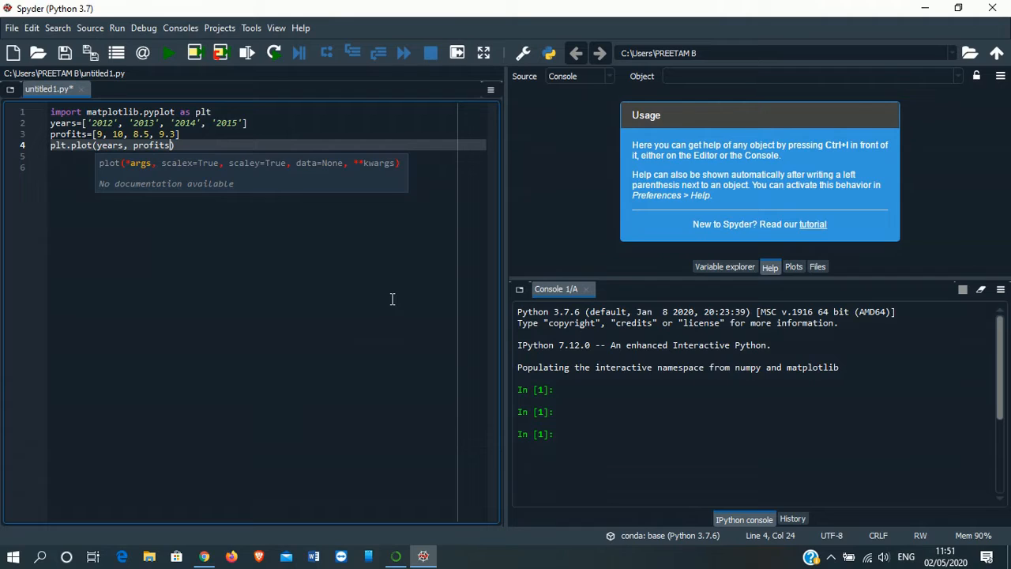
text(, ')
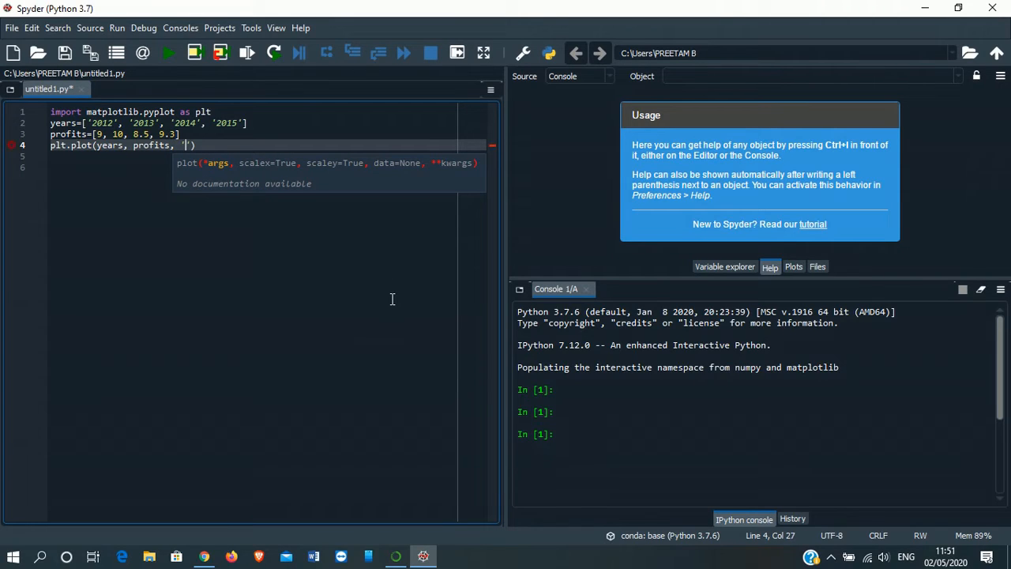
text(blue)
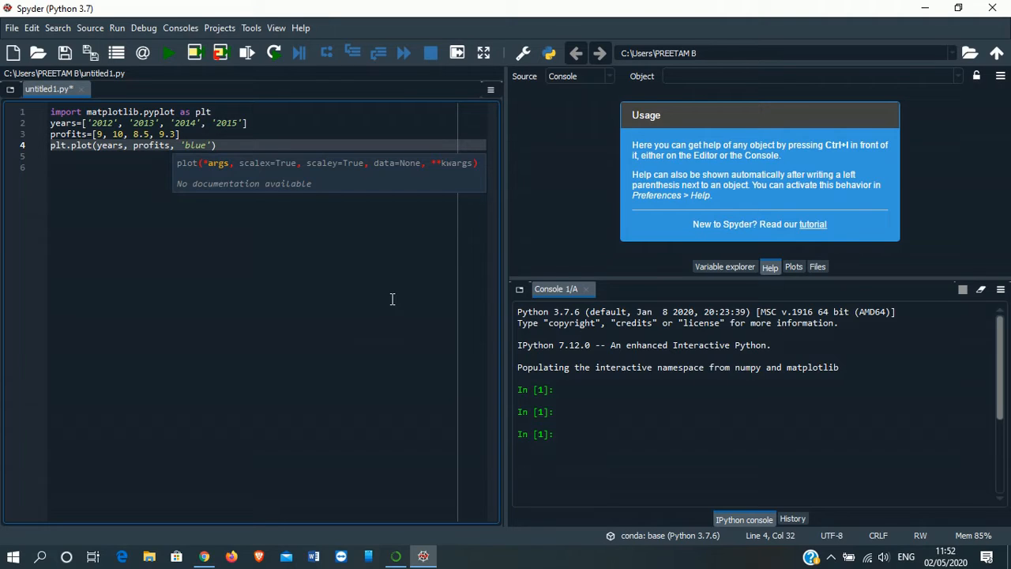
text())
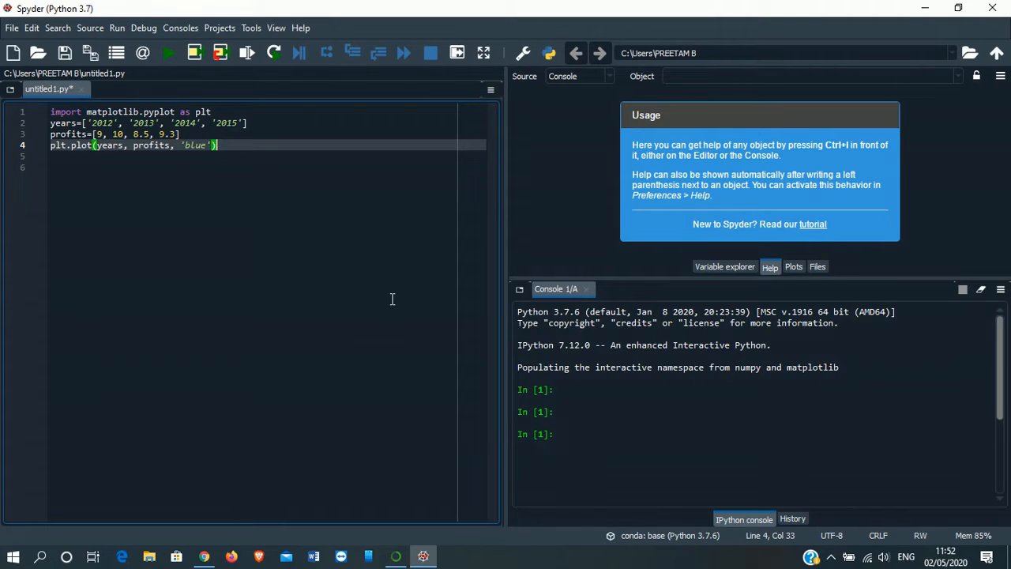
Title the chart 'Assam Gas Agency' with plt.title
text(plt)
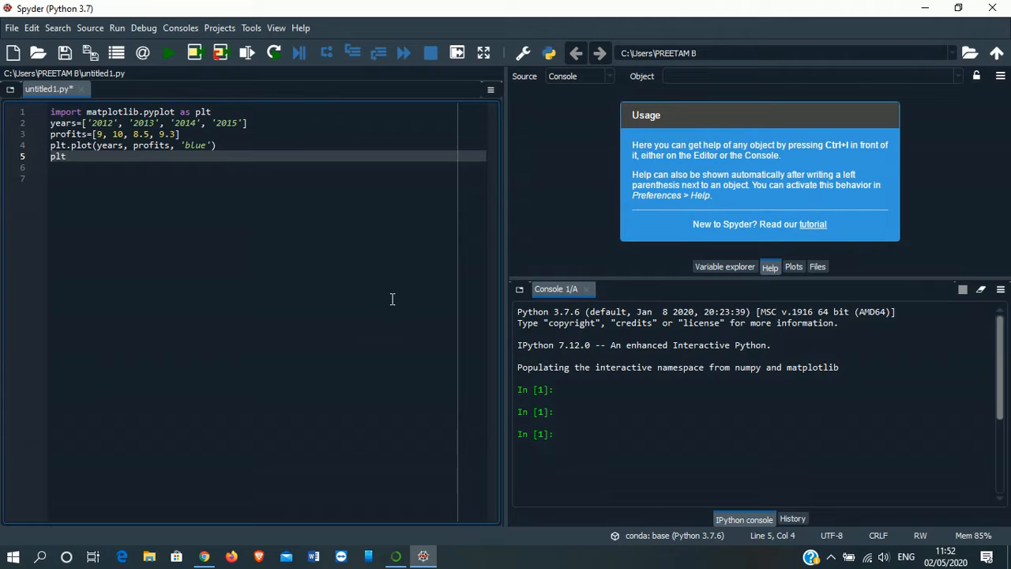
text(title(''))
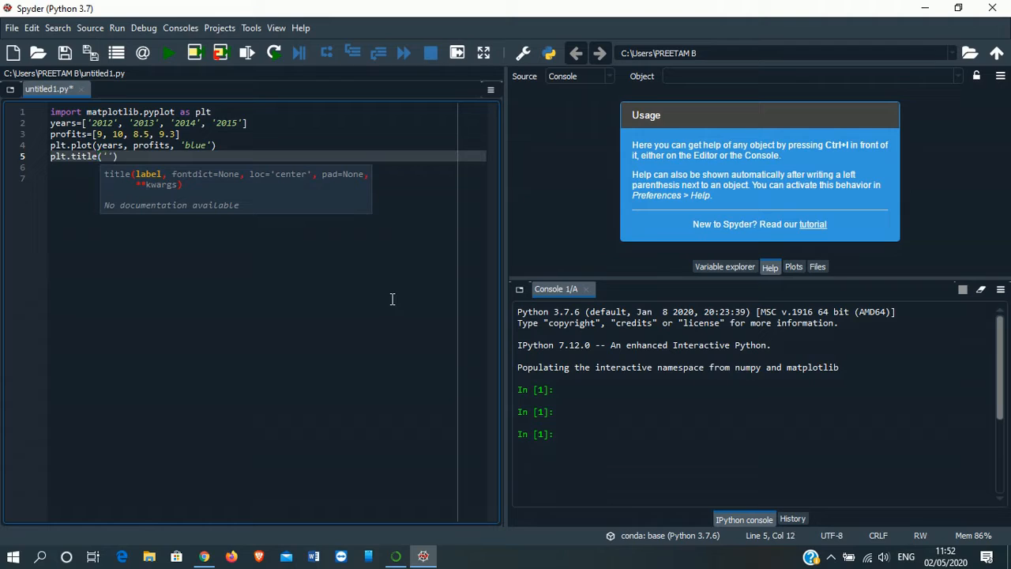
text(Assam Gas)
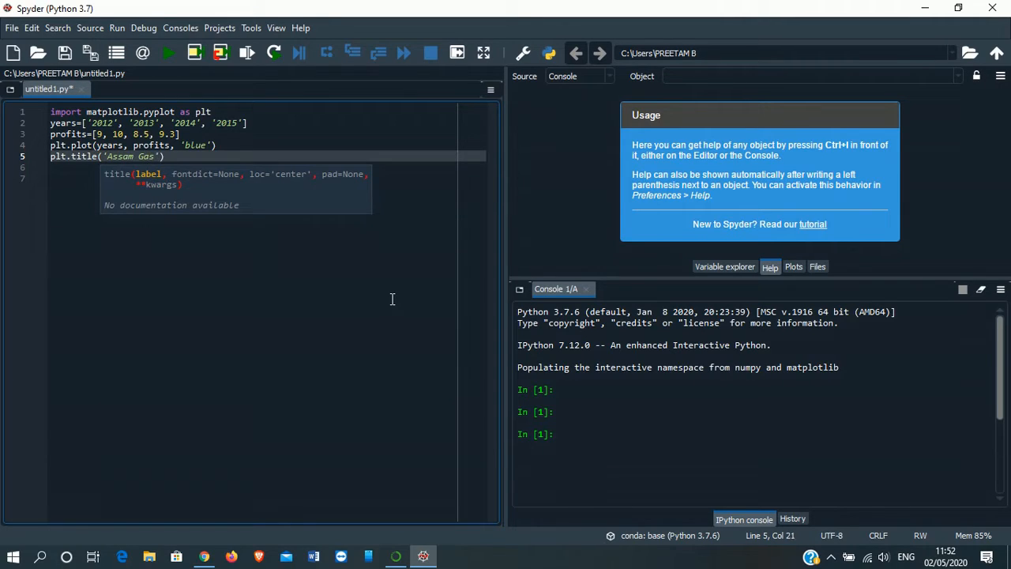
text(Agency)
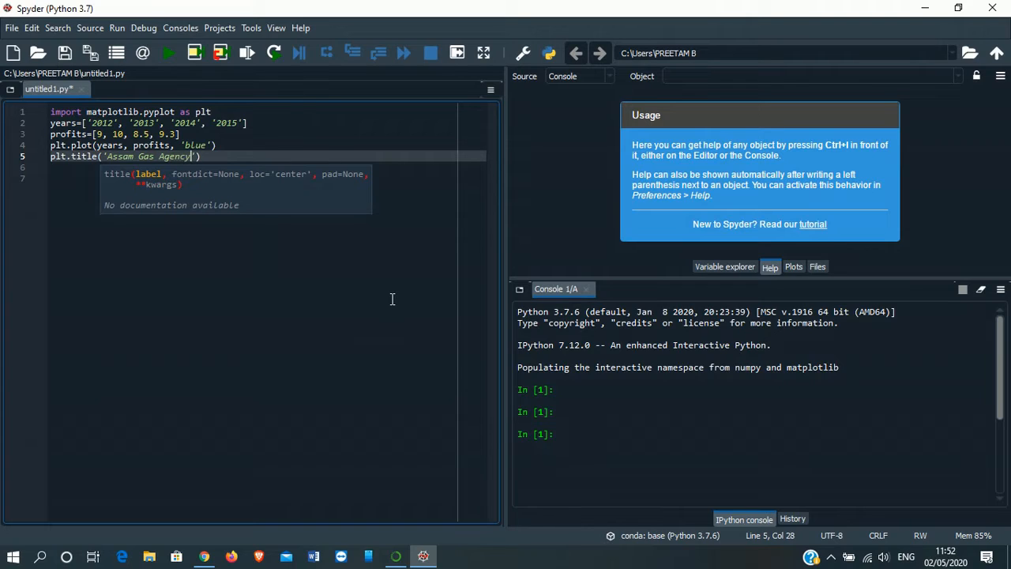
text())
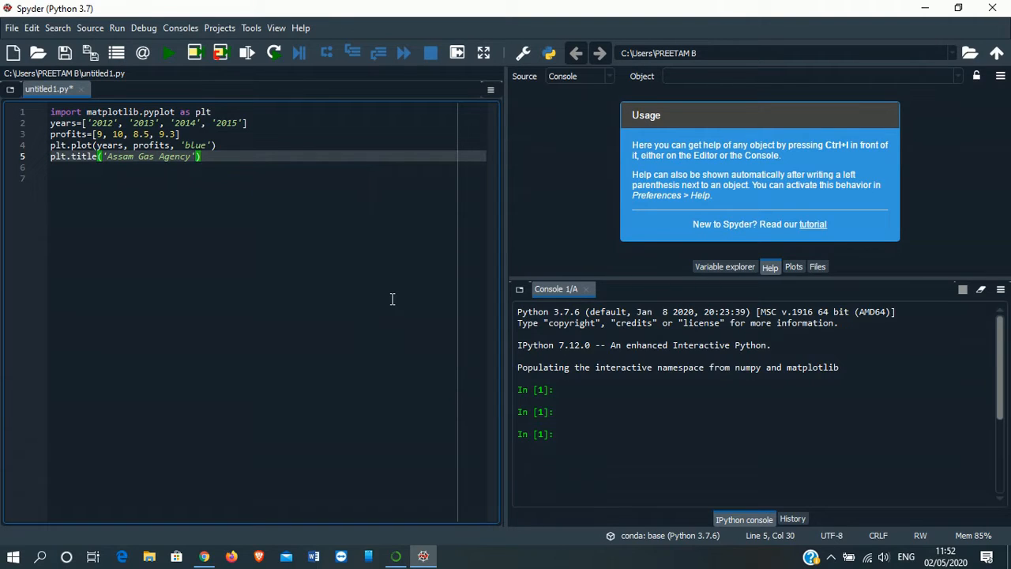
Label the x axis 'Years' and the y axis 'profits in Million Rs'
text(pl)
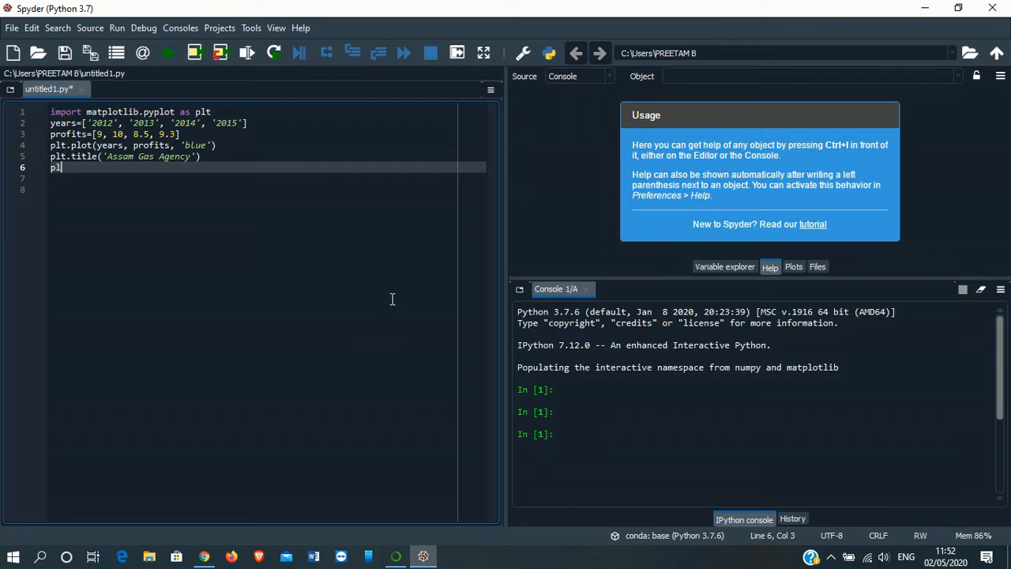
text(t.)
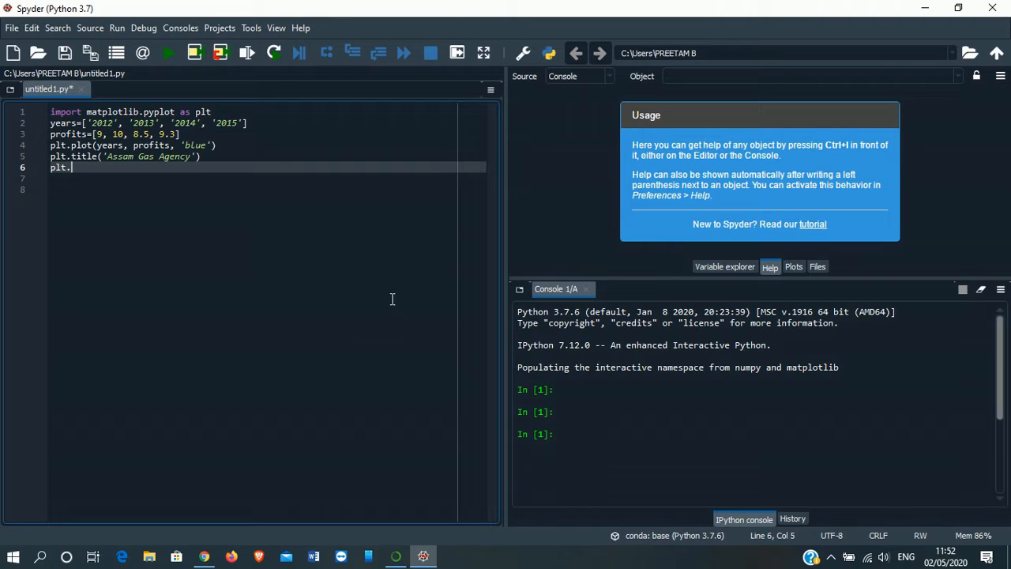
text(xlab)
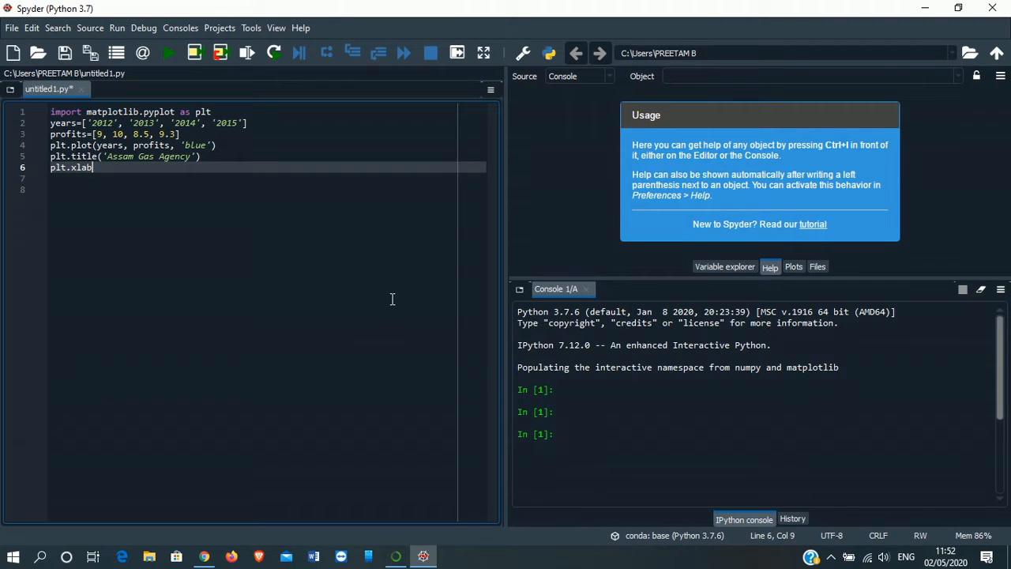
text(())
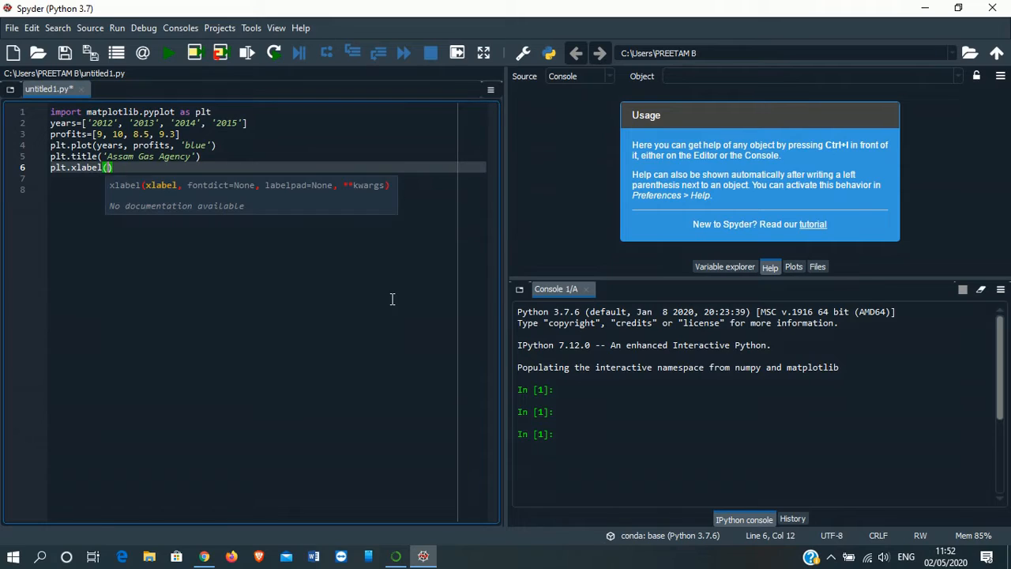
text('Y')
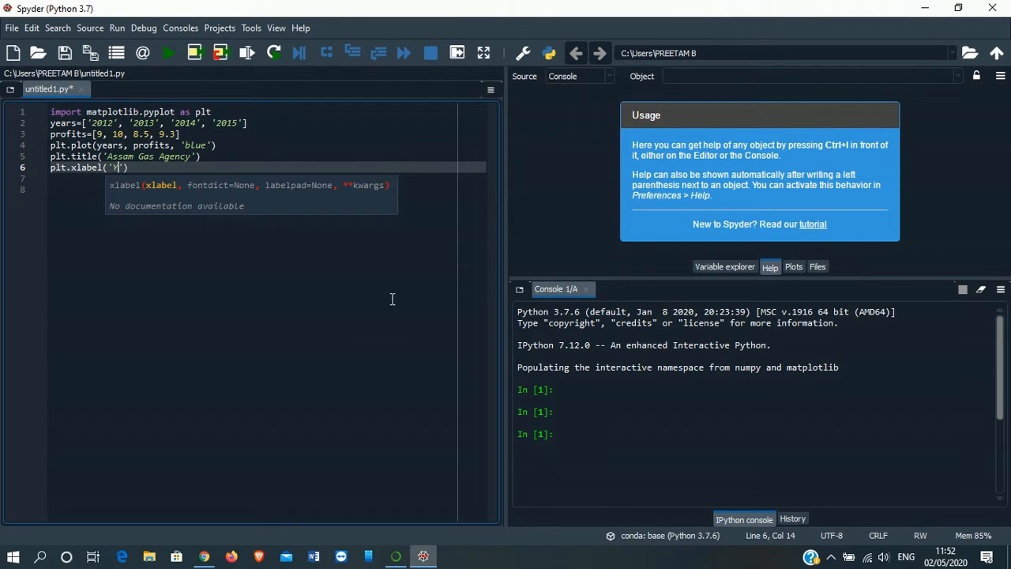
text(ears)
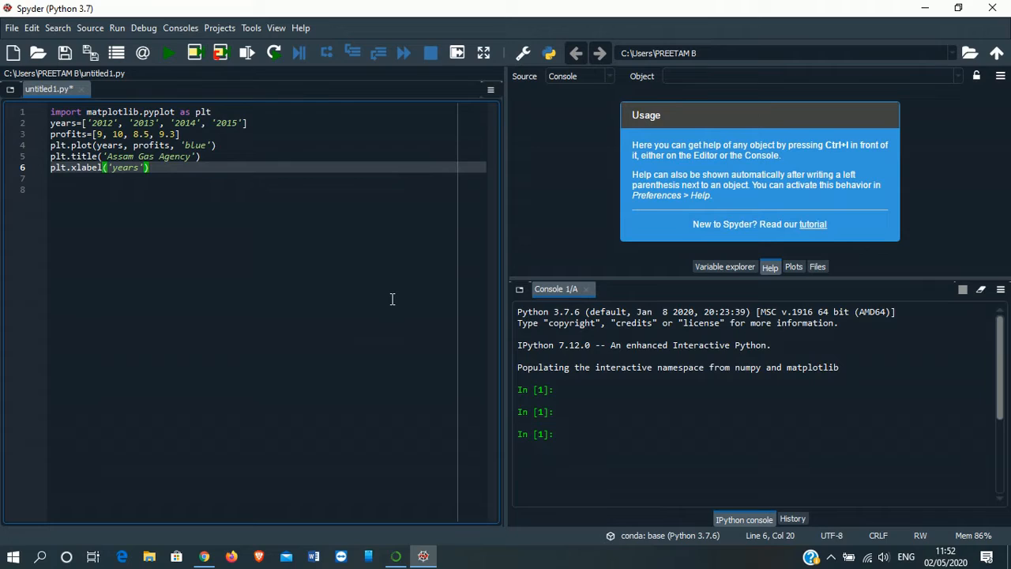
text(plt.ylabel(''))
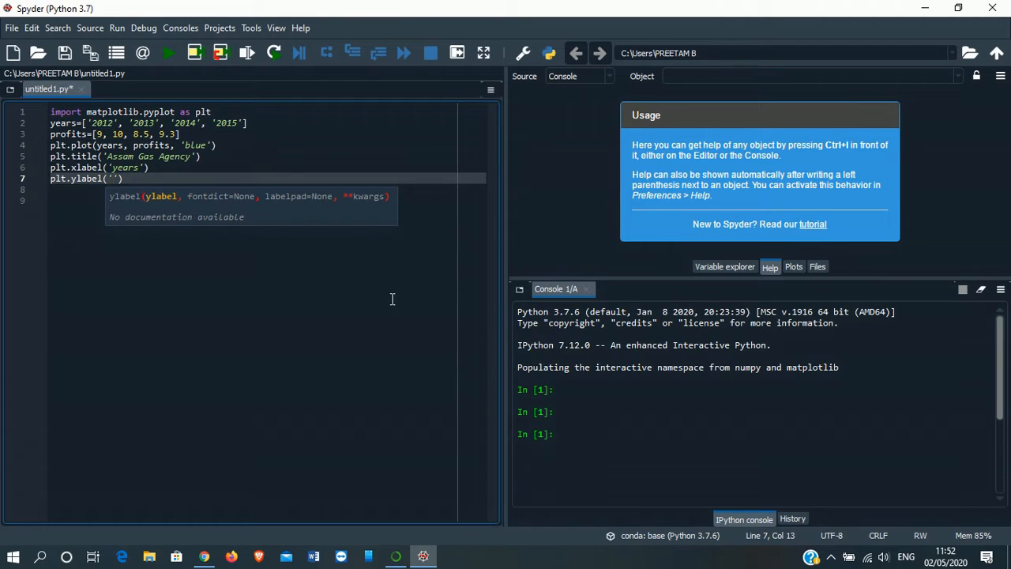
text(profits in)
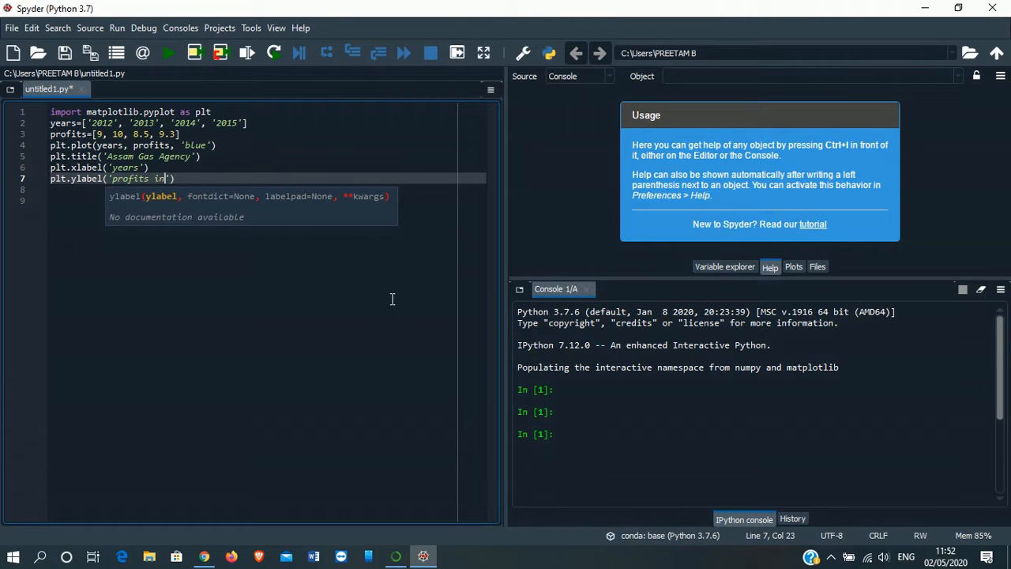
text(Million)
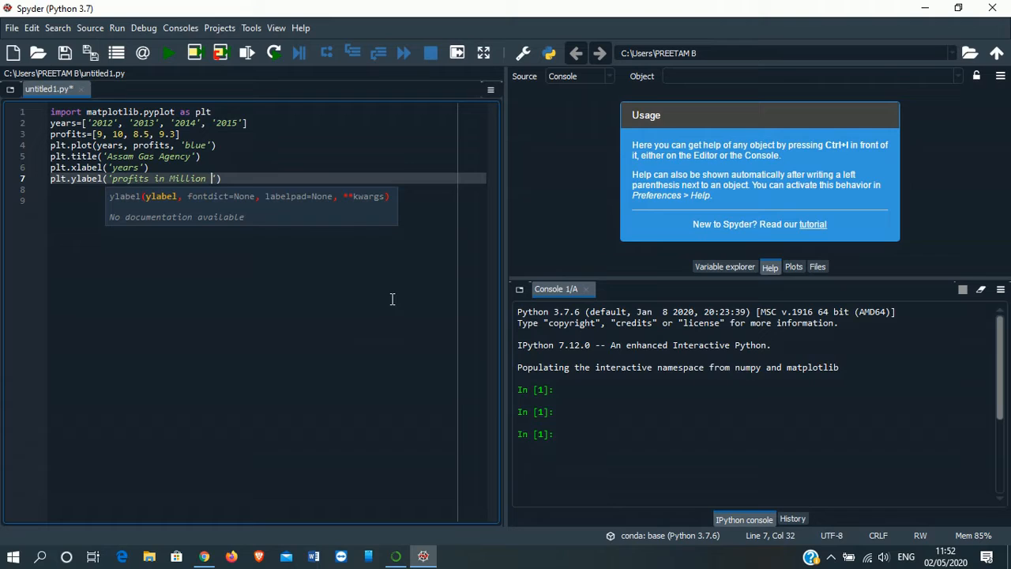
text(Rs)
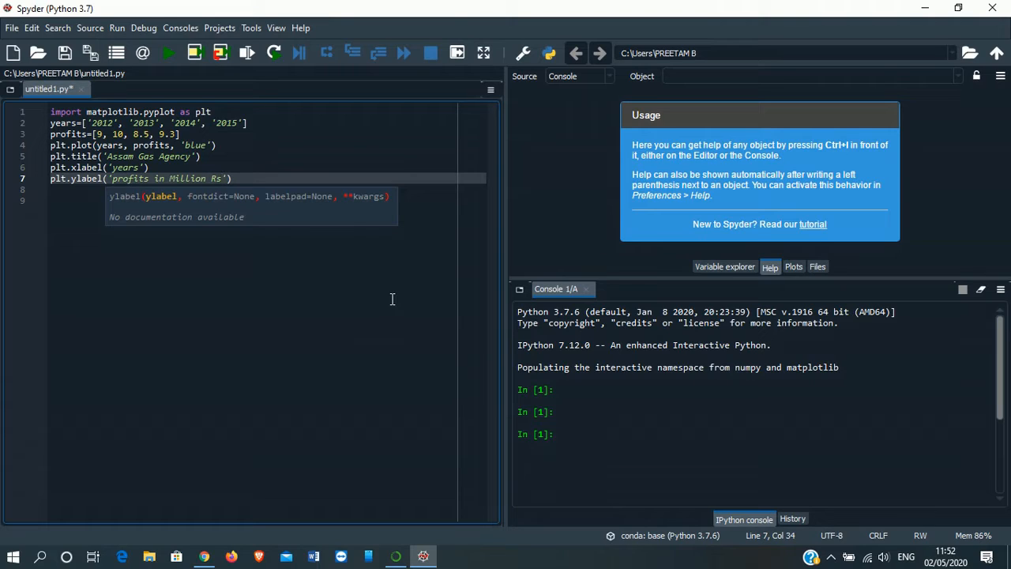
text())
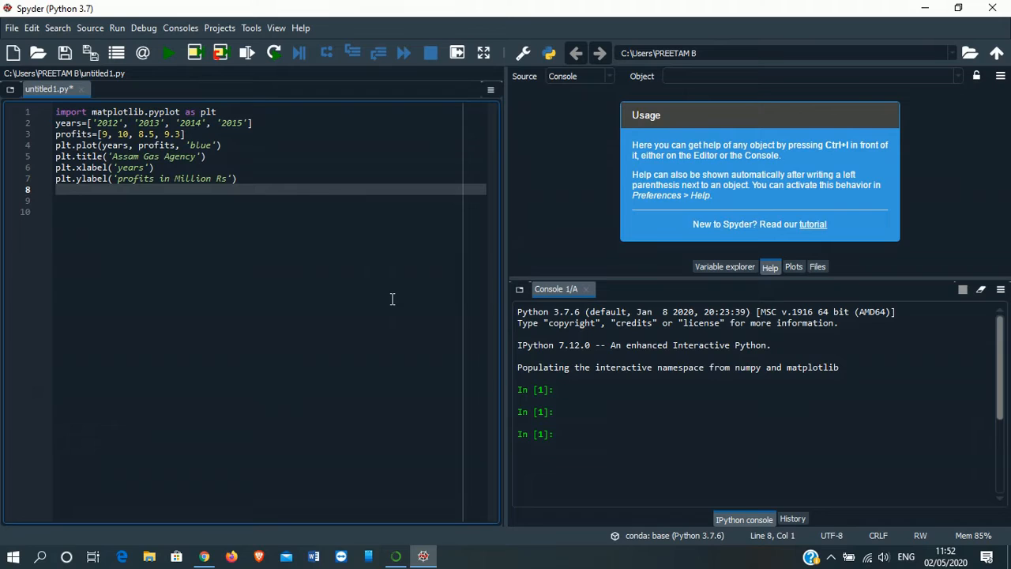
Add plt.show() and remove the trailing blank line
text(plt.sh)
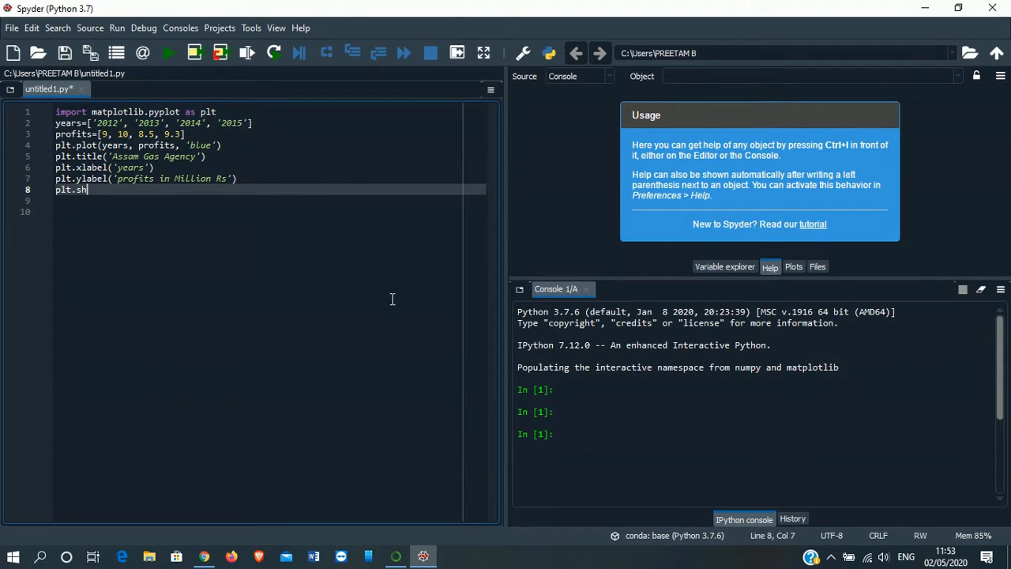
text(ow())
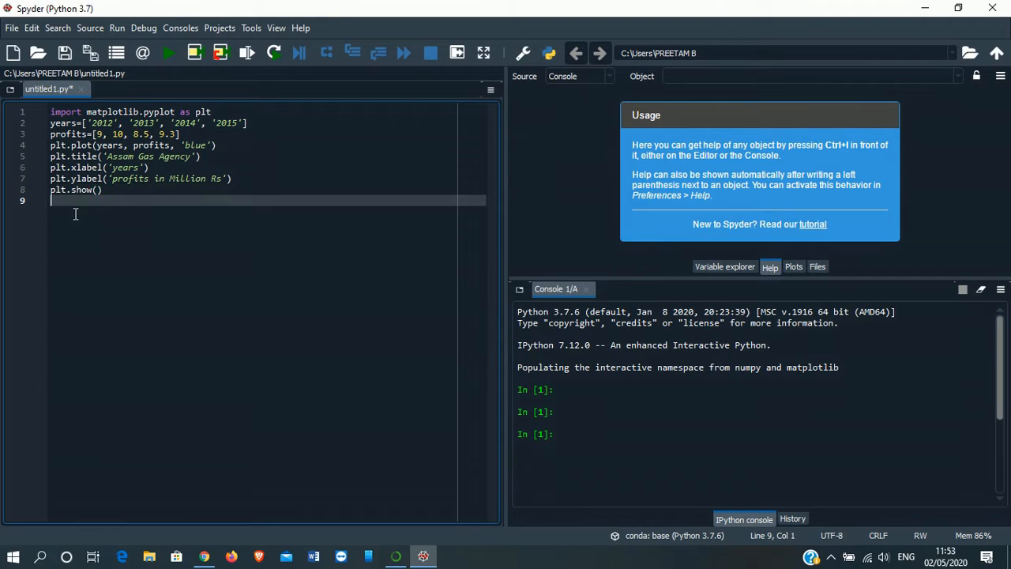
key(Backspace)
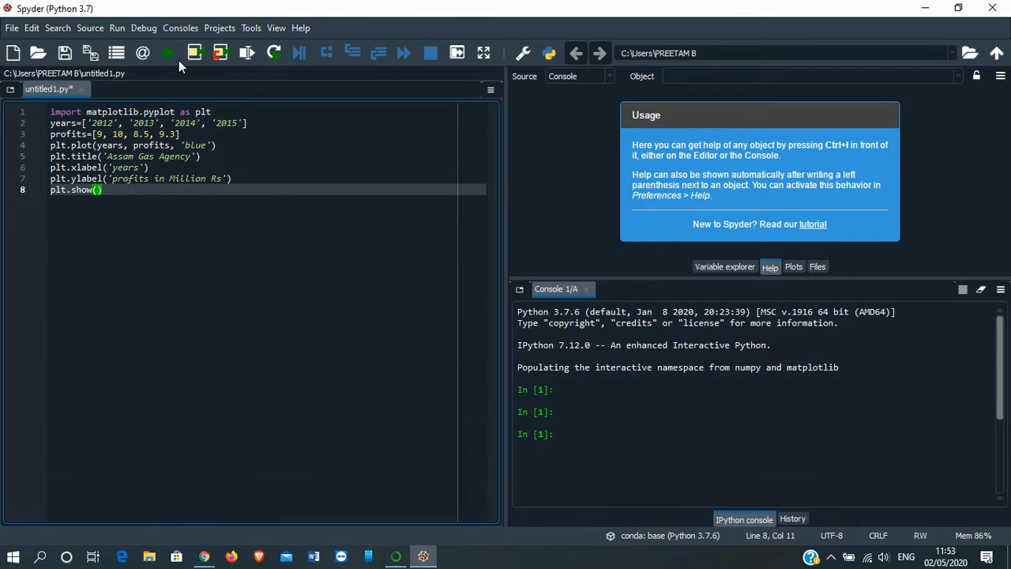
mouse_move(169, 52)
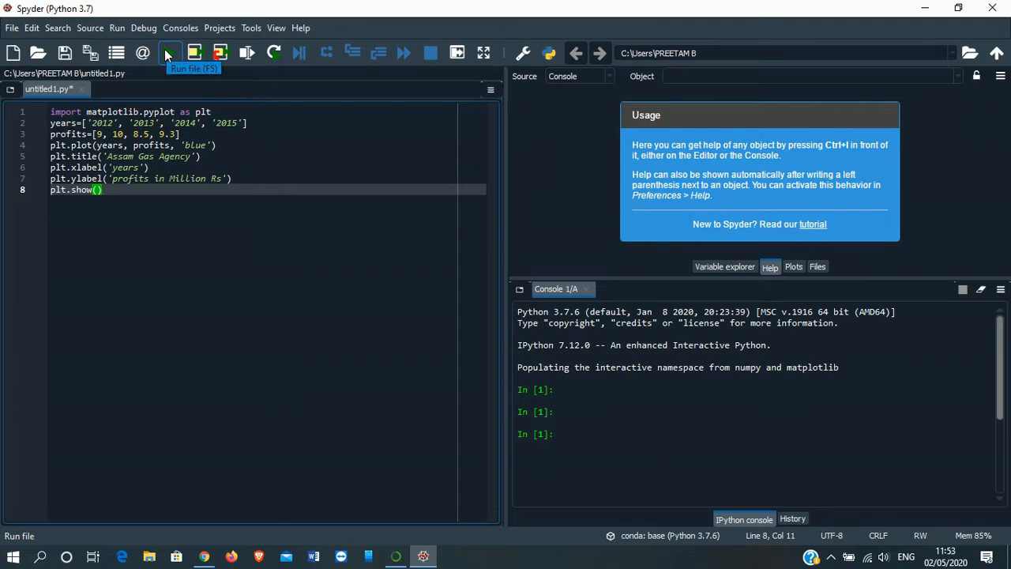
Run untitled1.py and scroll the console to view the Assam Gas Agency line chart
click(169, 53)
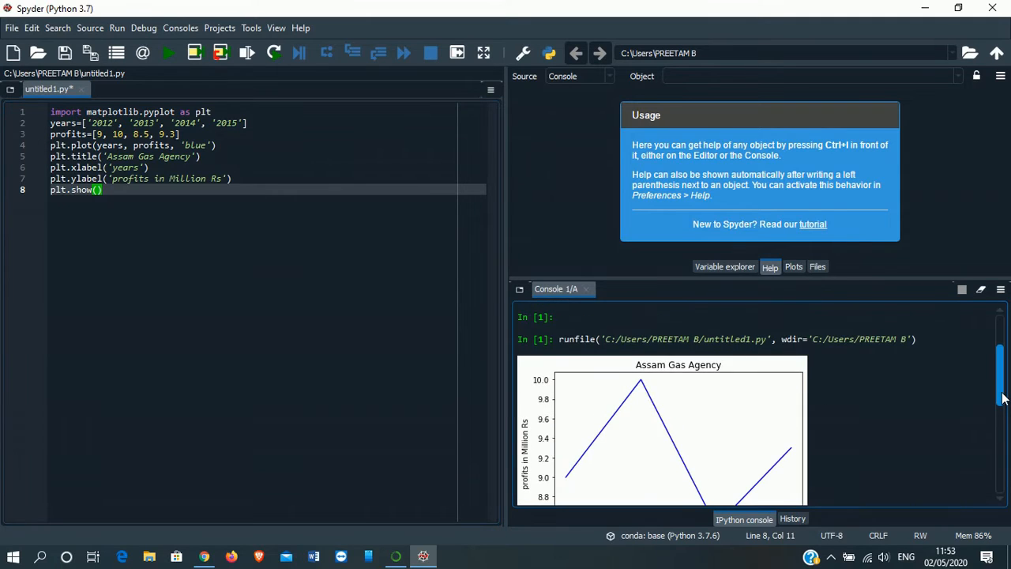
scroll(down, 3)
text(5)
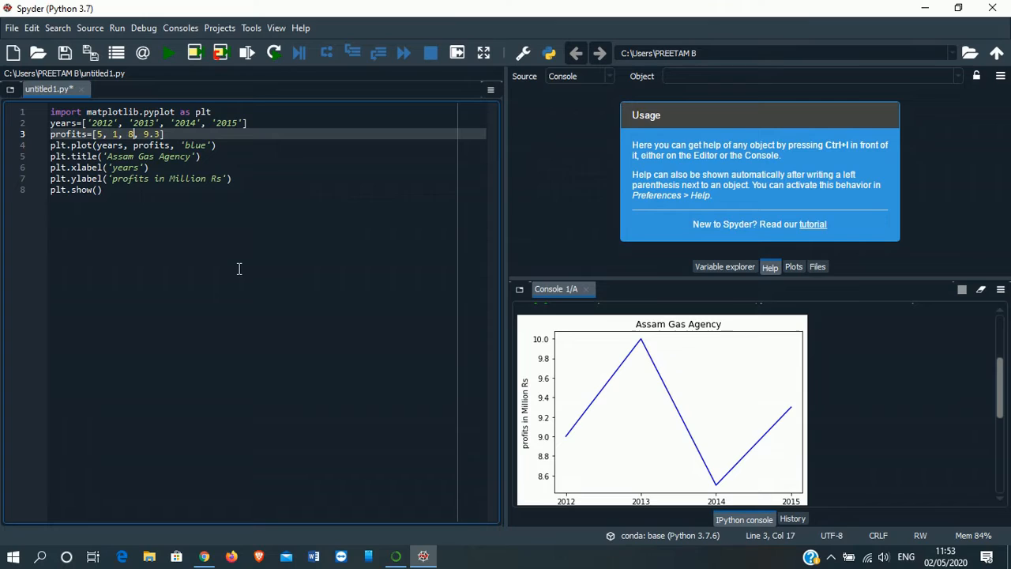
Change the last two profits to 11.5 and 6.2, rerun, and view the updated chart
key(Backspace)
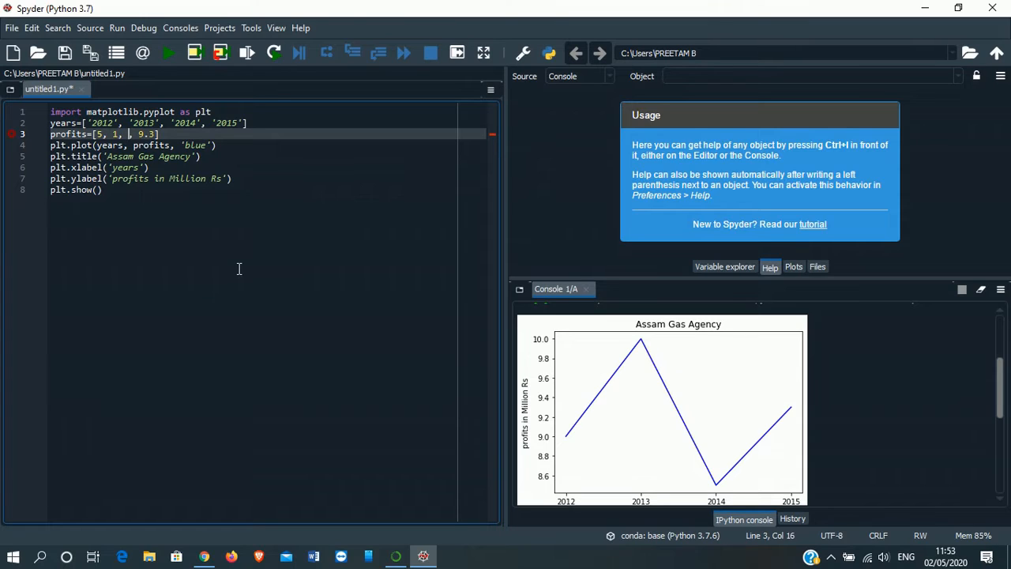
text(1.5)
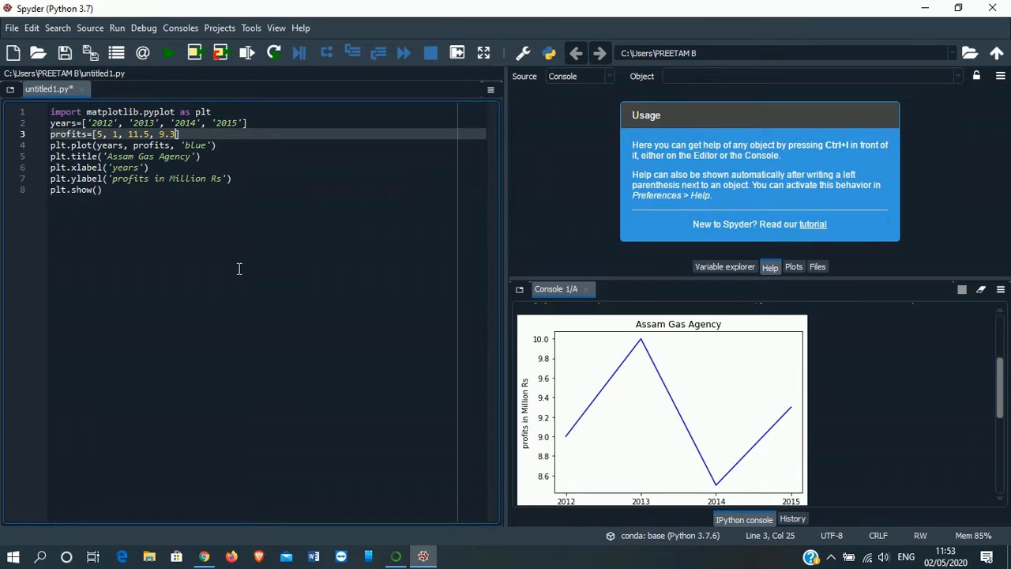
key(BackSpace)
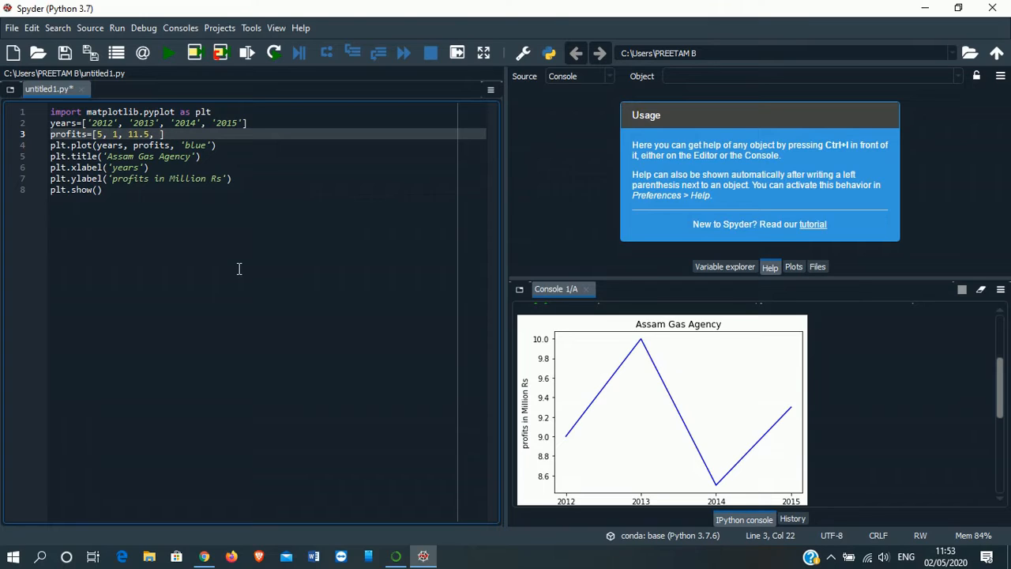
text(6)
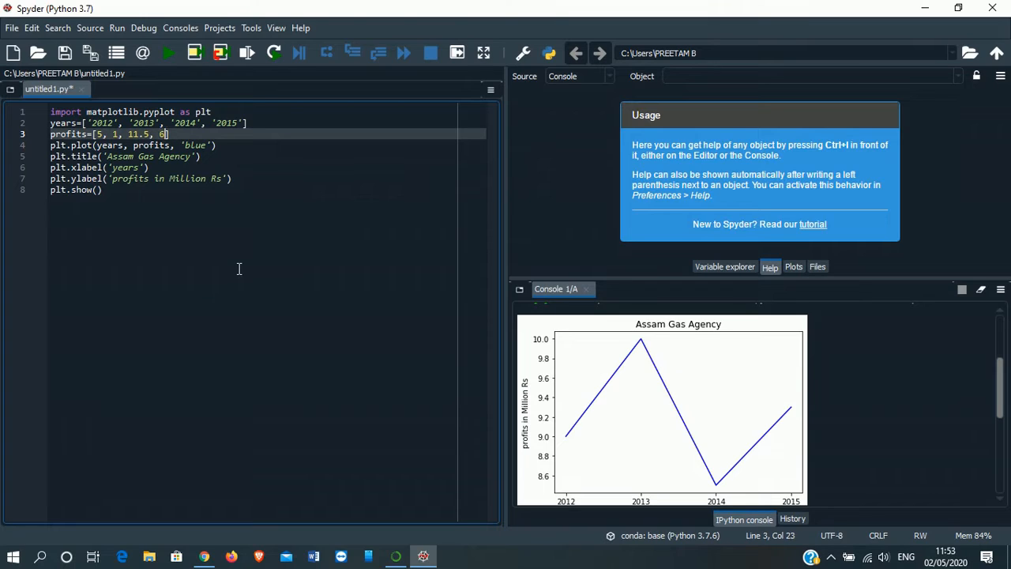
text(.2)
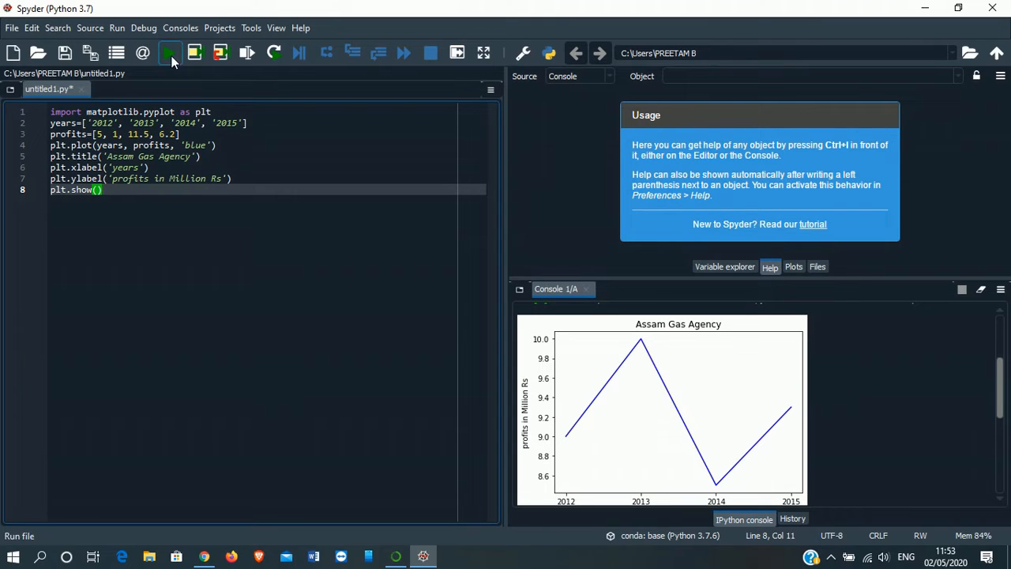
click(169, 53)
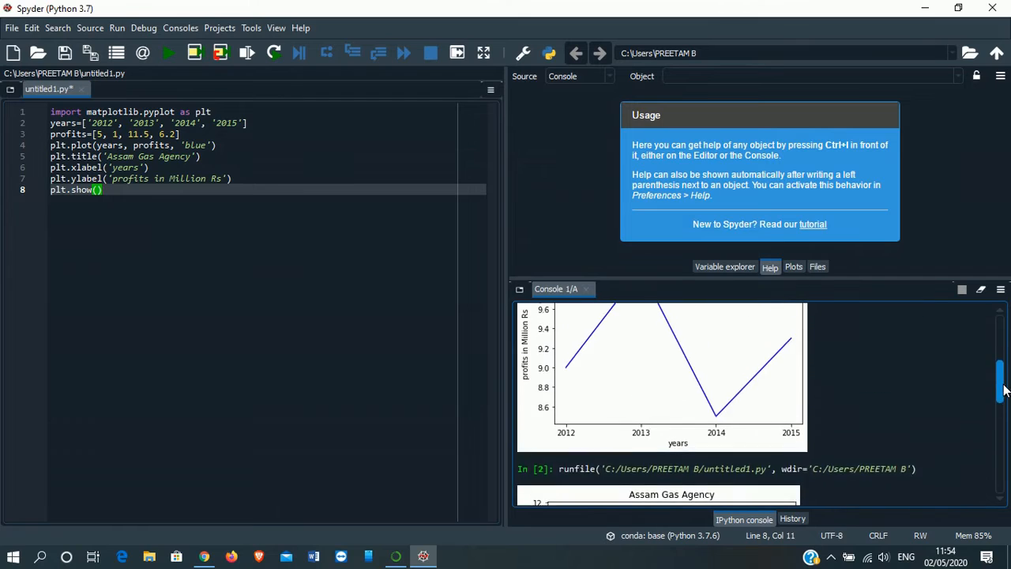
scroll(down, 3)
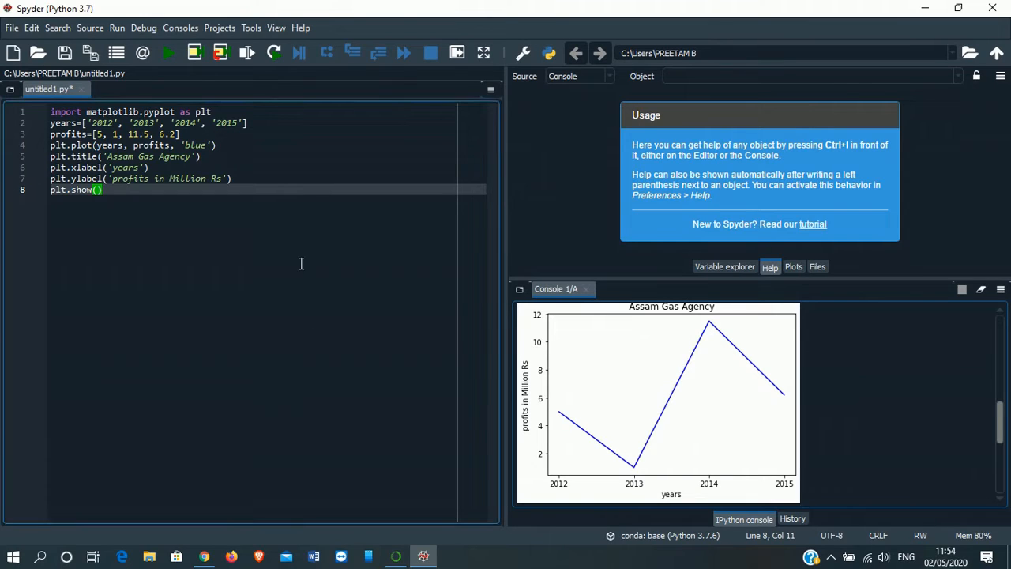
mouse_move(274, 232)
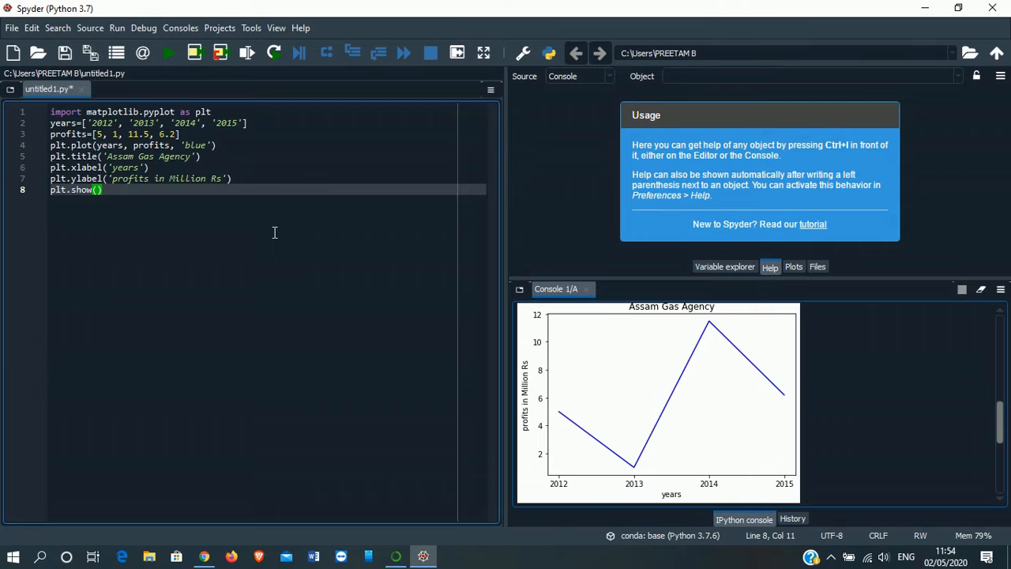
mouse_move(289, 239)
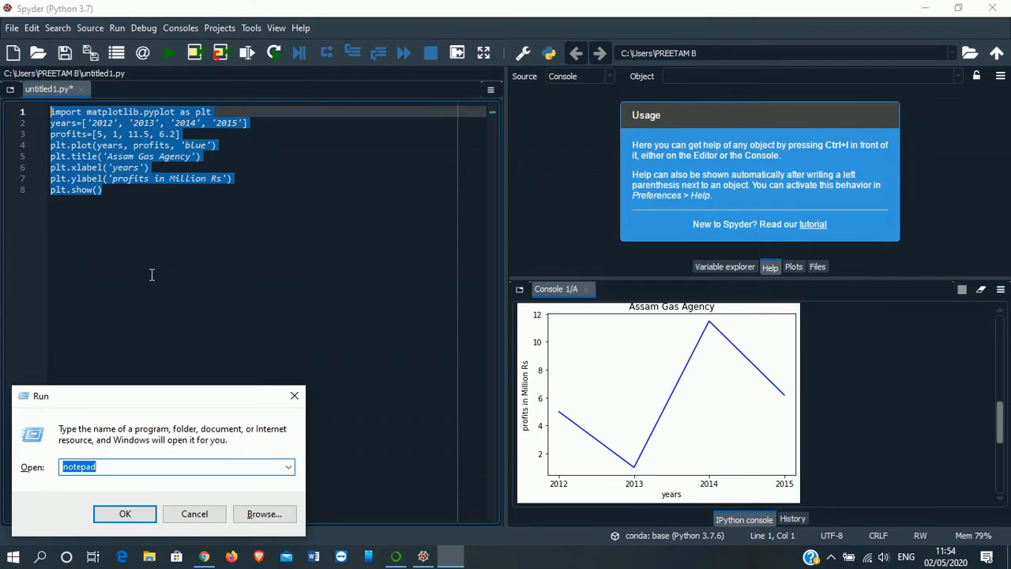
Paste the plotting script into Notepad for viewing, then close Notepad with Don't Save
click(194, 513)
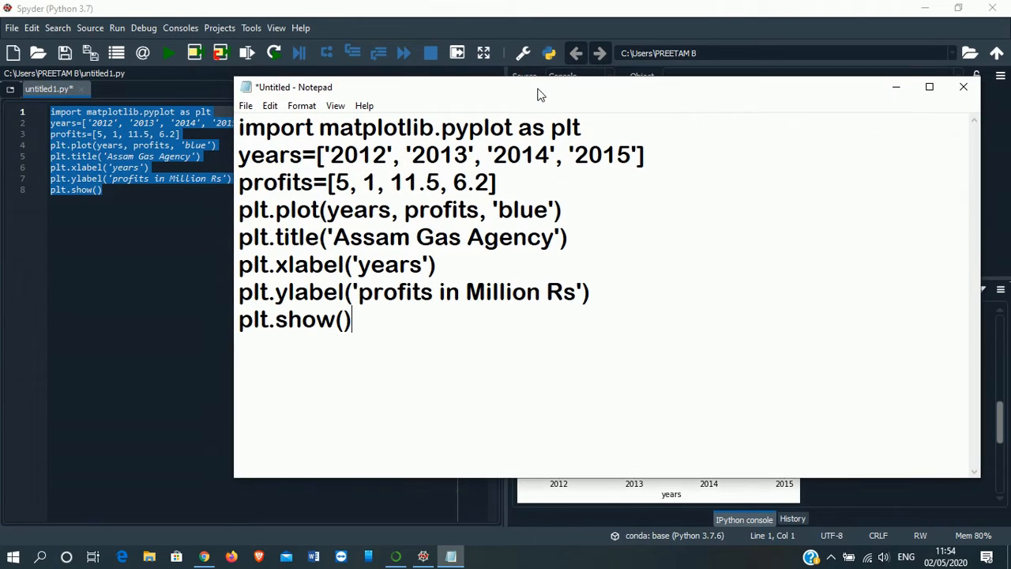
double_click(564, 127)
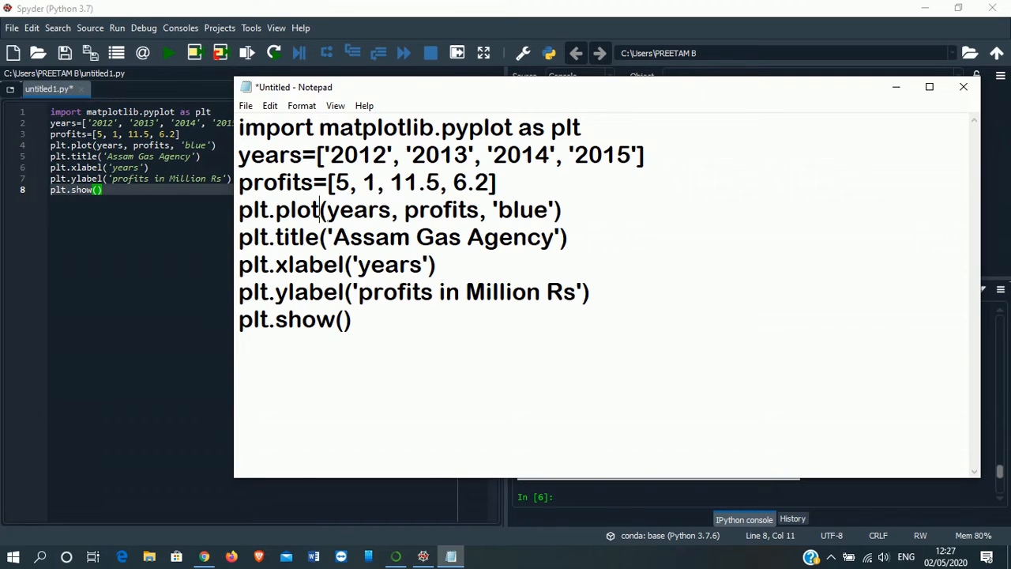
double_click(297, 210)
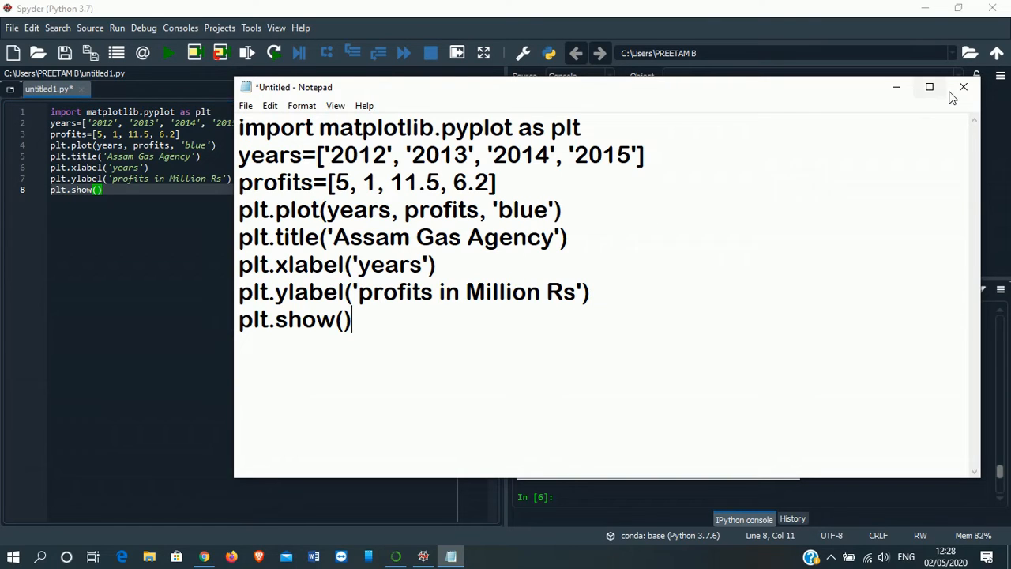
click(963, 86)
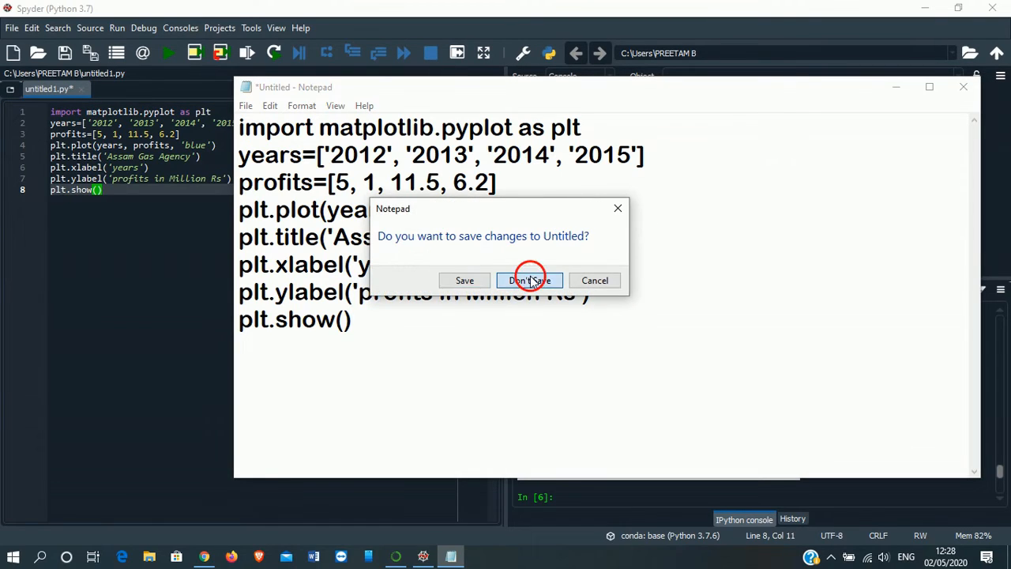
click(529, 281)
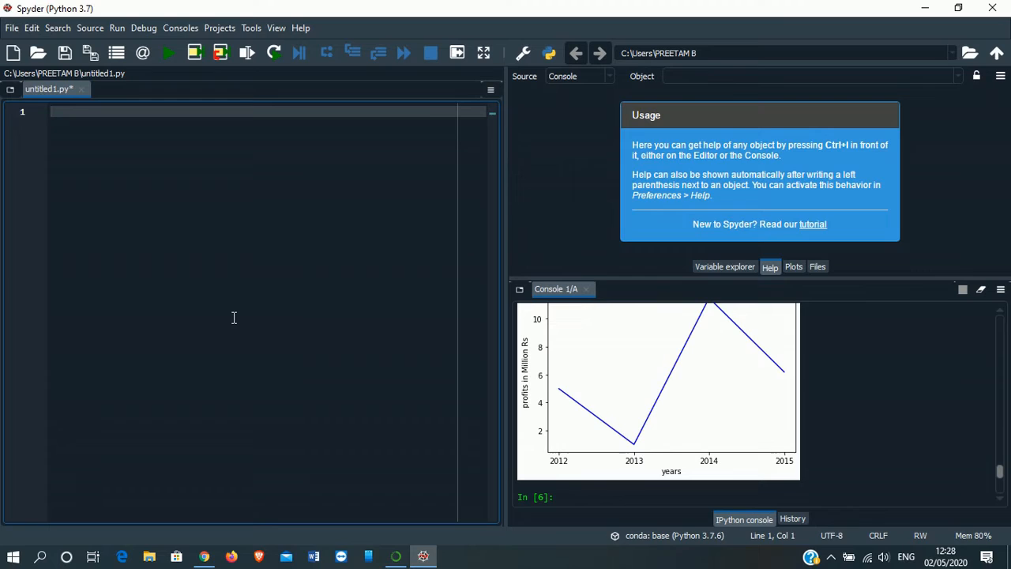
Write the import matplotlib.pyplot as plt line
text(import matplot)
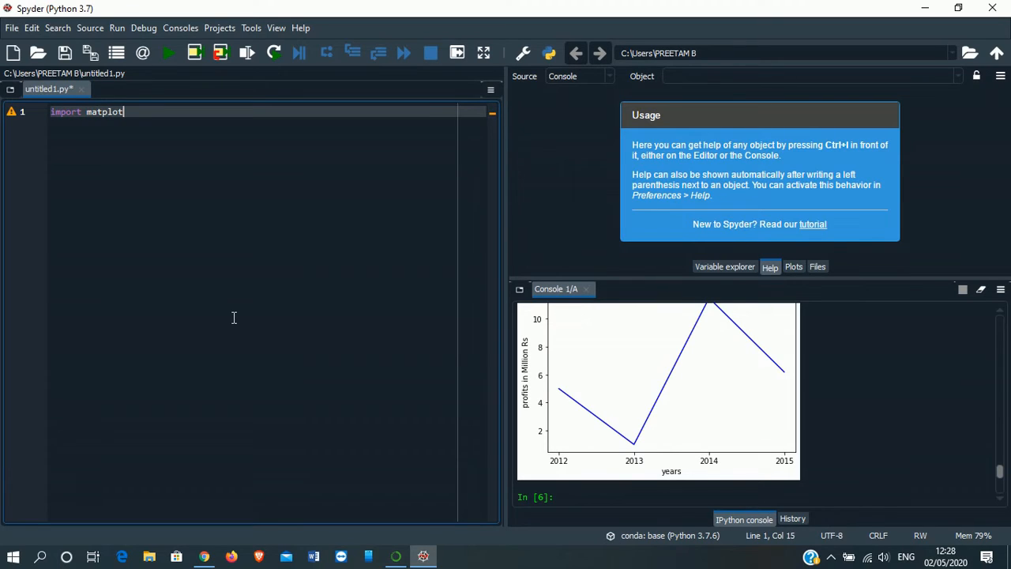
text(lib)
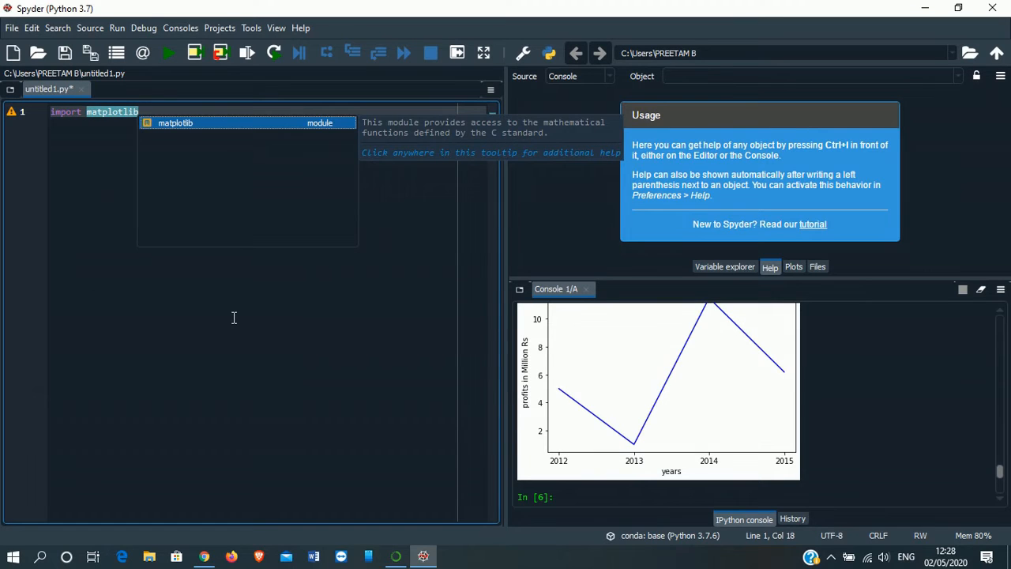
text(.pyplot as plt)
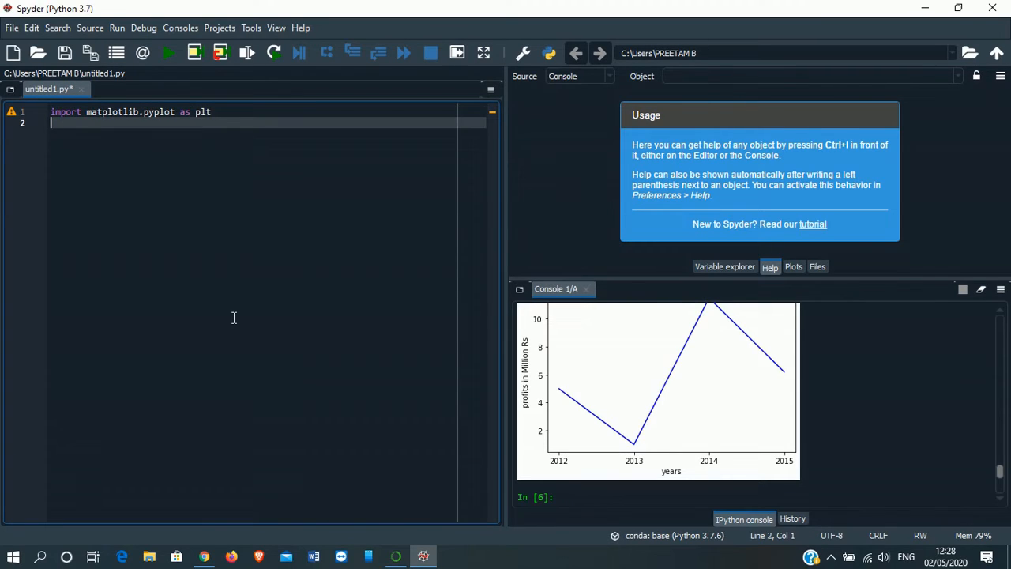
Define slices=[50, 20, 15, 15] on the next line
text(slices)
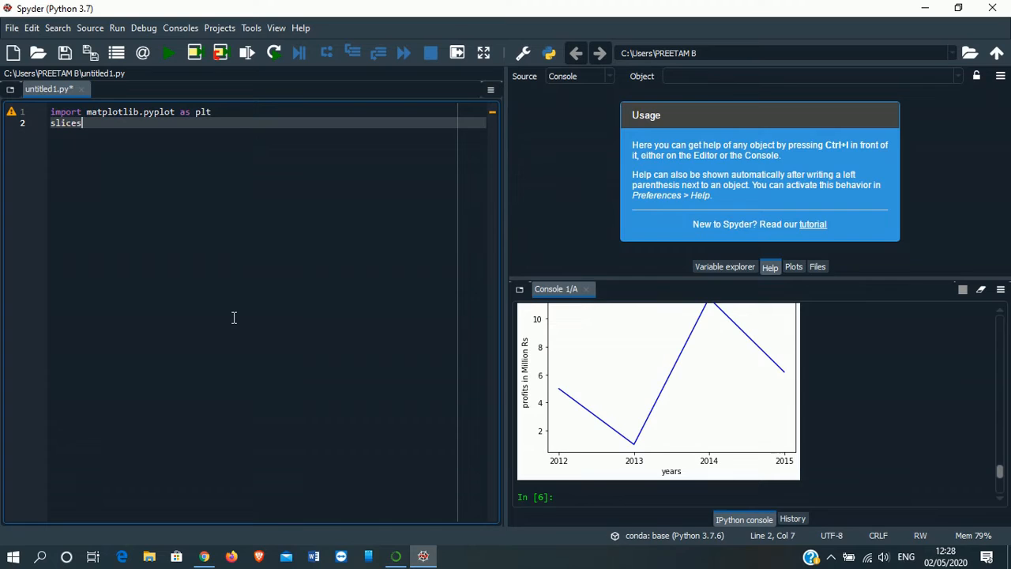
text(=)
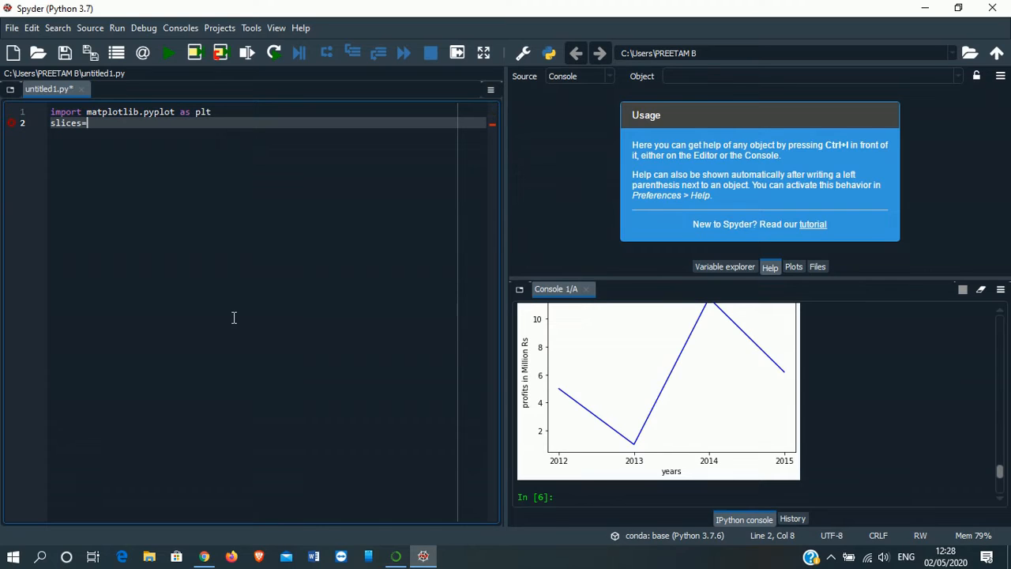
text([])
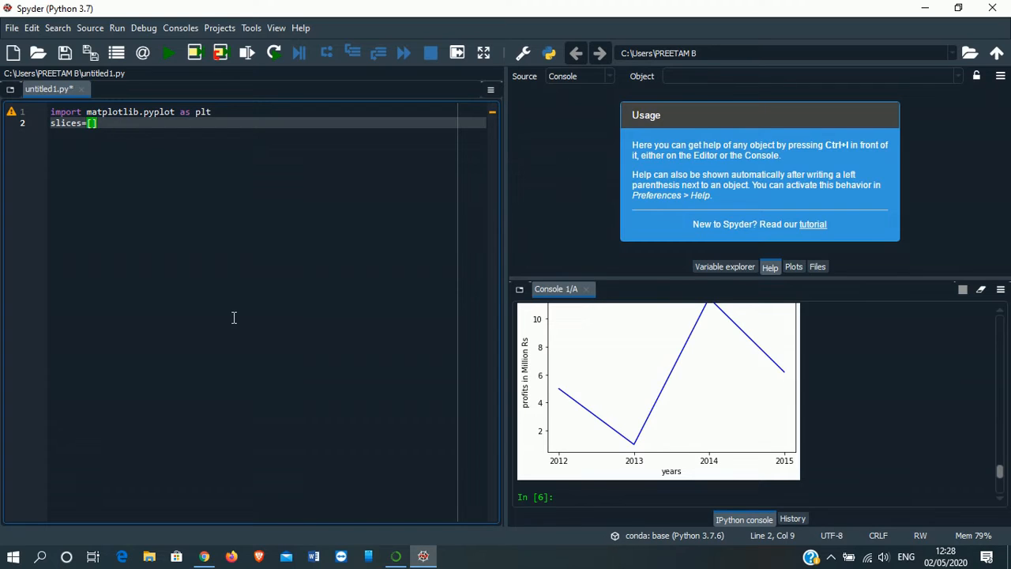
text(50)
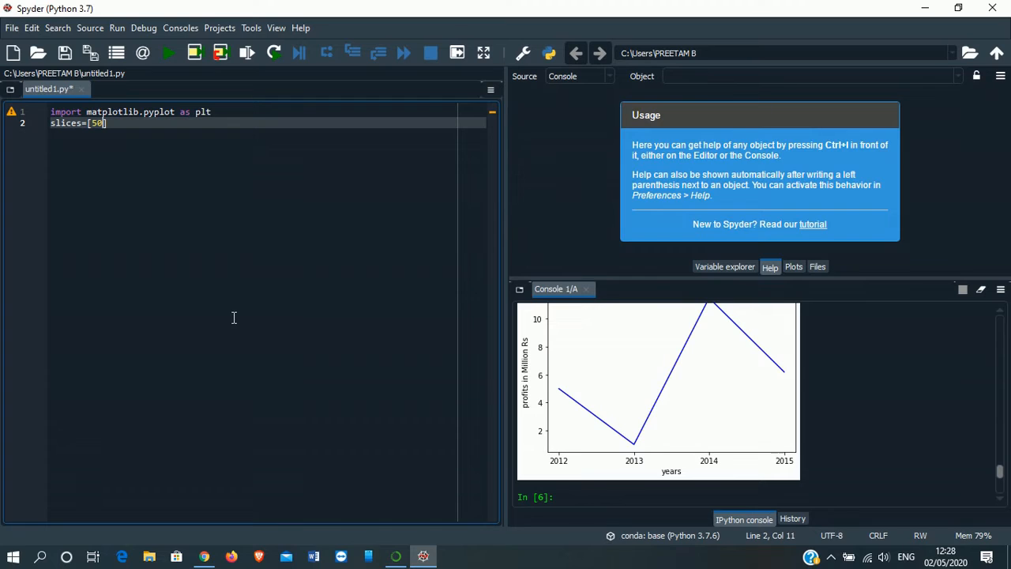
text(", ")
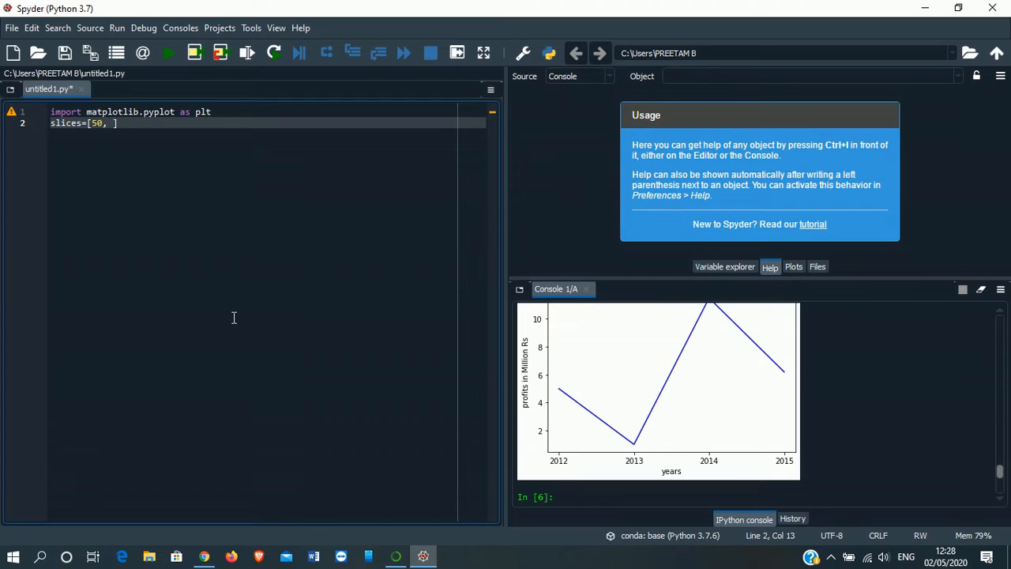
text(20,)
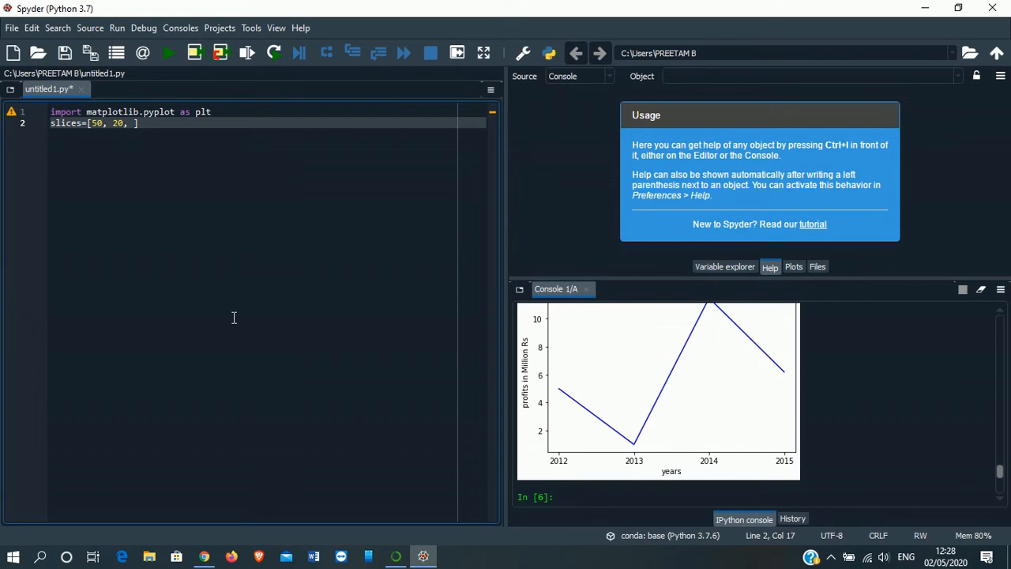
text(15)
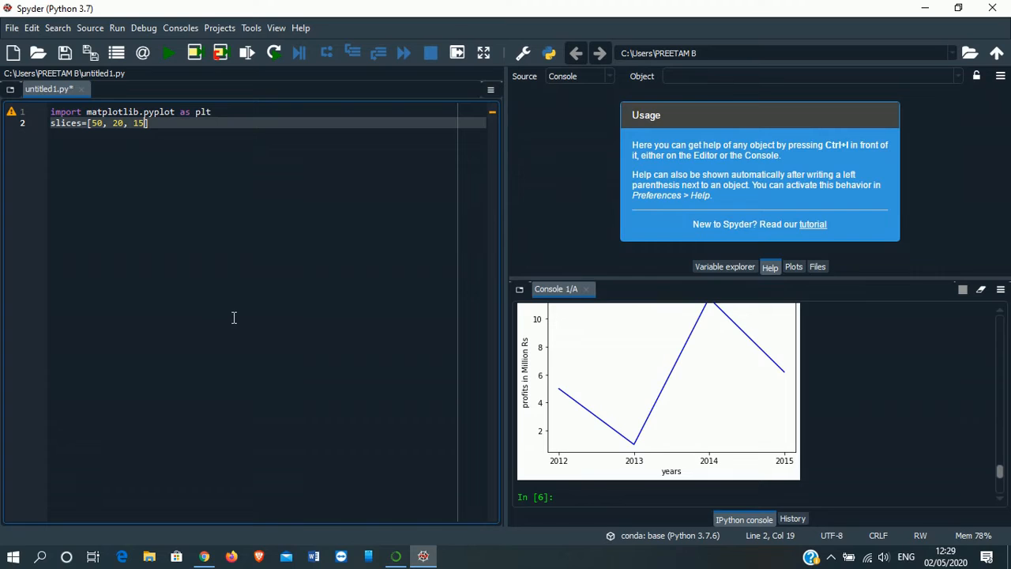
text(,)
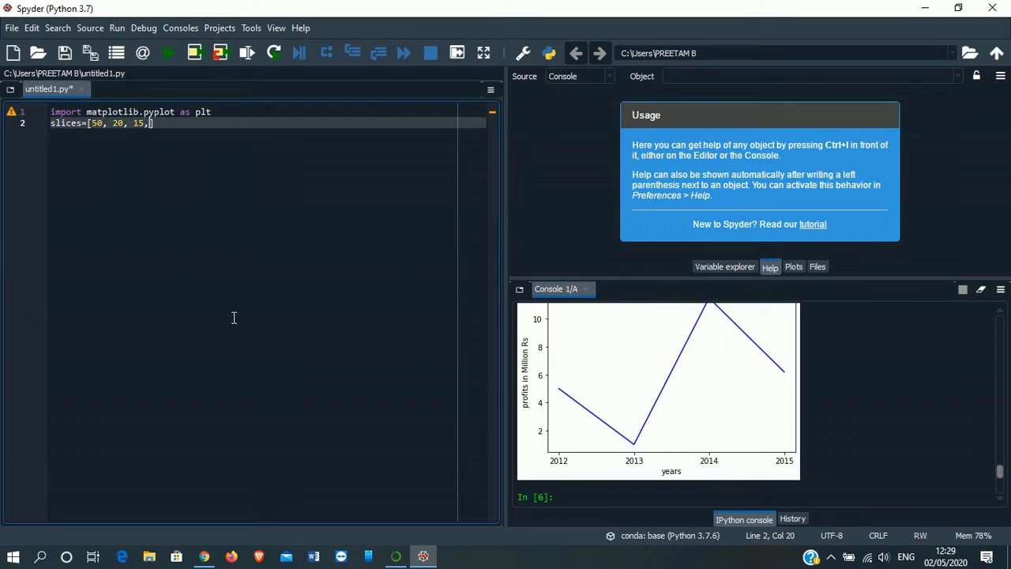
text(15])
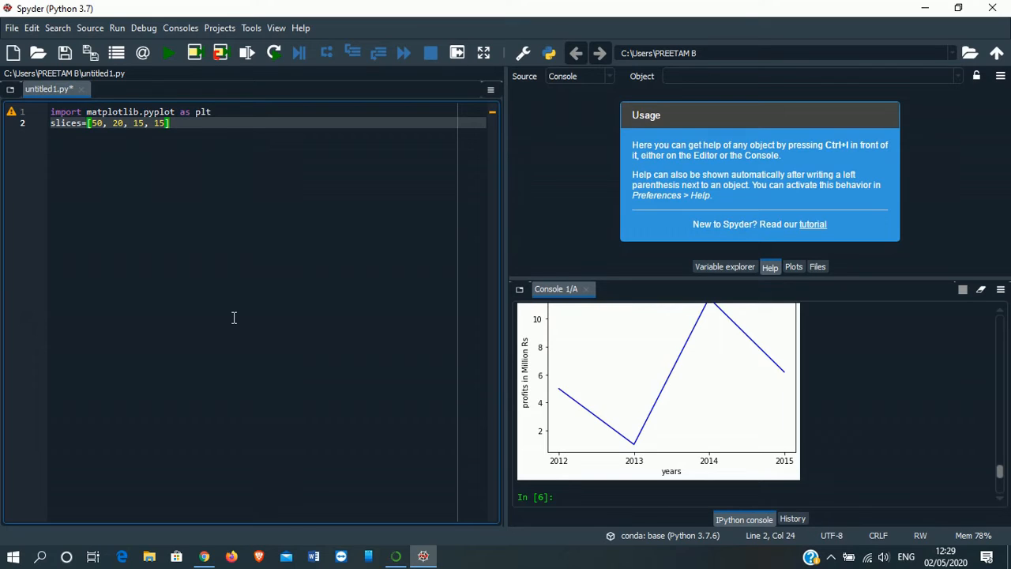
Add depts=['sales', 'production', 'HR', 'Finance'] on line 3
key(enter)
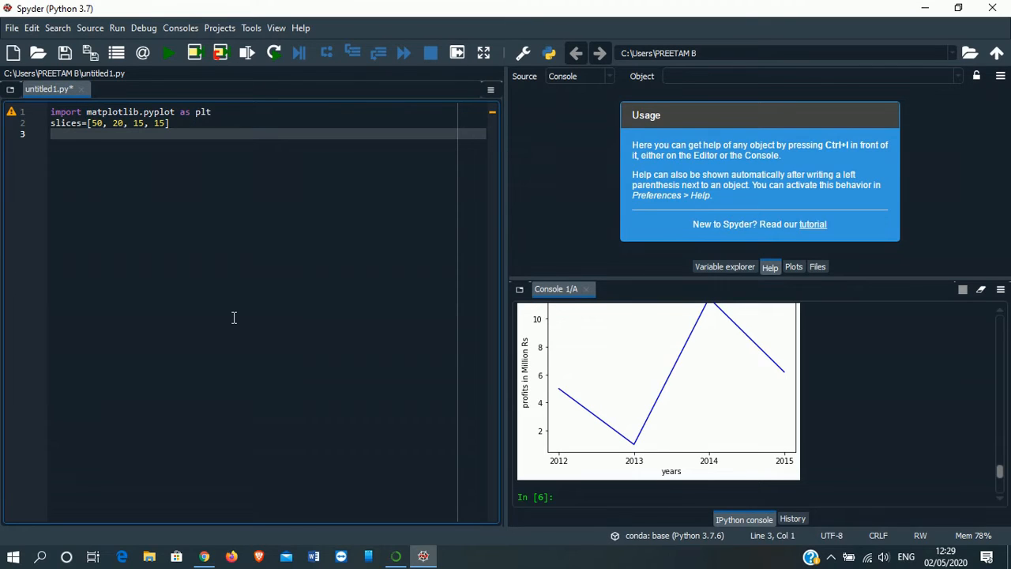
text(depts)
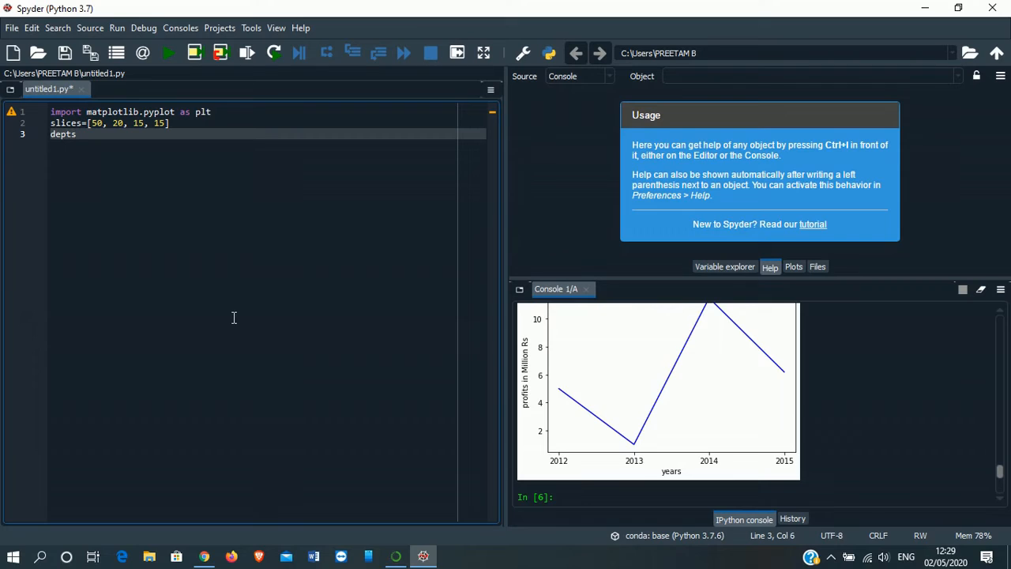
text(=)
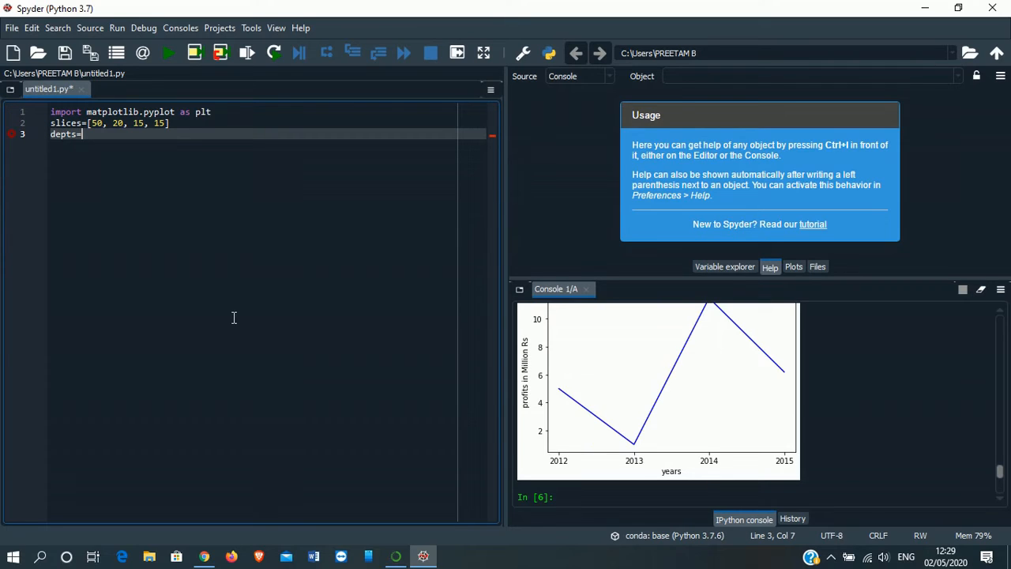
text([)
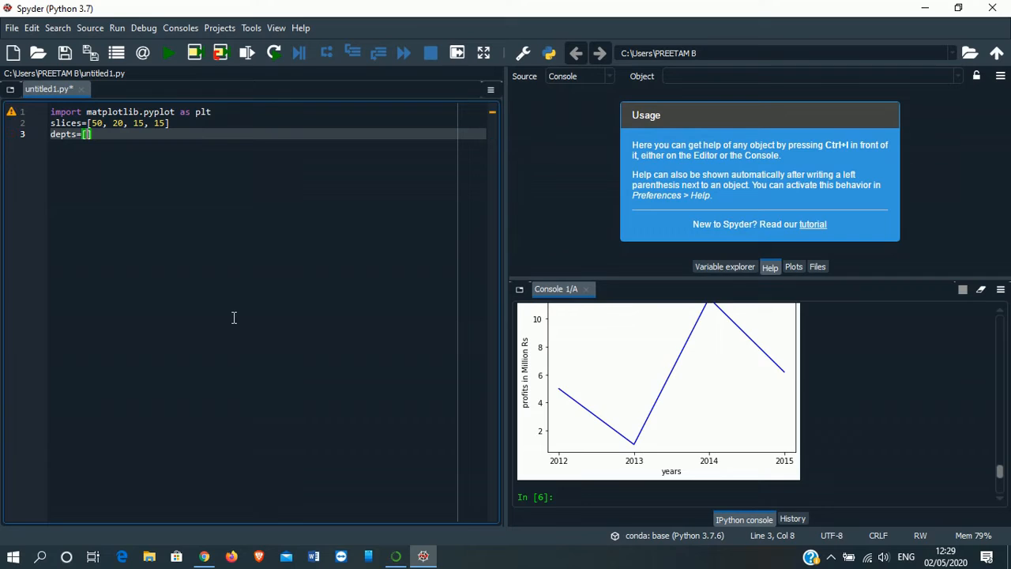
text('s')
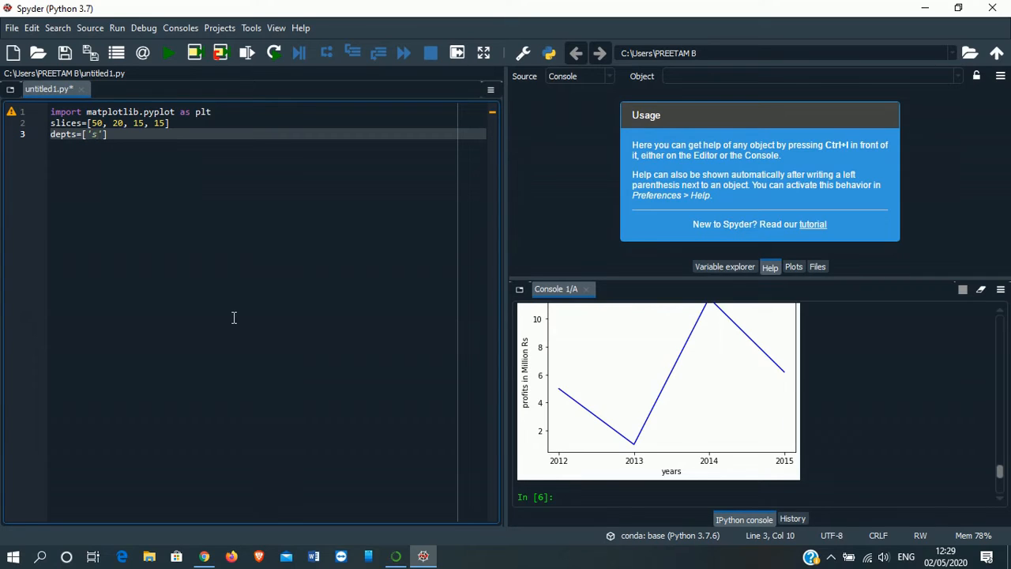
text(ale)
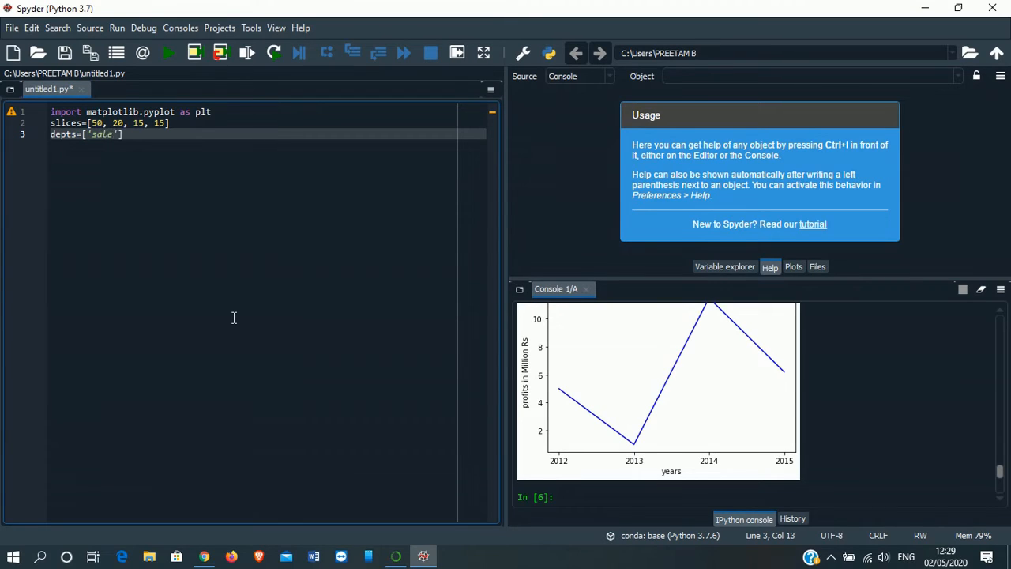
text(s)
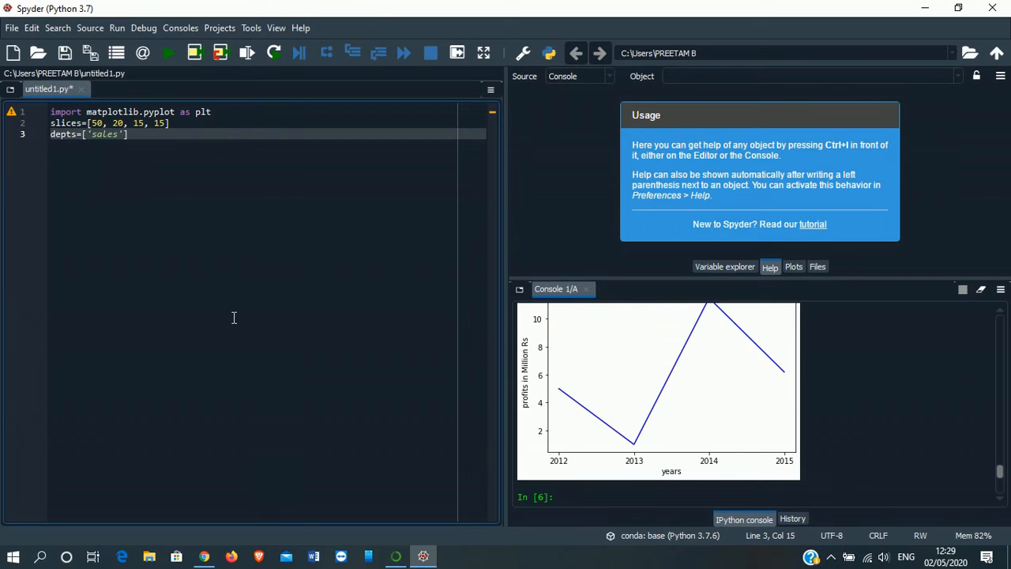
text(, ')
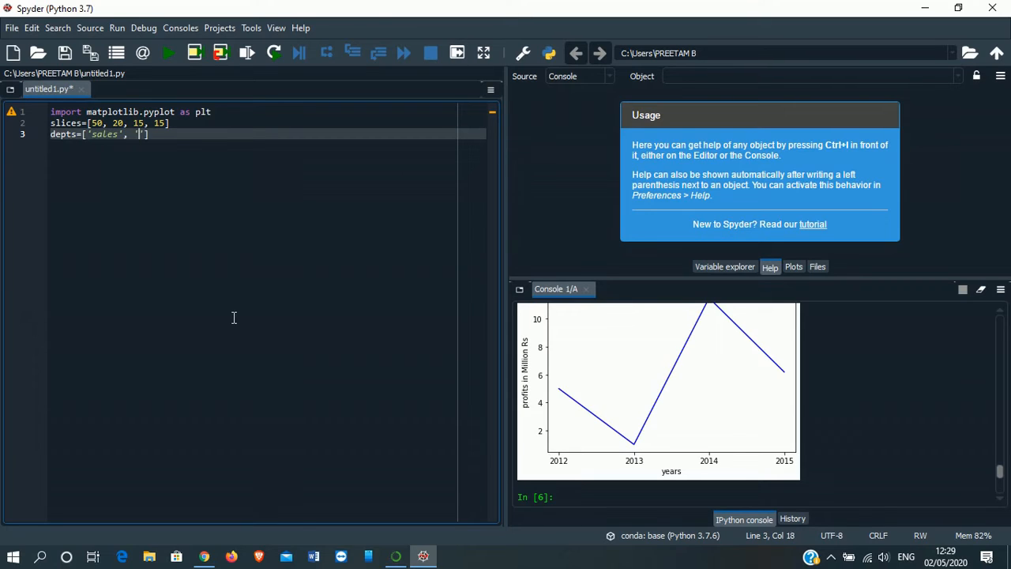
text(prod)
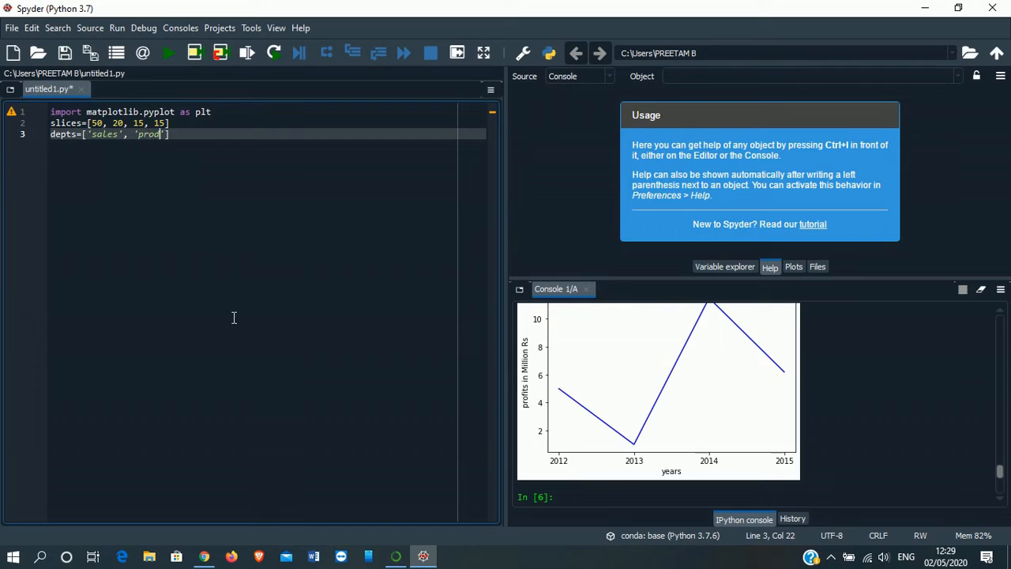
text(uction)
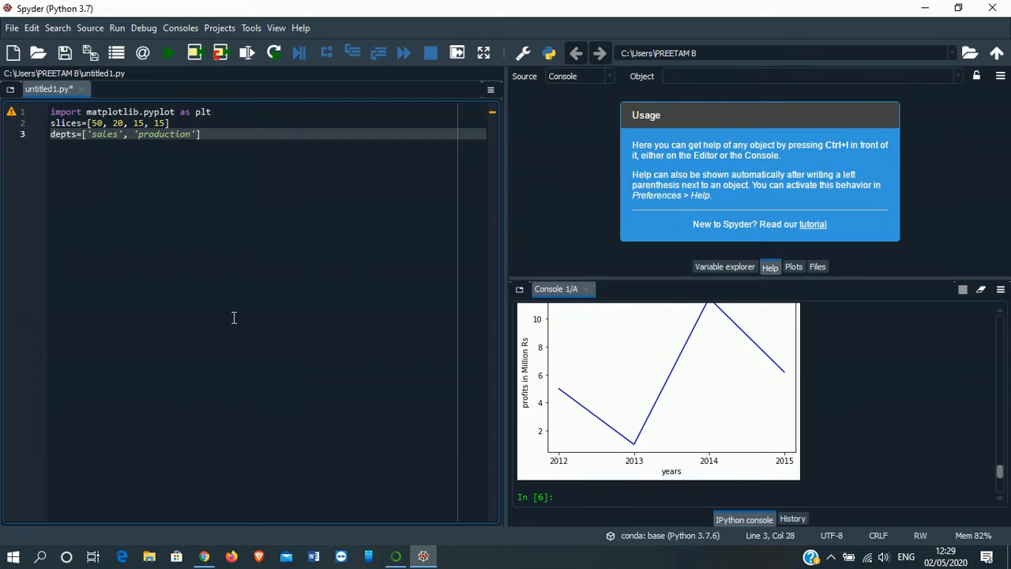
text(')
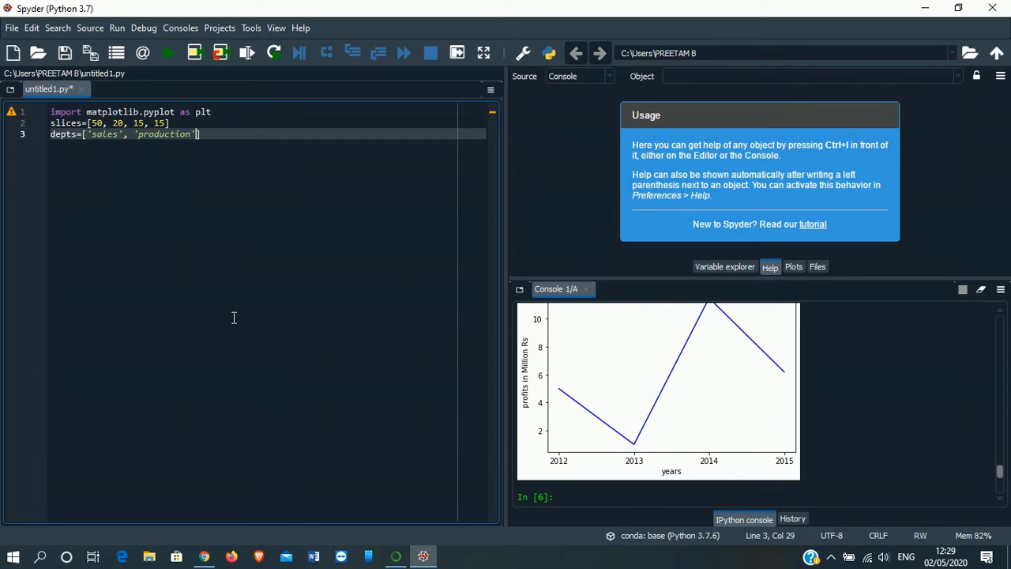
text(,)
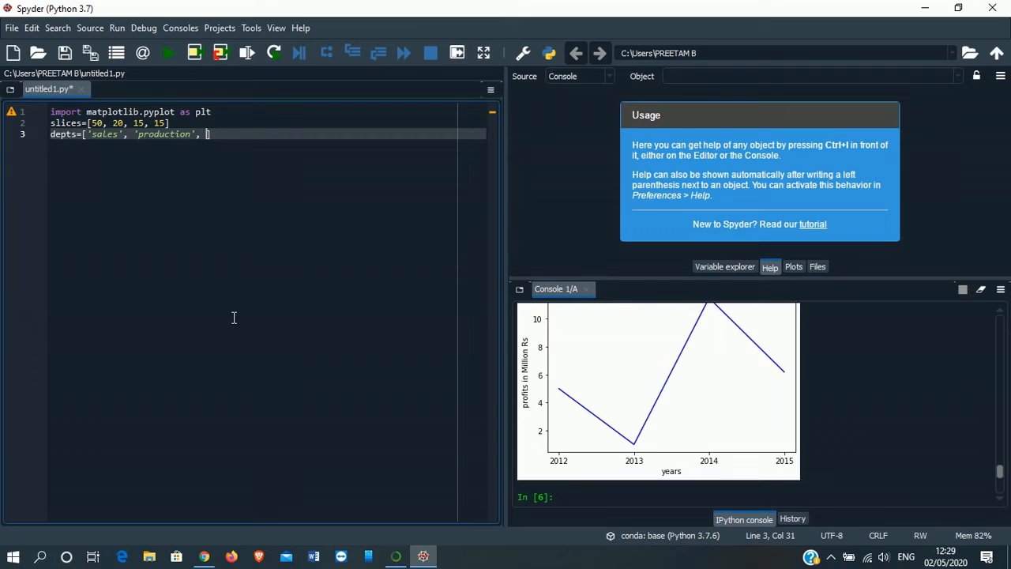
text('HR')
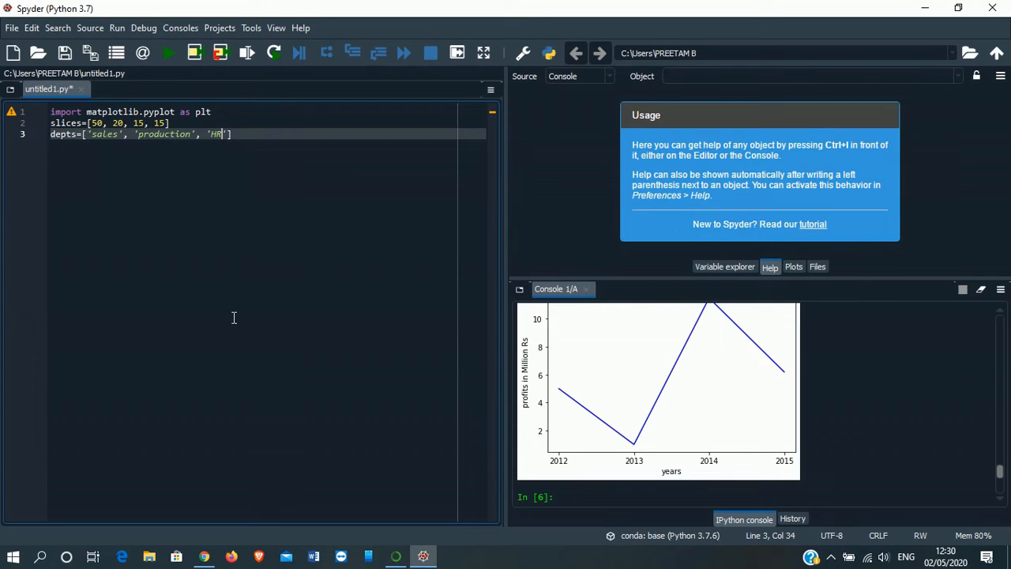
text(,)
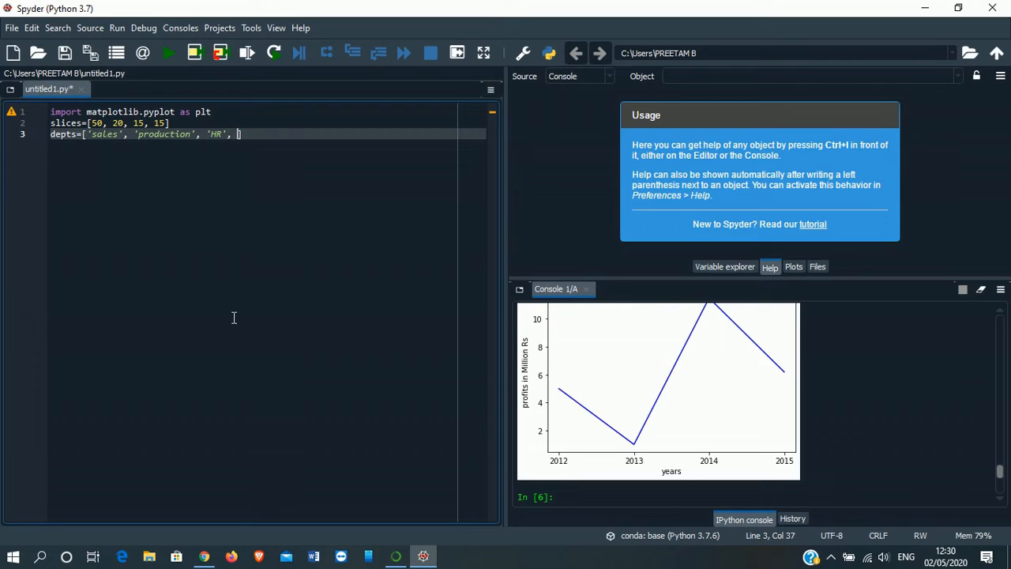
text('')
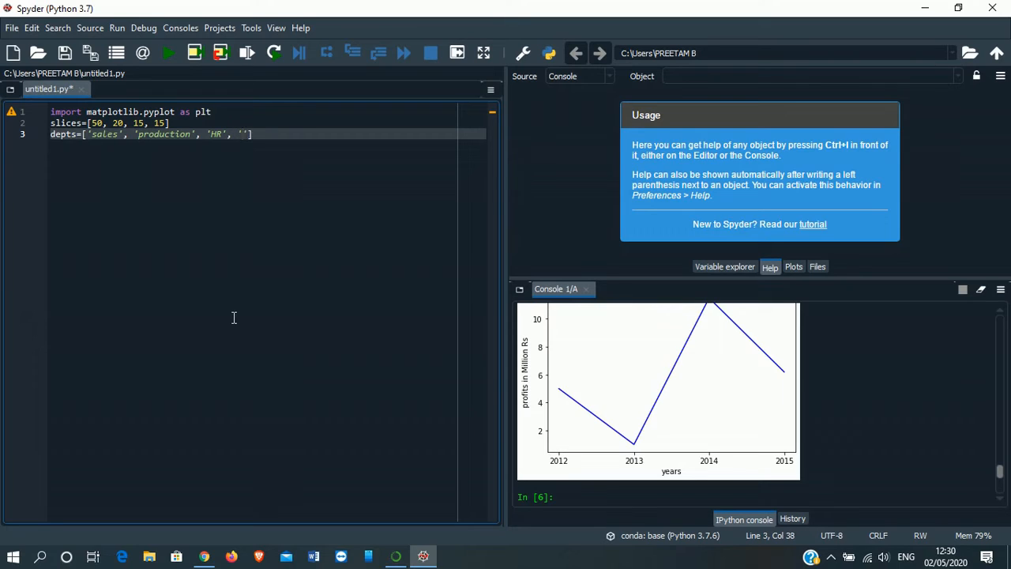
text(Find)
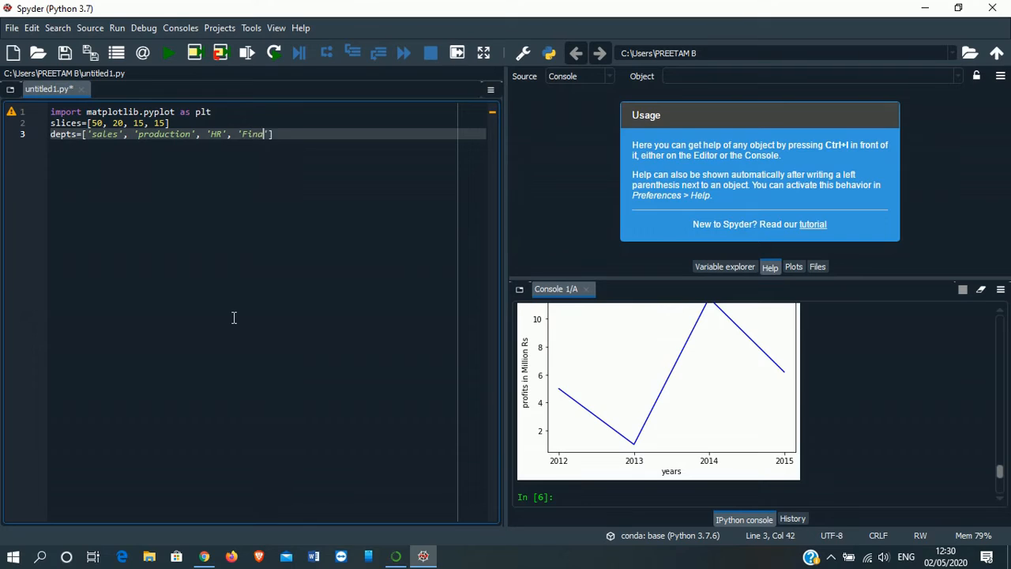
text(ance)
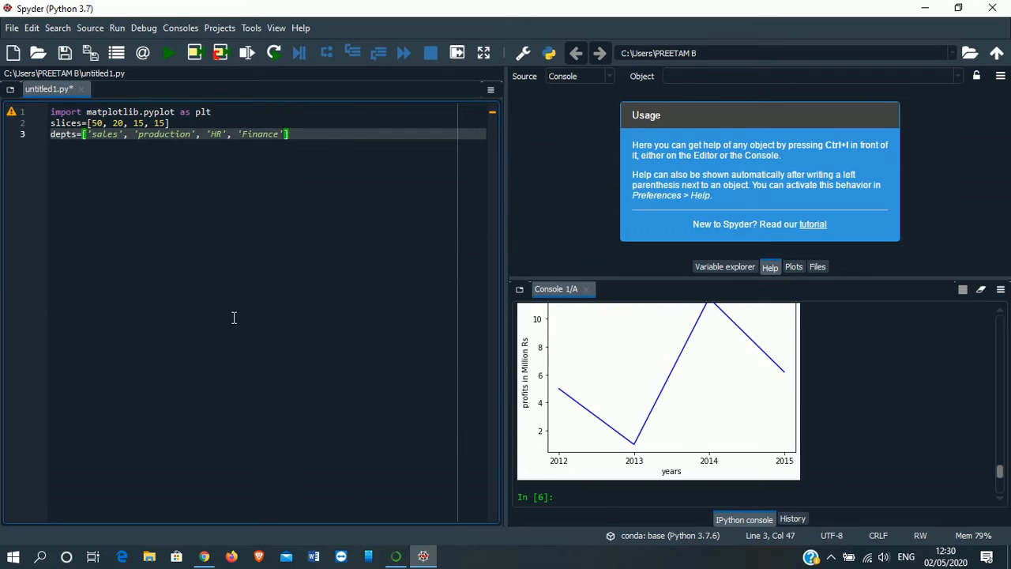
Add cols=['magenta' 'cyan', 'brown', 'gold'] on line 4
key(enter)
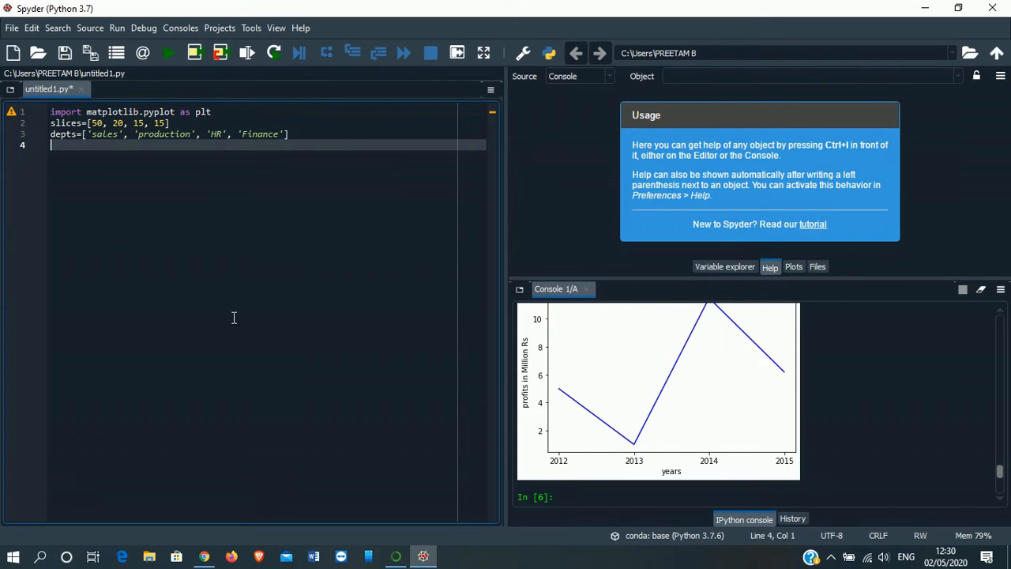
text(cols)
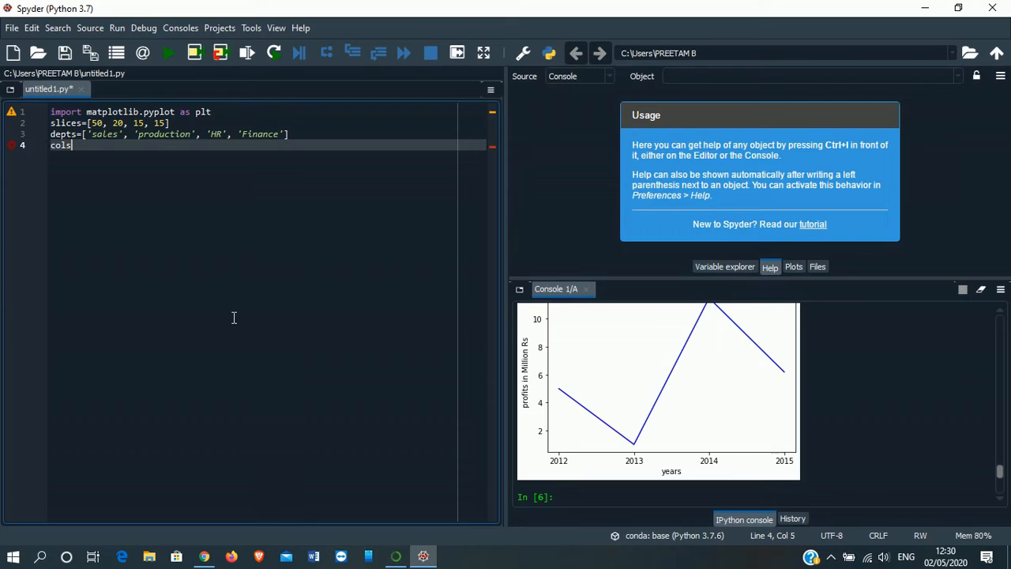
double_click(61, 145)
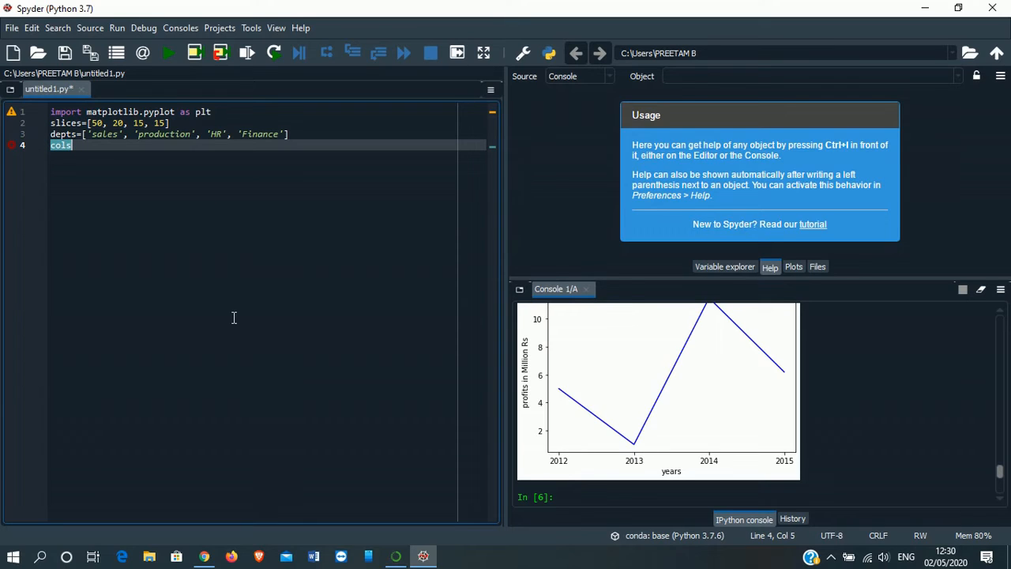
text(=[])
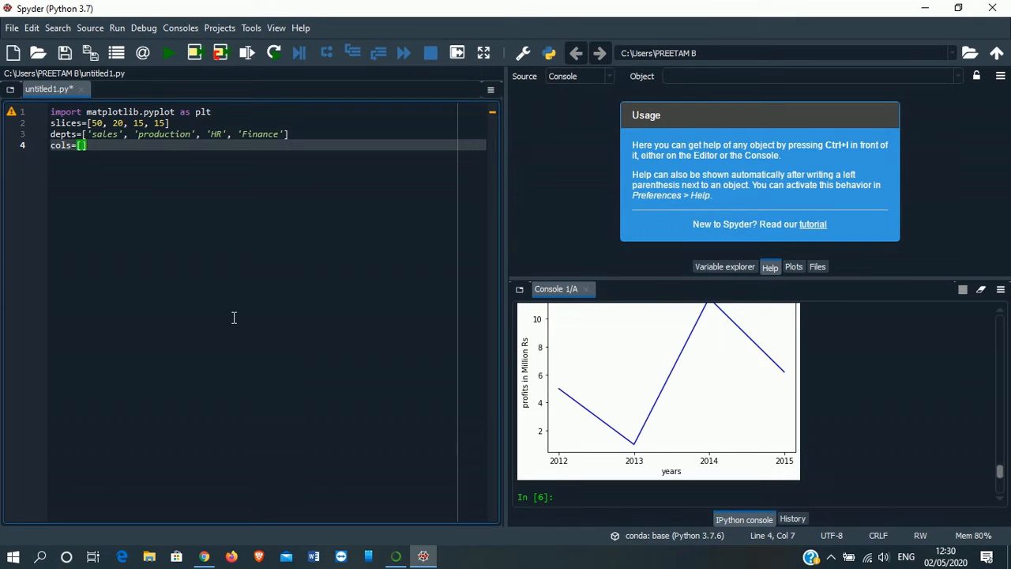
text(')
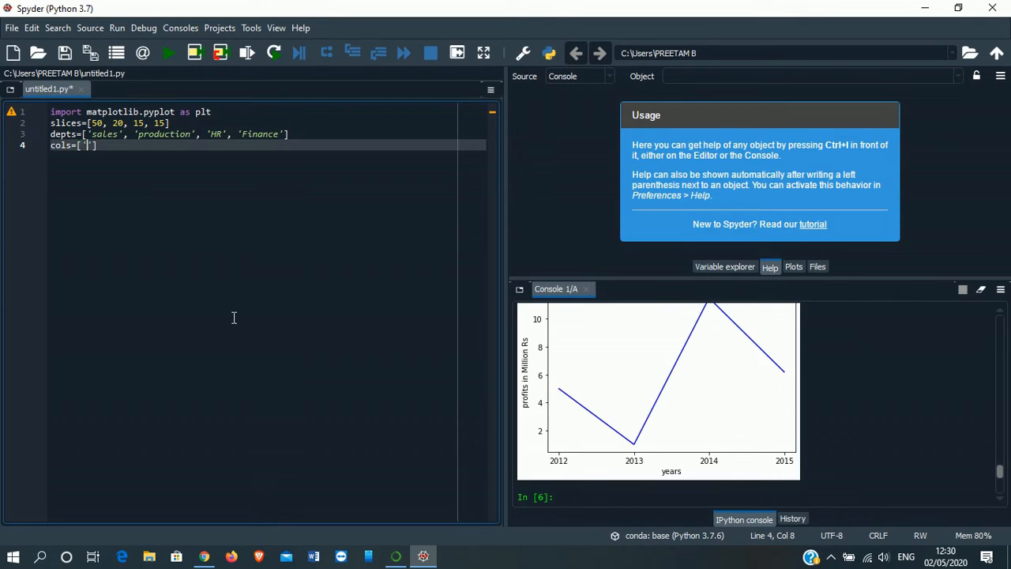
text(magenta)
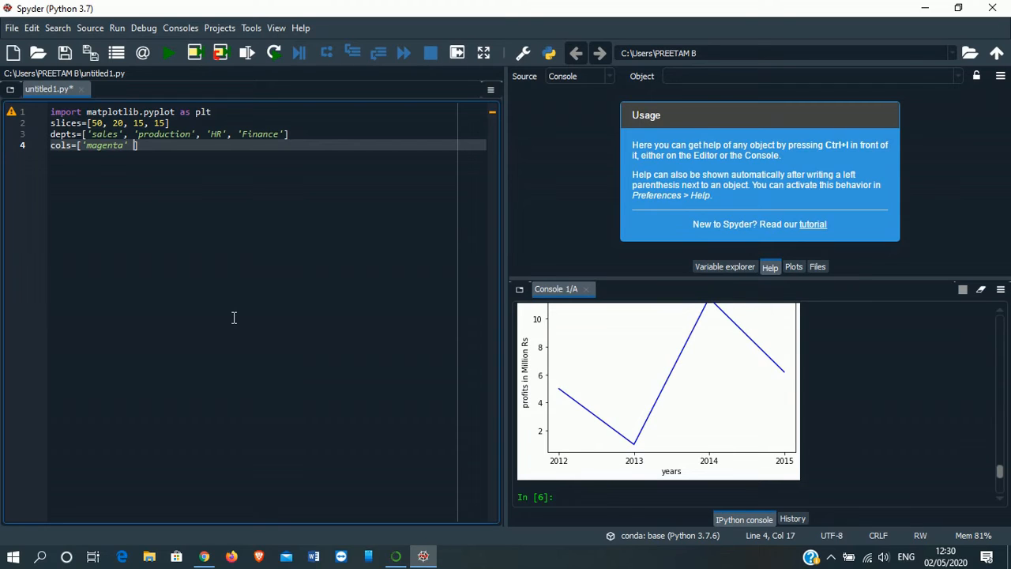
text(cyan',)
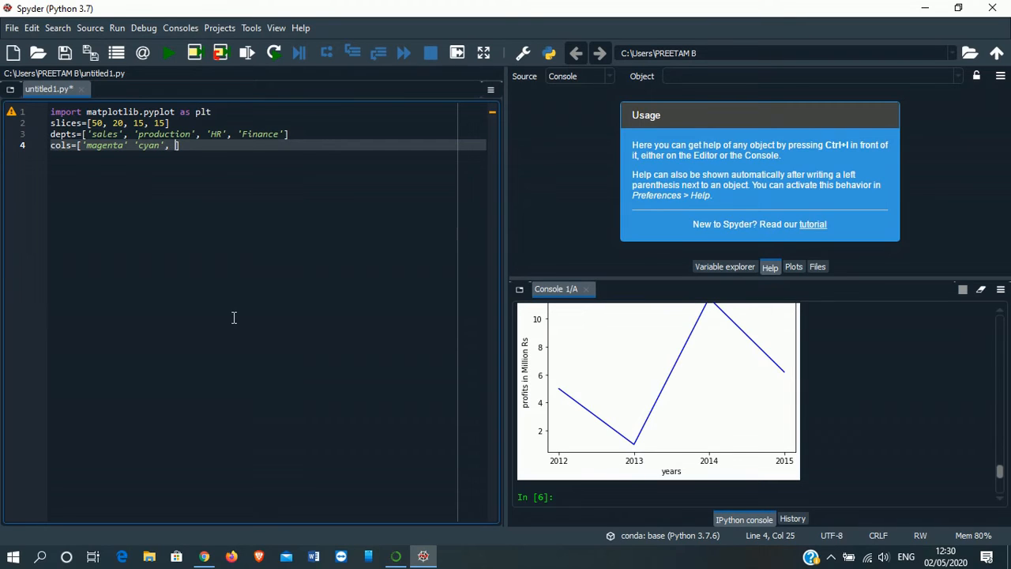
text(brown', ')
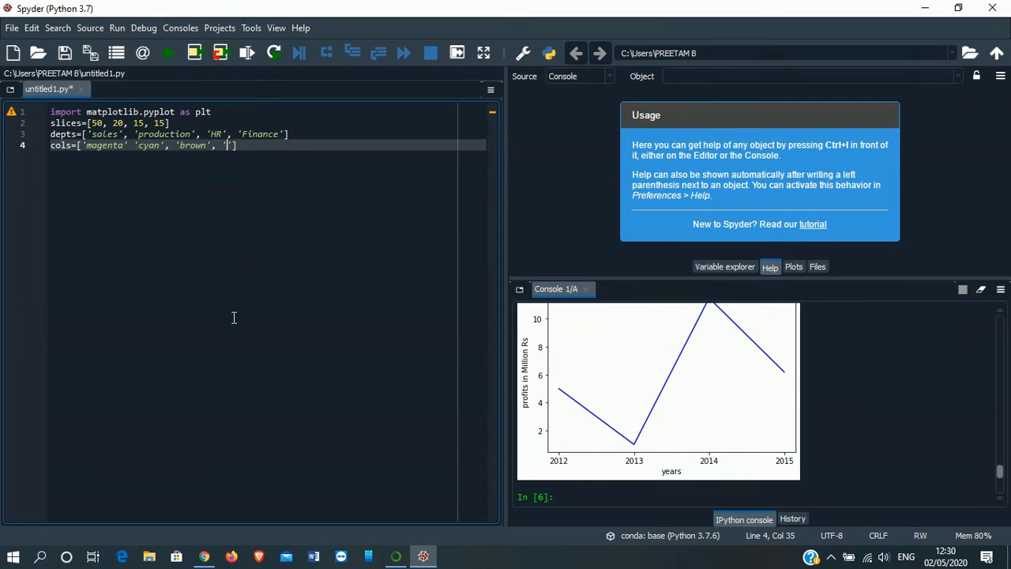
text(gold)
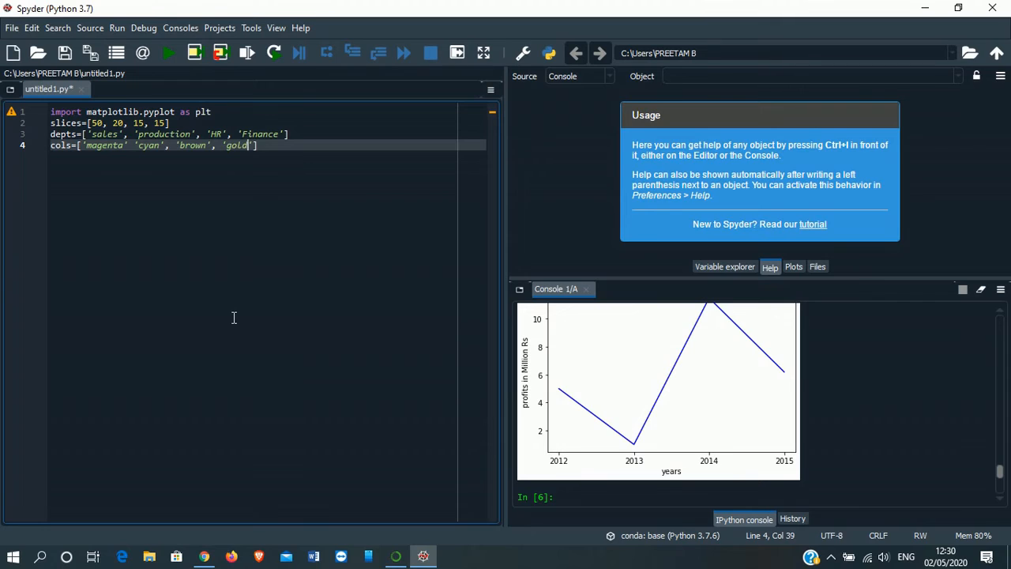
text(])
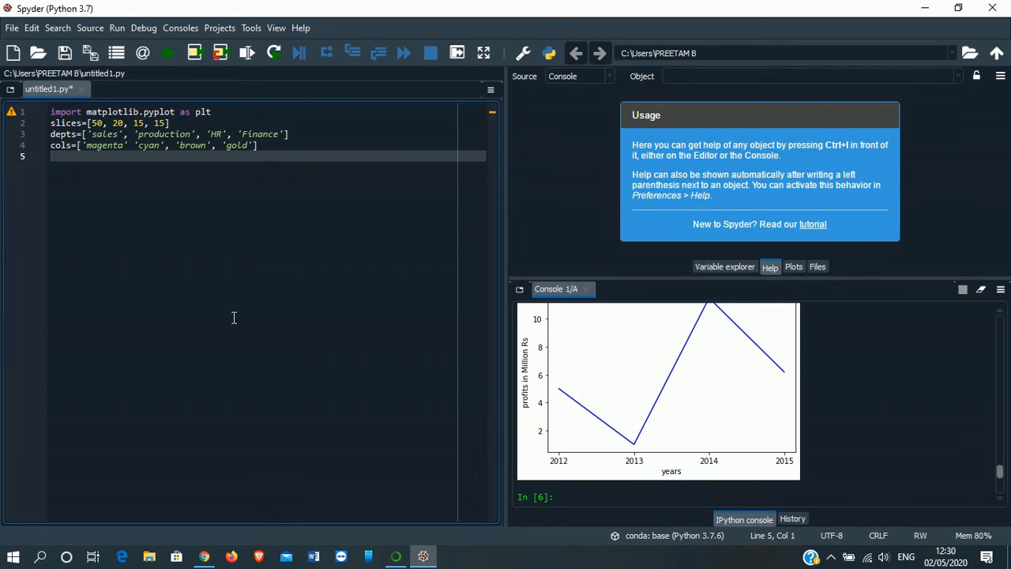
Begin a plt.pie call with slices, labels=depts and colors=cols
text(plt)
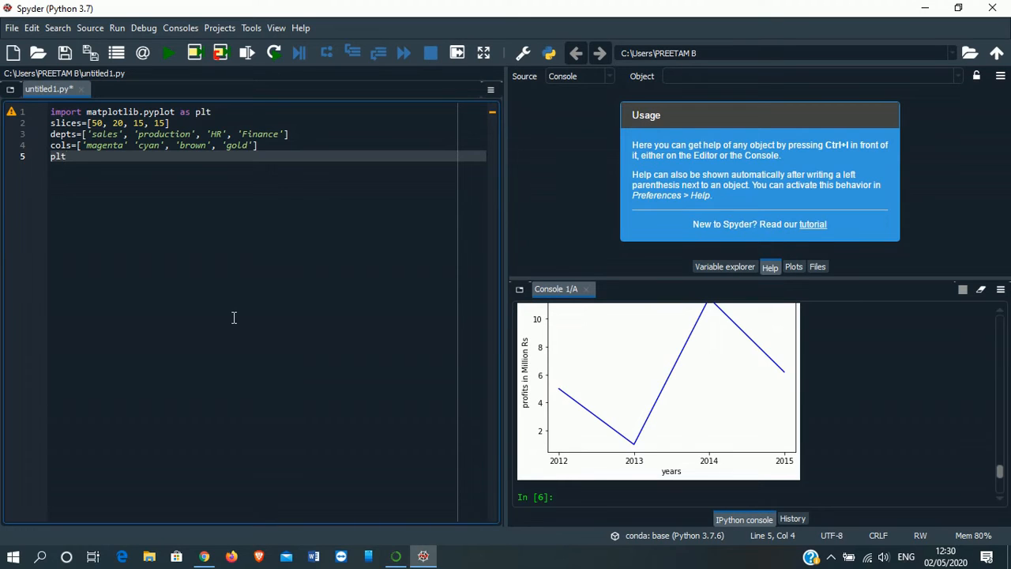
text(.pie)
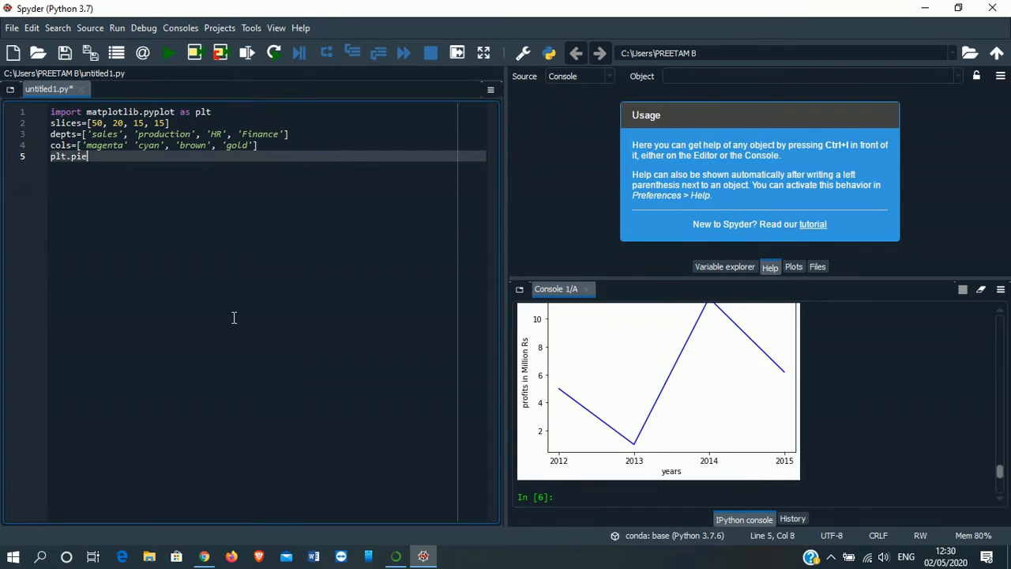
text(()
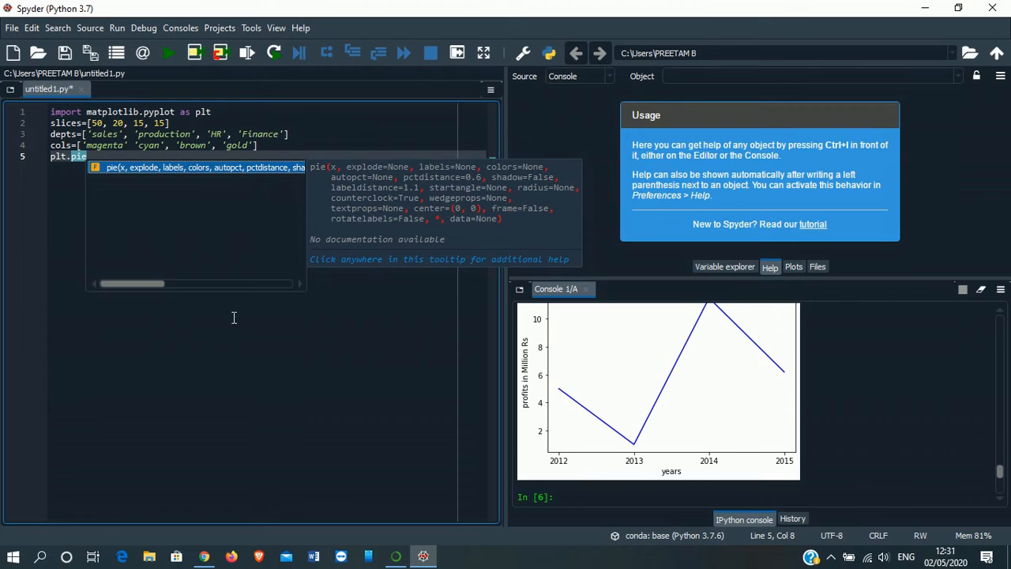
text(()
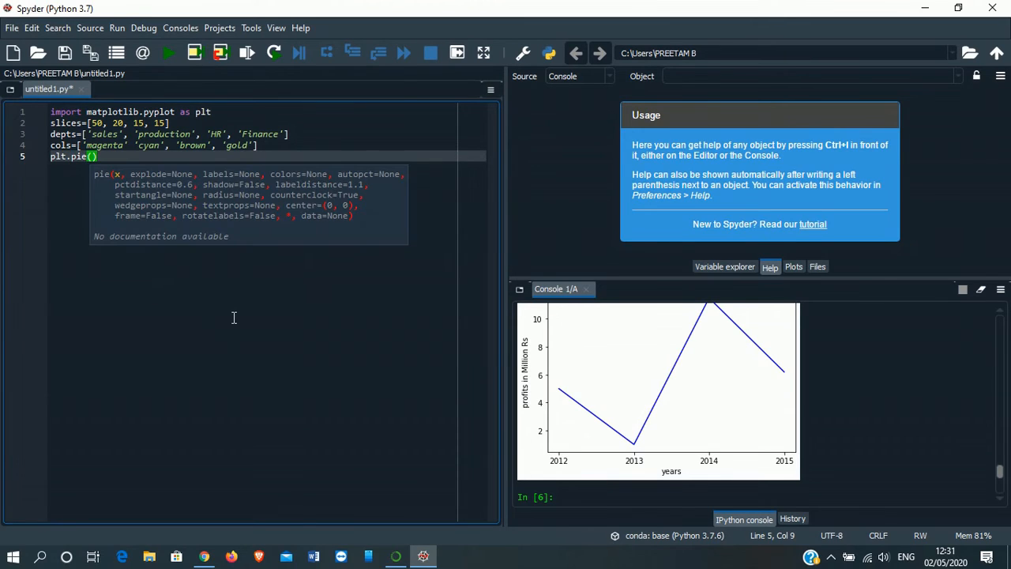
text(slices, label)
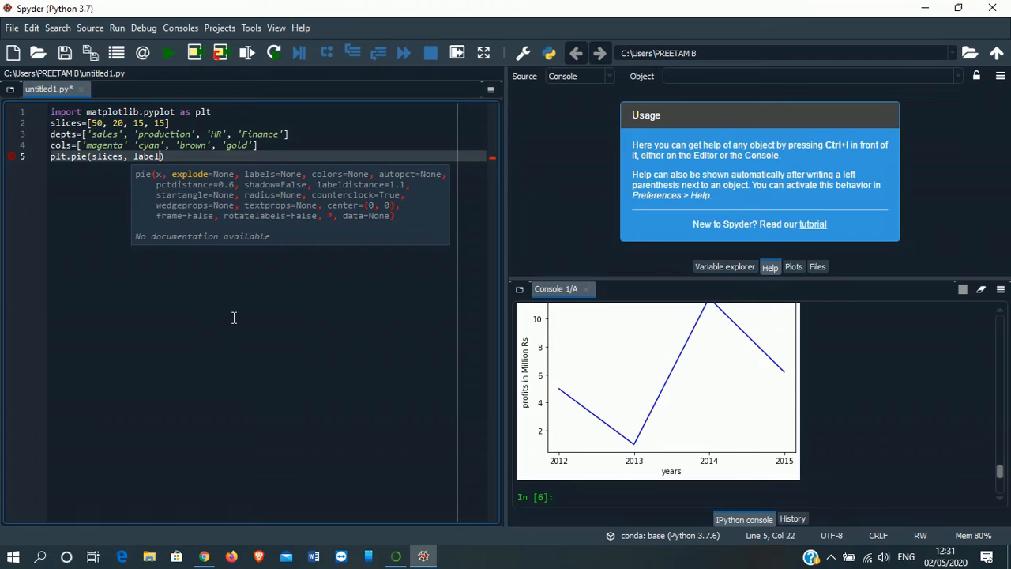
text(s=d)
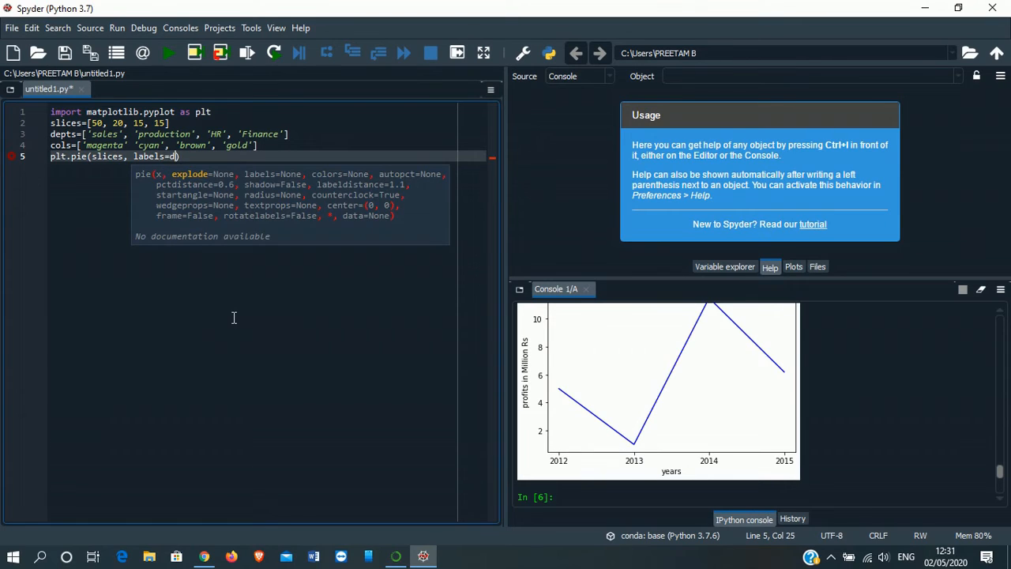
text(ep)
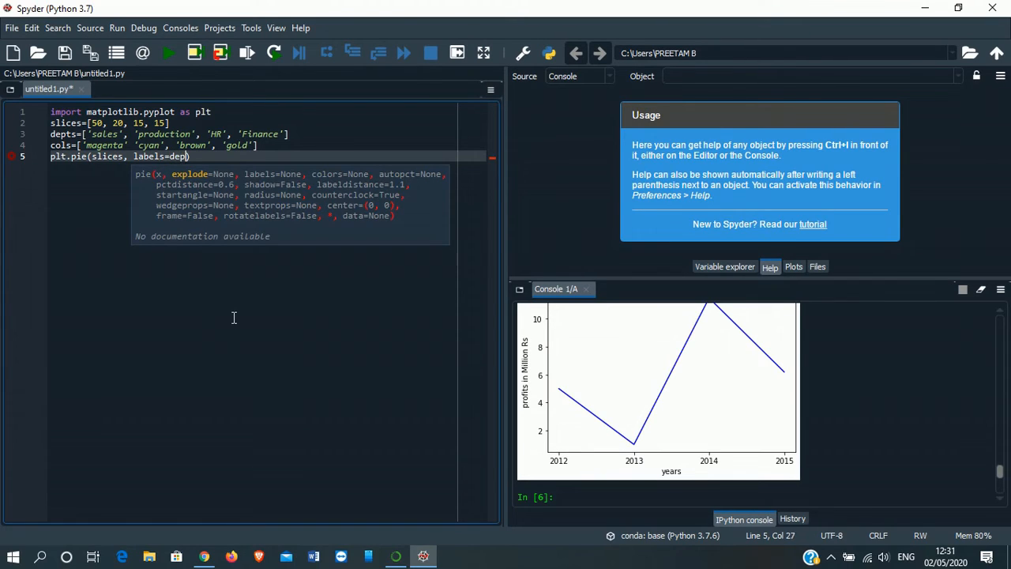
text(ts)
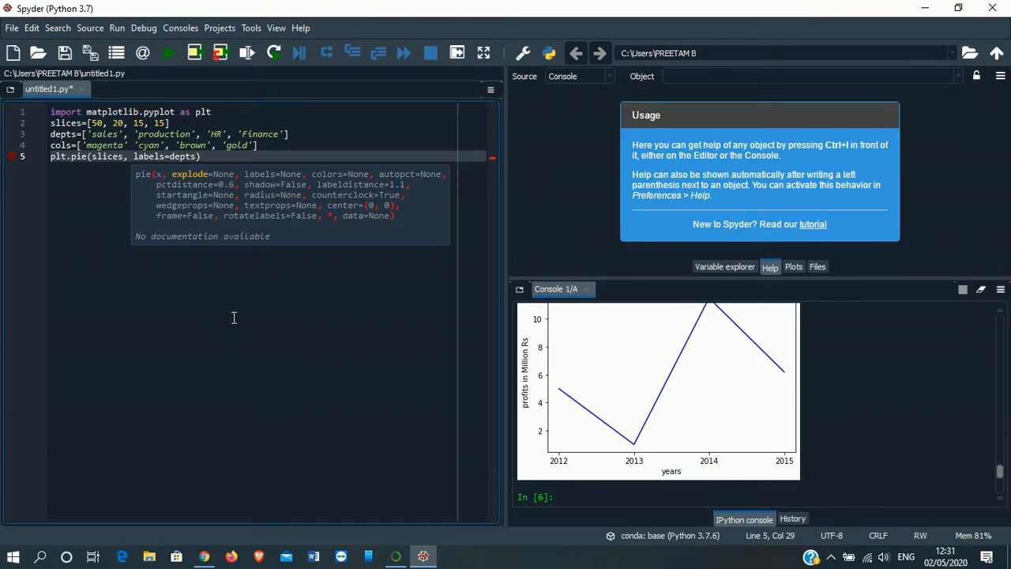
text(col)
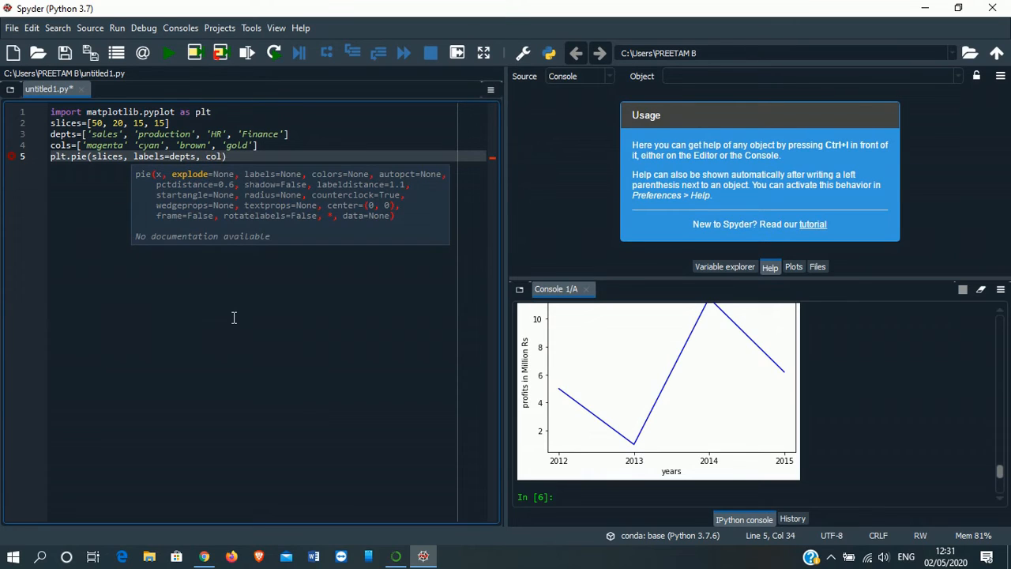
text(colors=c)
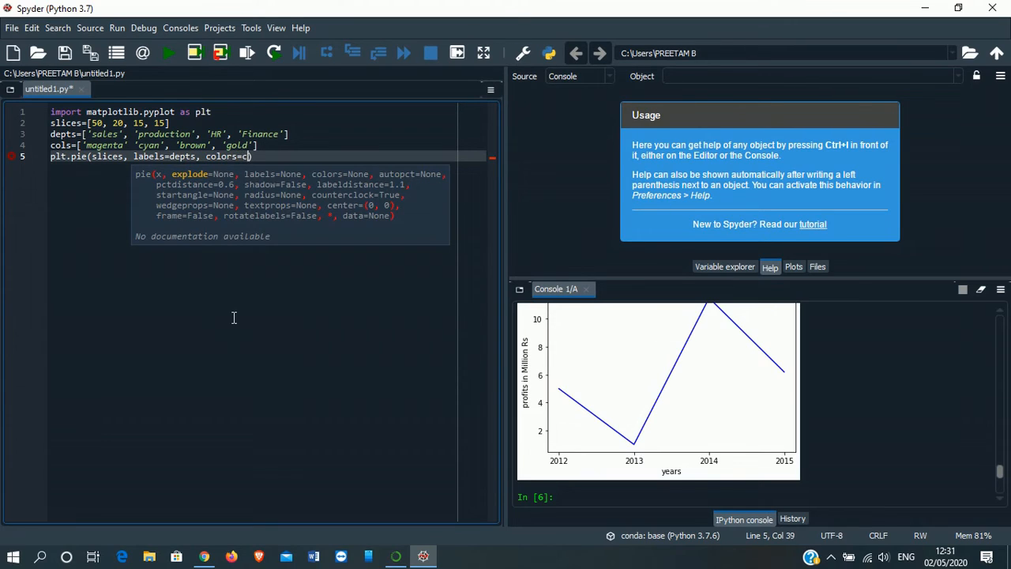
text(ols,)
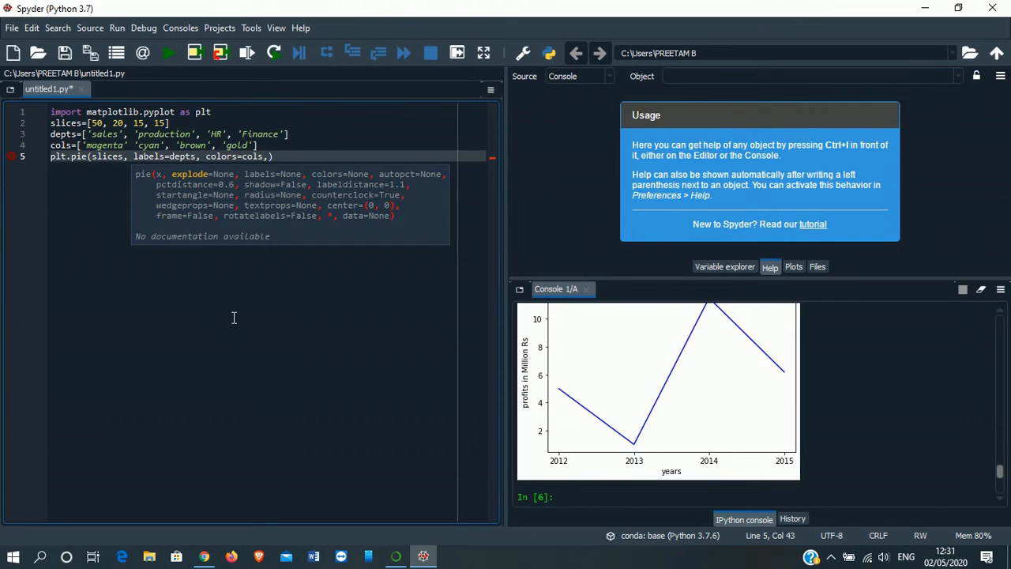
Add startangle=90 and excplode=(0, 0.2, 0, 0) to the pie call
text(startangle)
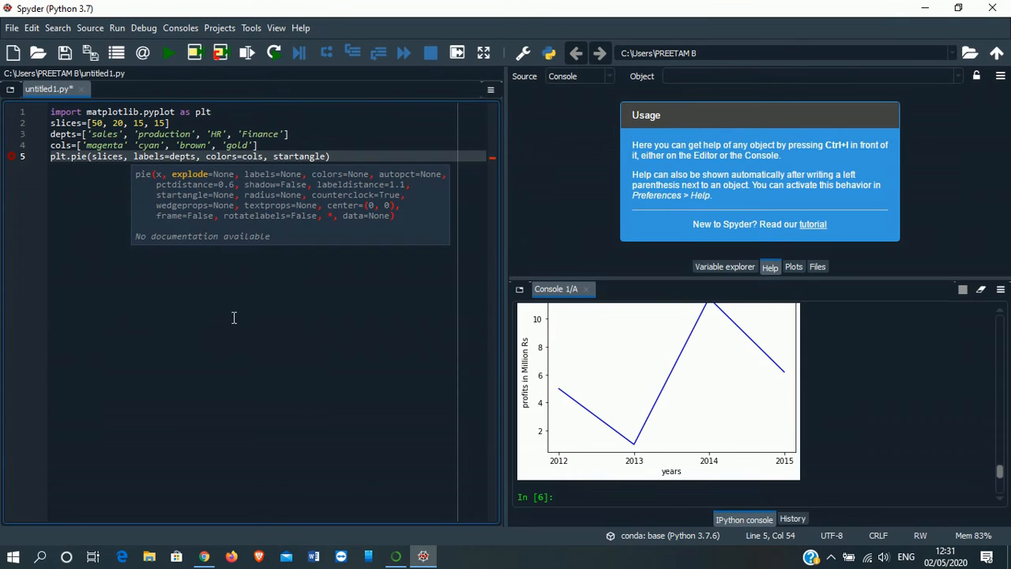
text(90, e)
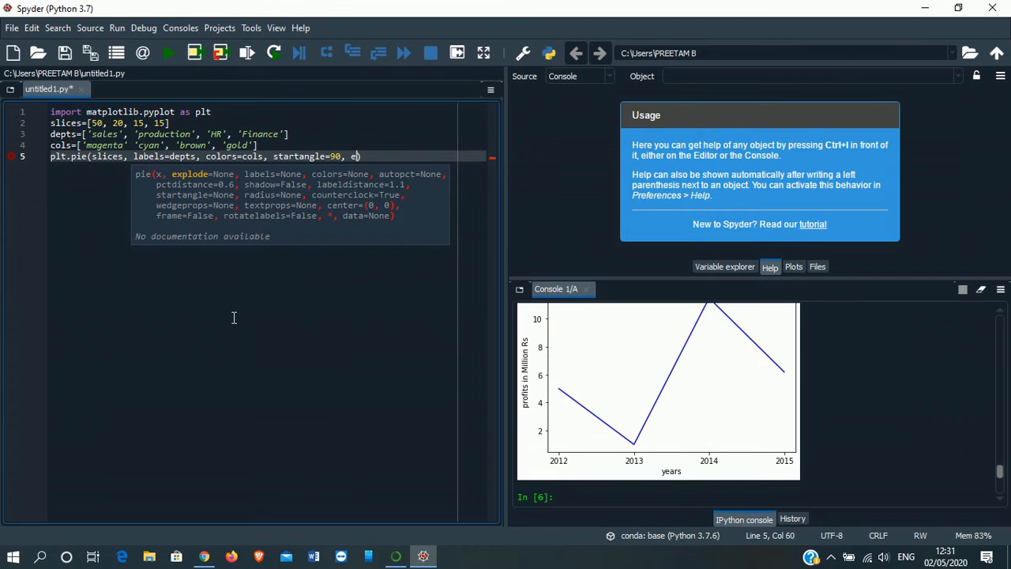
text(xcplode=)
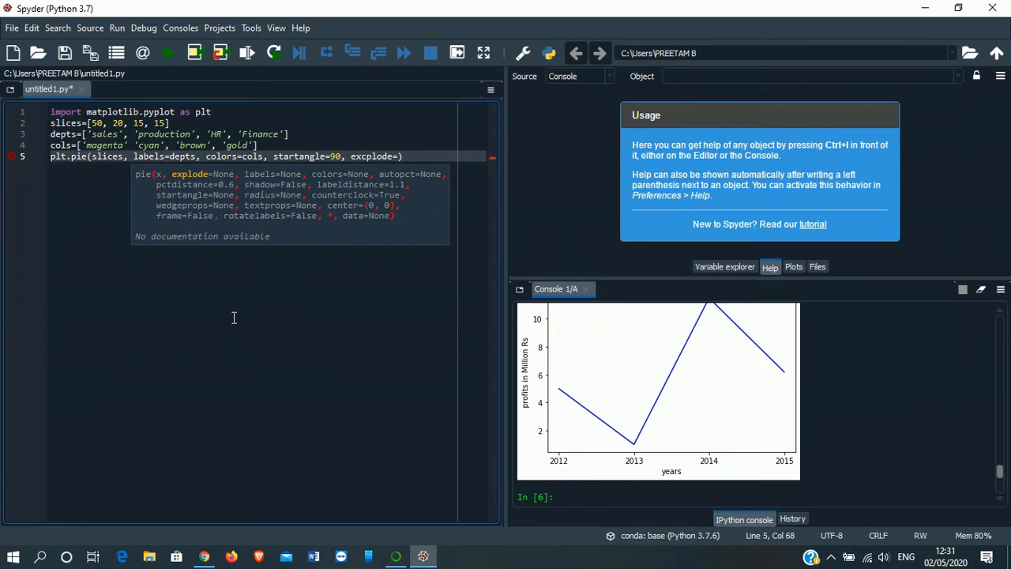
text(())
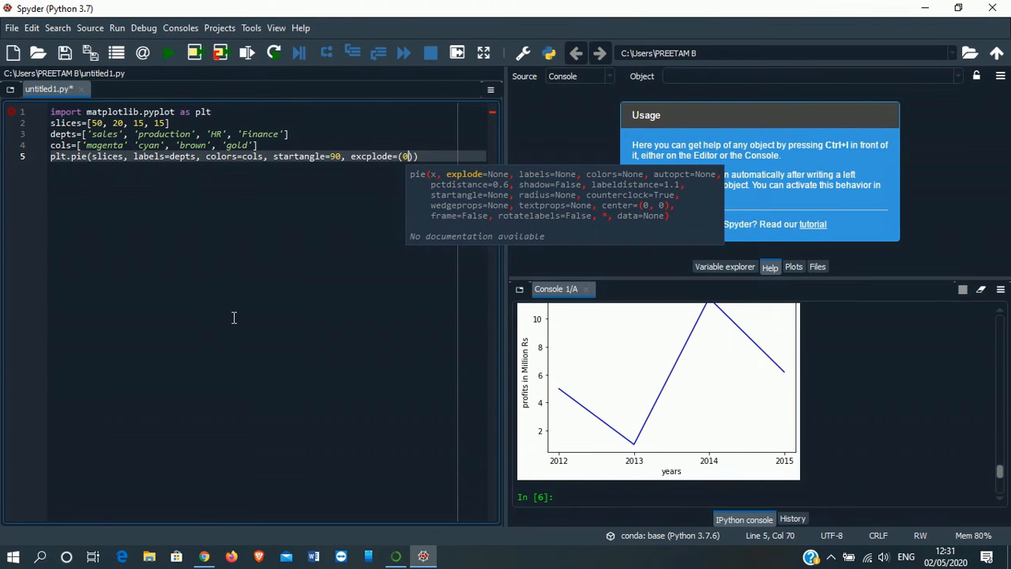
text(,)
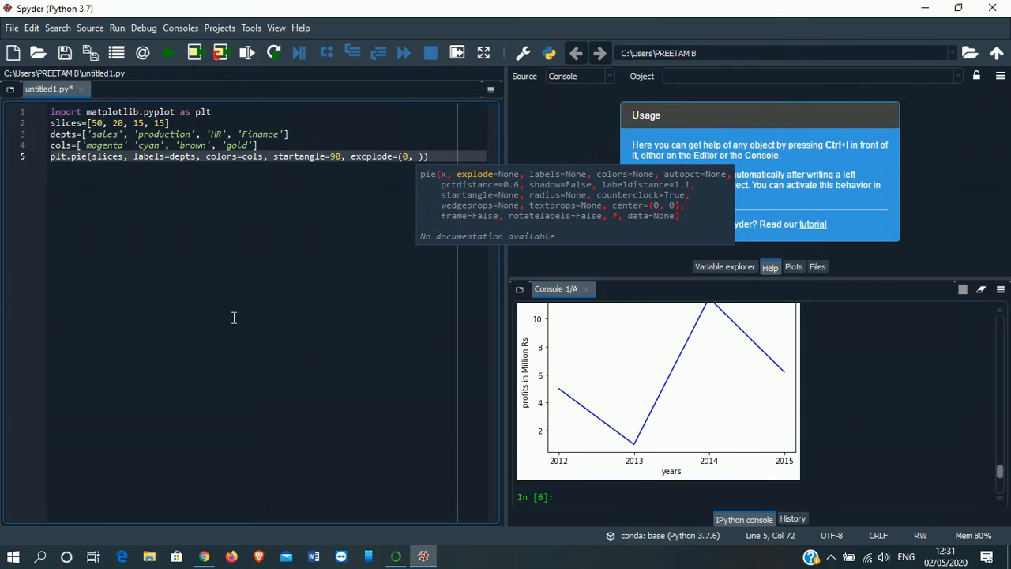
text(0.2, 0, 0)
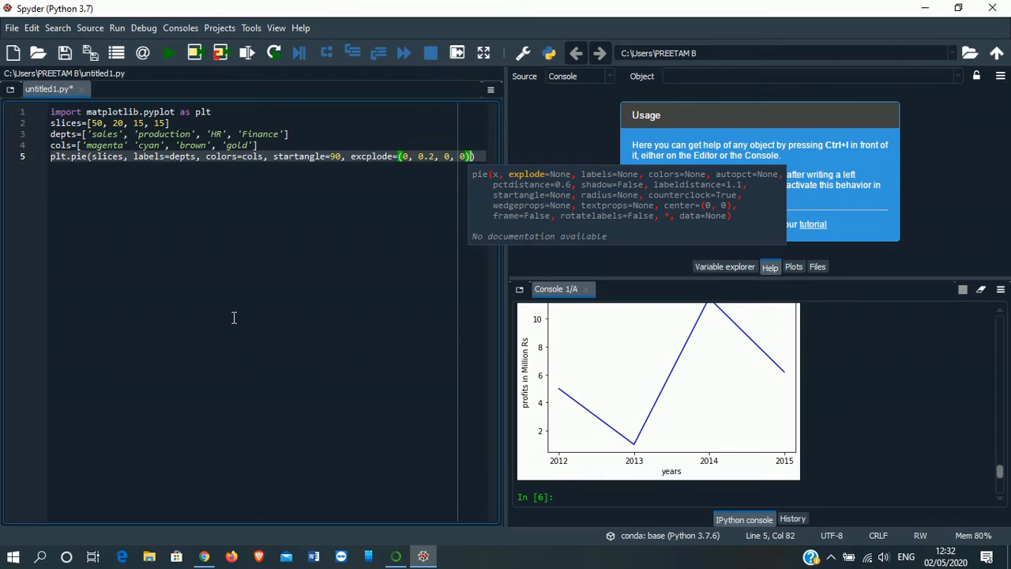
click(142, 133)
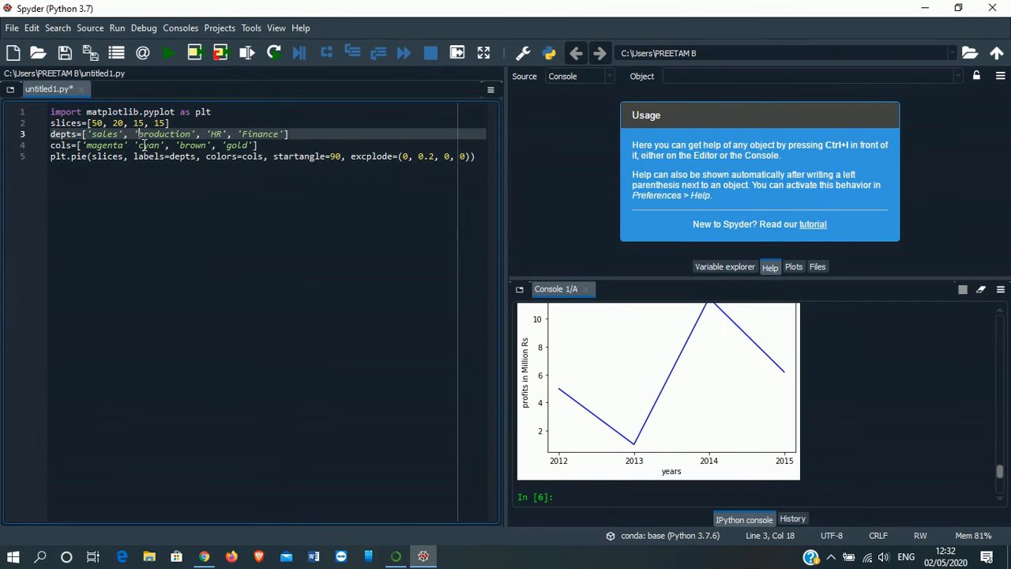
double_click(162, 133)
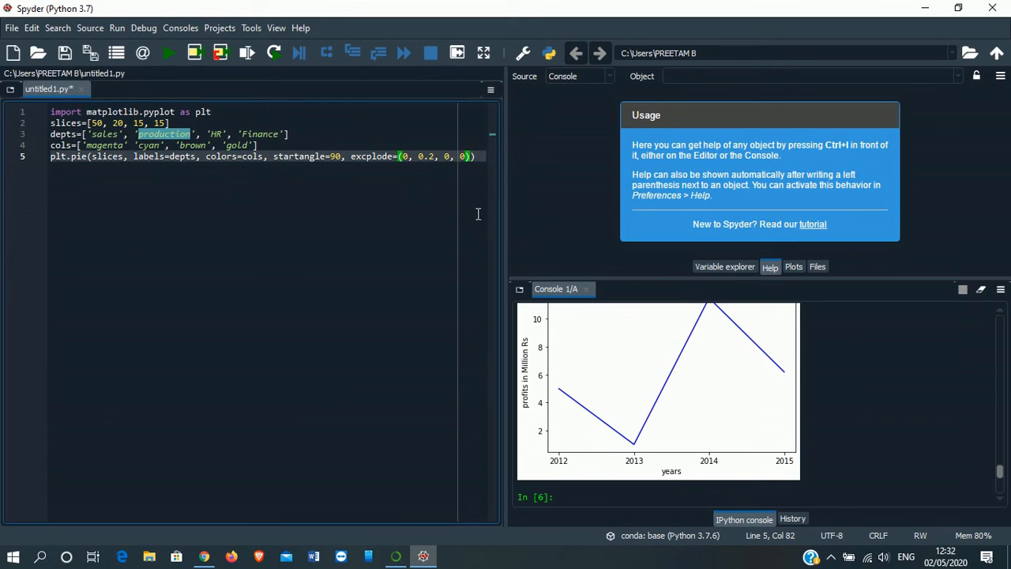
click(470, 156)
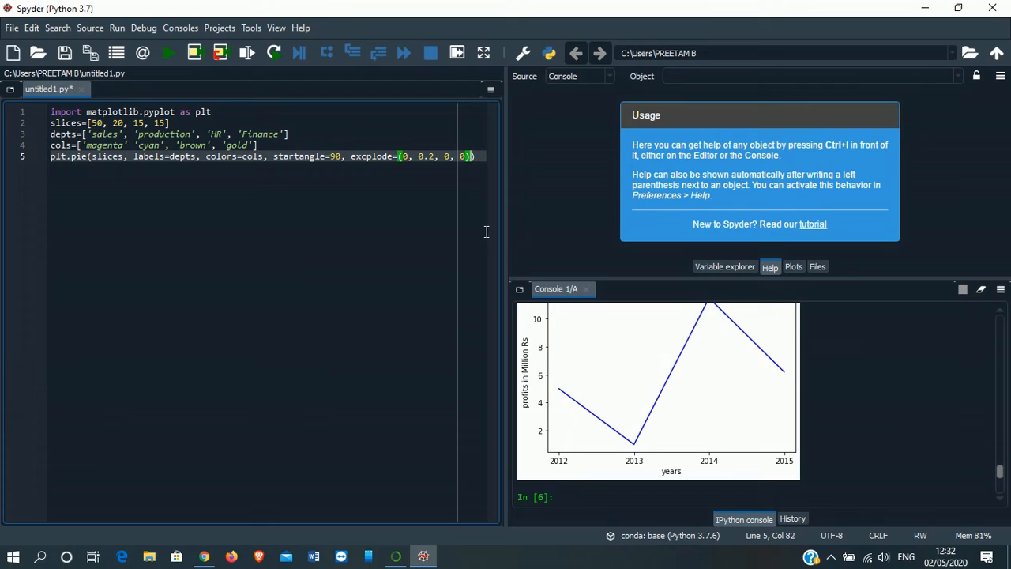
Add shadow=True and autopct='%.1f%%' to close the plt.pie call
text(, shadow)
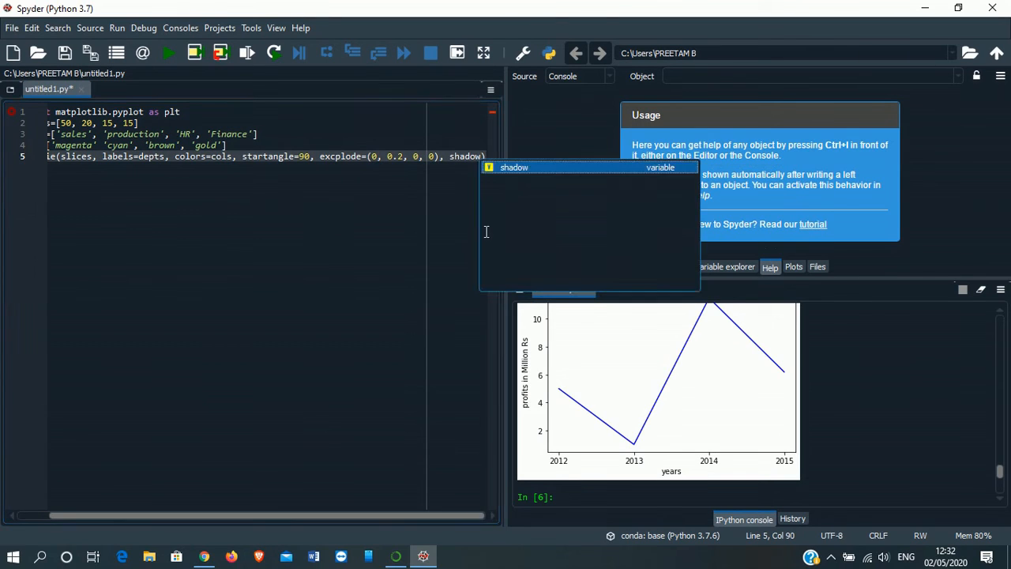
text(True, autopct)
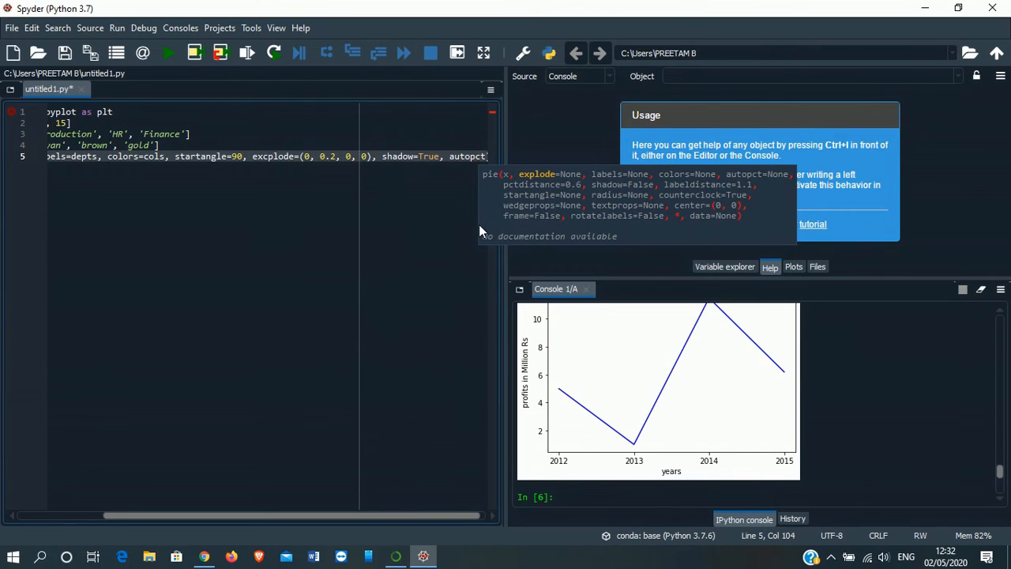
text(''))
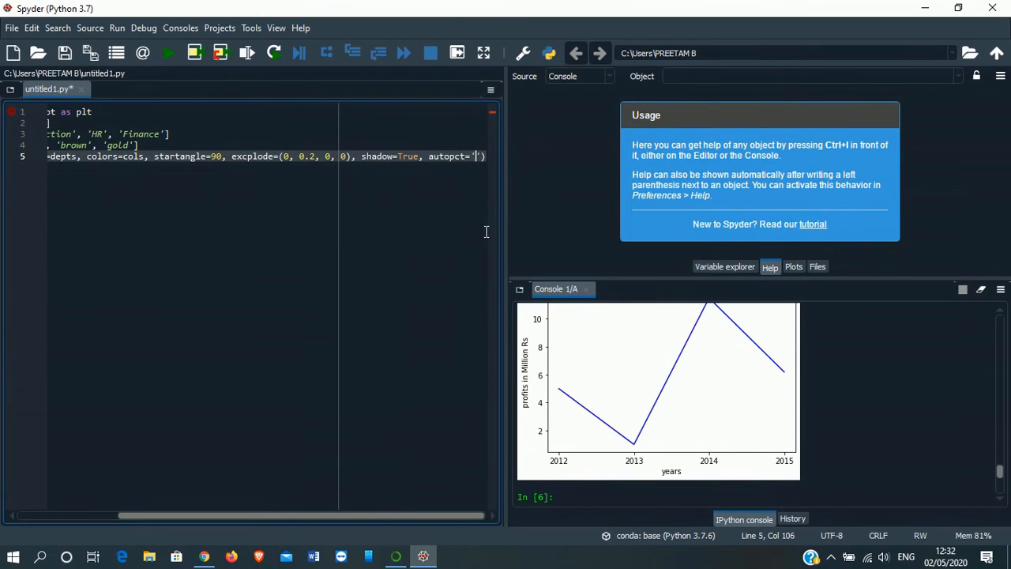
text(%1)
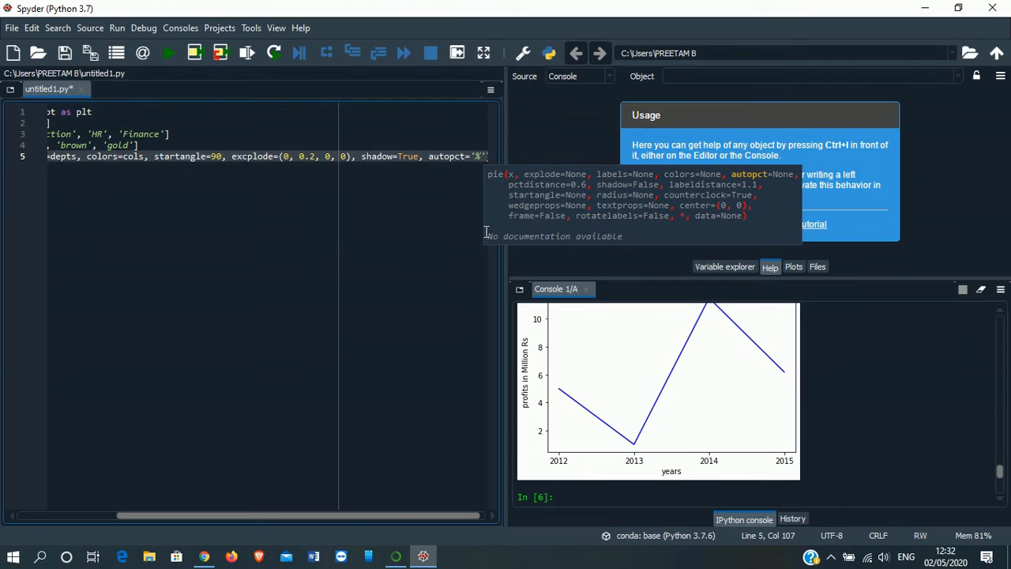
text(.)
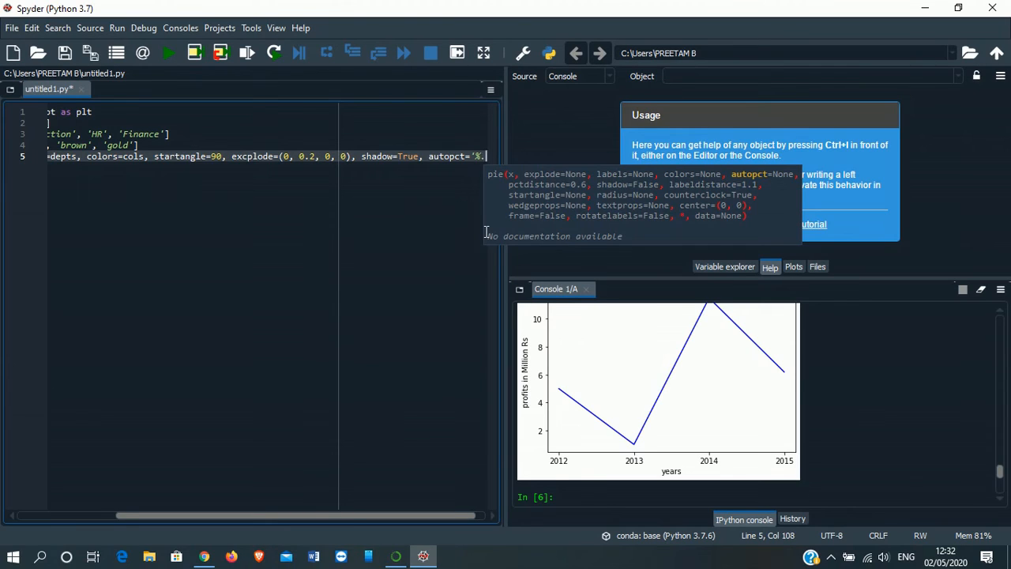
text(1f%%')
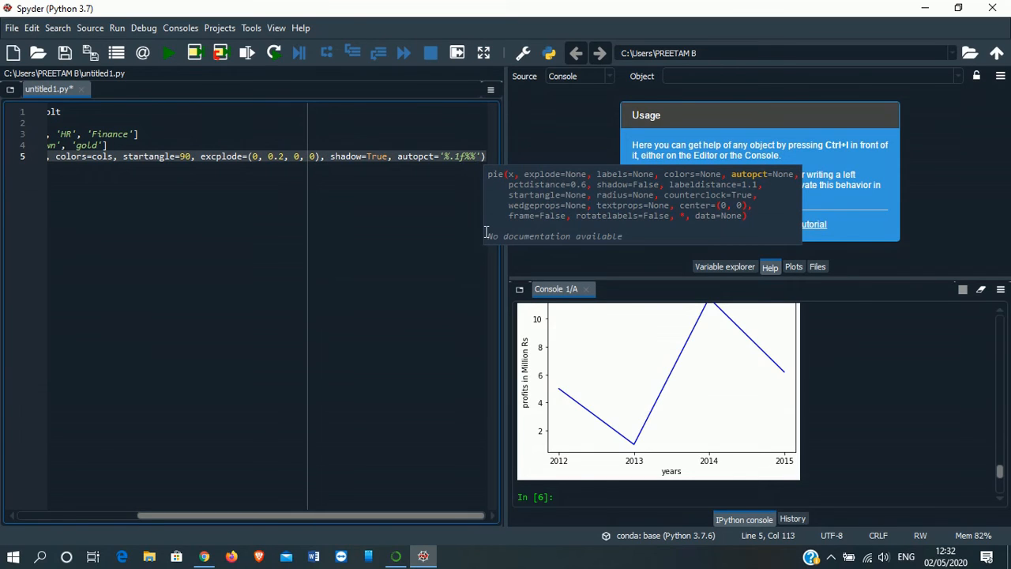
text())
text(p)
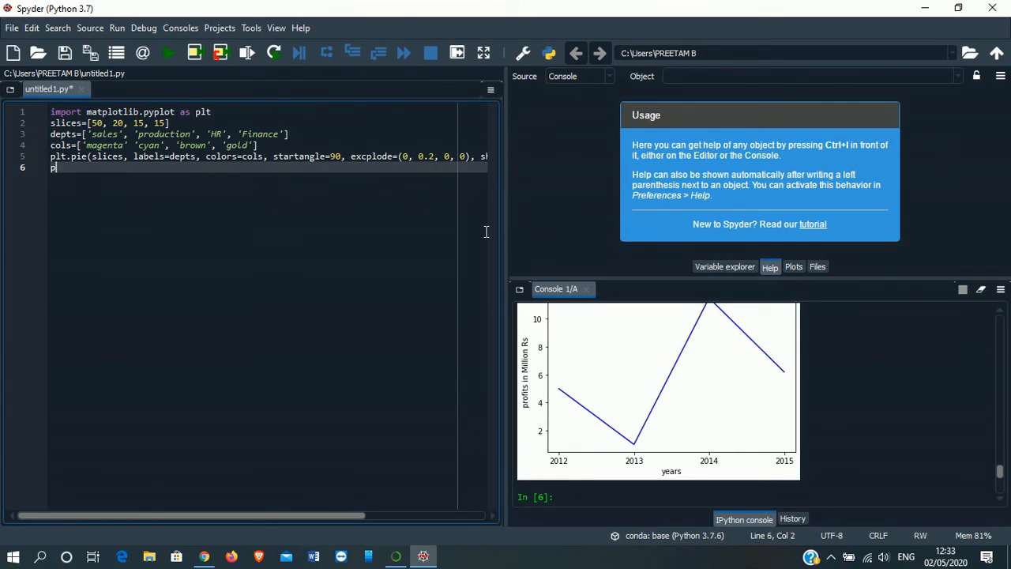
Add plt.title('TCS Delhi') to title the pie chart
text(lt)
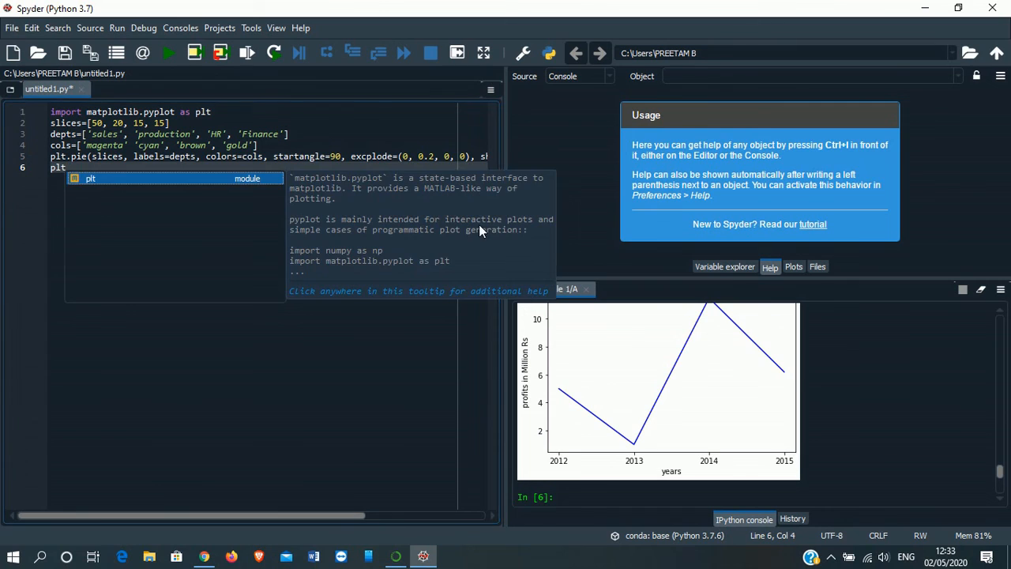
text(title())
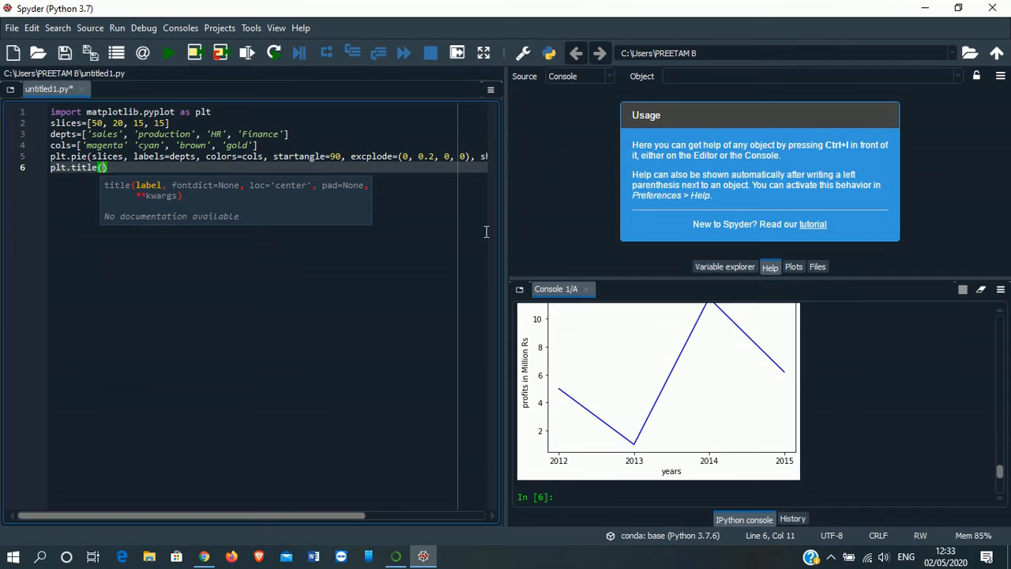
text(')
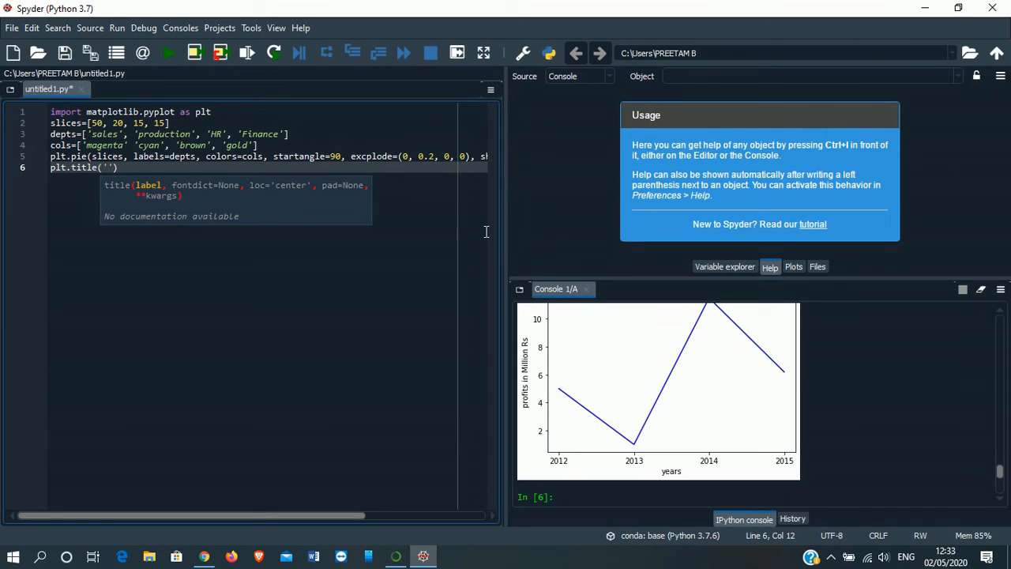
text(TCS)
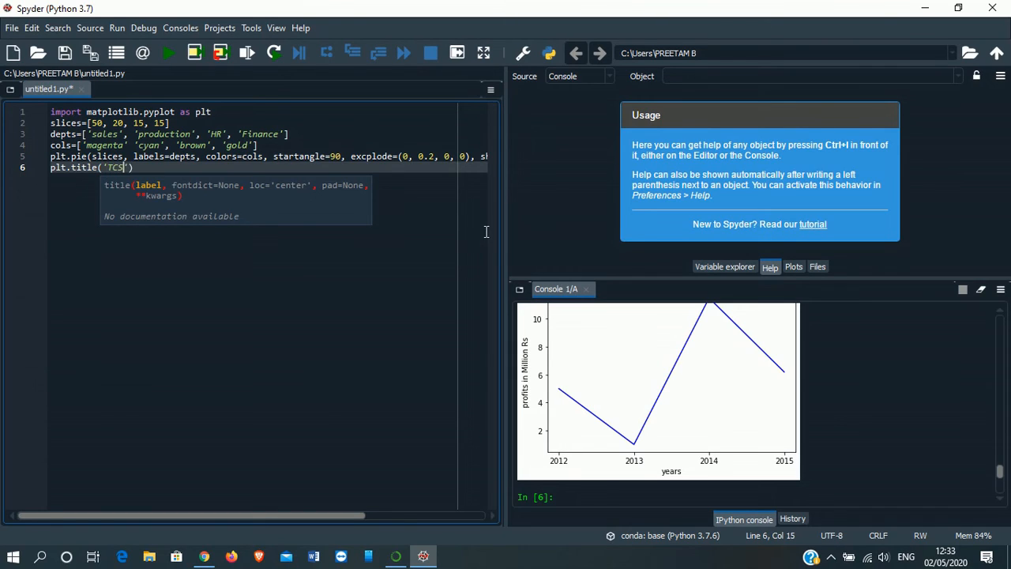
text(,)
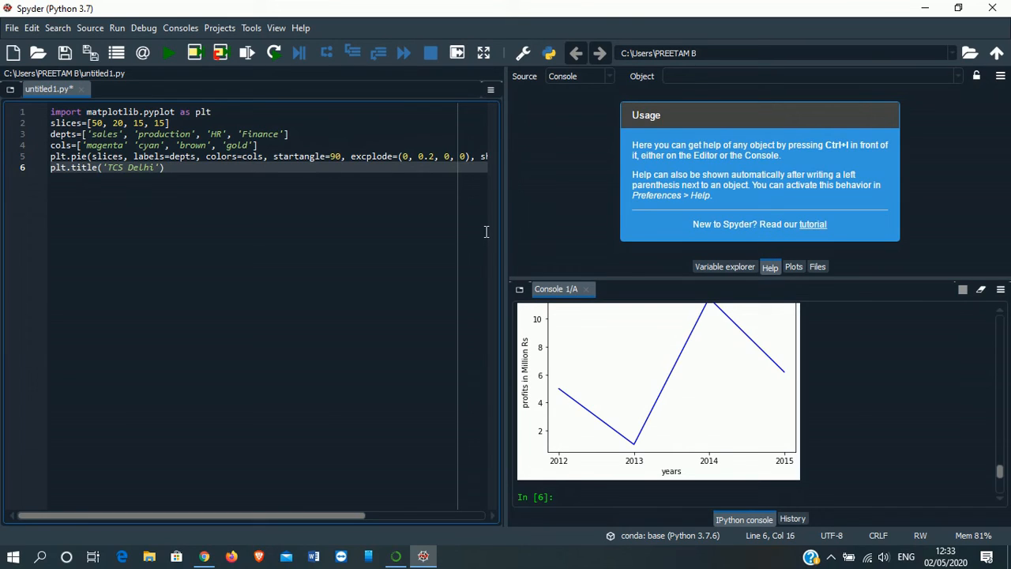
Add plt.legend() and plt.show() lines to show the legend and display the chart
key(enter)
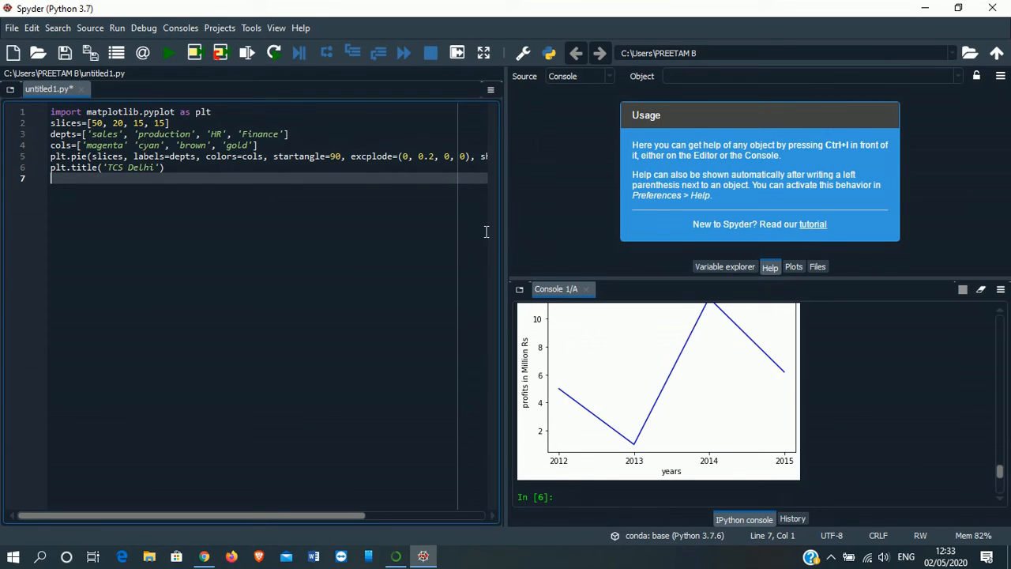
text(plt.)
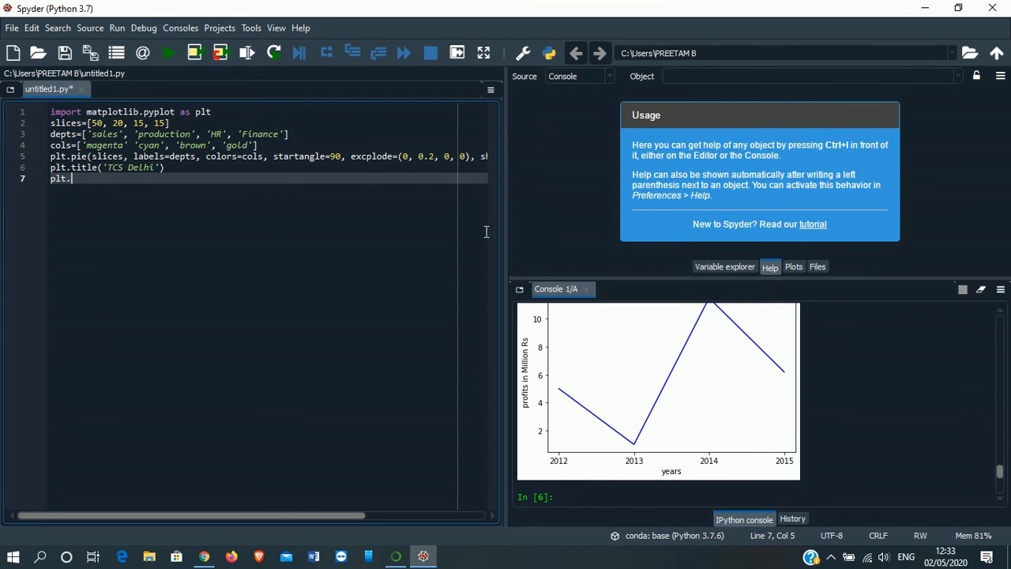
text(legend)
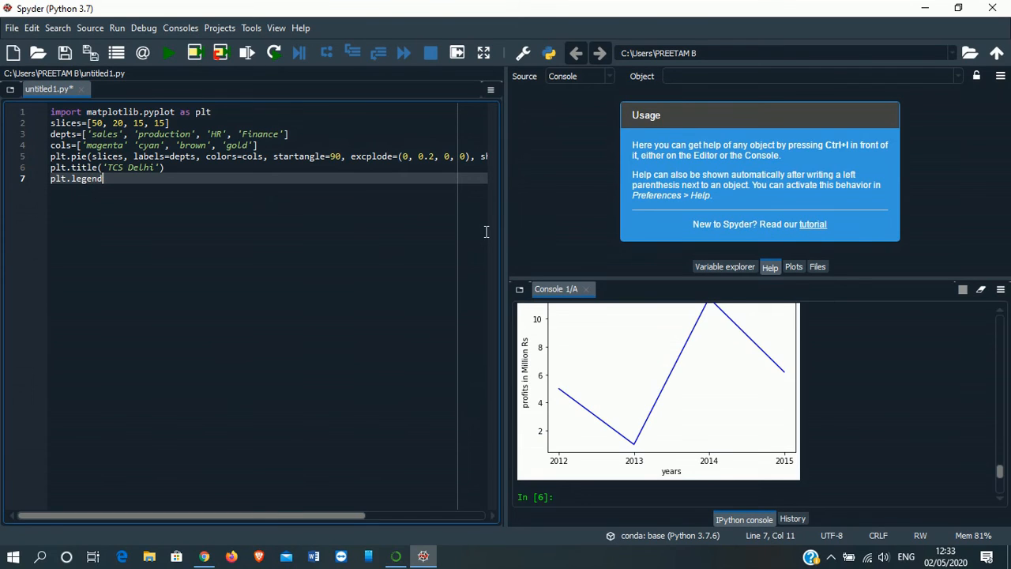
text(()
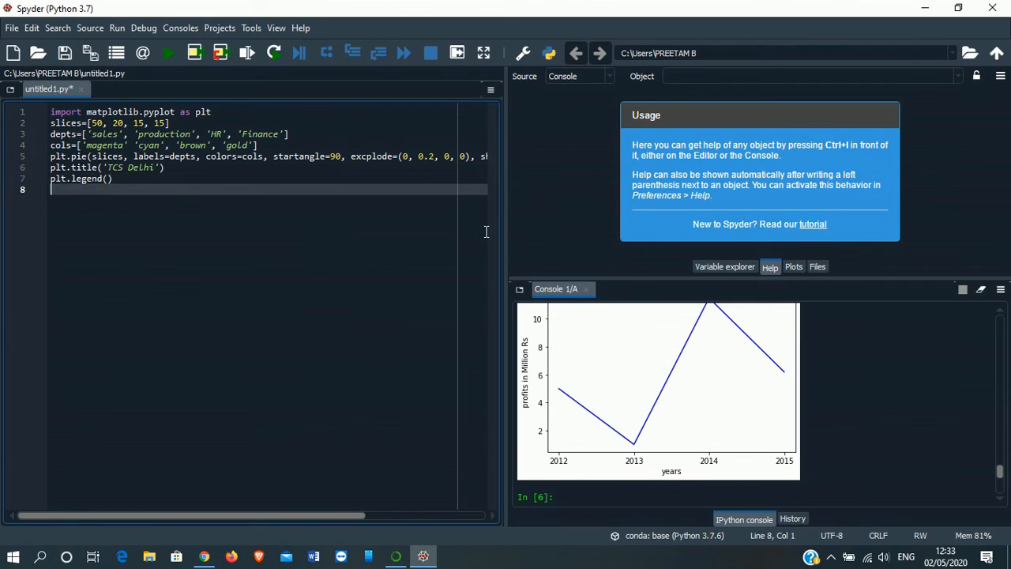
text(plt)
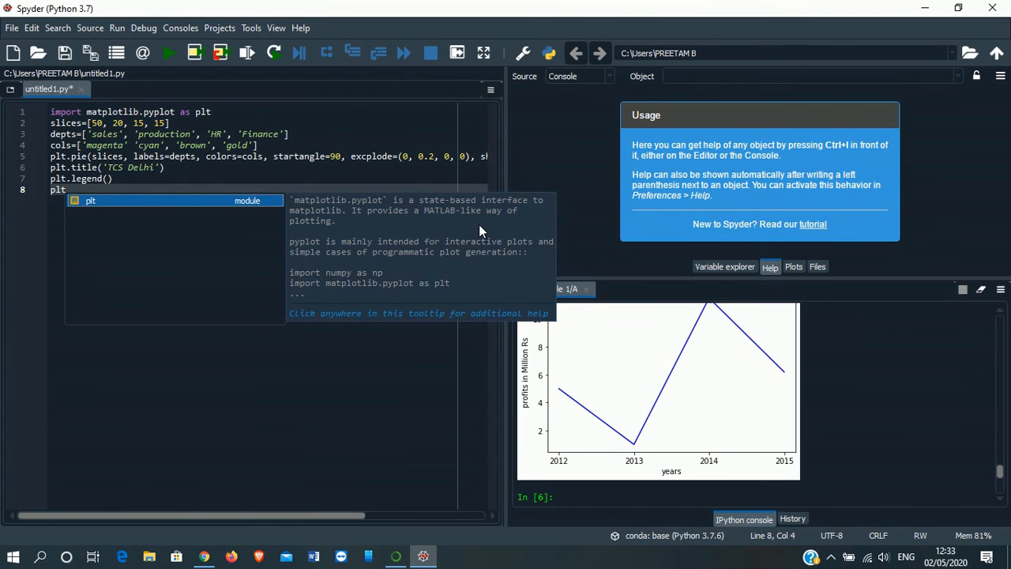
text(show)
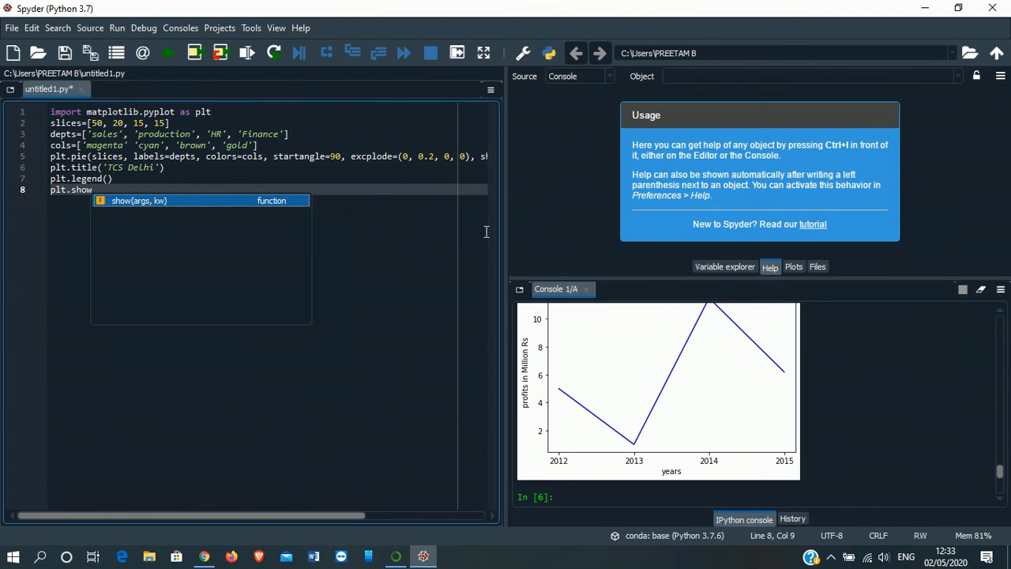
text(()
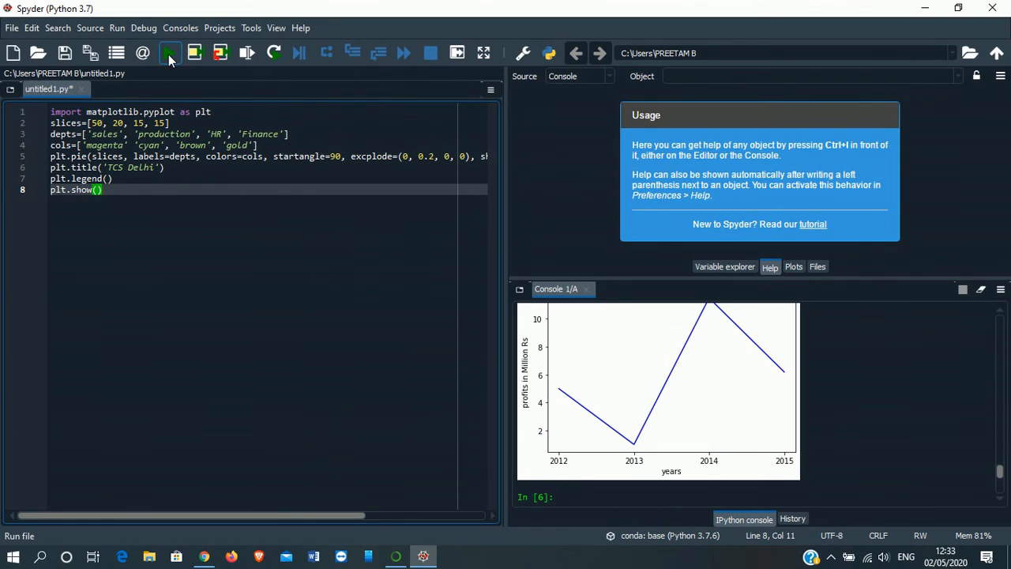
Run the file twice to plot the TCS Delhi pie chart with percentages and legend
click(169, 53)
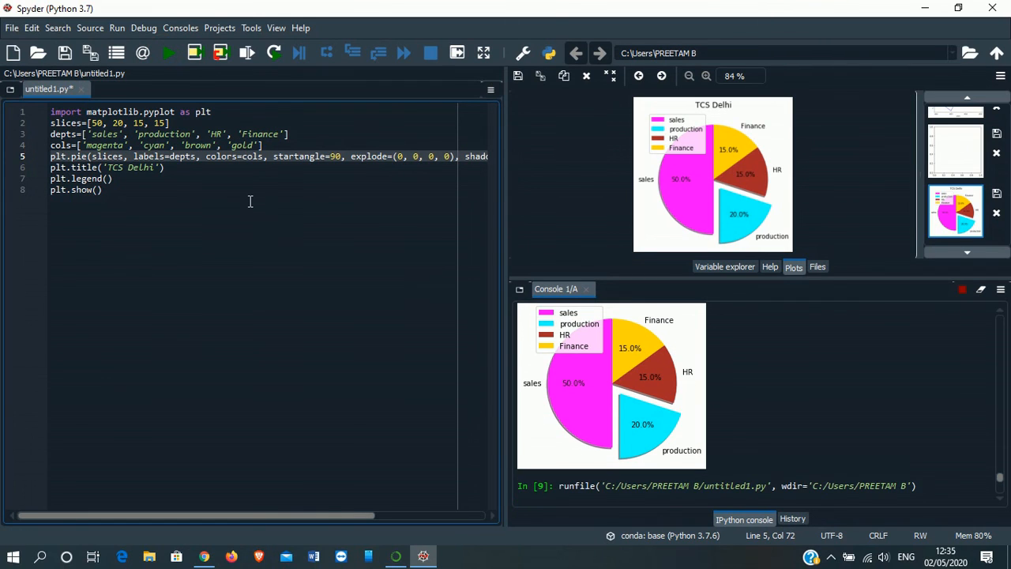
click(169, 53)
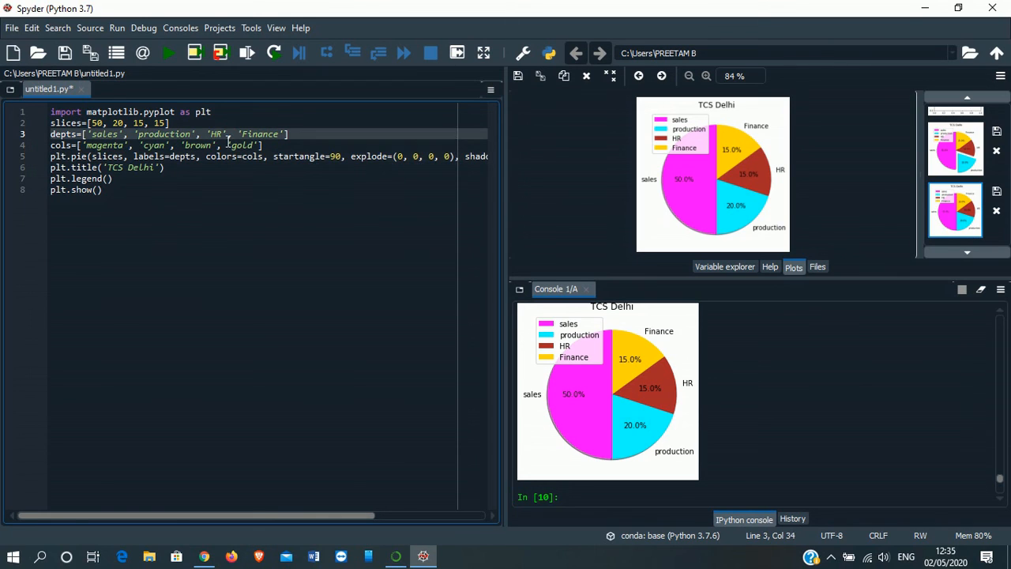
Set the HR slice's explode value to 0.2 and rerun the chart
double_click(216, 134)
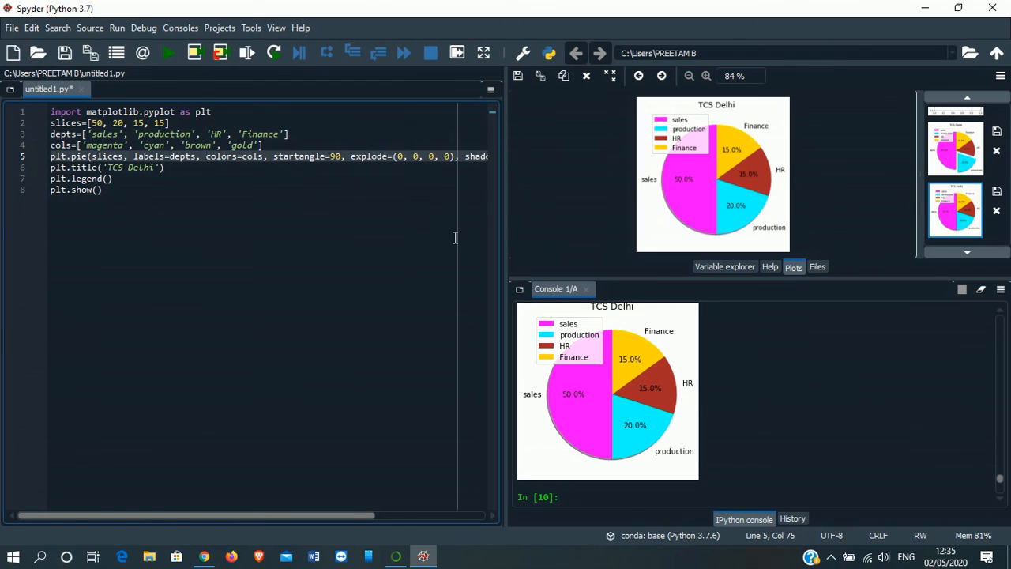
text(.2)
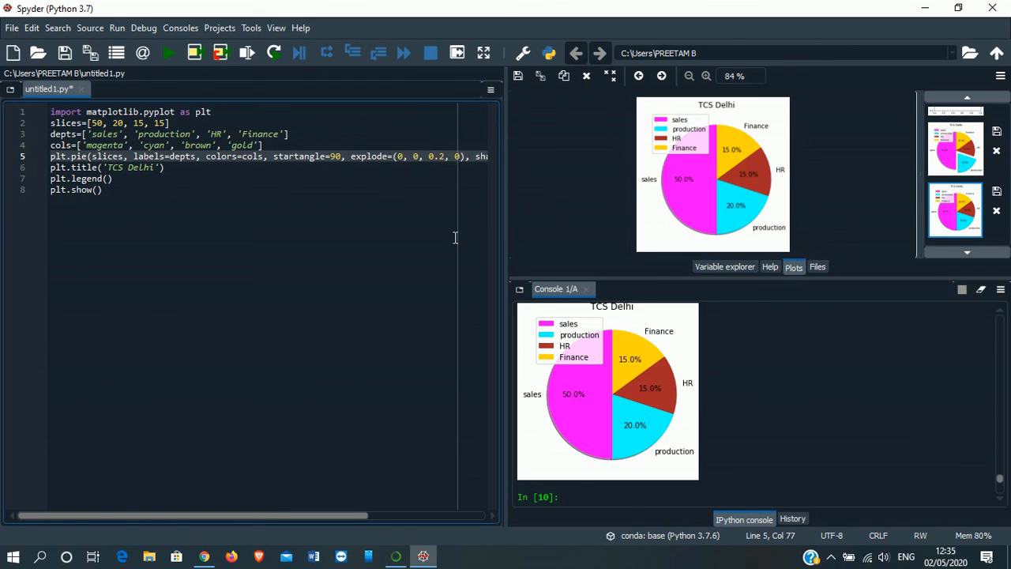
mouse_move(169, 53)
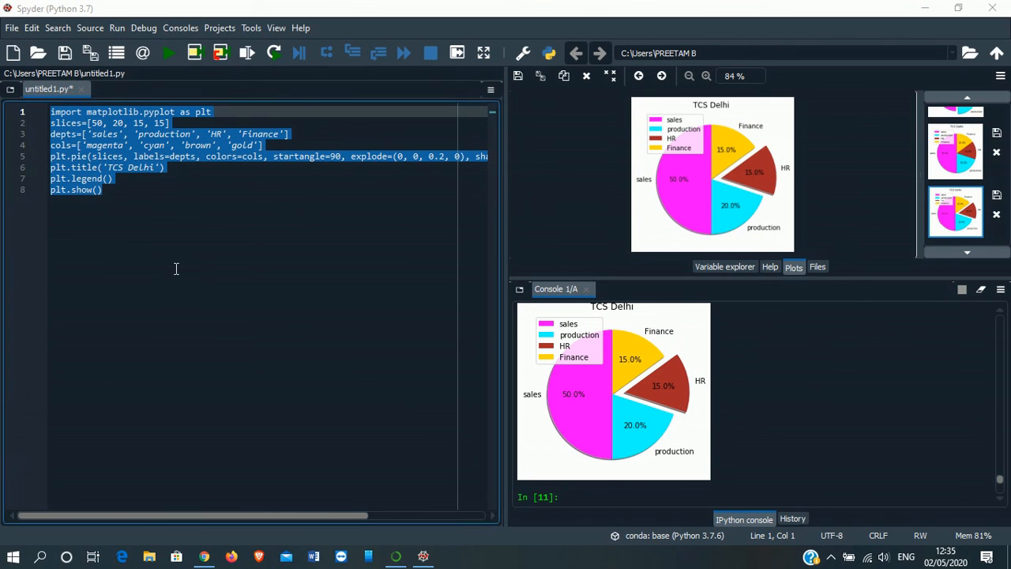
click(450, 556)
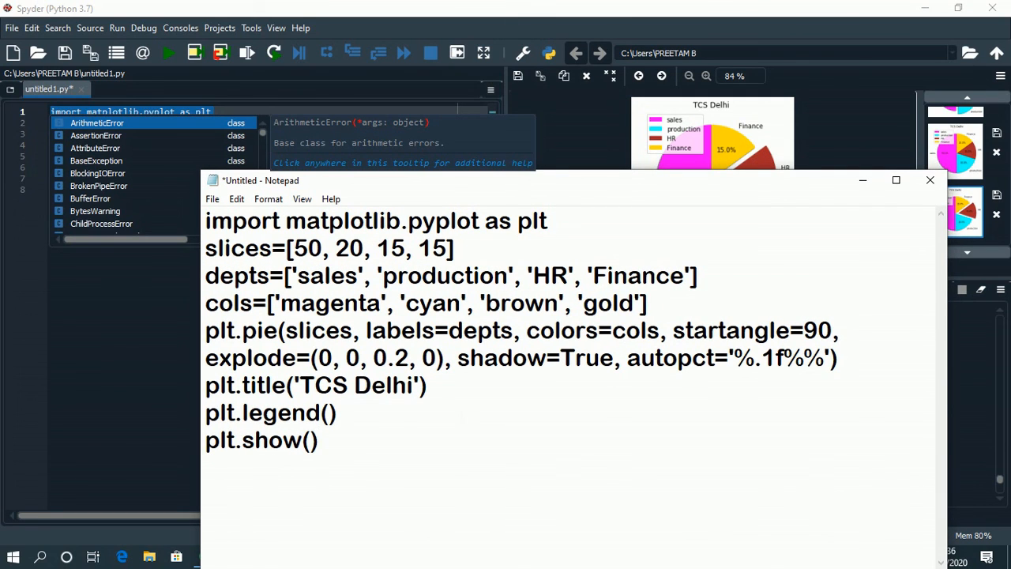
key(ctrl+a)
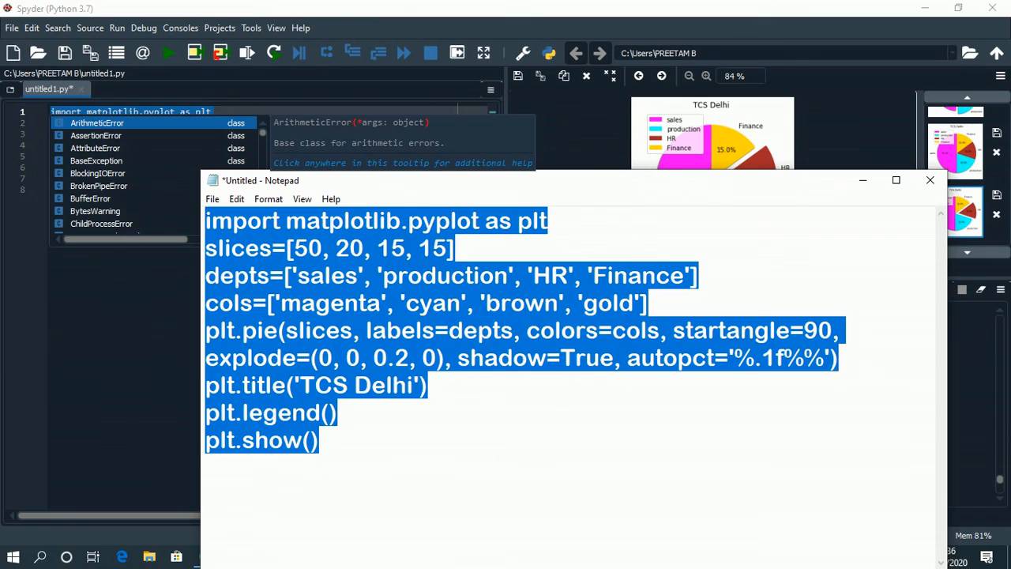
click(553, 474)
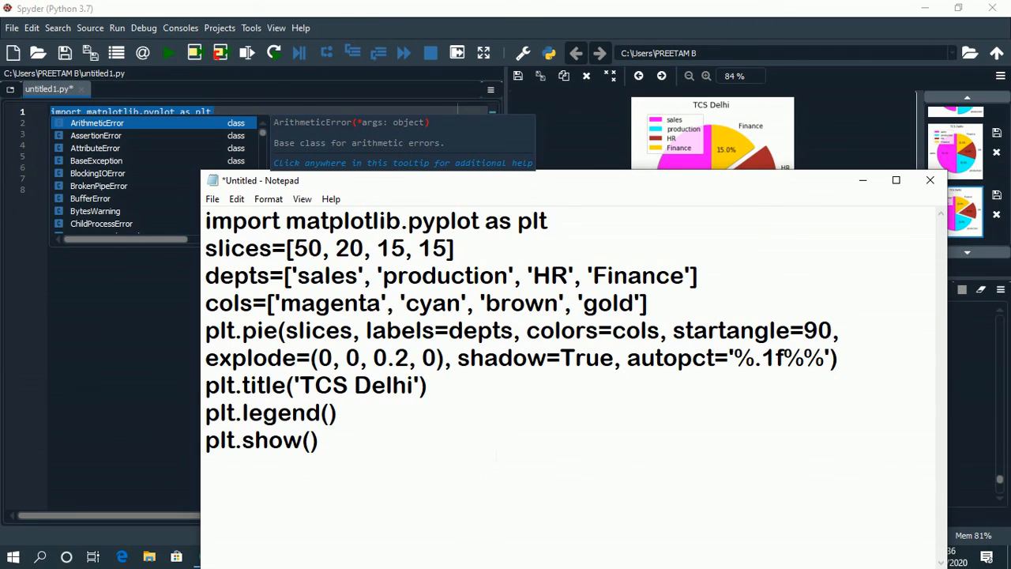
double_click(259, 330)
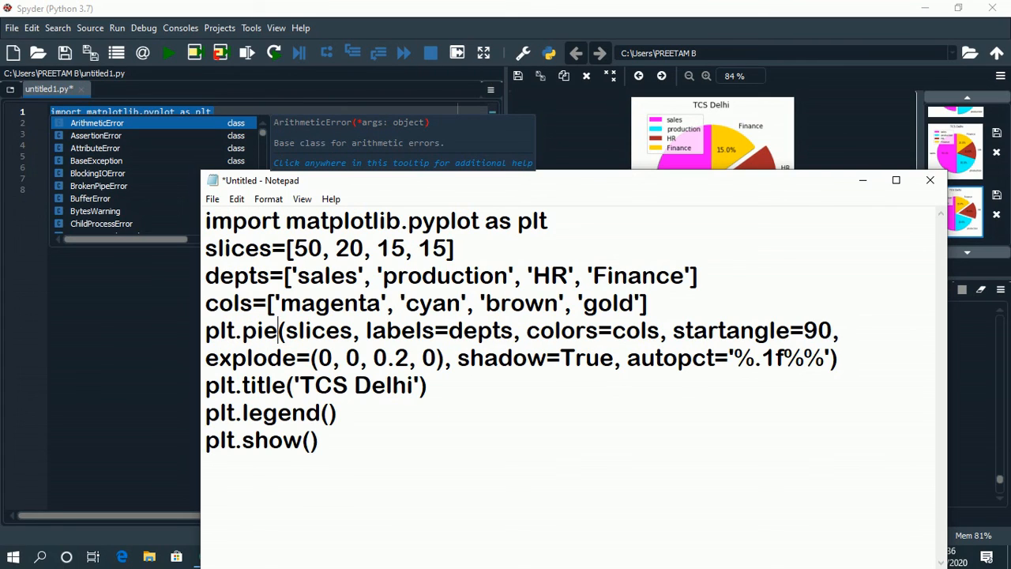
double_click(259, 330)
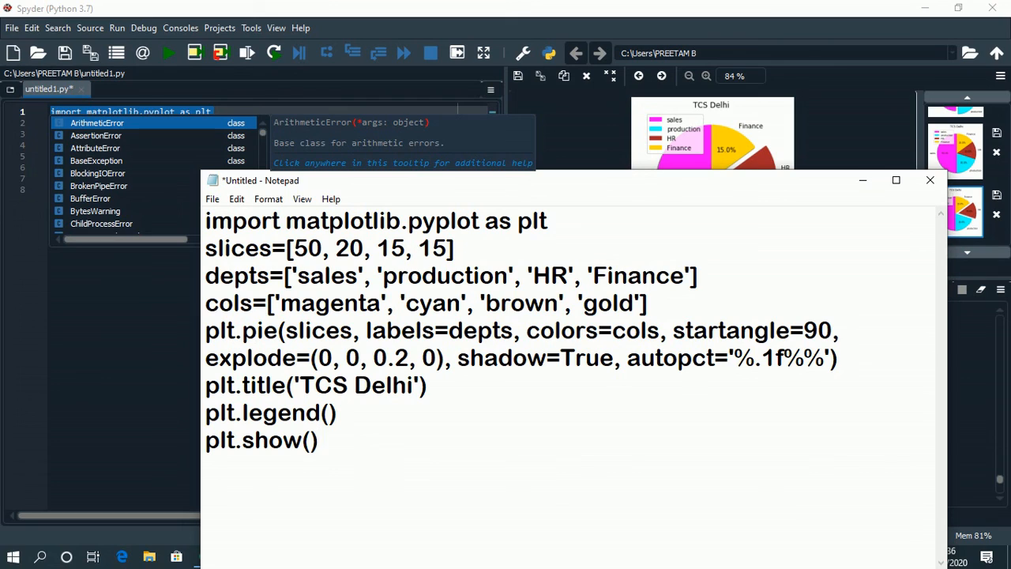
click(319, 440)
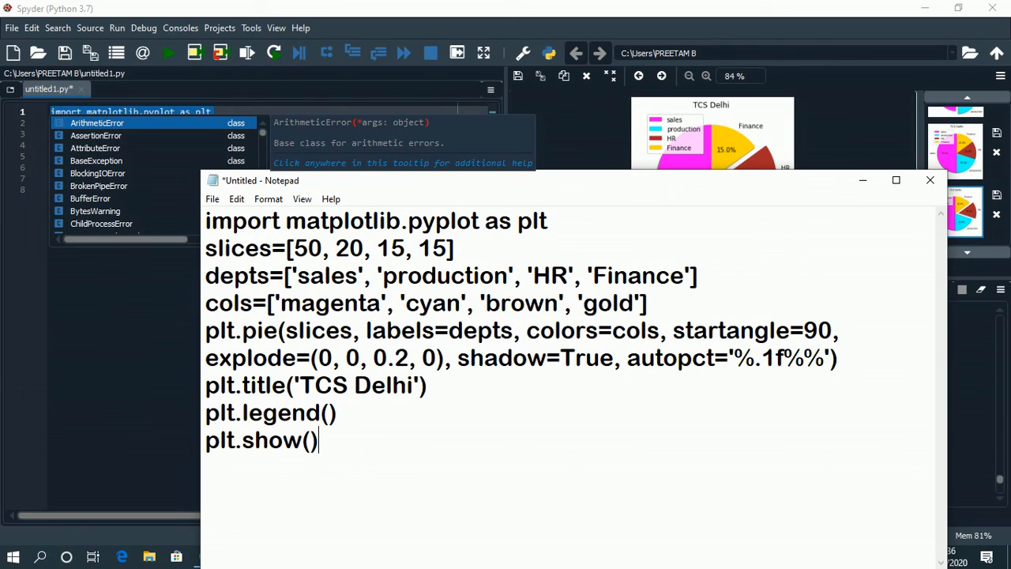
key(ctrl+a)
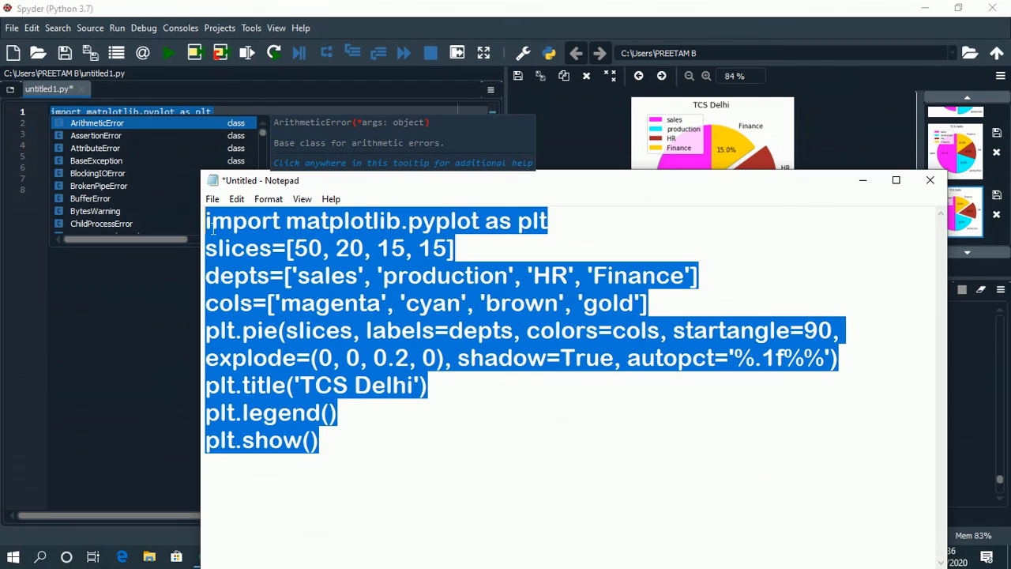
click(338, 412)
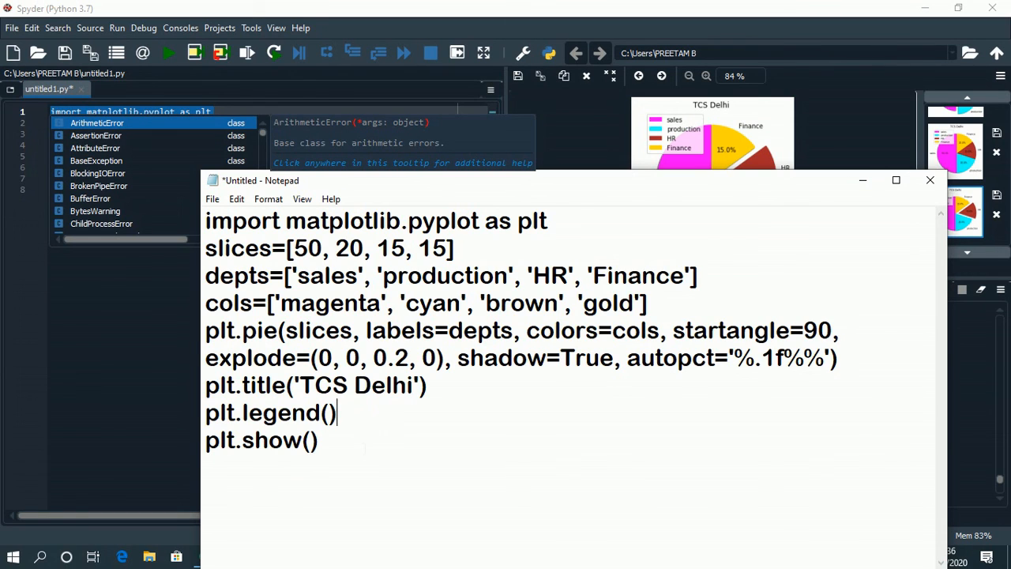